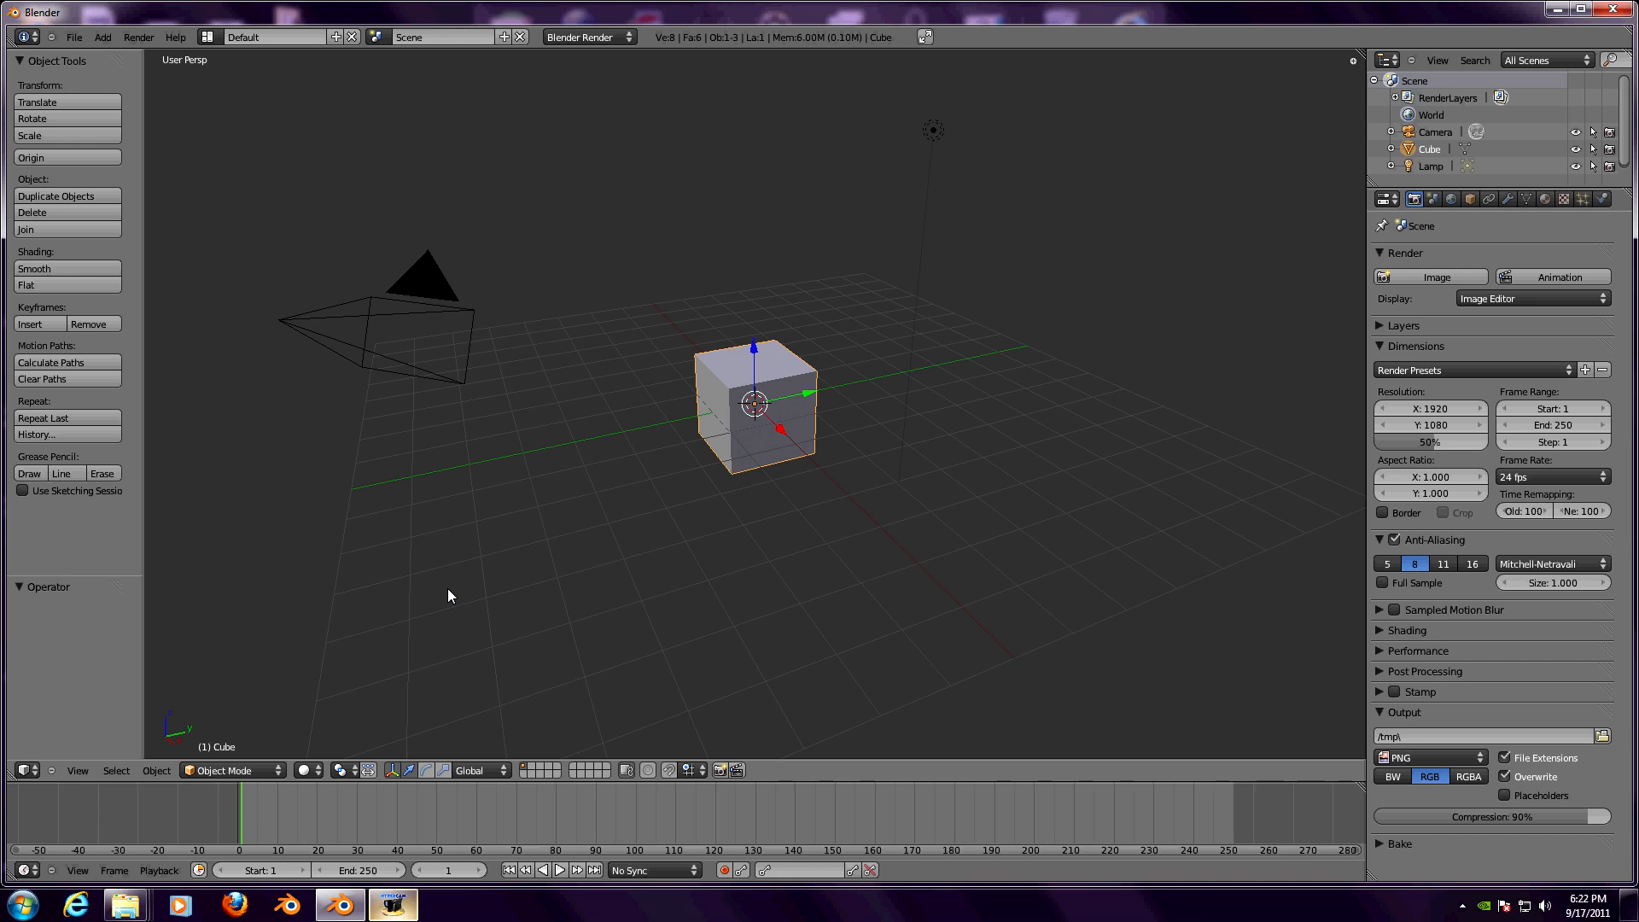
- Delete the default cube and add a Monkey head mesh in its place
left_click(32, 212)
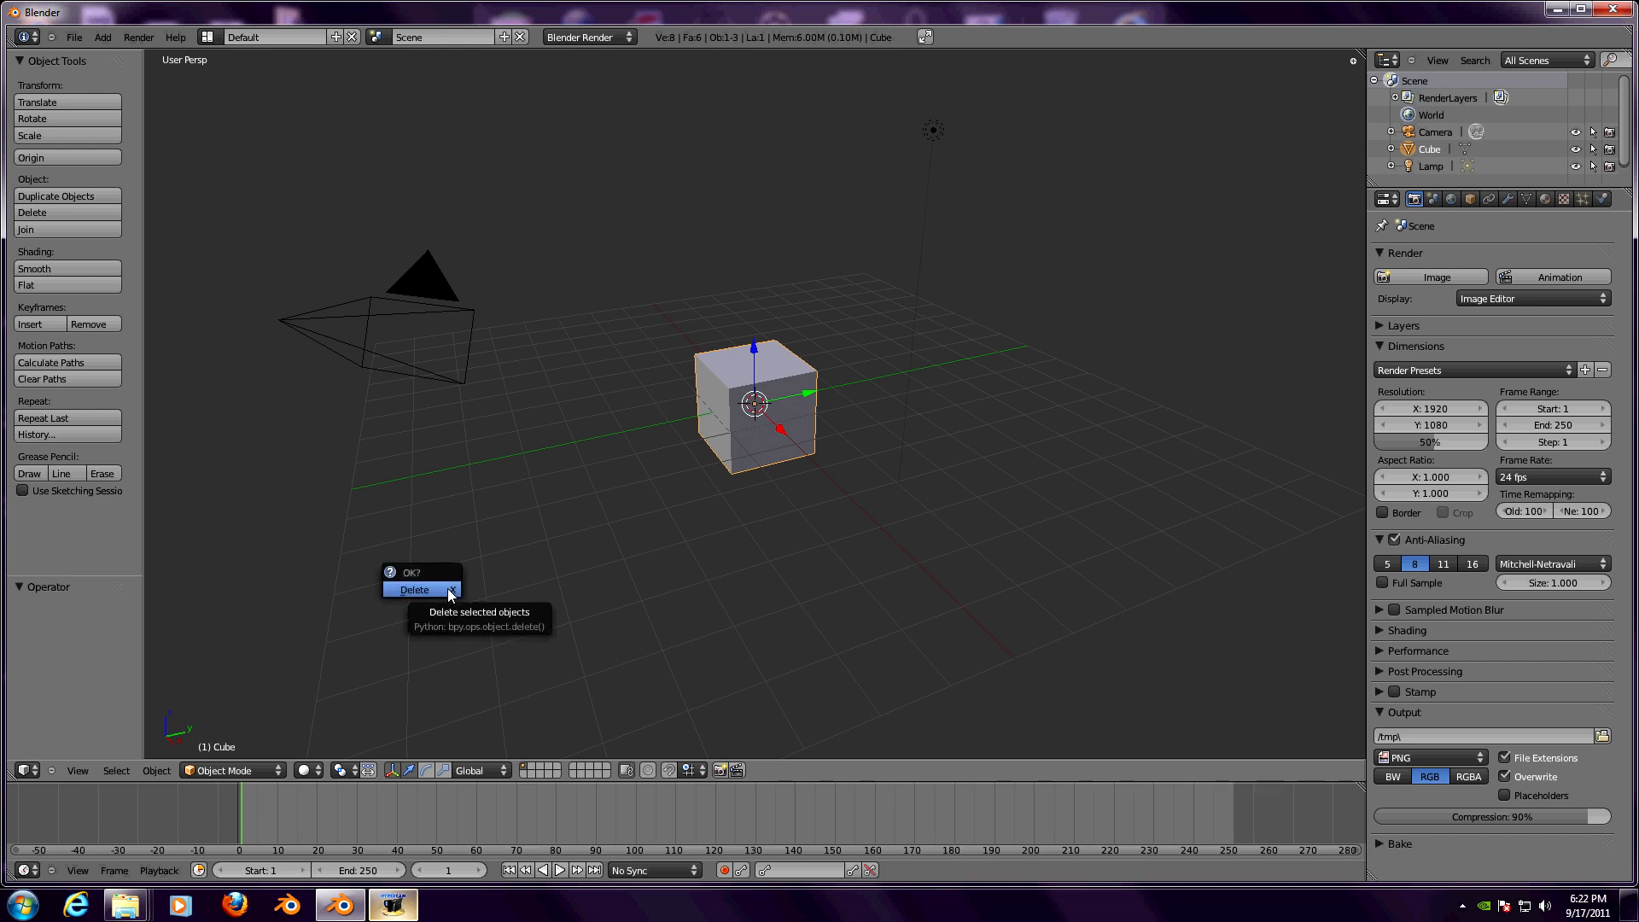
left_click(414, 590)
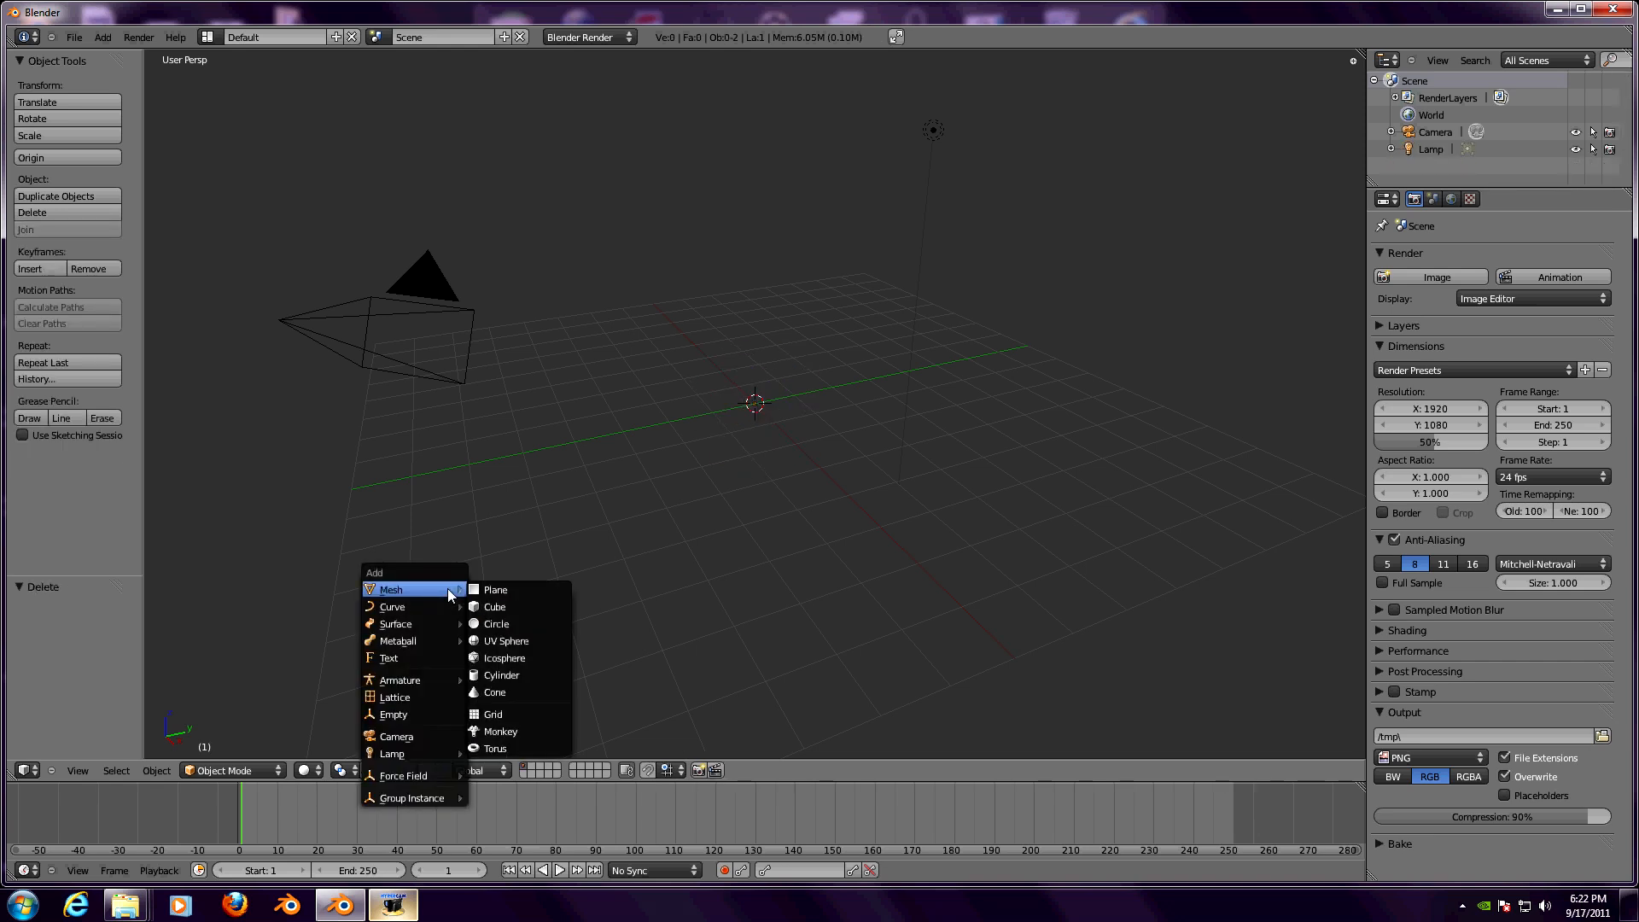
left_click(499, 731)
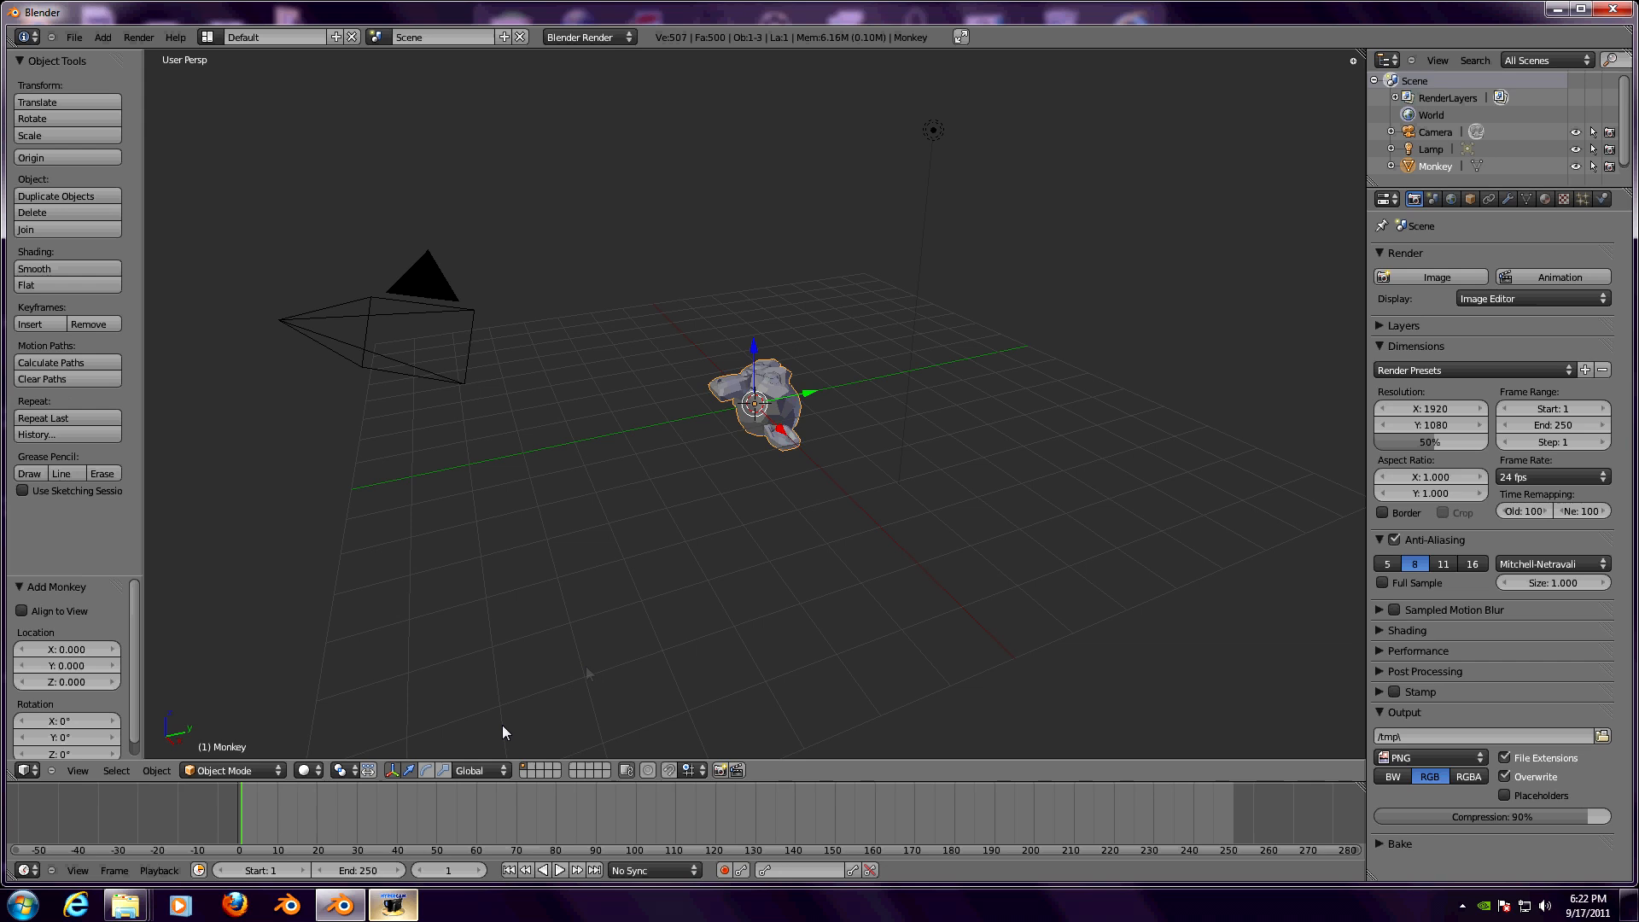
mouse_move(601, 656)
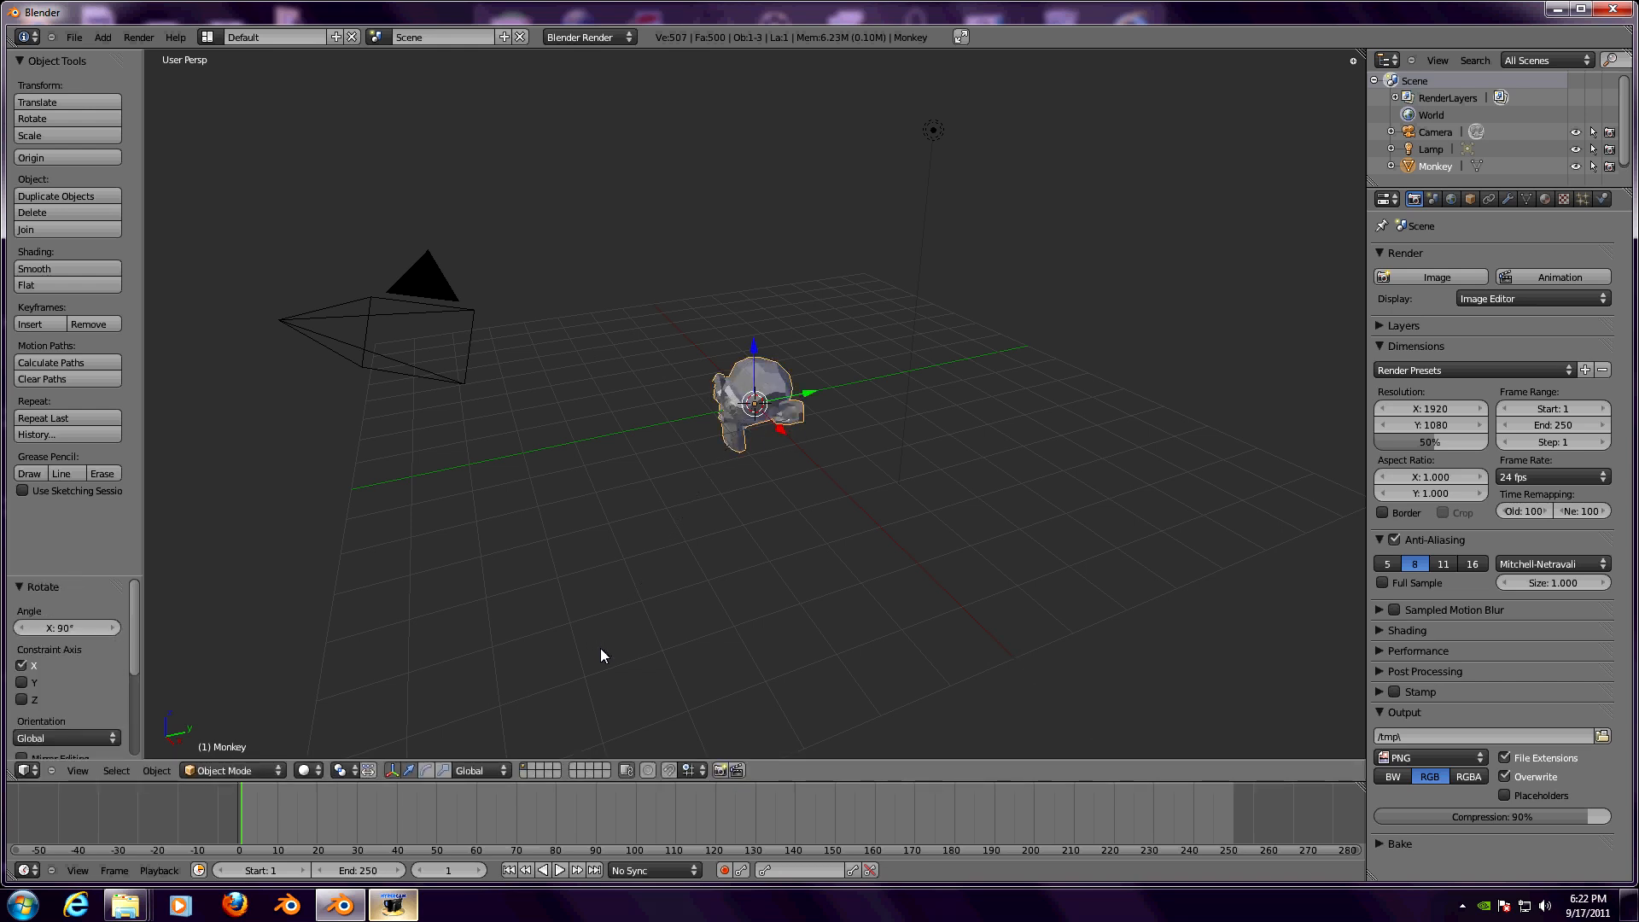
- Select the Monkey and scale it up to fill the aligned camera view
left_click(753, 403)
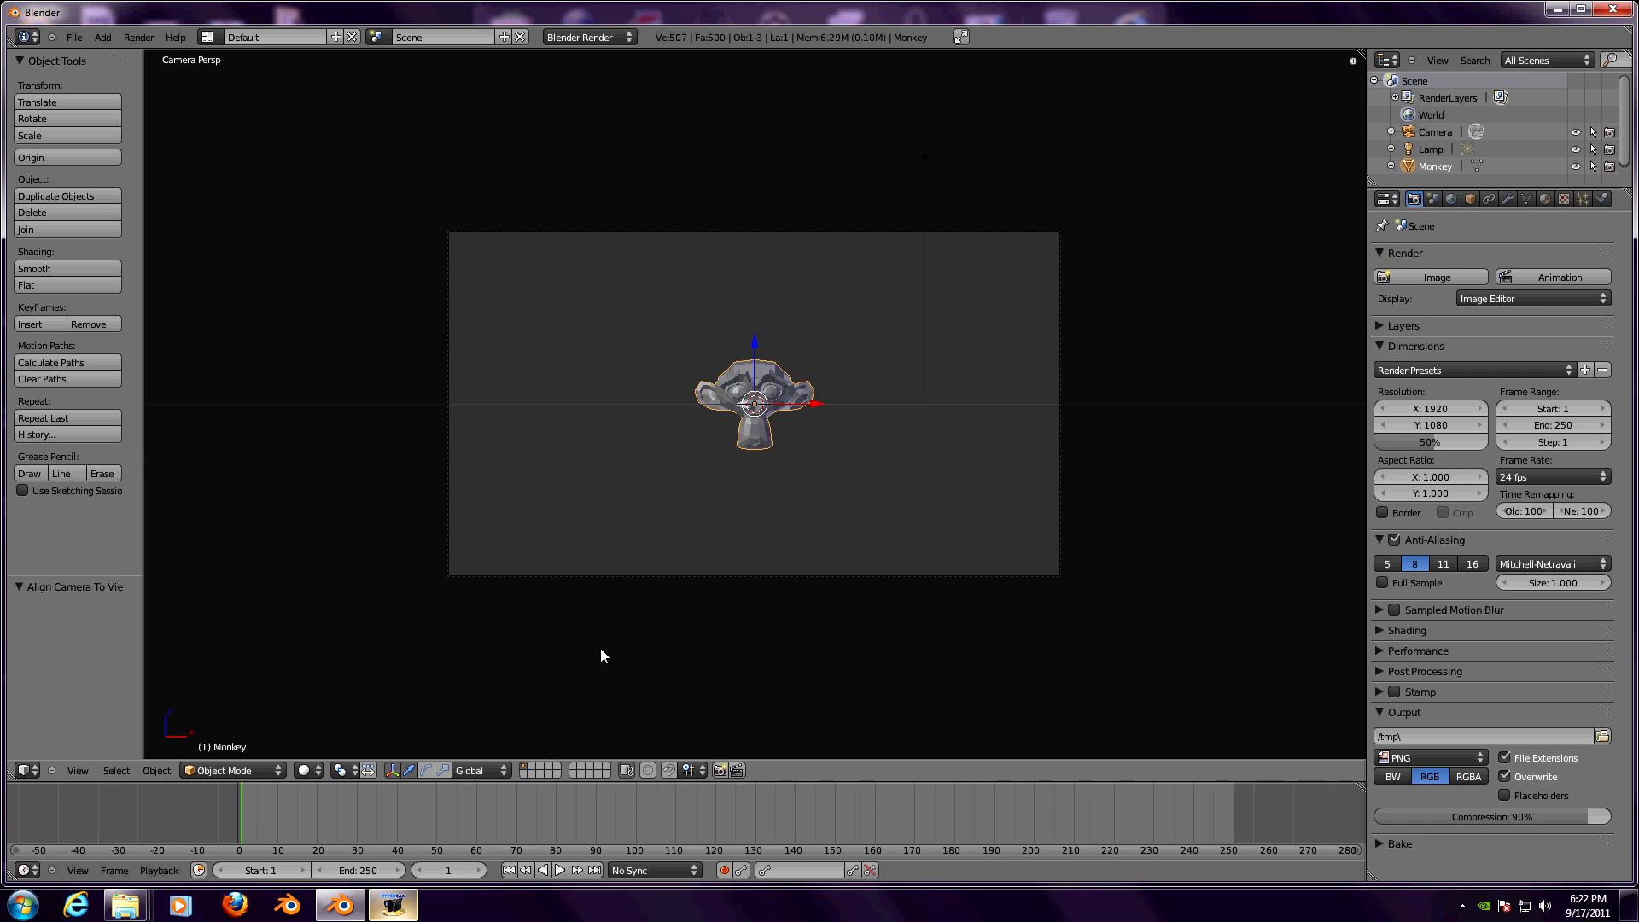
left_click(754, 408)
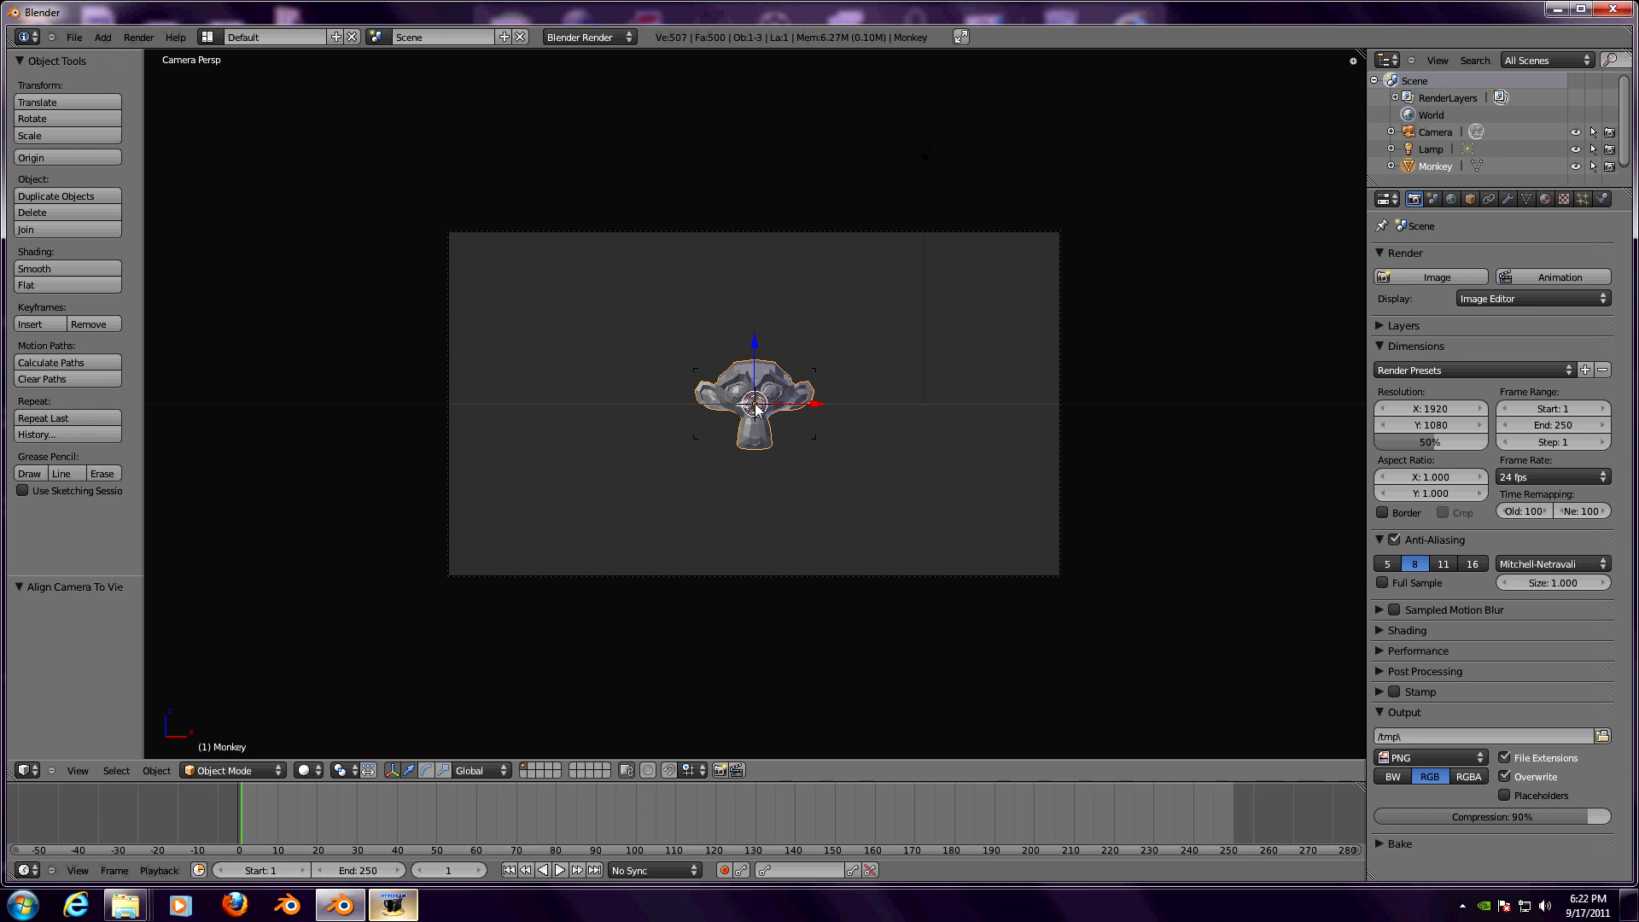
mouse_move(761, 378)
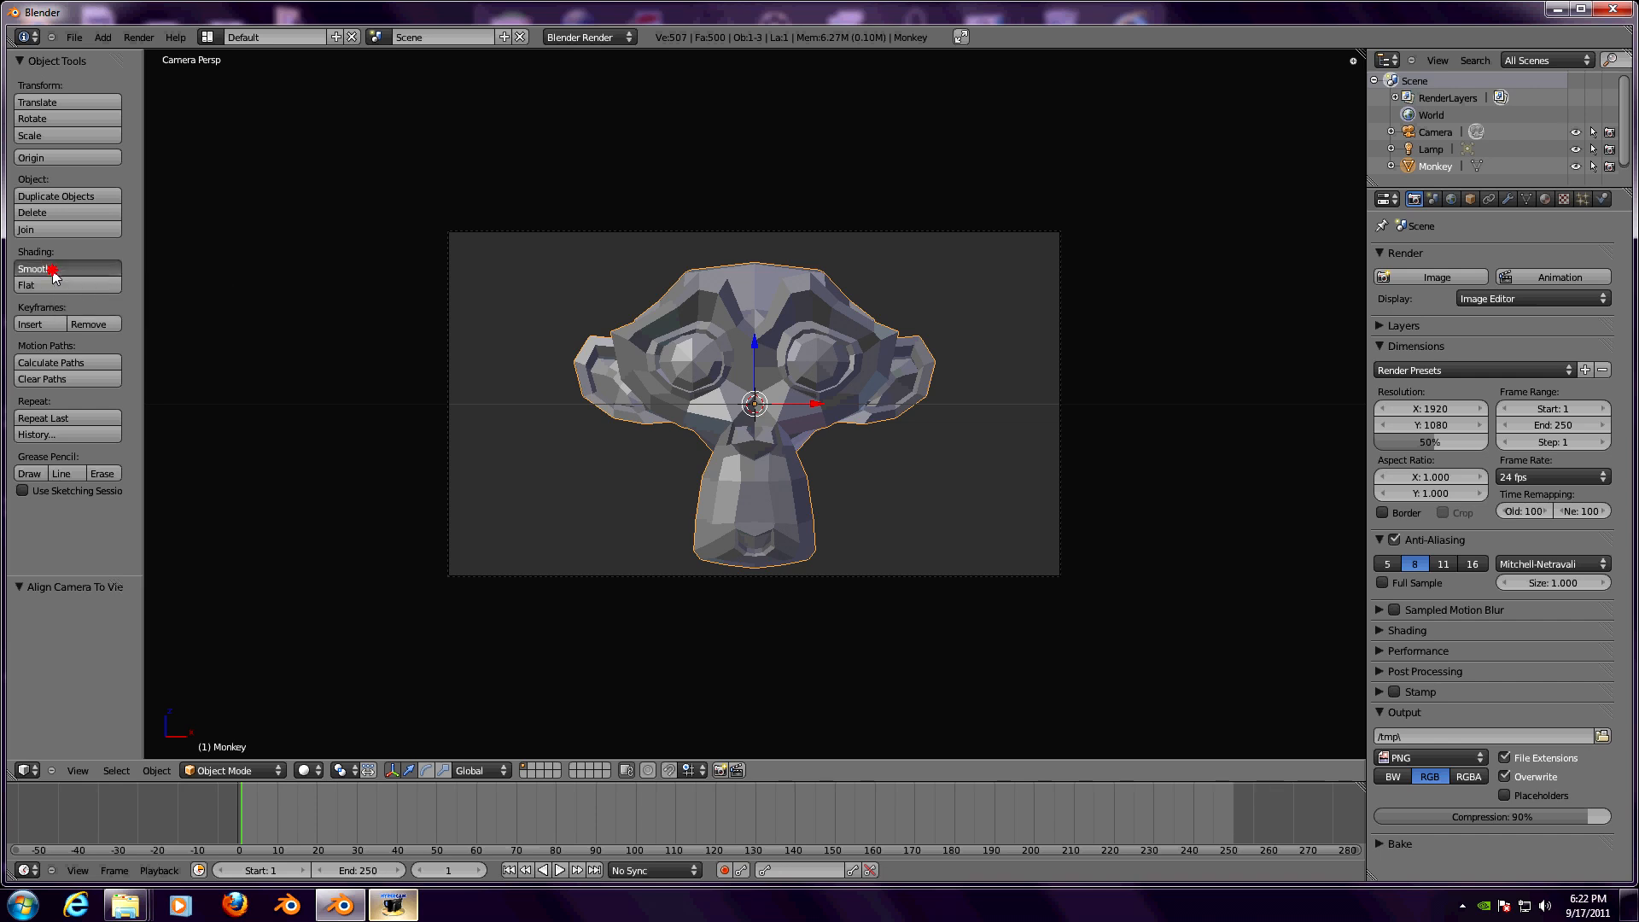
- Smooth-shade the Monkey and give it a level 2 Subdivision Surface modifier
left_click(34, 269)
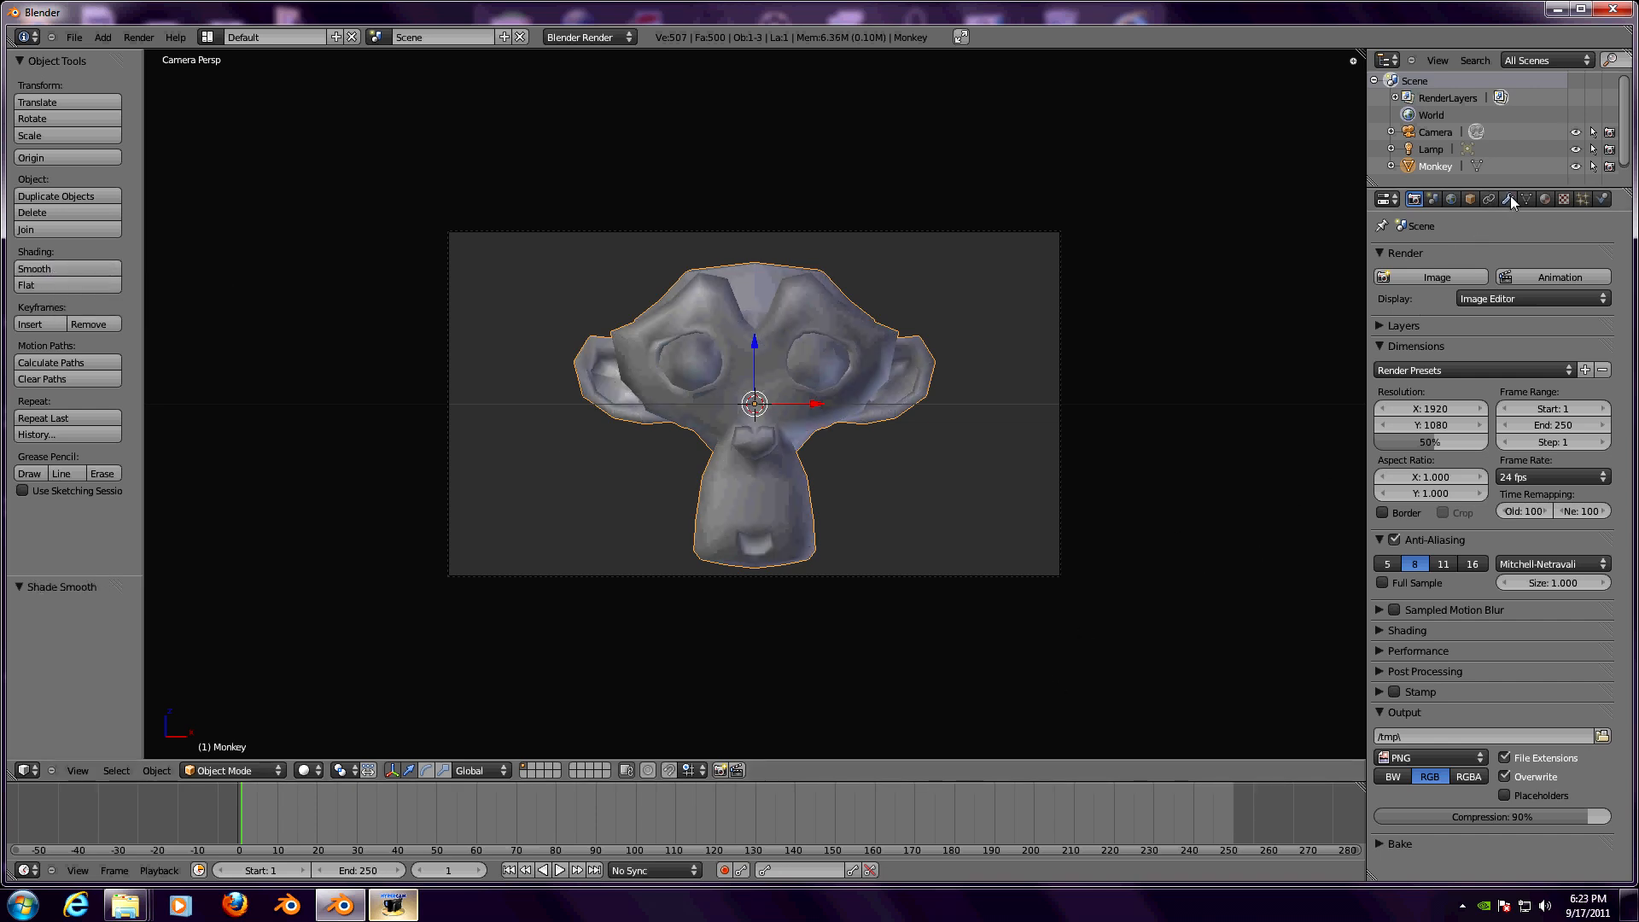
left_click(1508, 199)
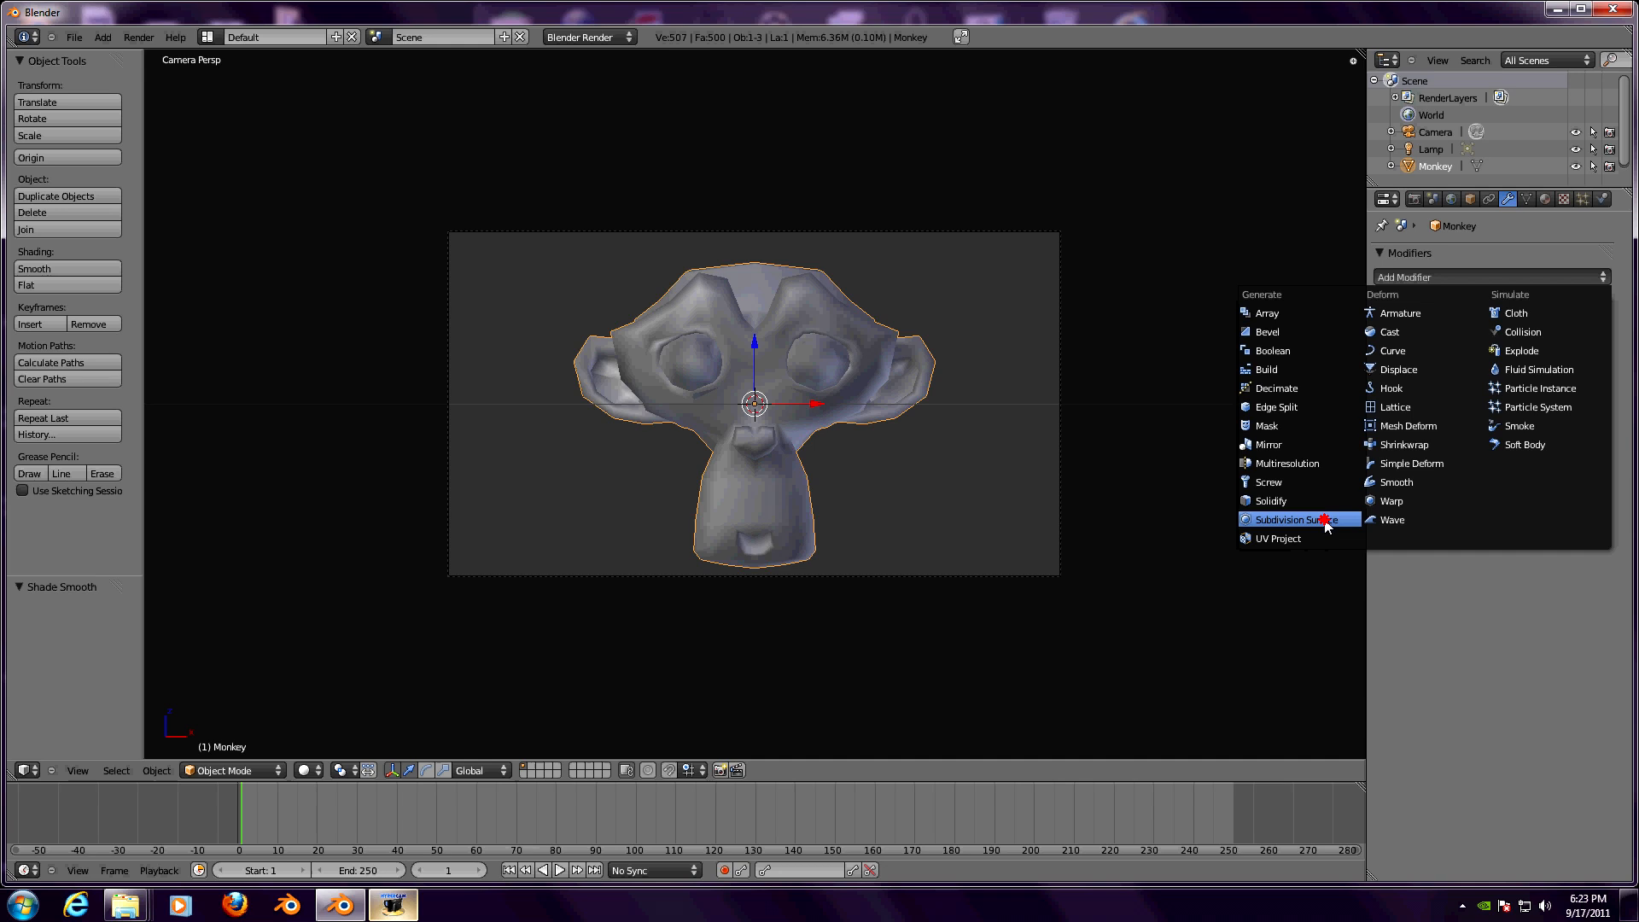
left_click(1290, 520)
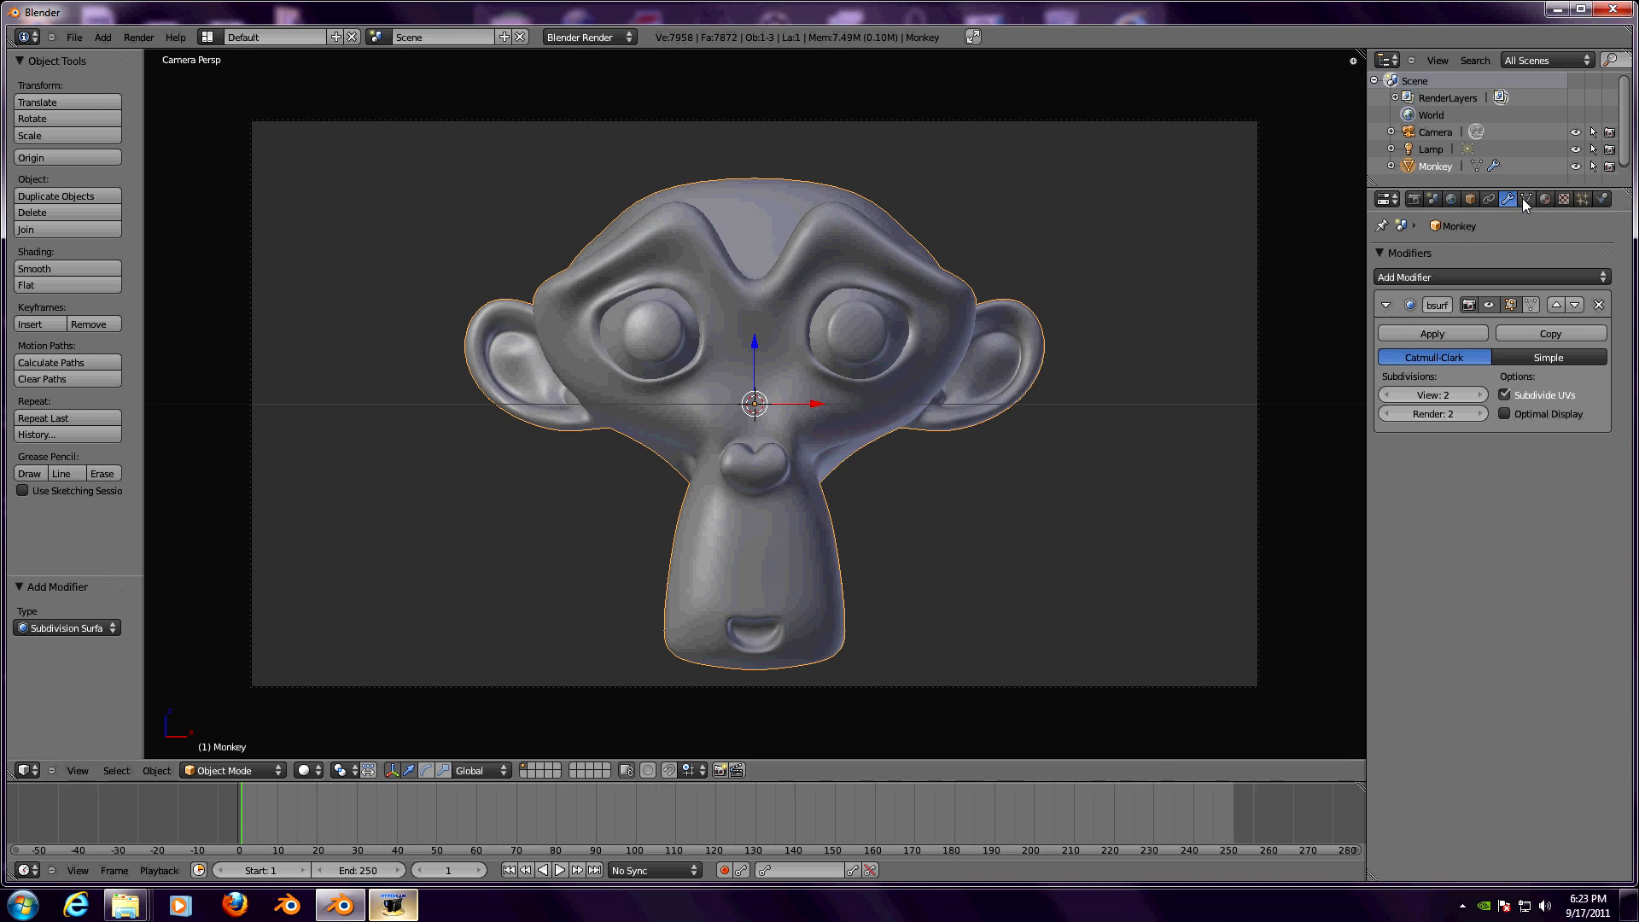
mouse_move(1523, 199)
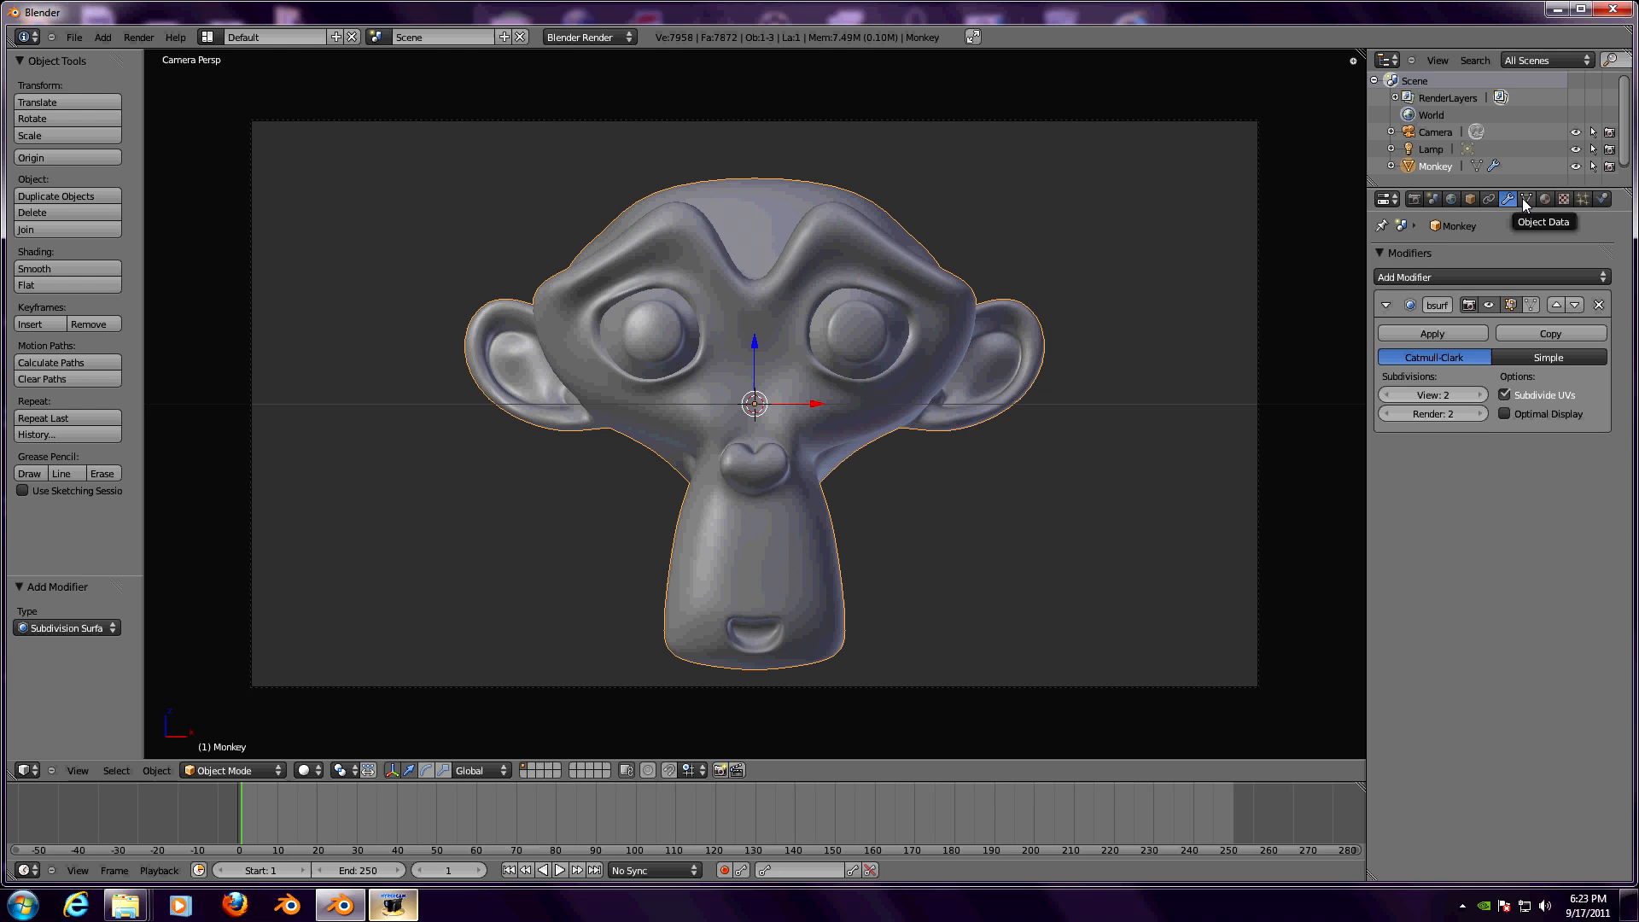
- Add a Basis and a second shape key, renaming the second 'Mouth Close'
left_click(1527, 199)
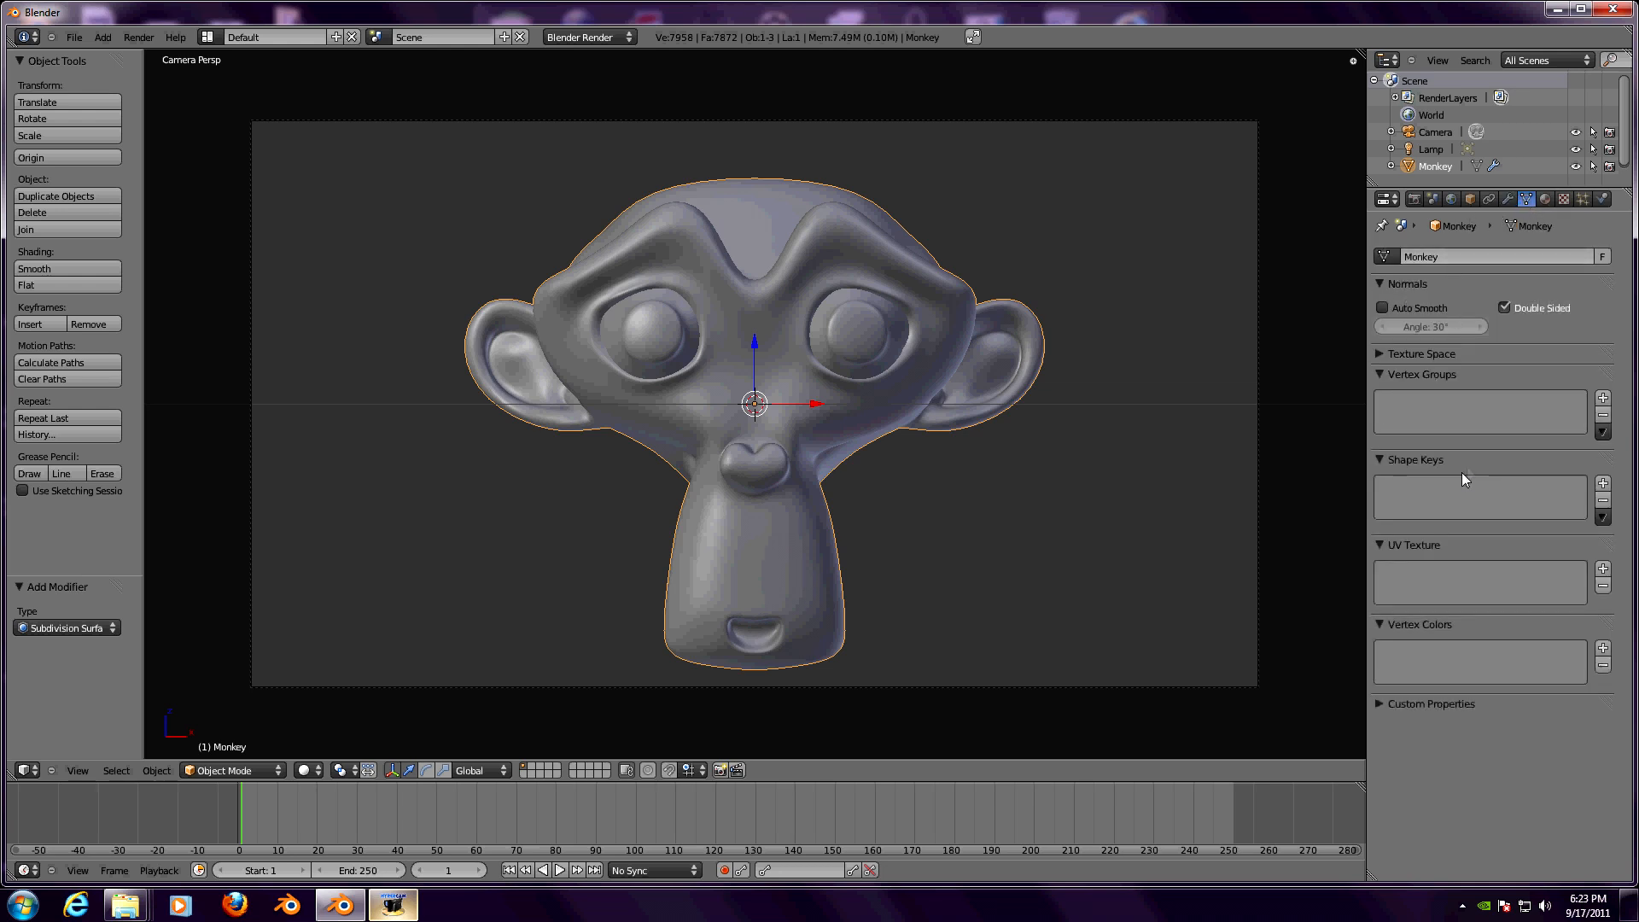
mouse_move(1603, 481)
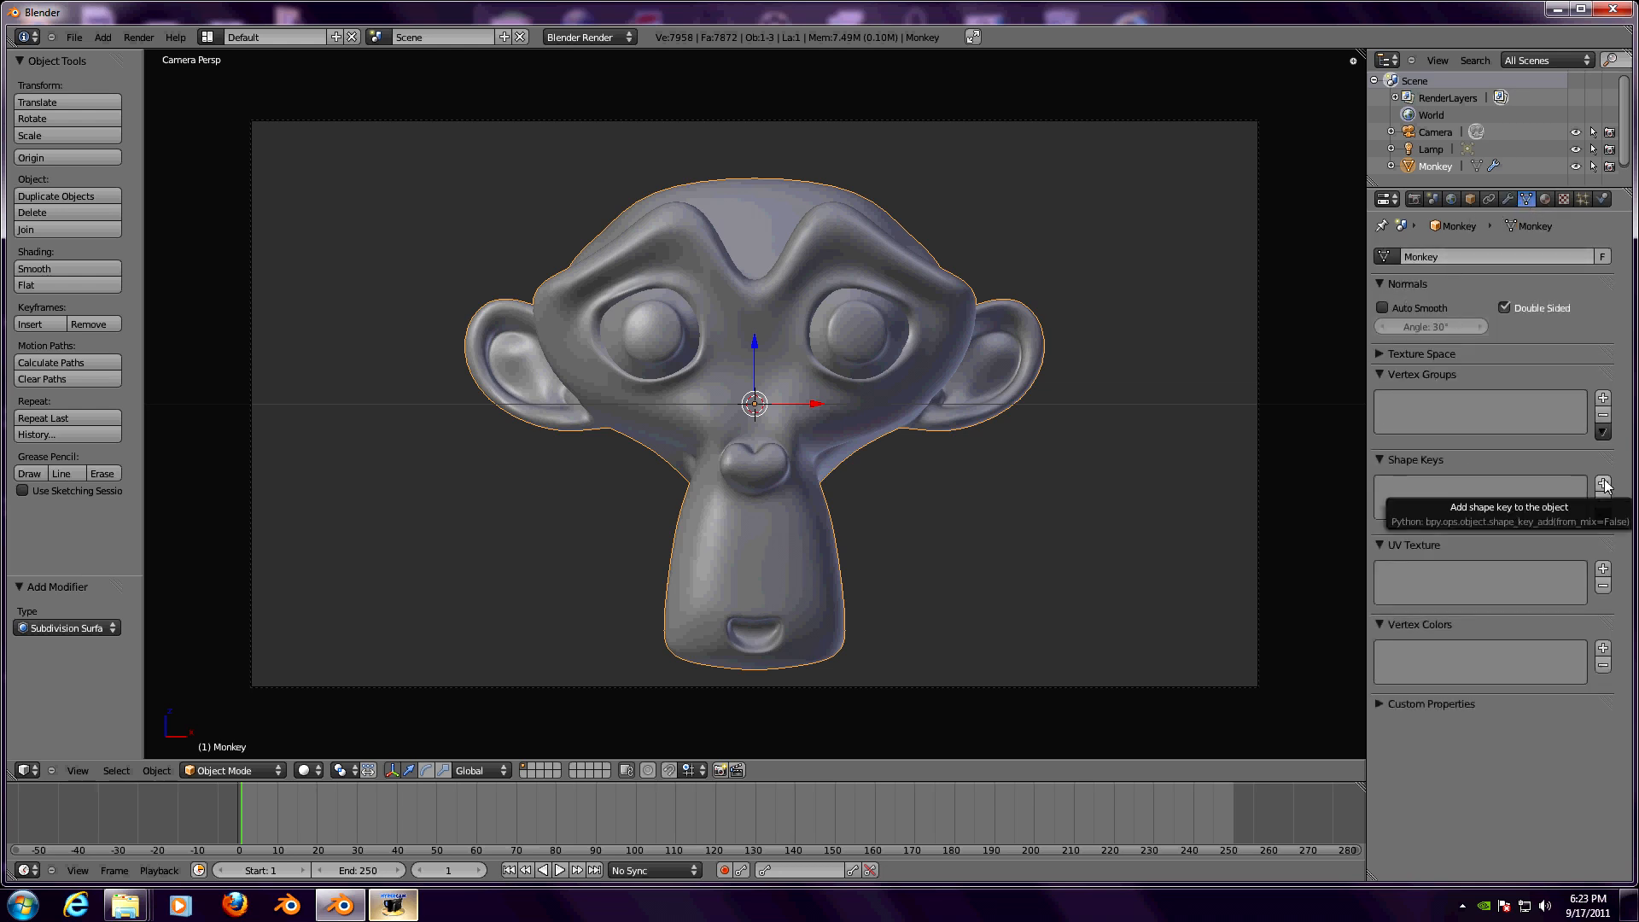
left_click(1603, 484)
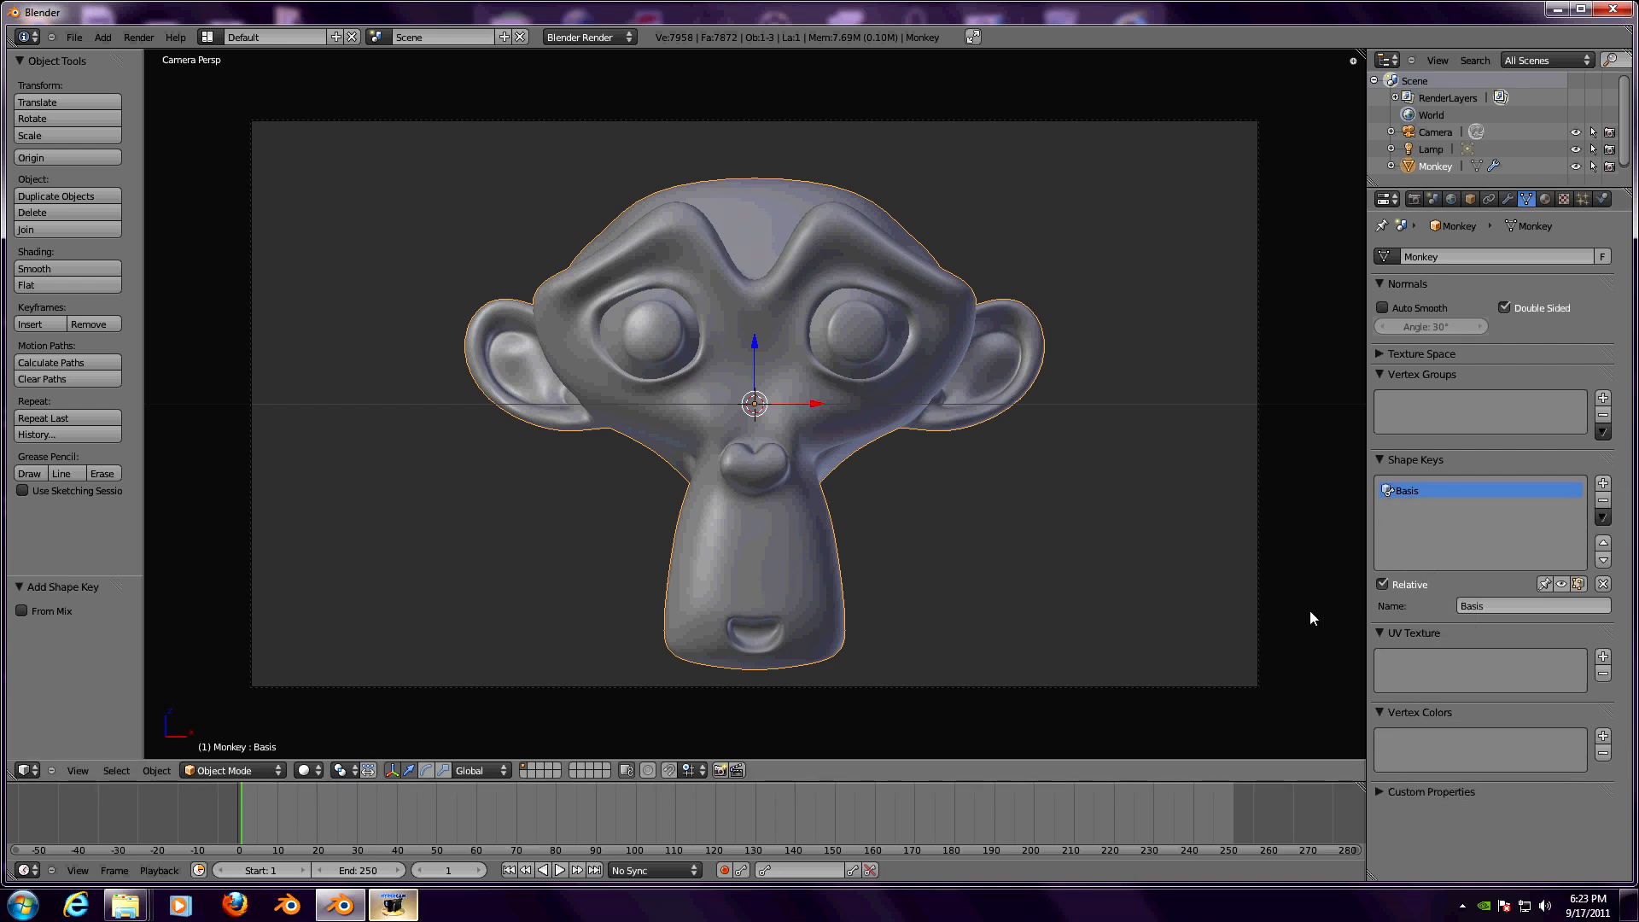
mouse_move(967, 626)
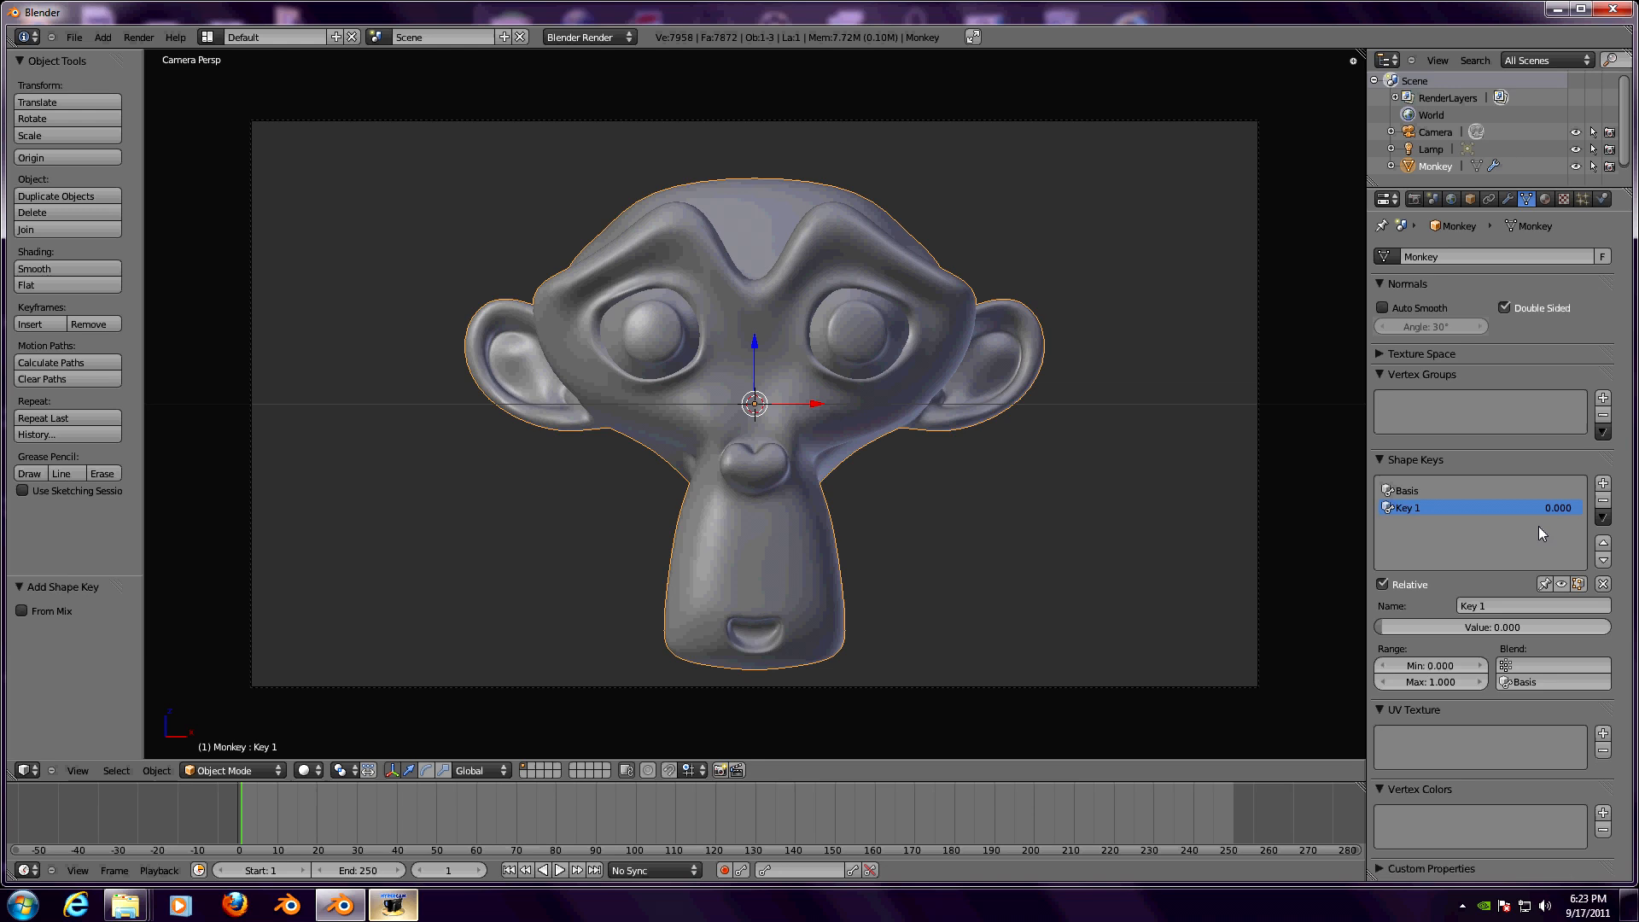
left_click(1527, 606)
type("Mouth Close")
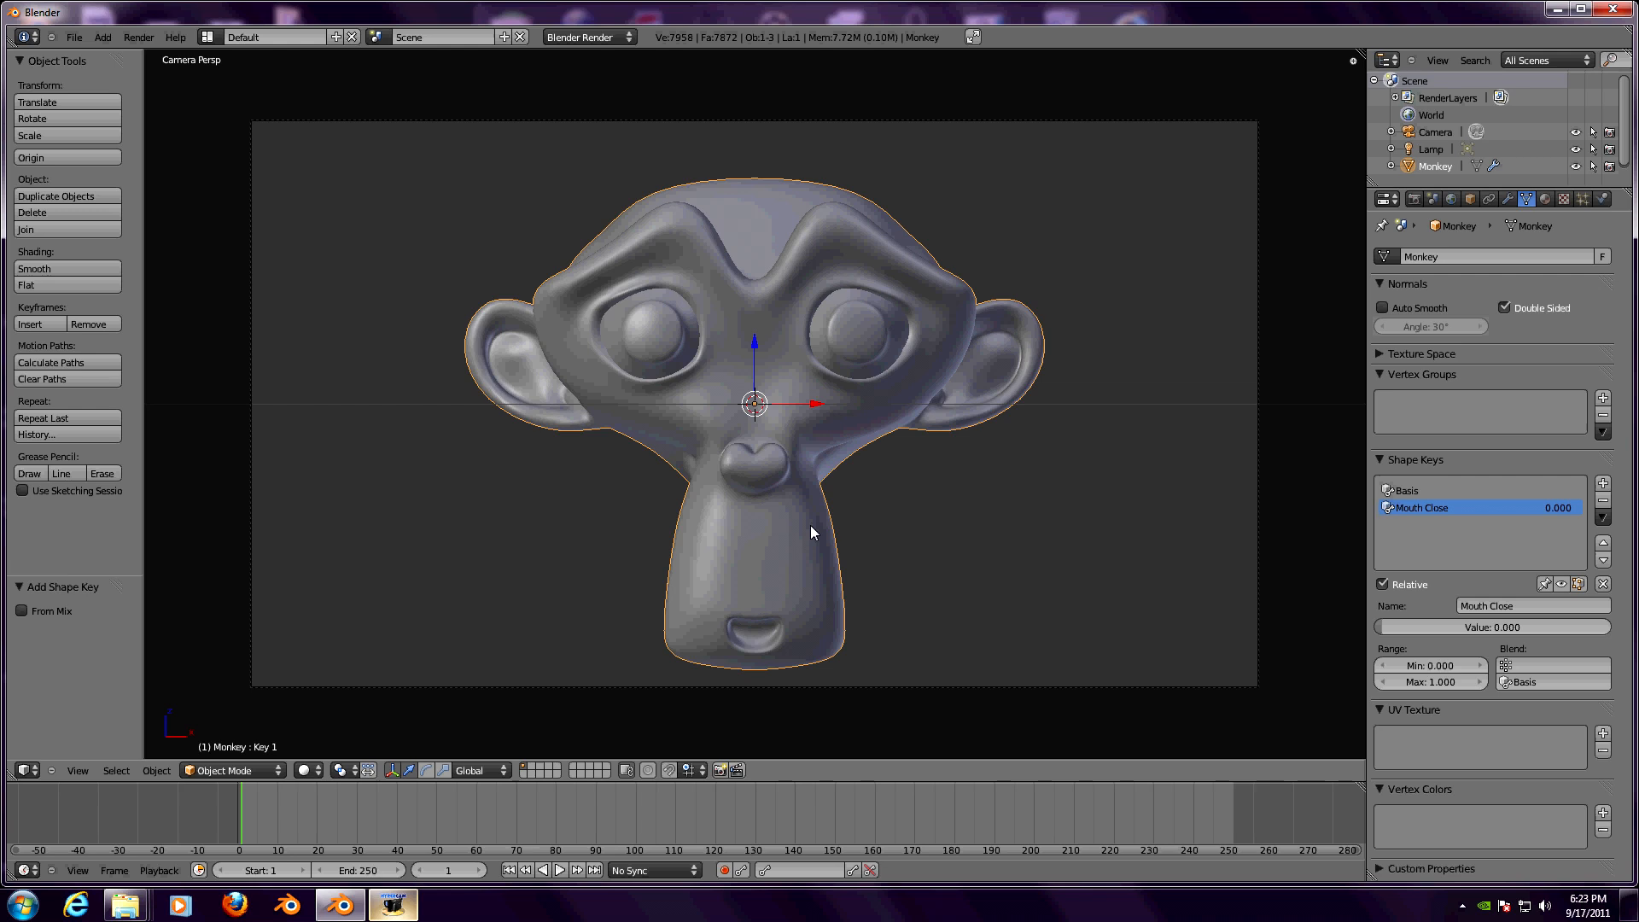
mouse_move(837, 489)
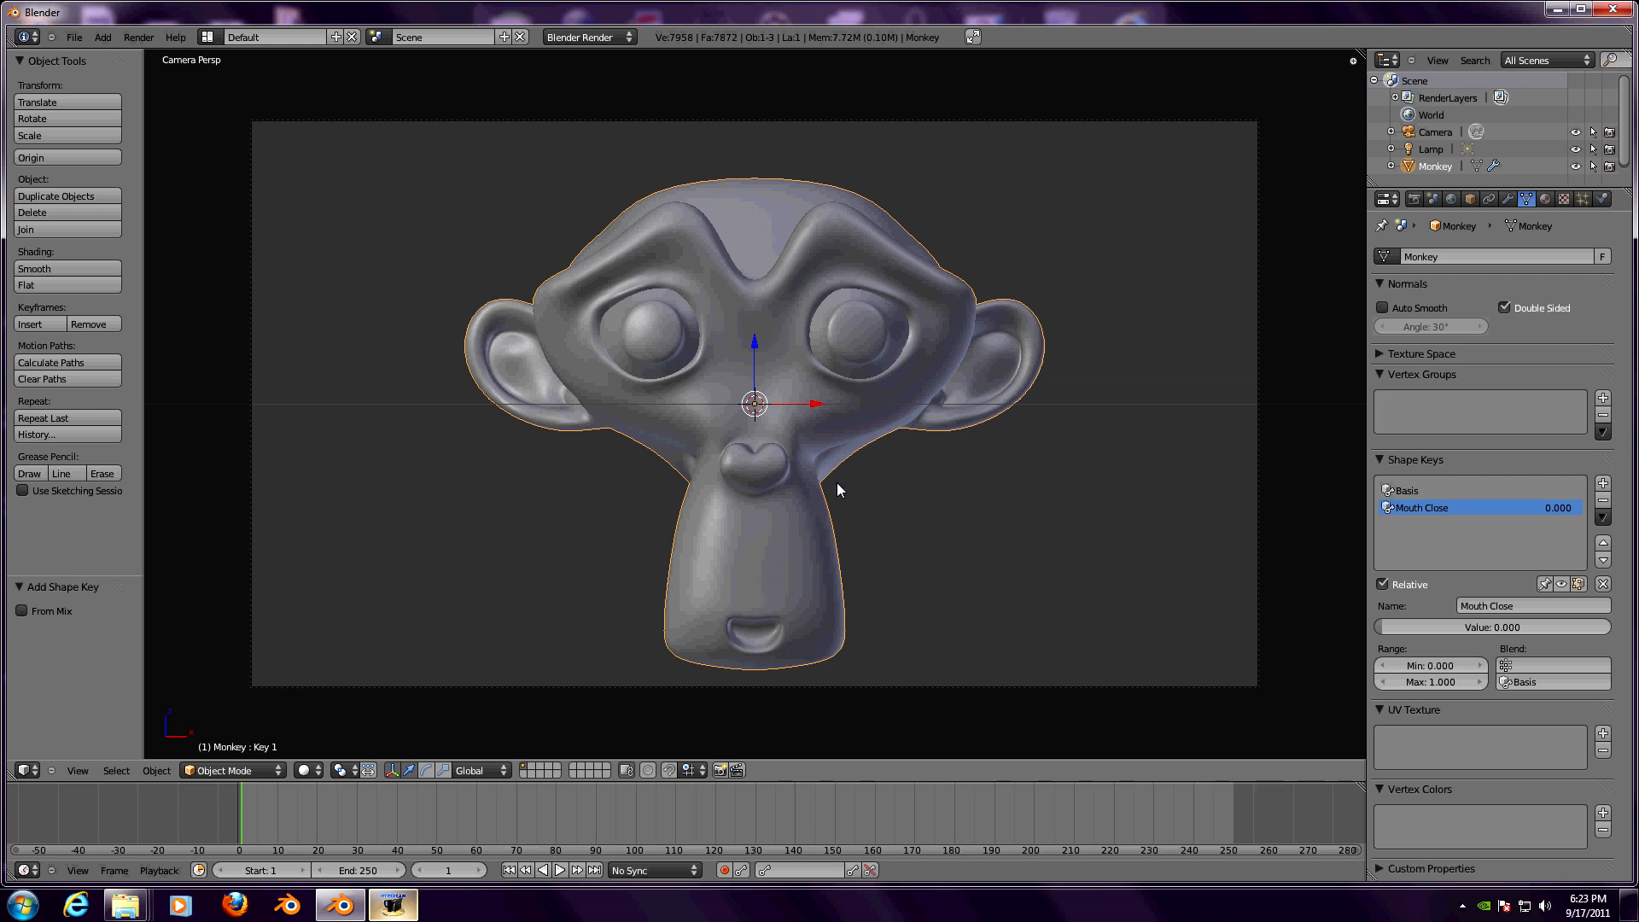
- In Edit Mode, select the monkey's mouth vertices and squash them flat along Z
key("Tab")
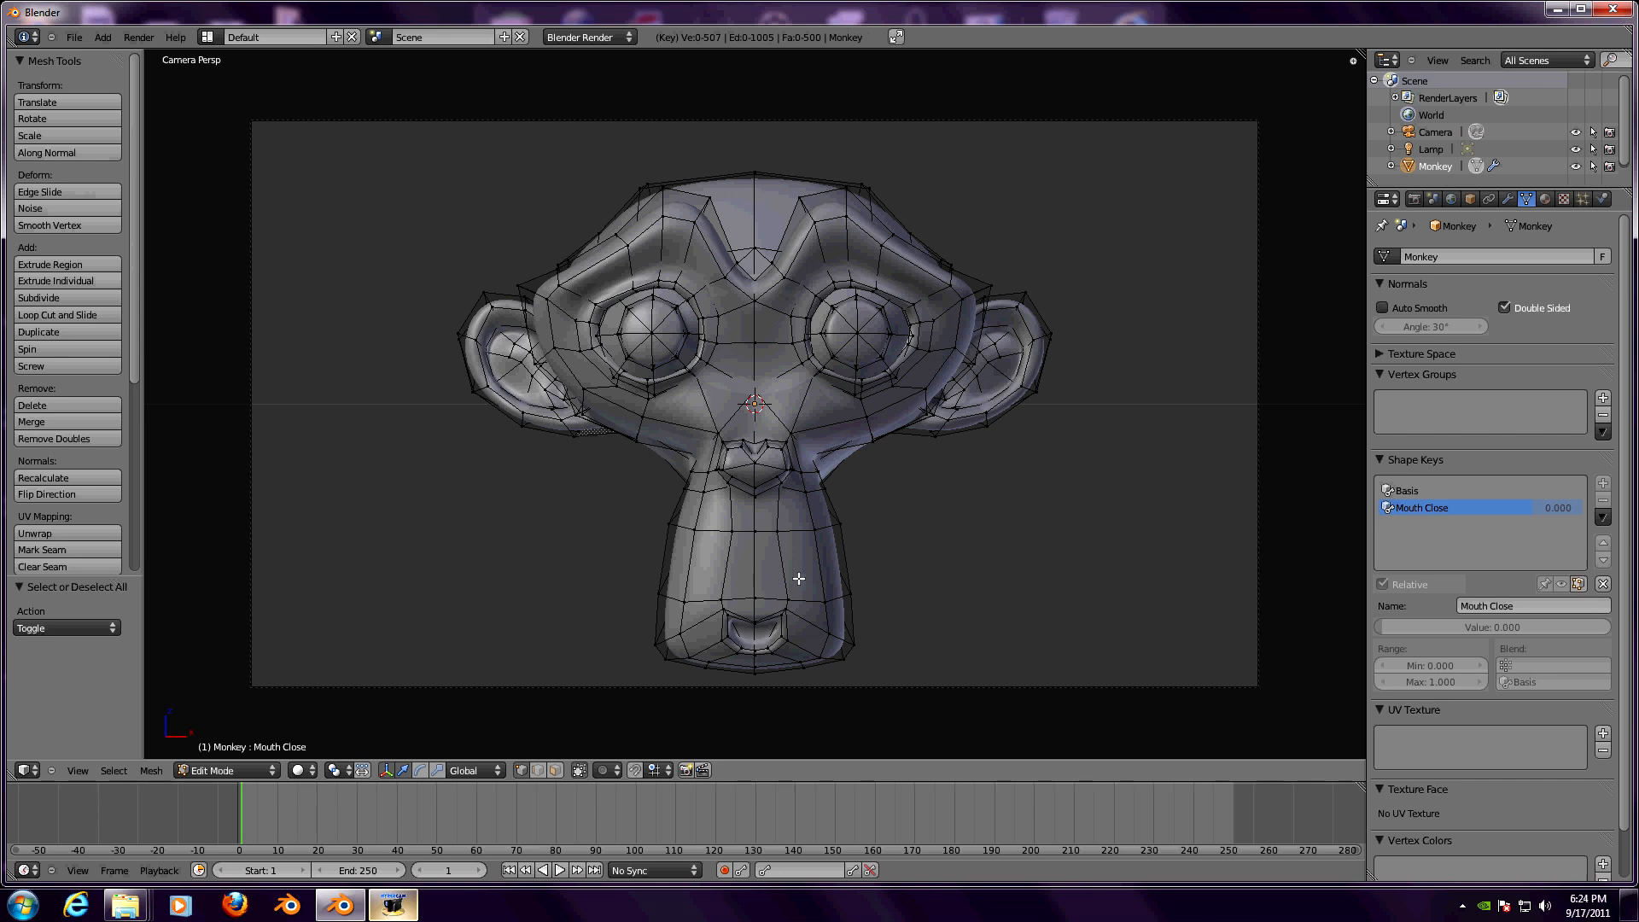
mouse_move(805, 574)
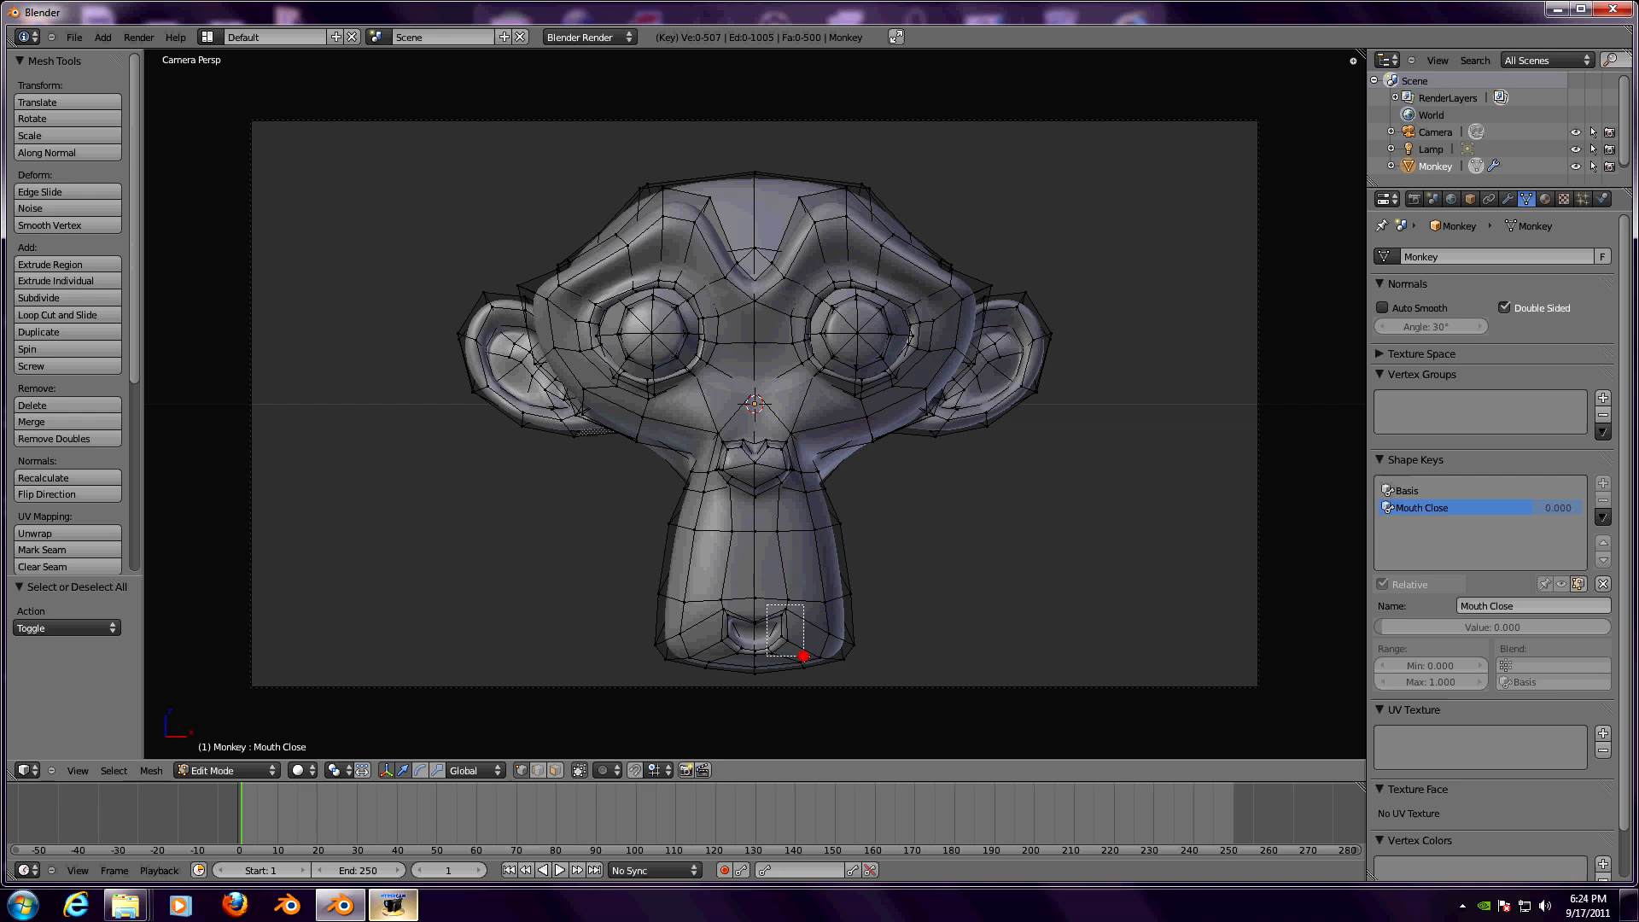
left_click(784, 633)
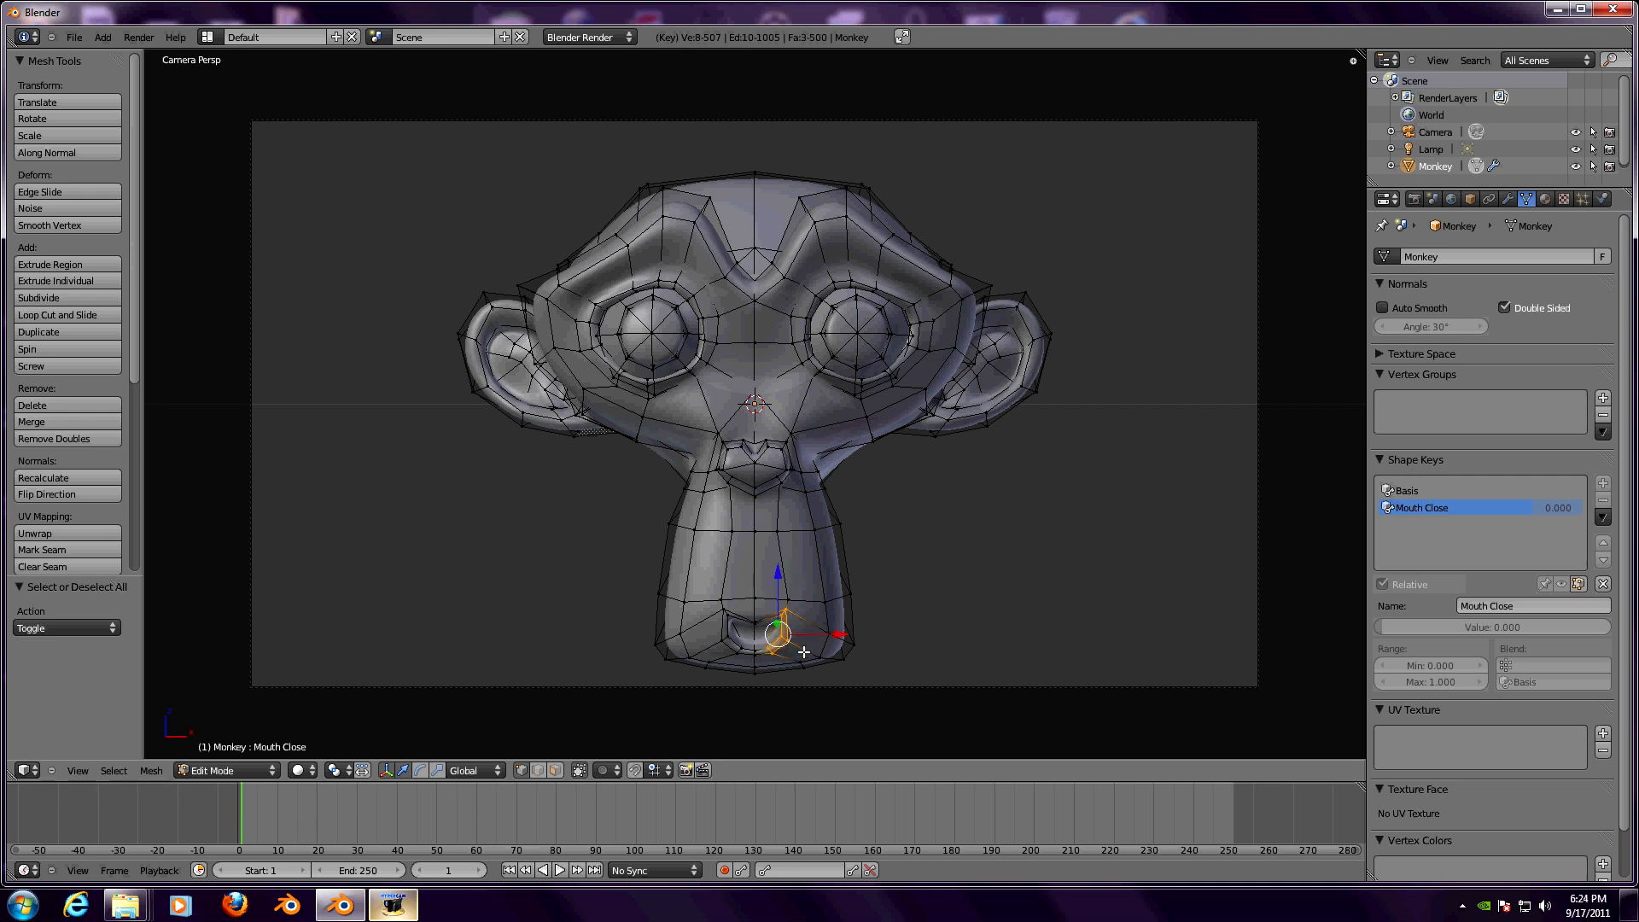
left_click_drag(779, 611, 800, 653)
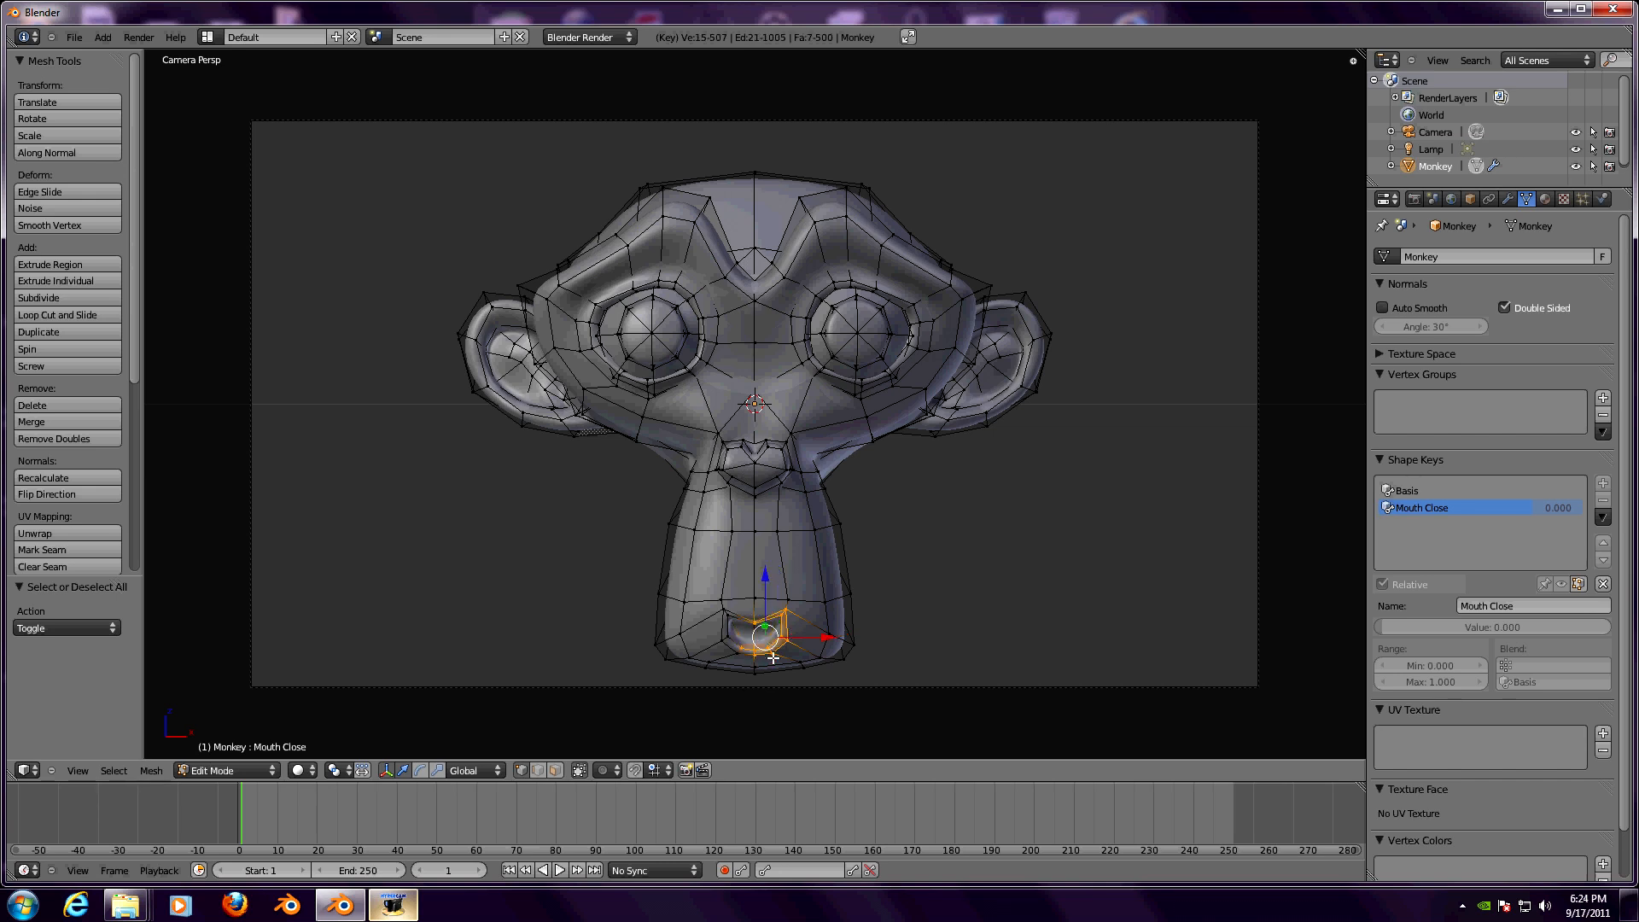
left_click_drag(706, 606, 748, 643)
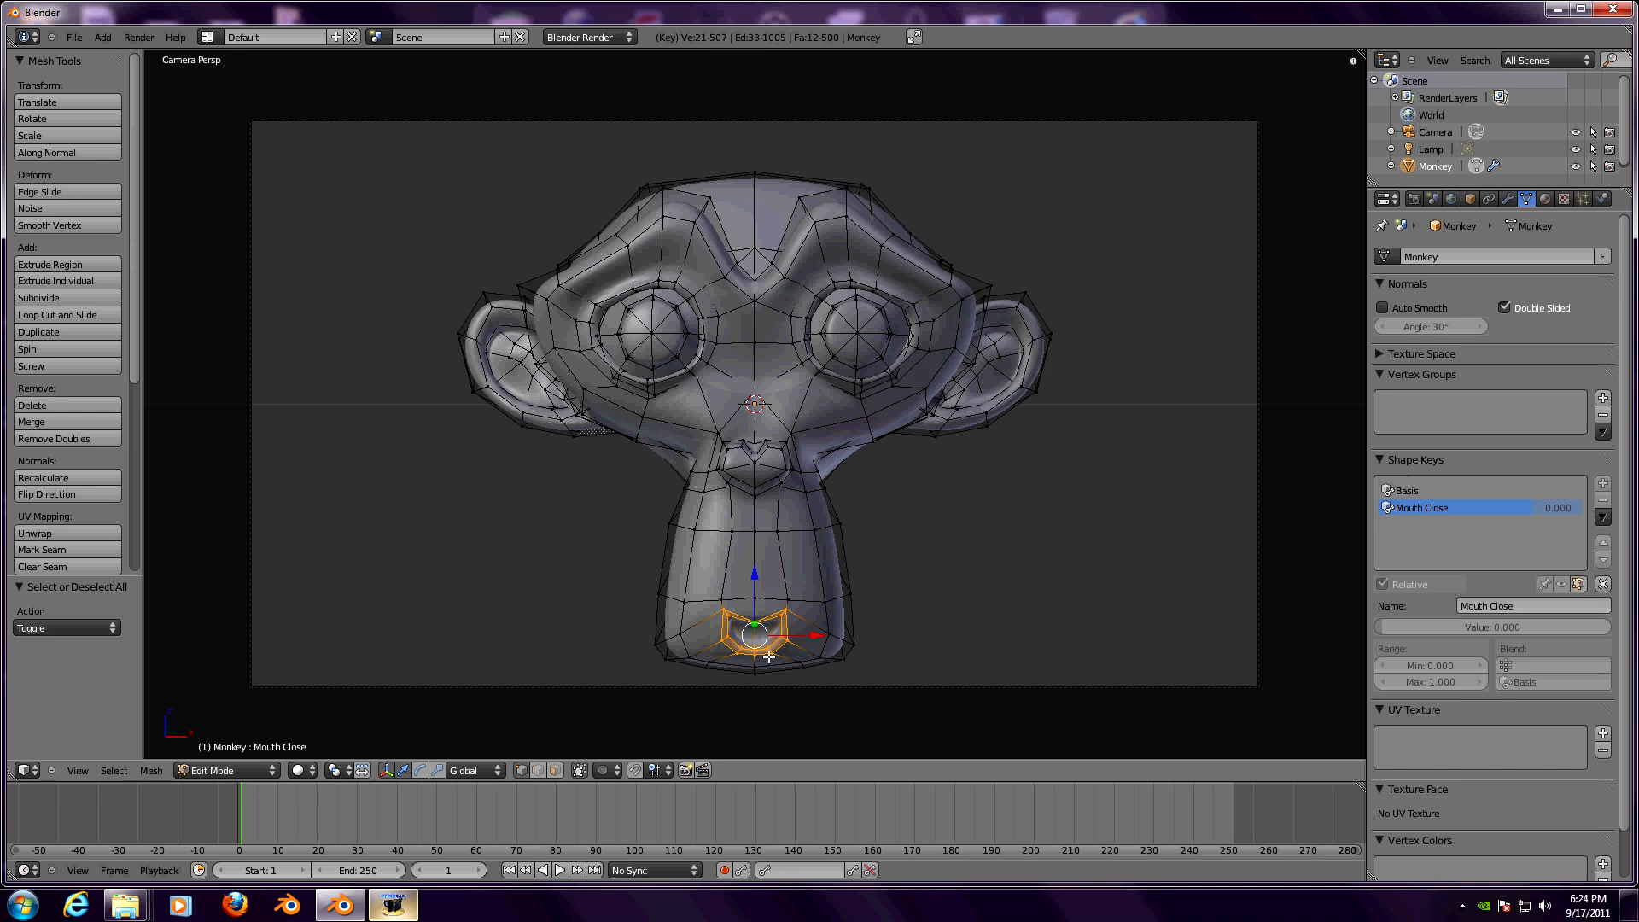
mouse_move(923, 601)
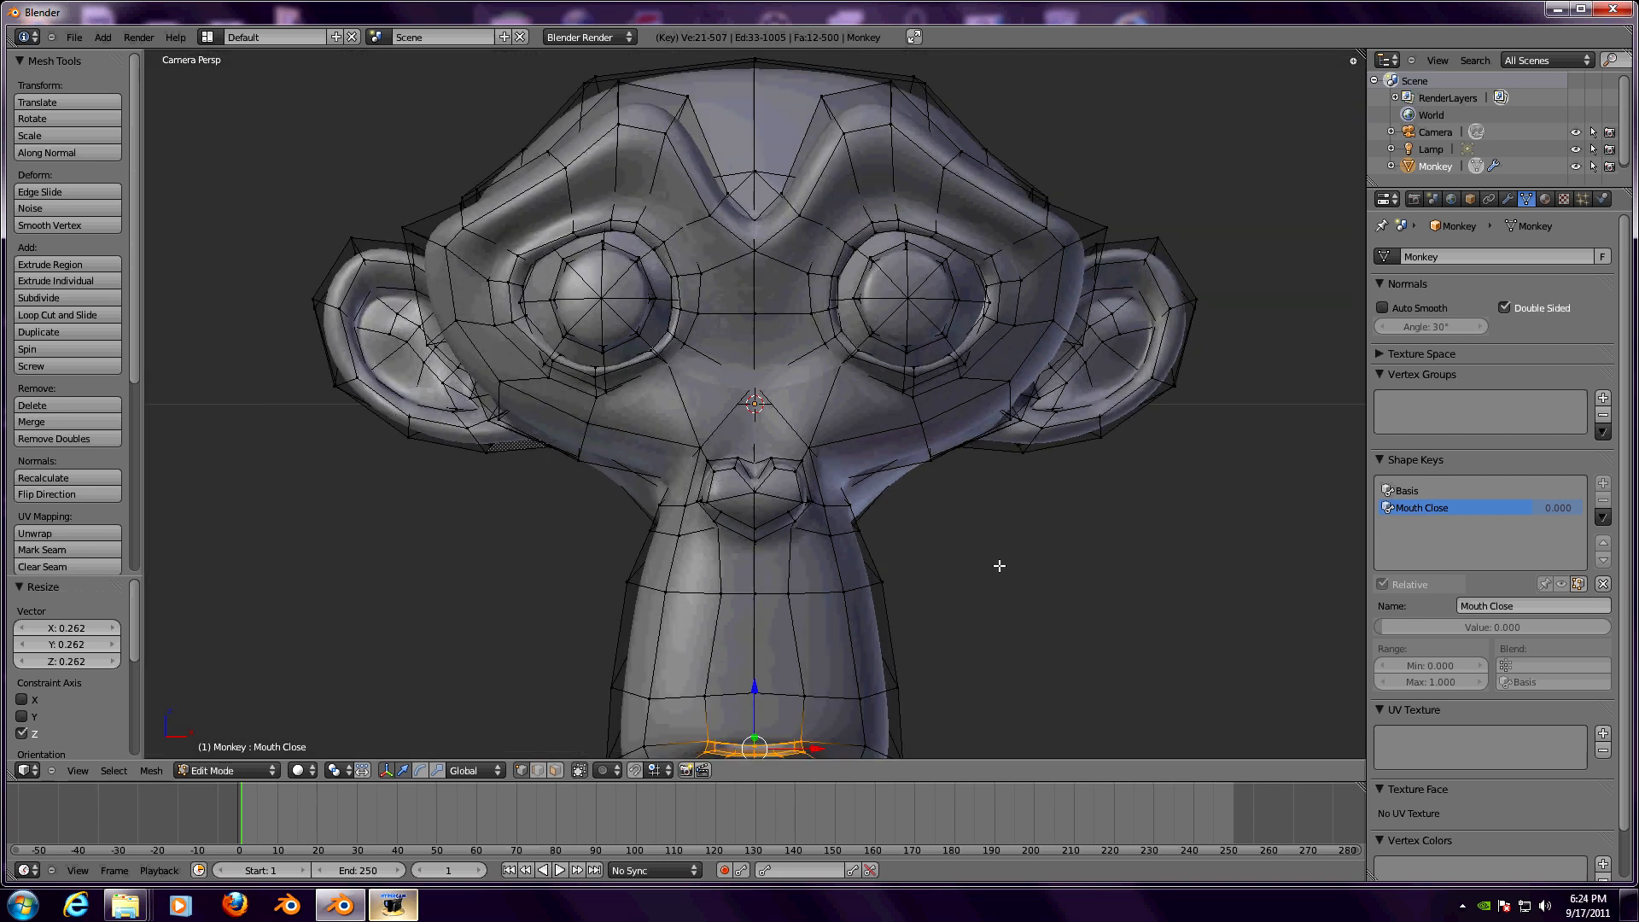
key("Tab")
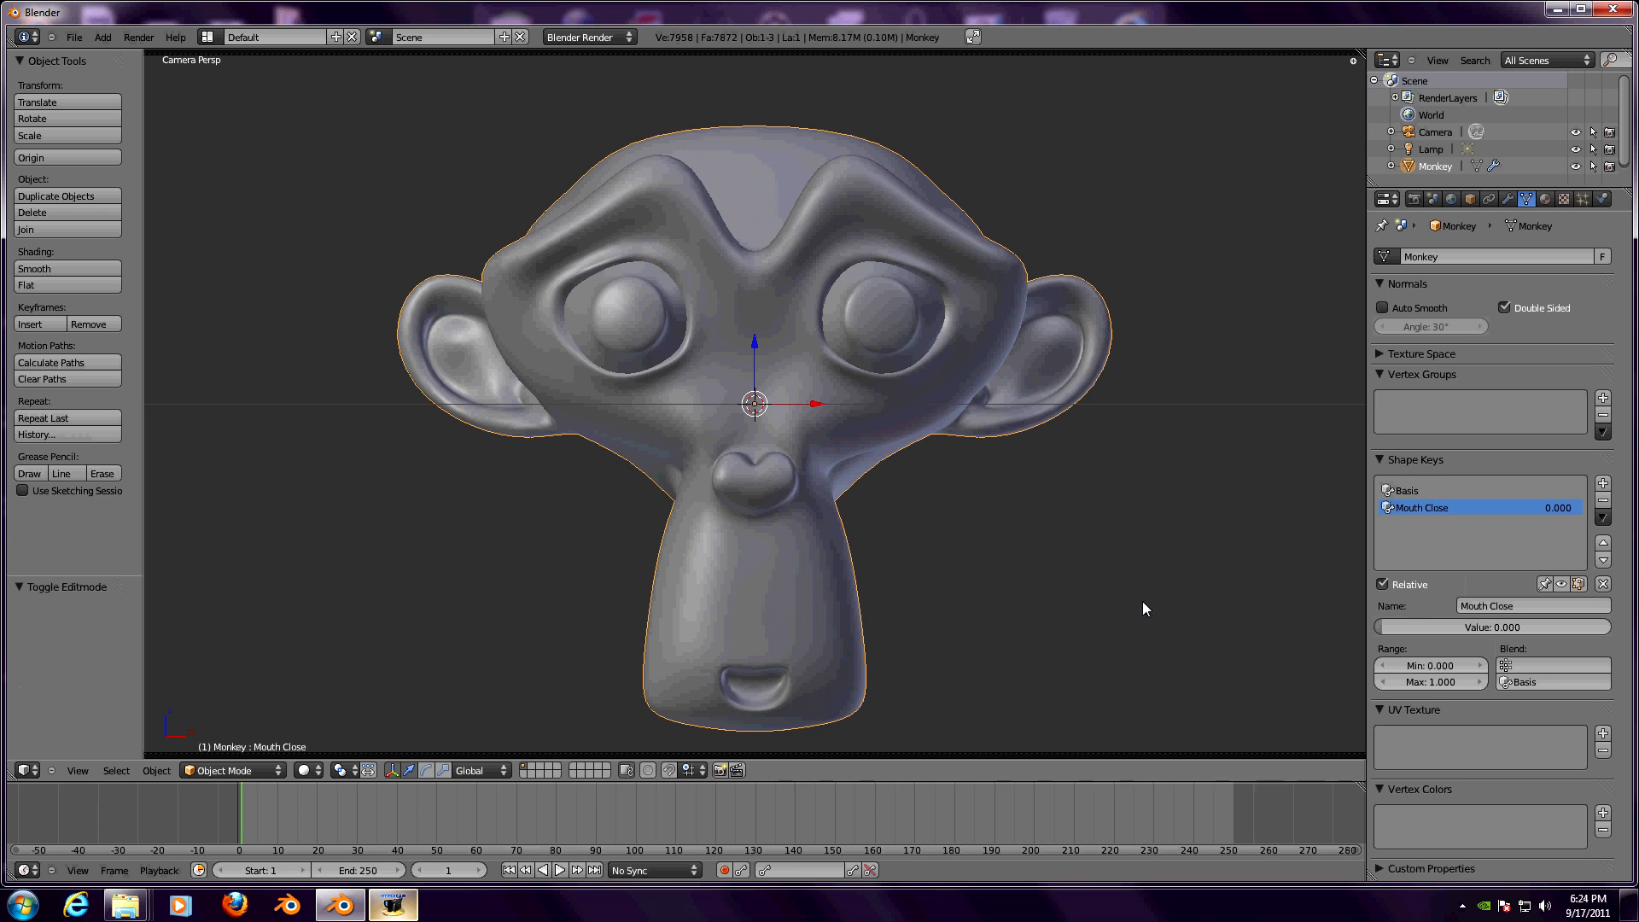
mouse_move(1385, 627)
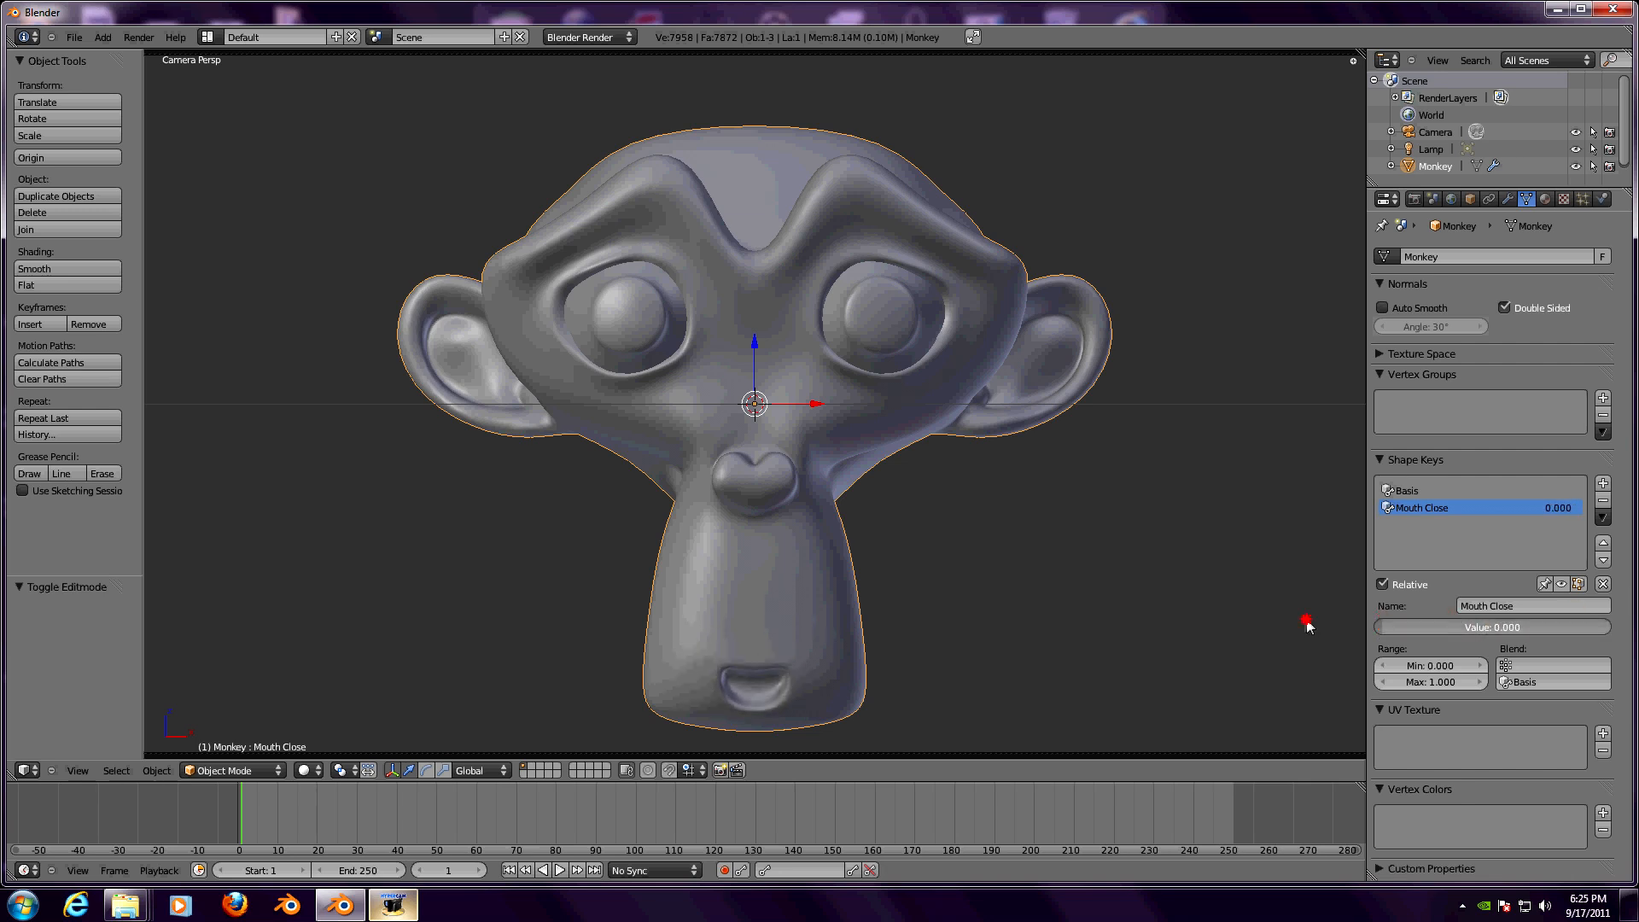
- Scale the lower lip about 0.77 on Z and preview the Mouth Close value
left_click_drag(1412, 628, 1568, 627)
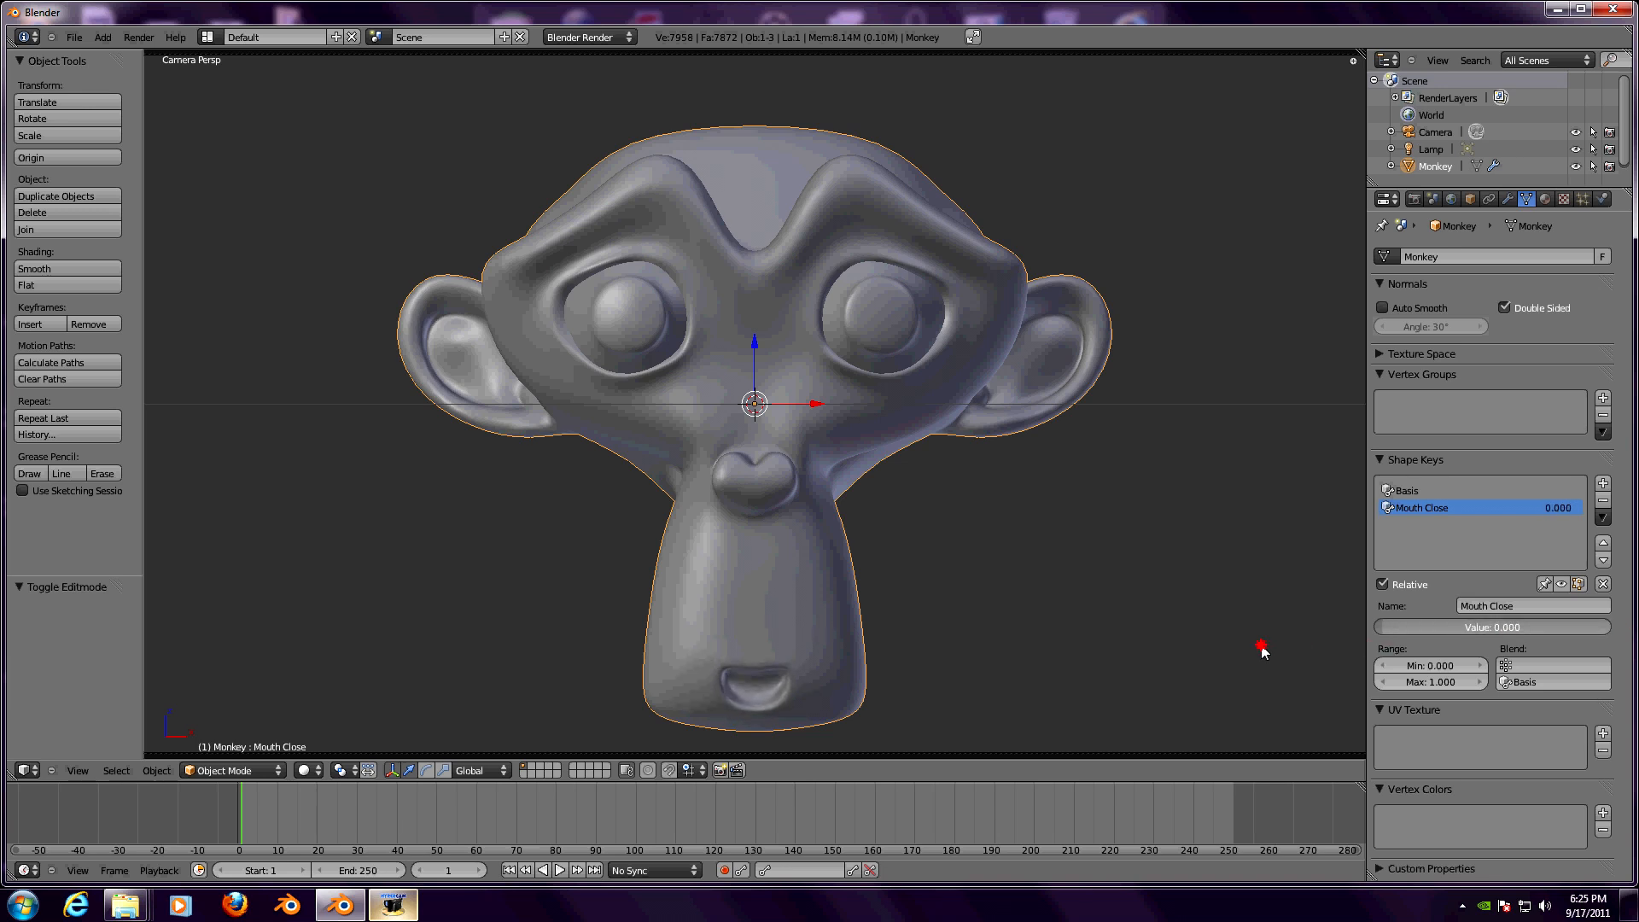
key("Tab")
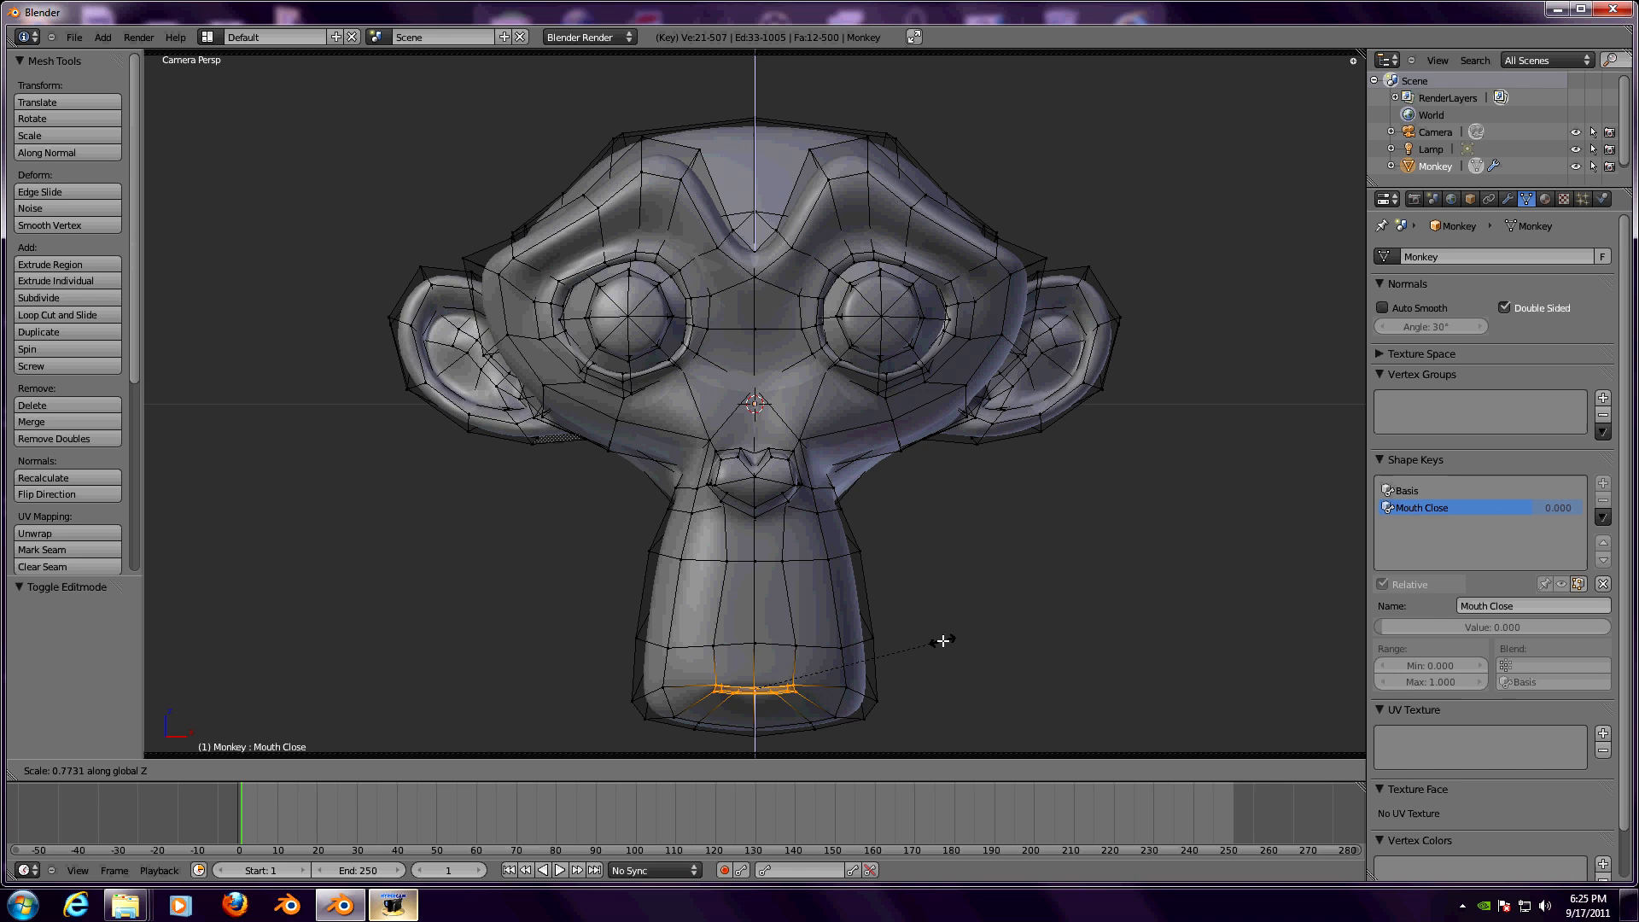
left_click(941, 642)
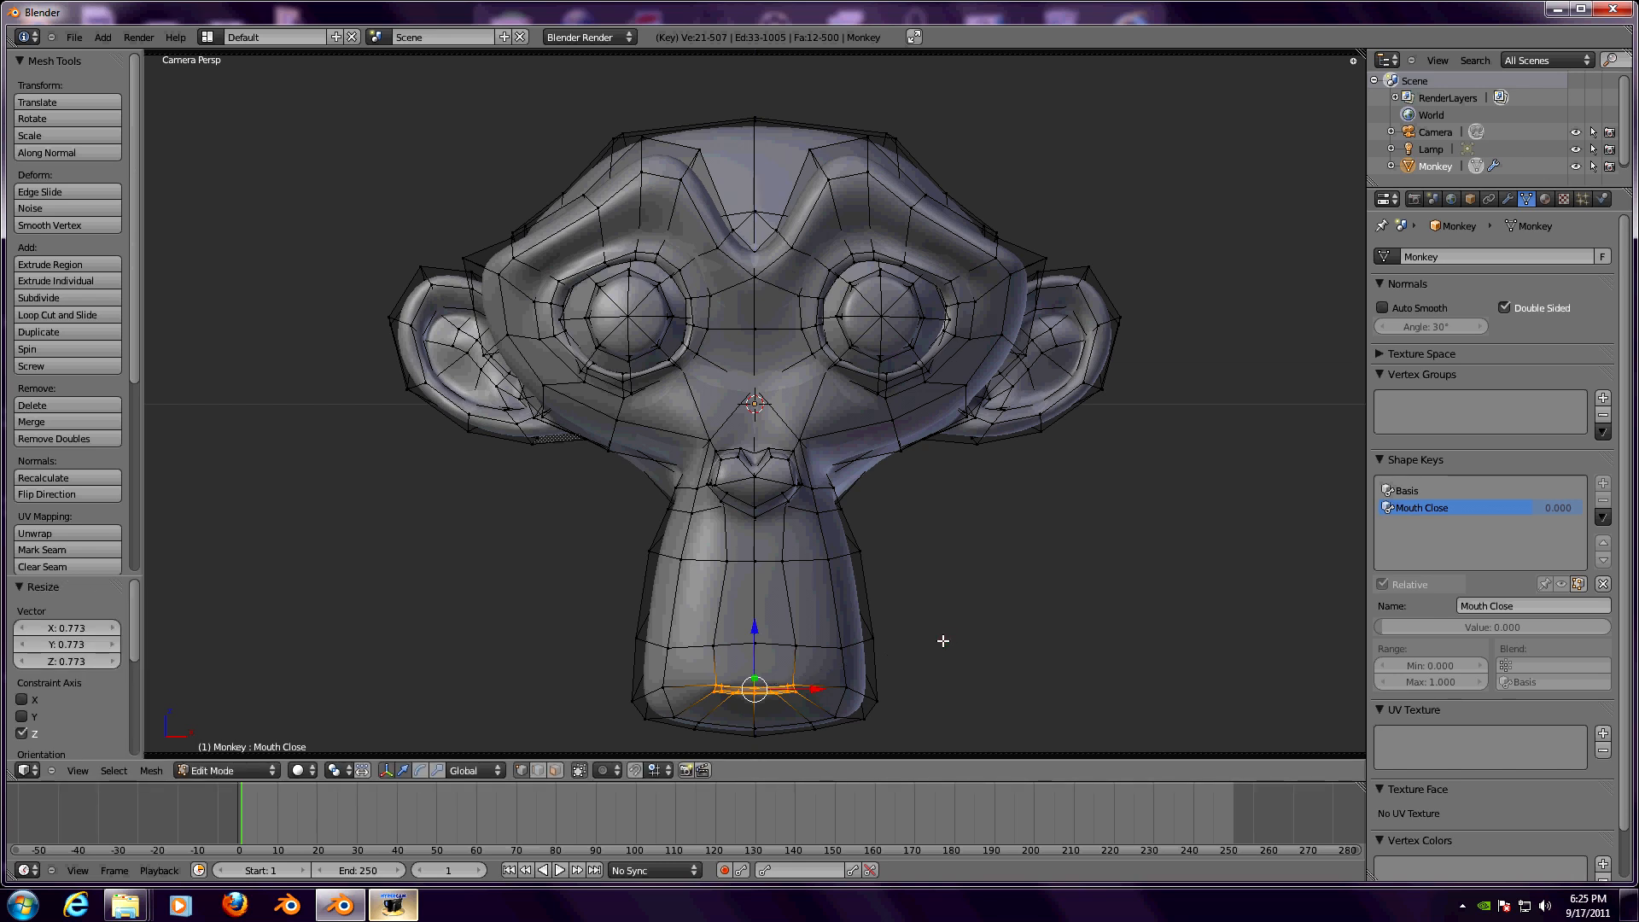
left_click(225, 770)
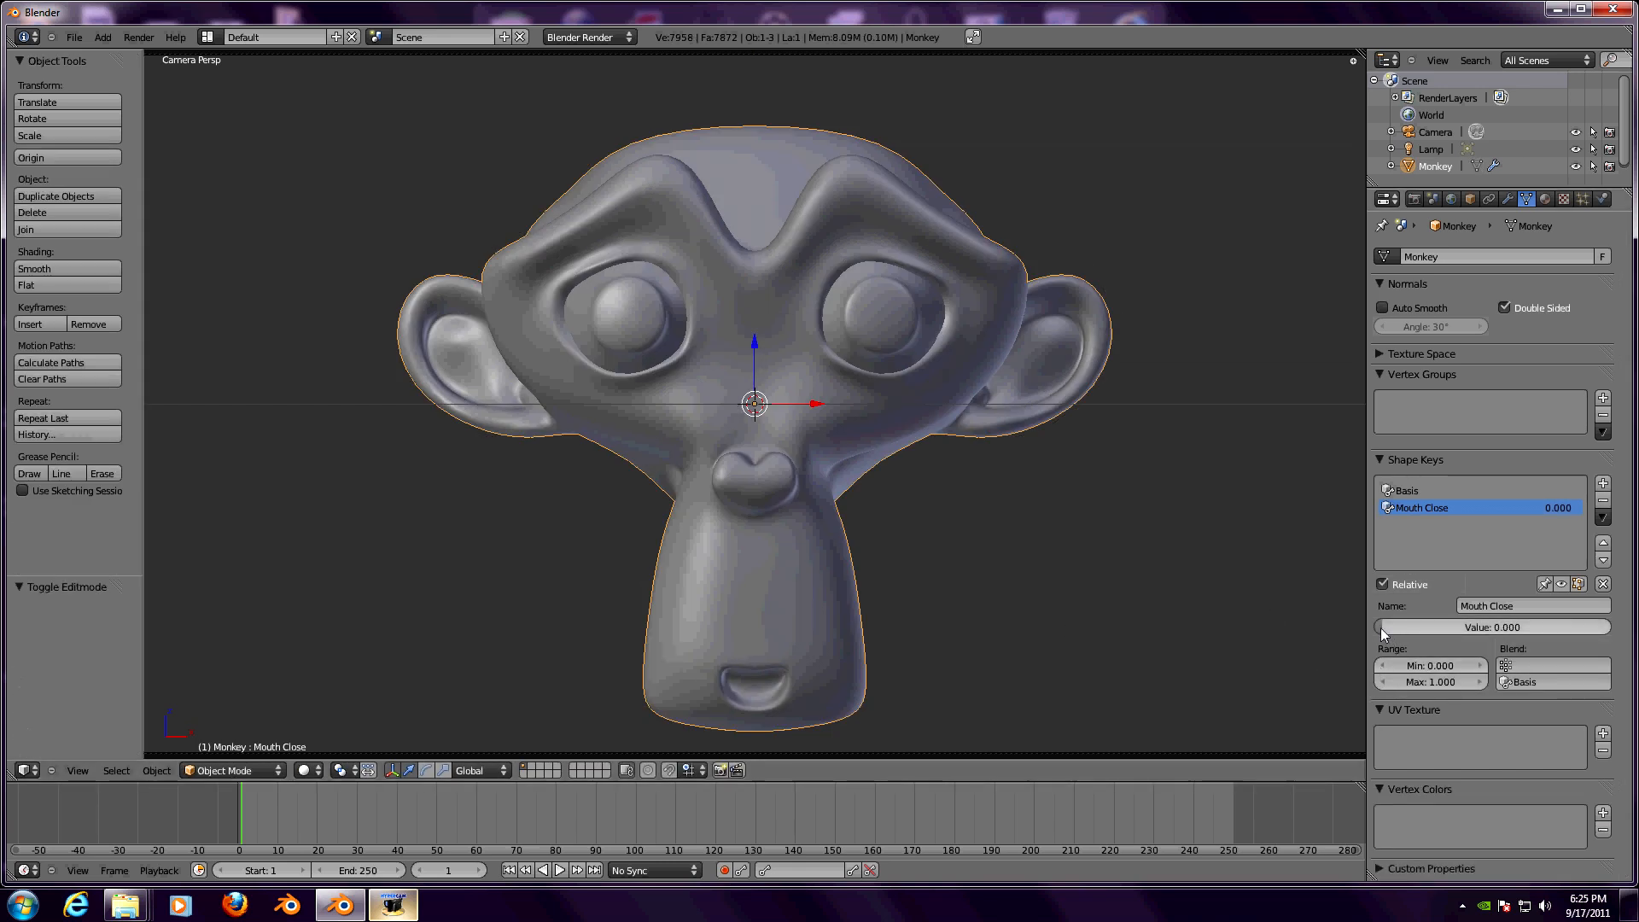
left_click_drag(1403, 628, 1587, 628)
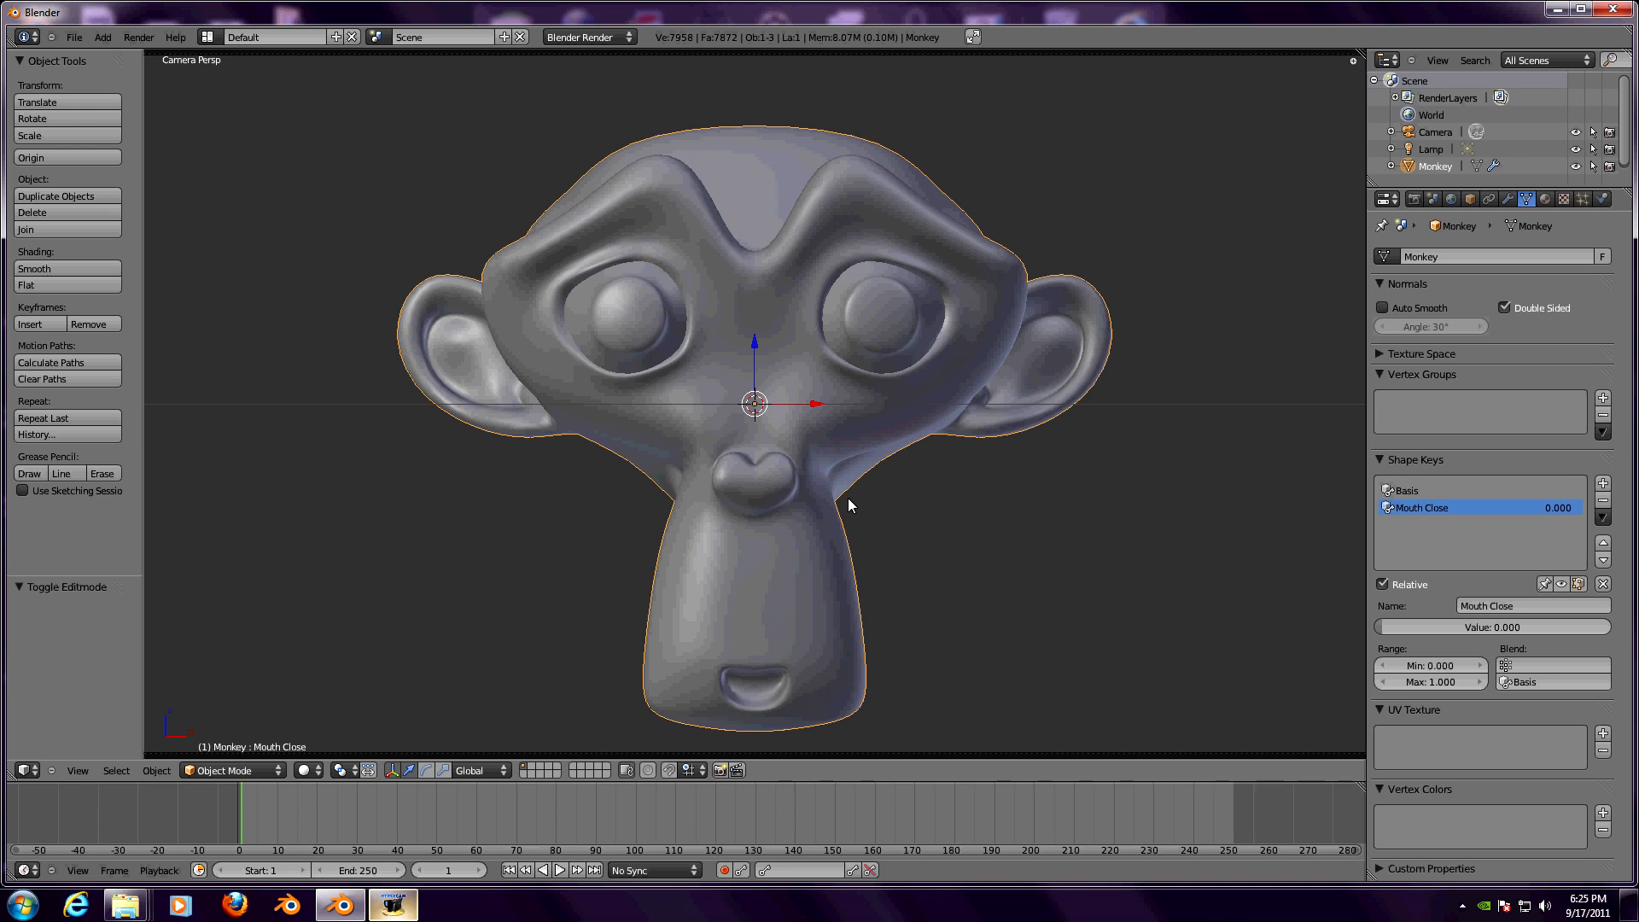
mouse_move(360, 169)
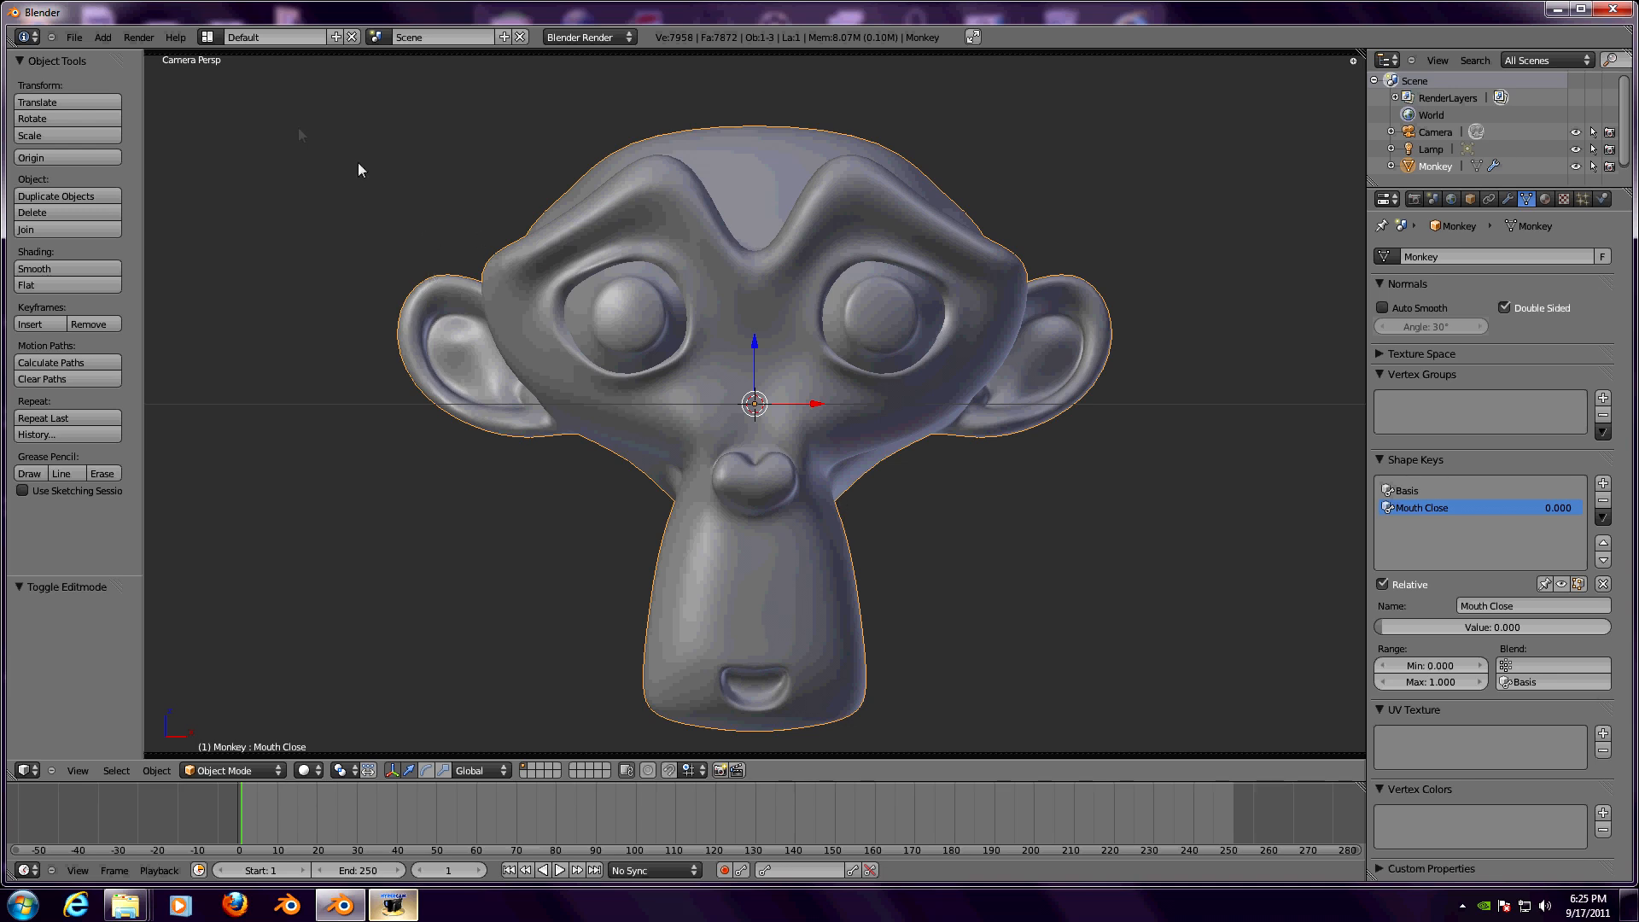
- Change the screen layout from Default to Video Editing
left_click(272, 37)
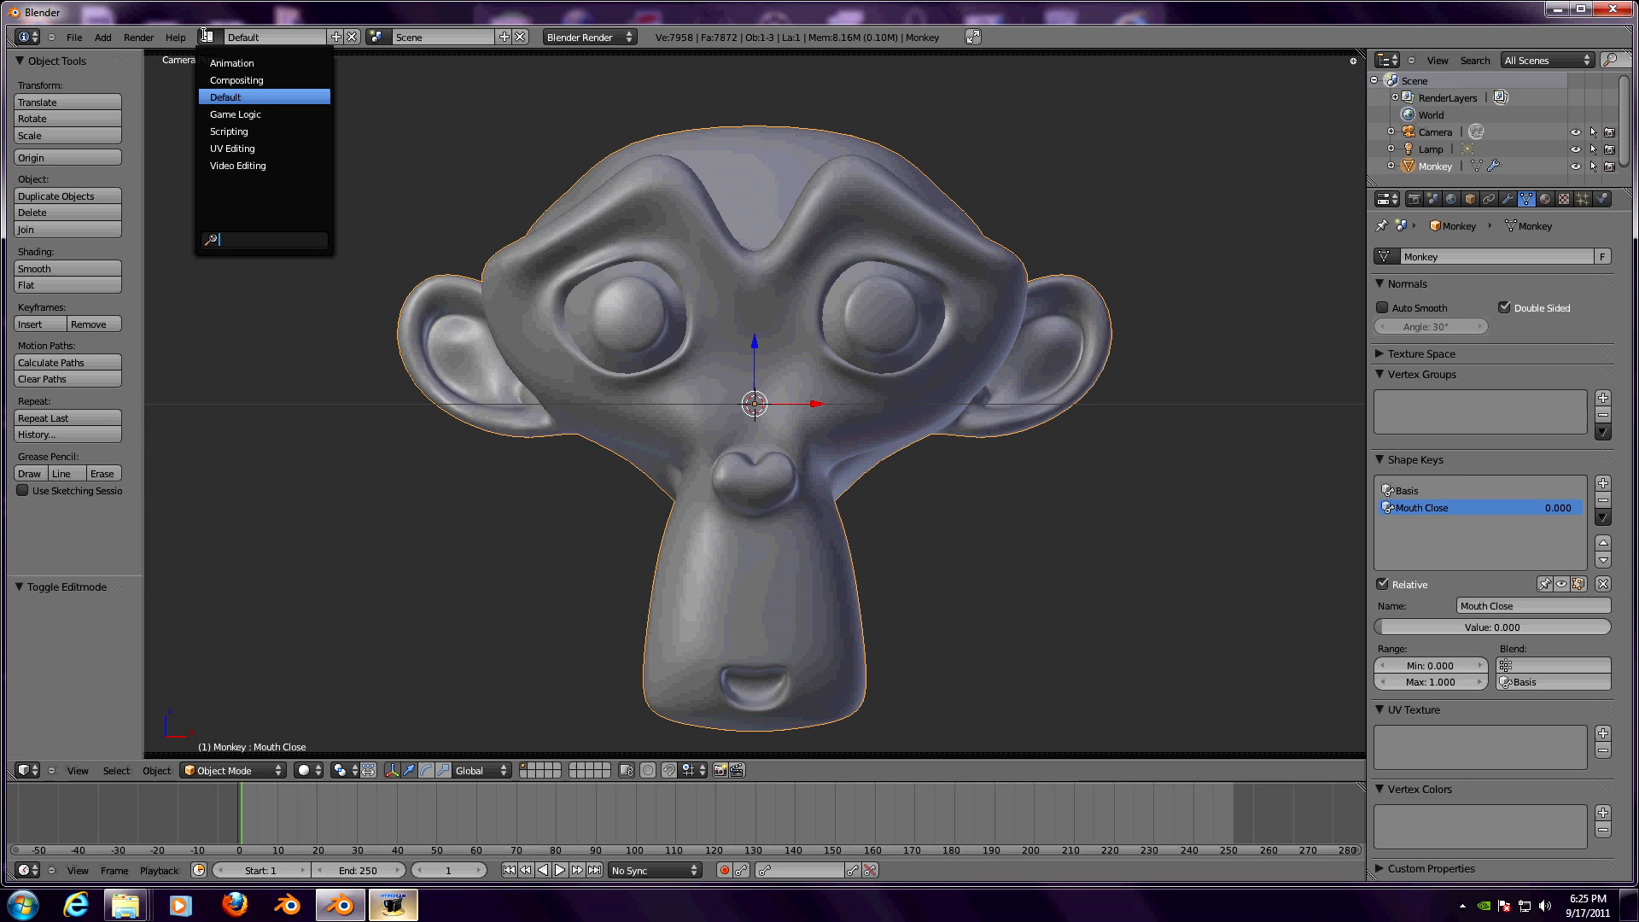
mouse_move(232, 62)
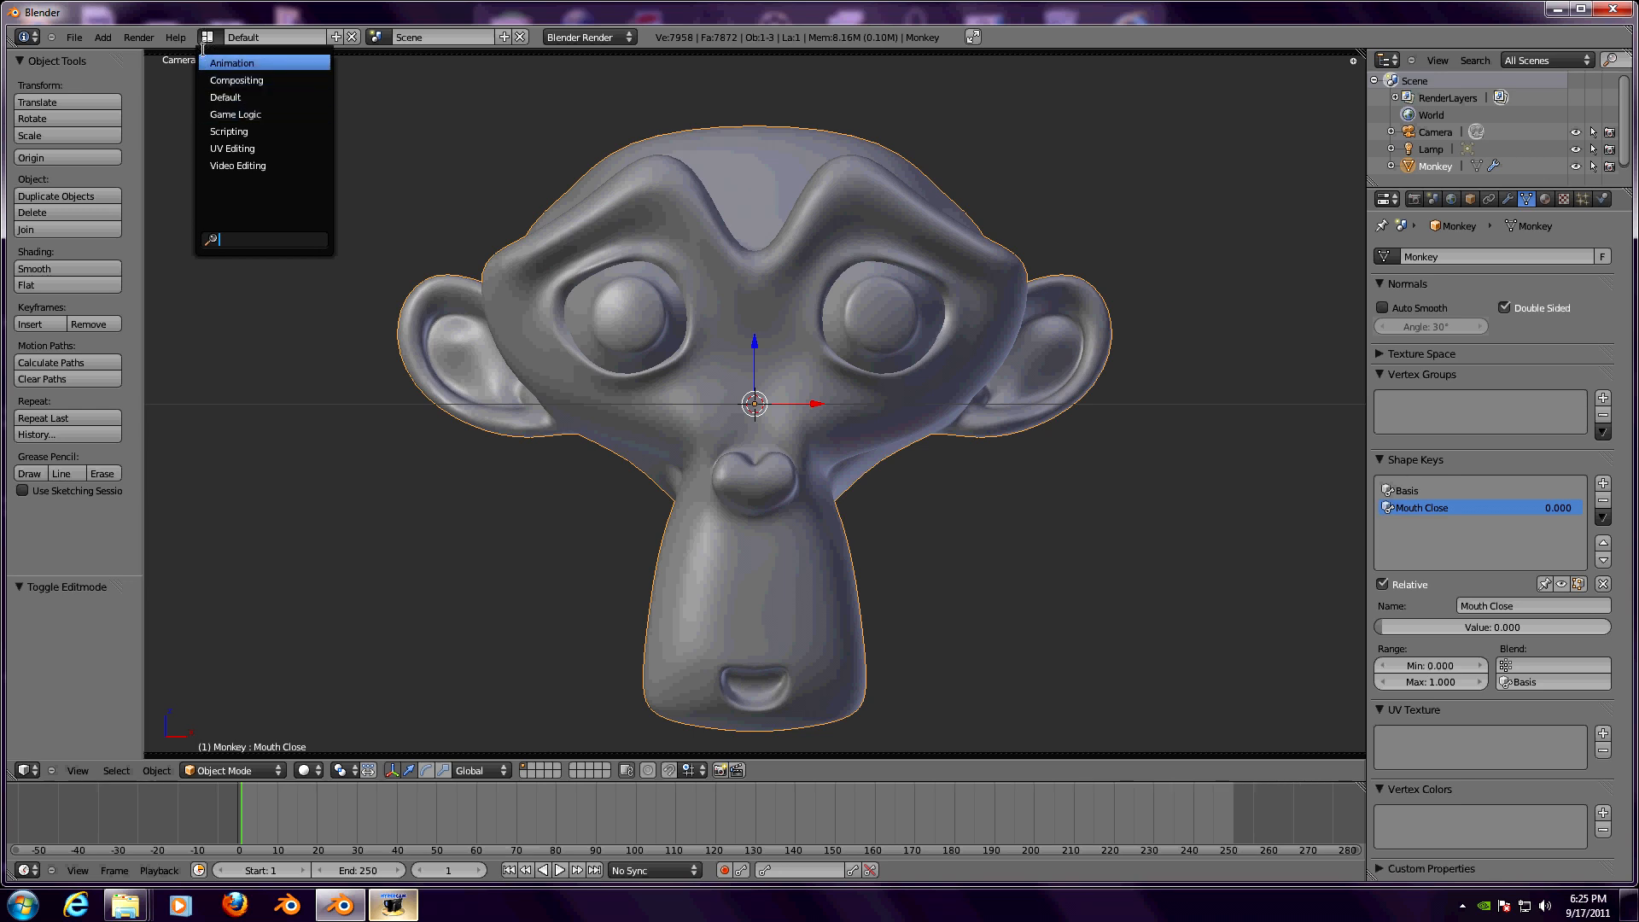
mouse_move(237, 165)
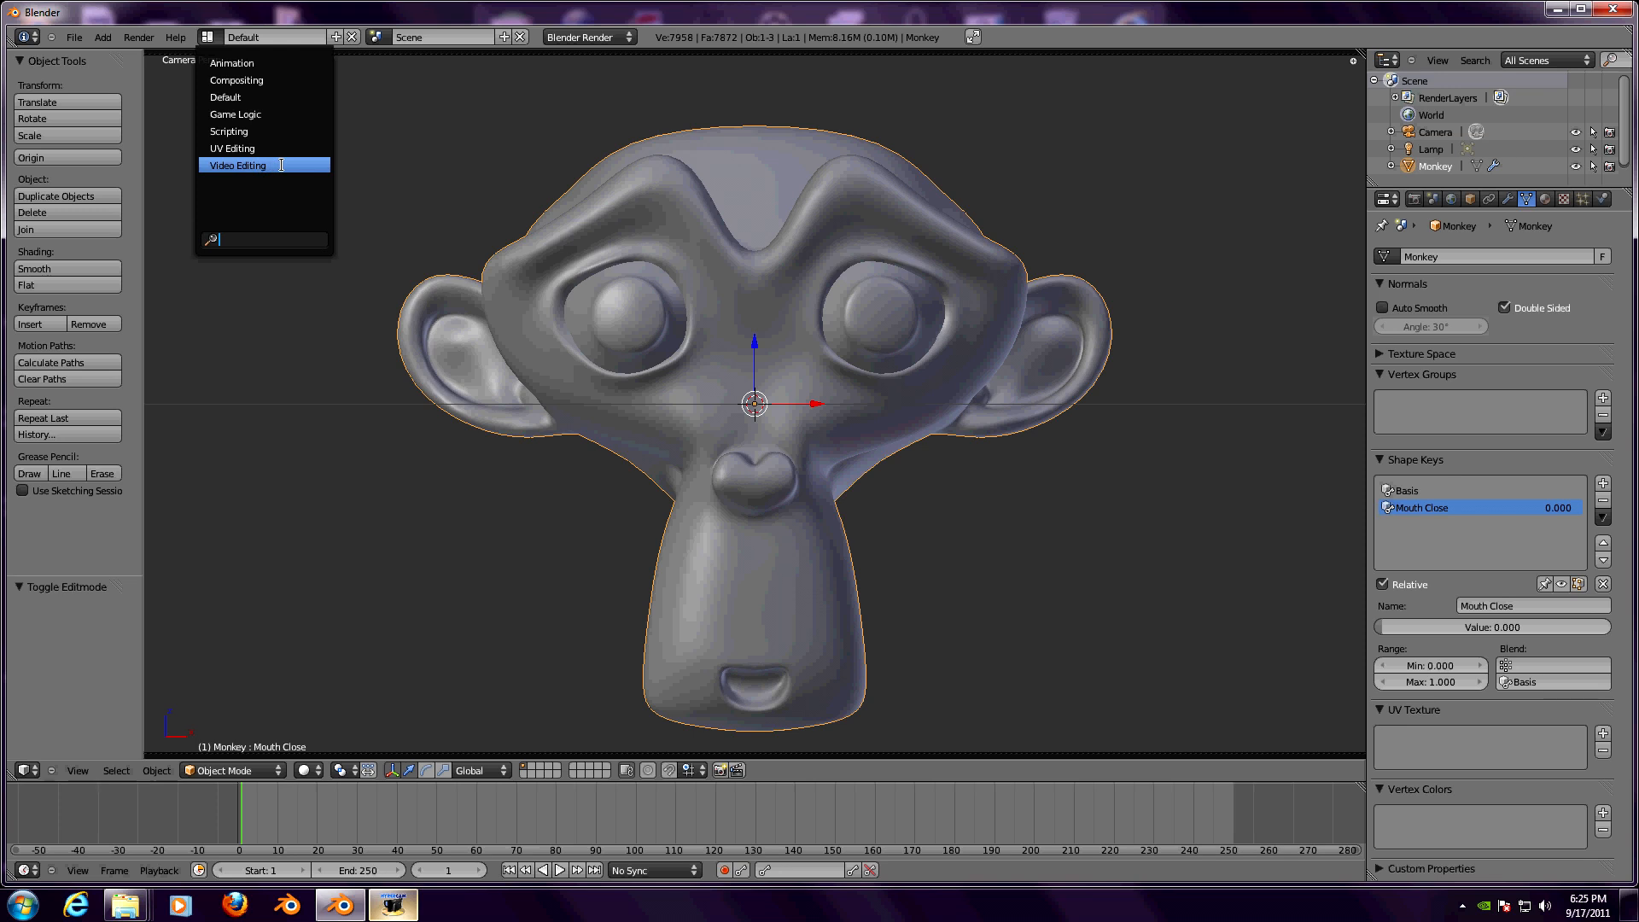
left_click(237, 165)
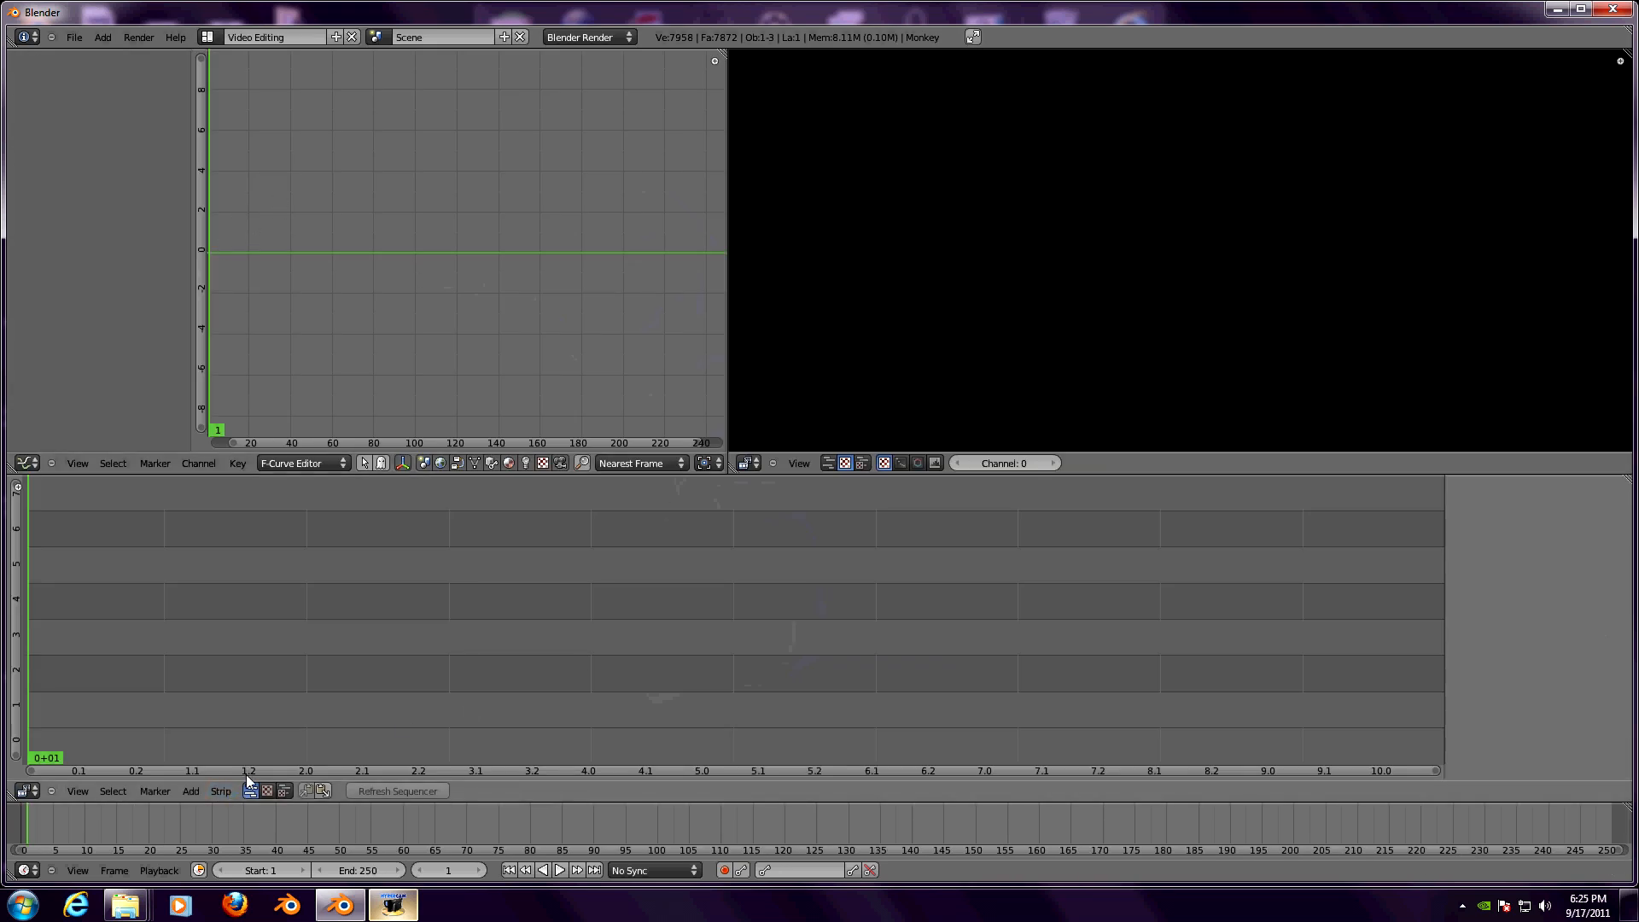
mouse_move(1249, 718)
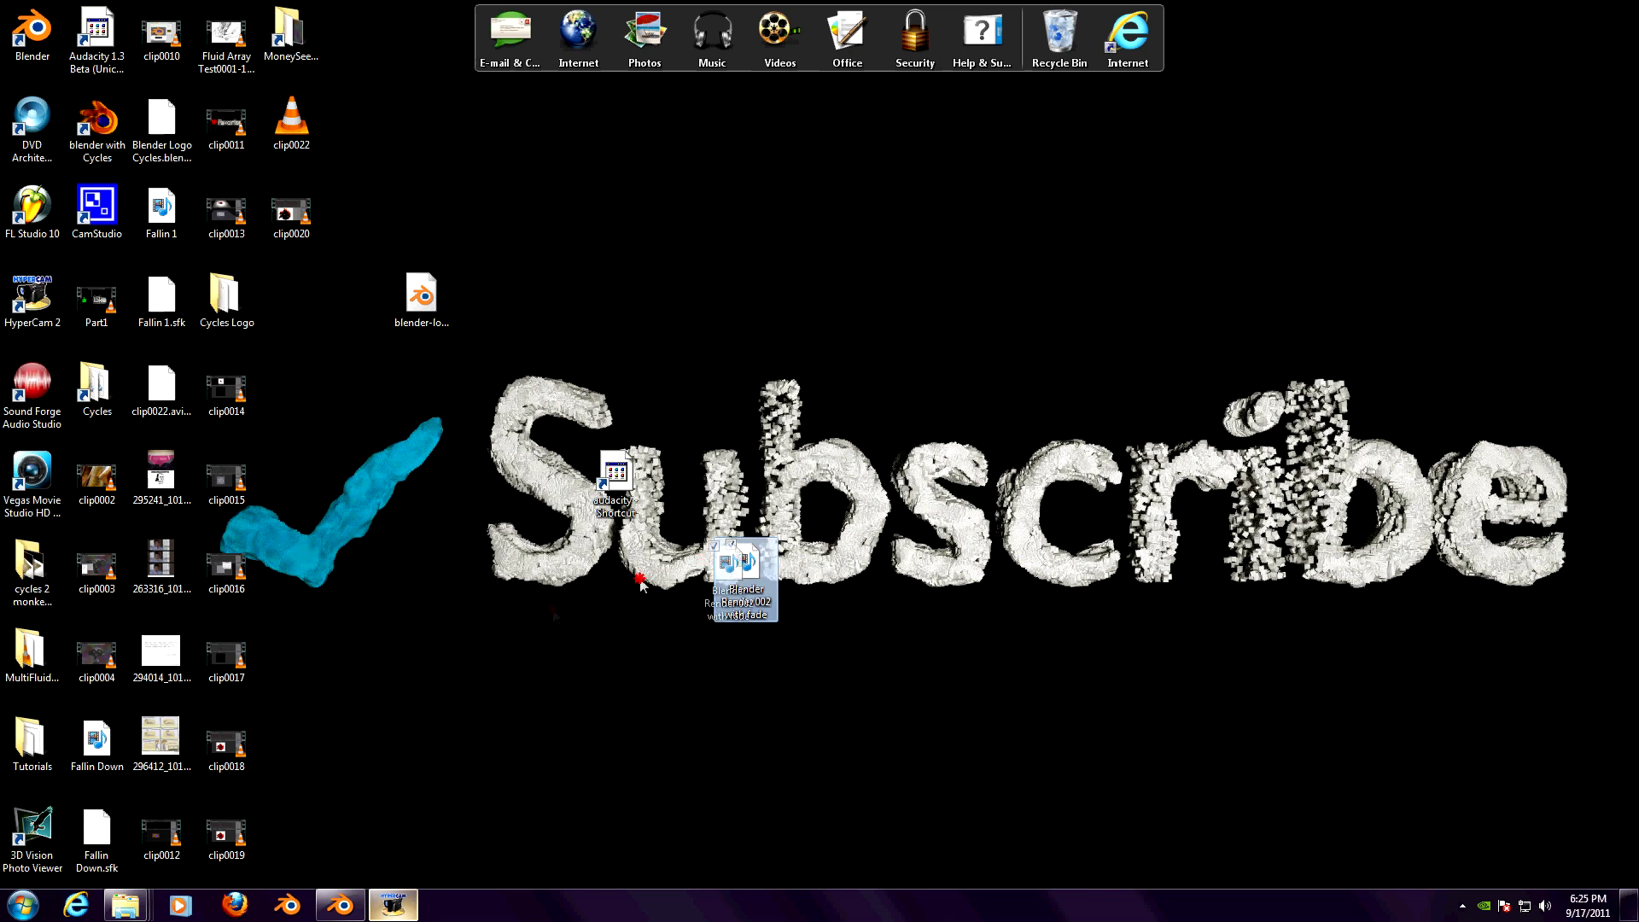
- Add 'Blender Render 002 with fade.wav' as a sound strip starting at frame 1
double_click(744, 578)
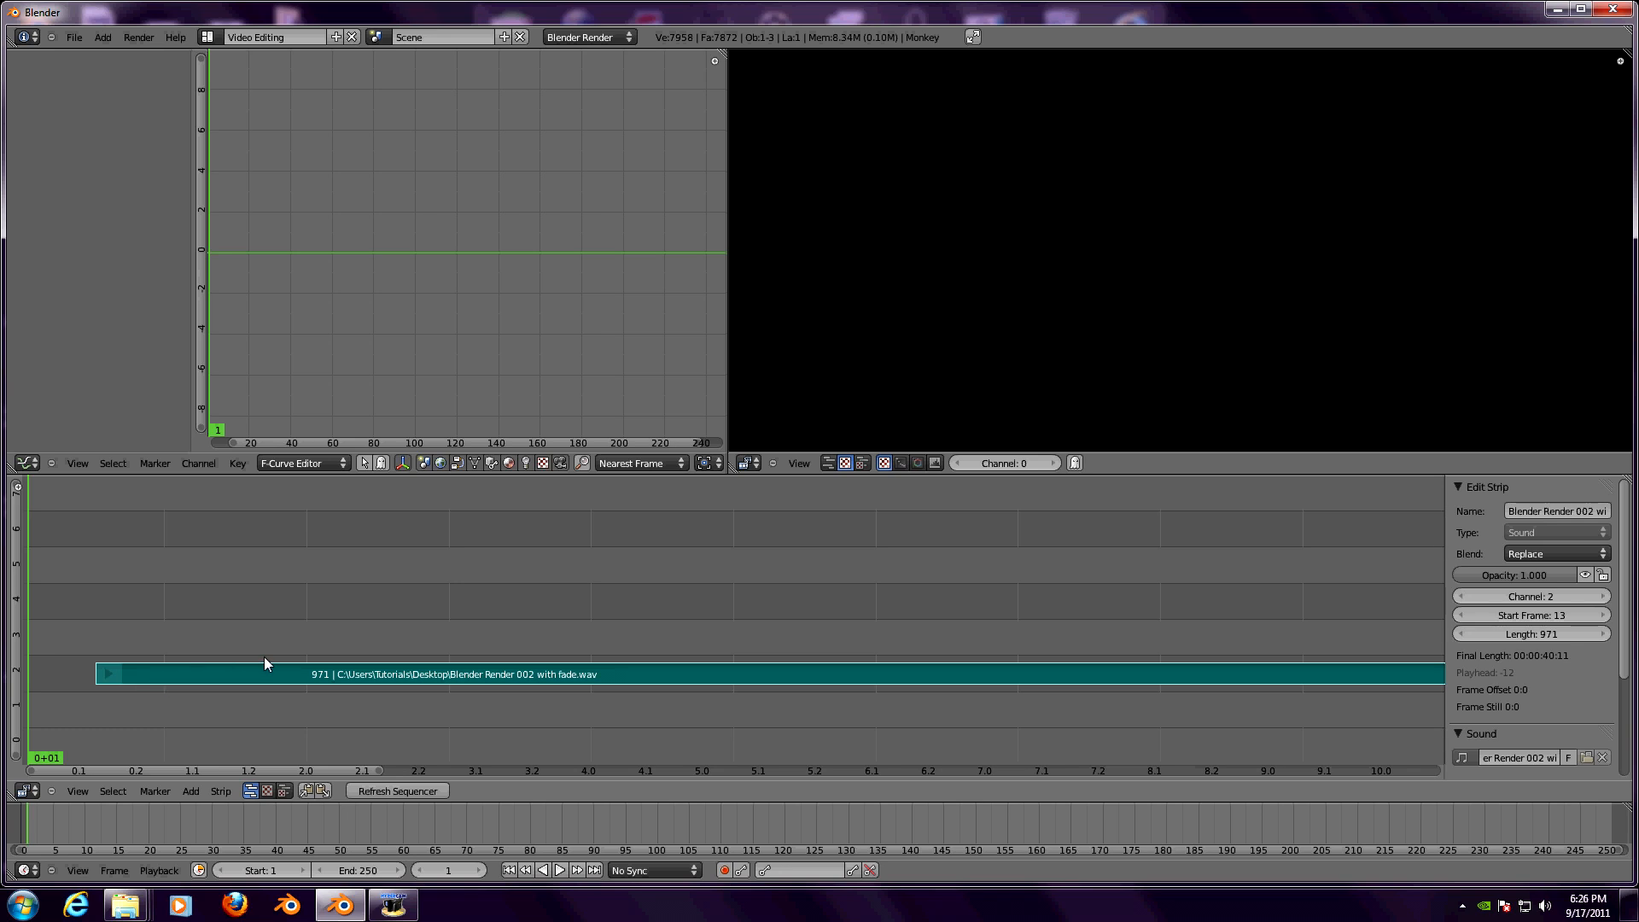
left_click_drag(261, 673, 241, 674)
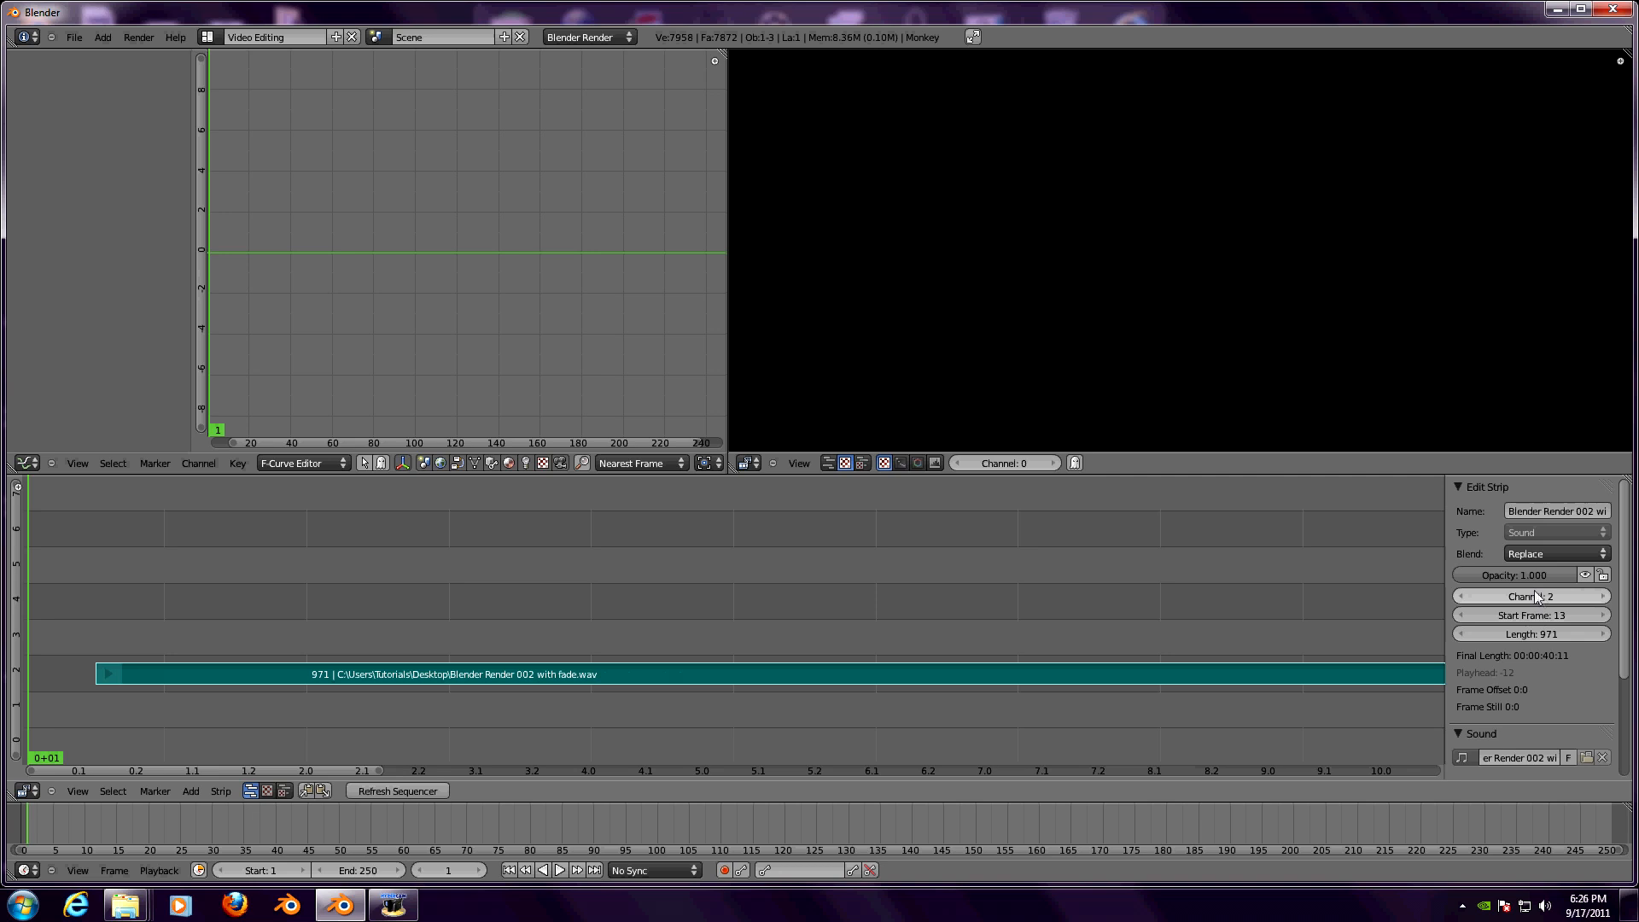
left_click(1531, 615)
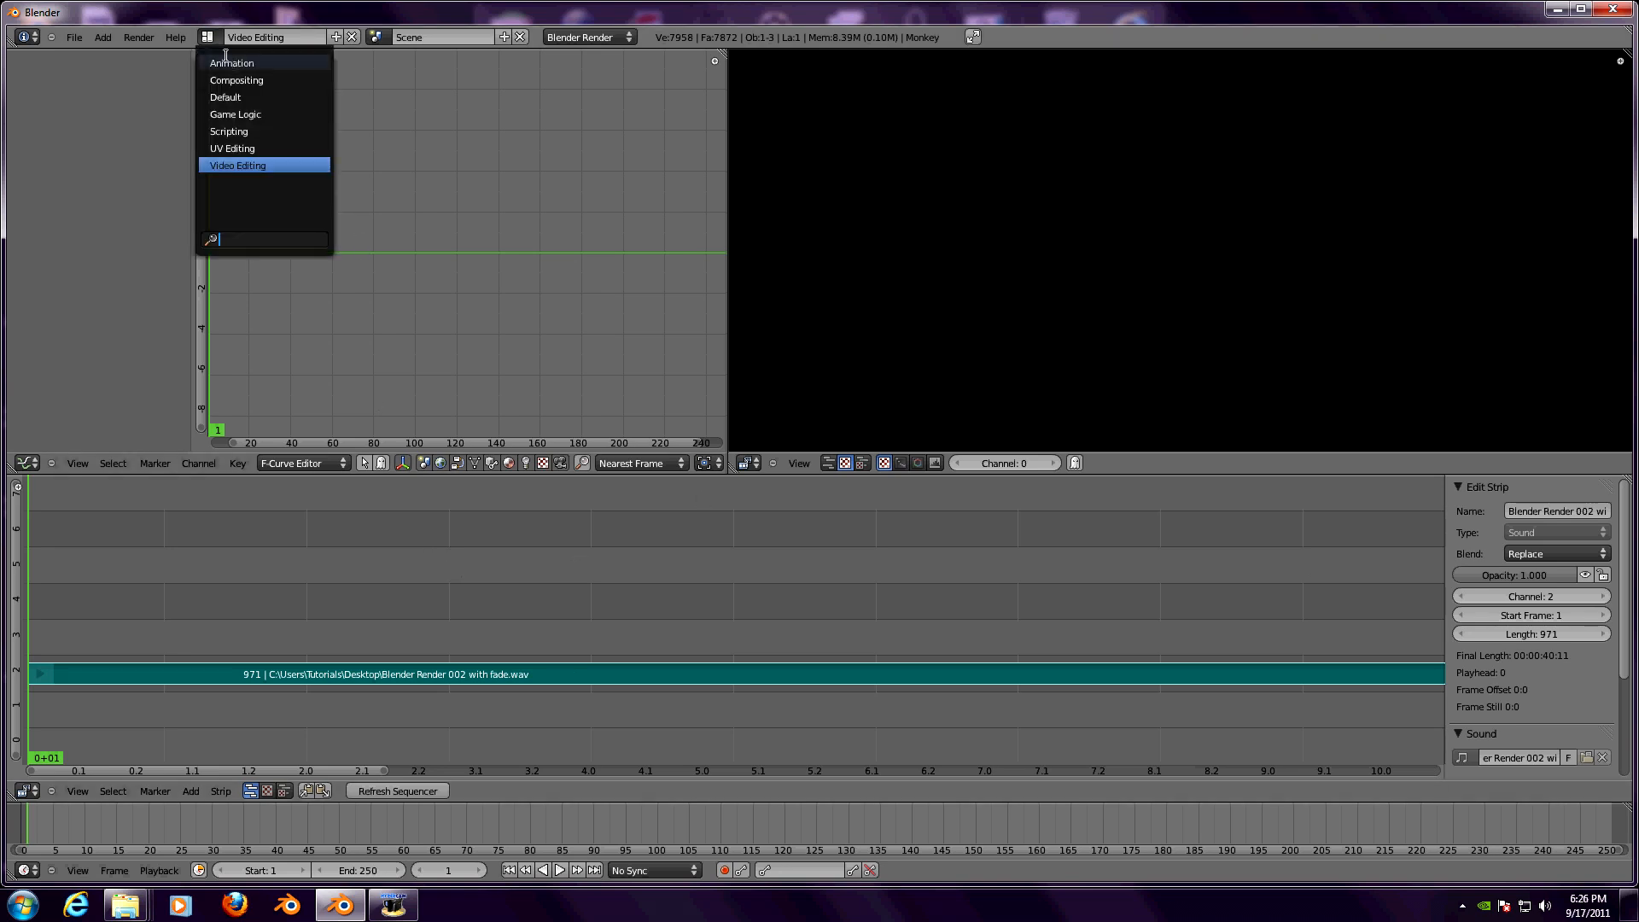
mouse_move(224, 97)
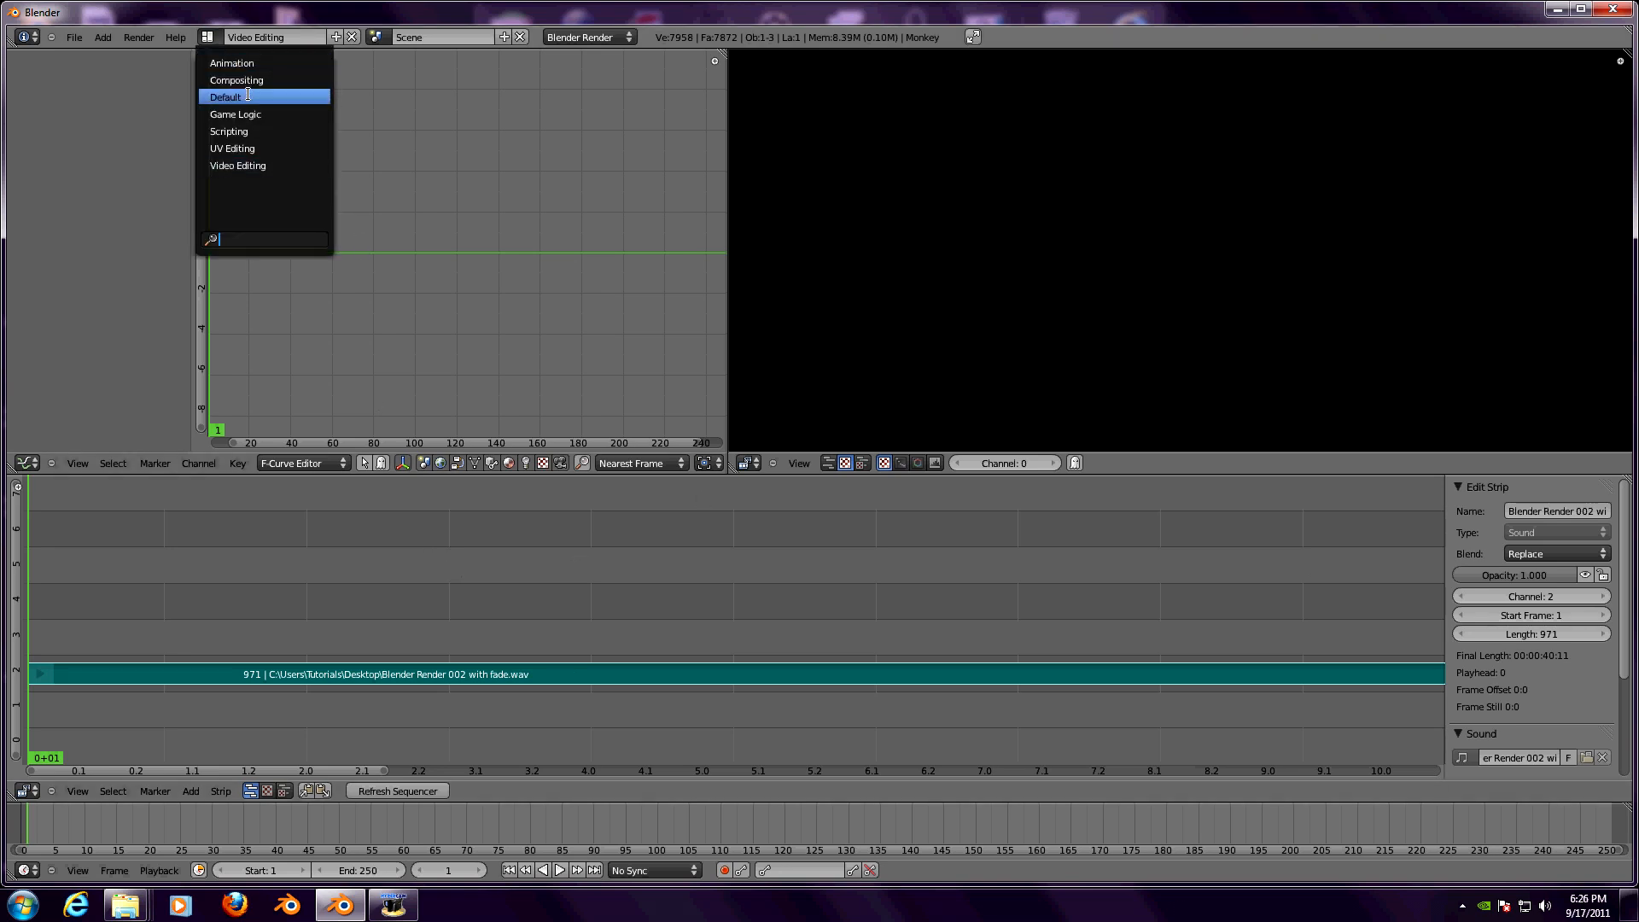
- Switch the screen layout back to Default to show the Monkey
left_click(225, 97)
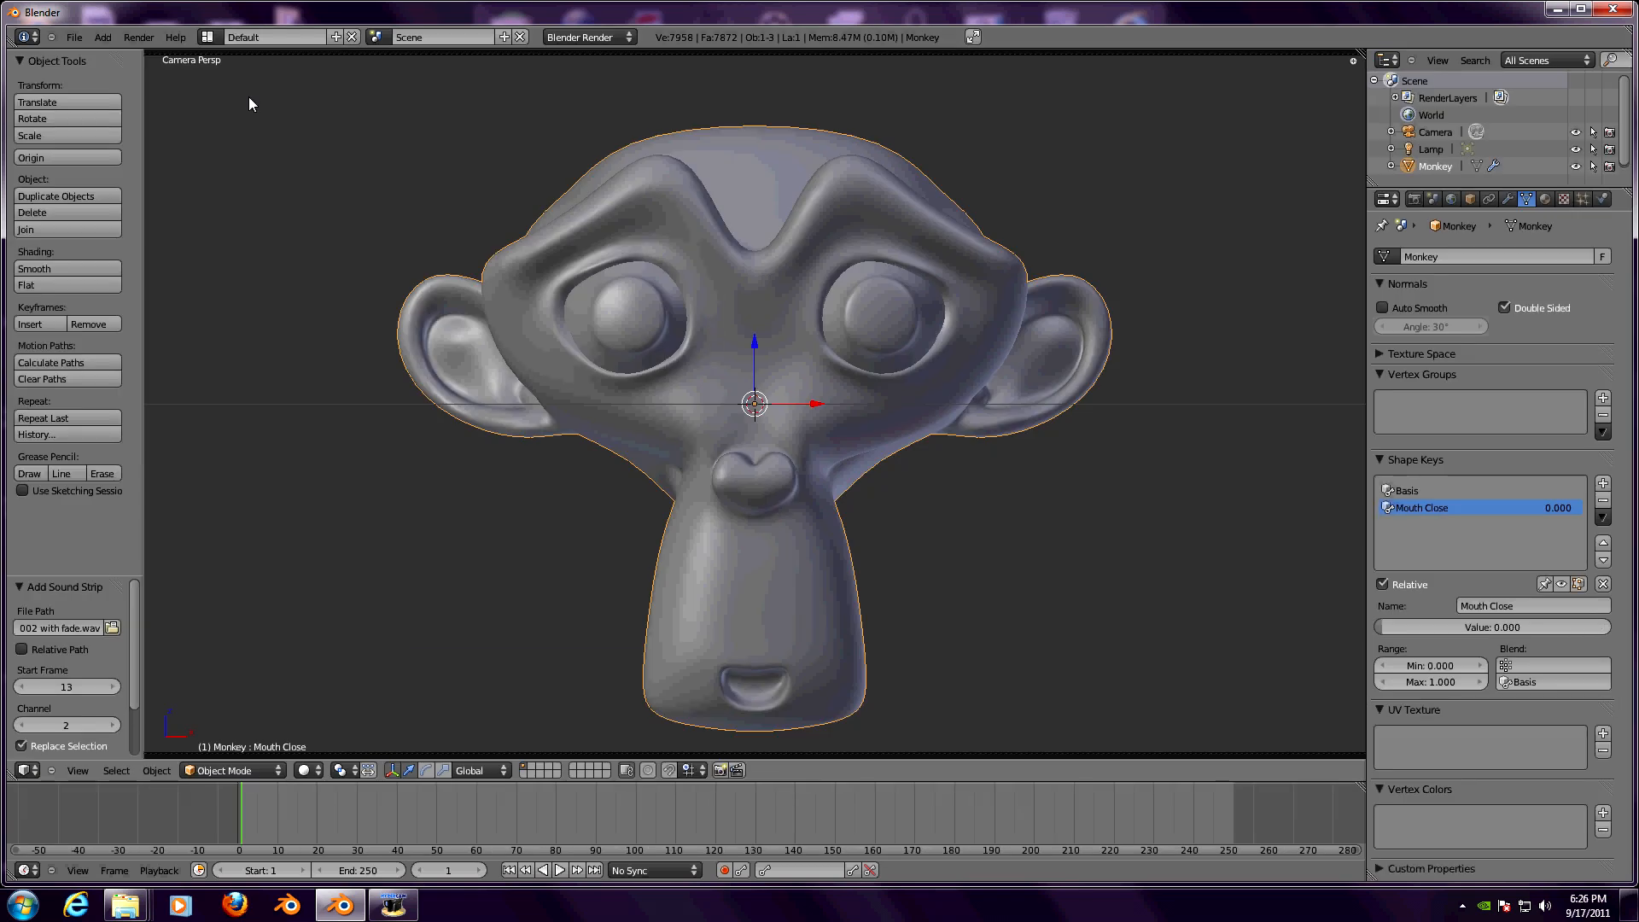
mouse_move(1011, 796)
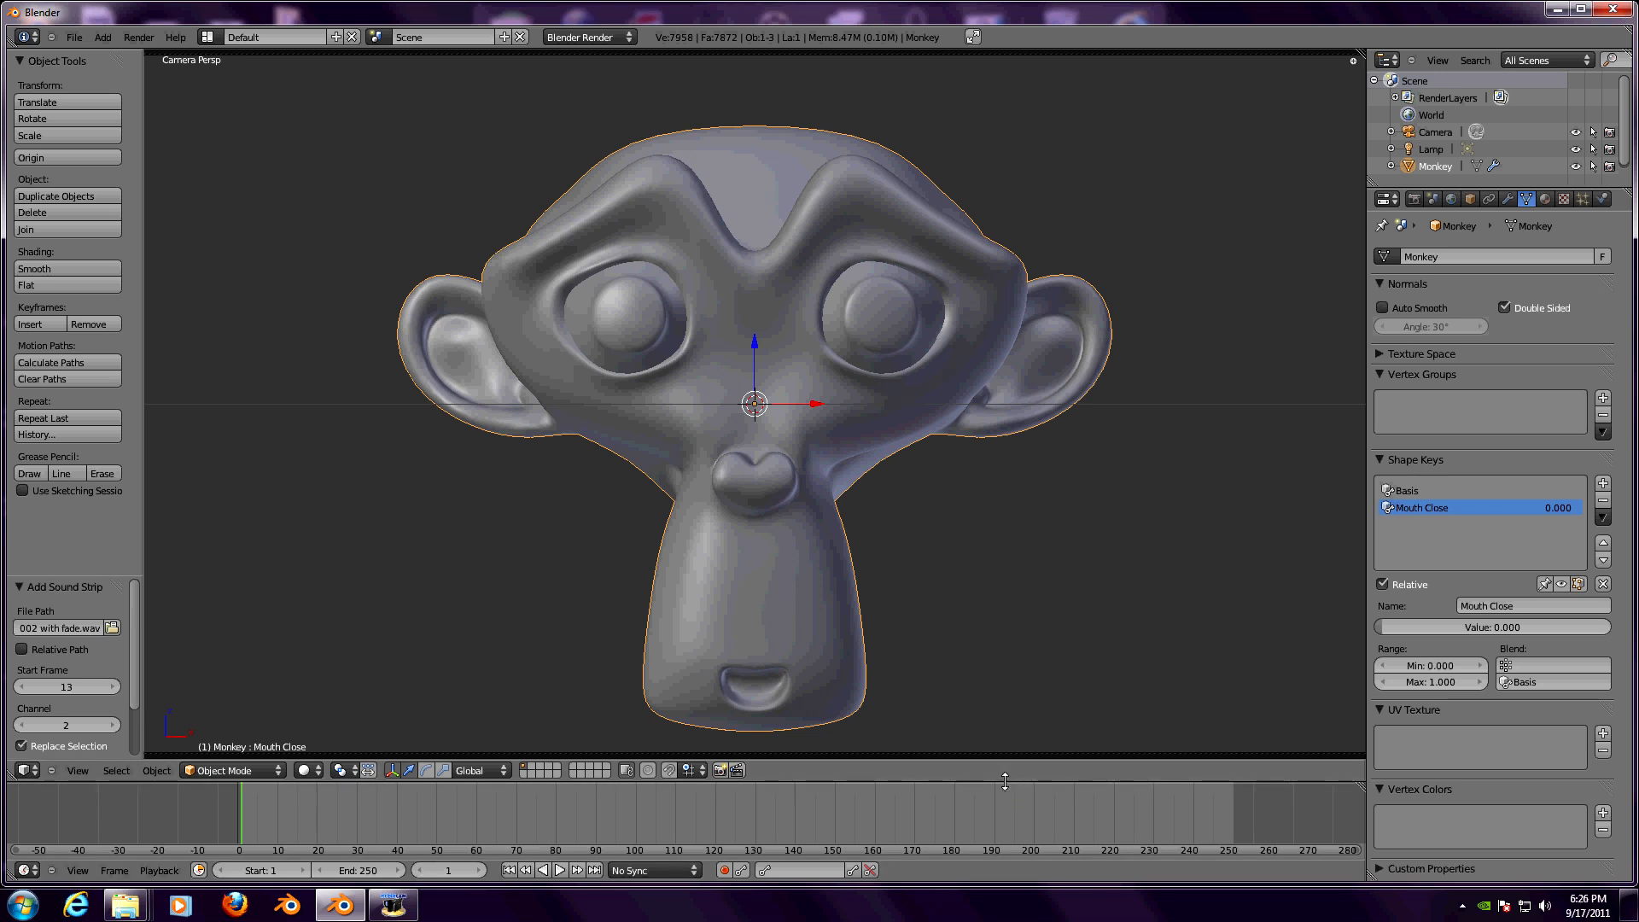
- Split the 3D view and make the right-hand area a Graph Editor
right_click(1005, 782)
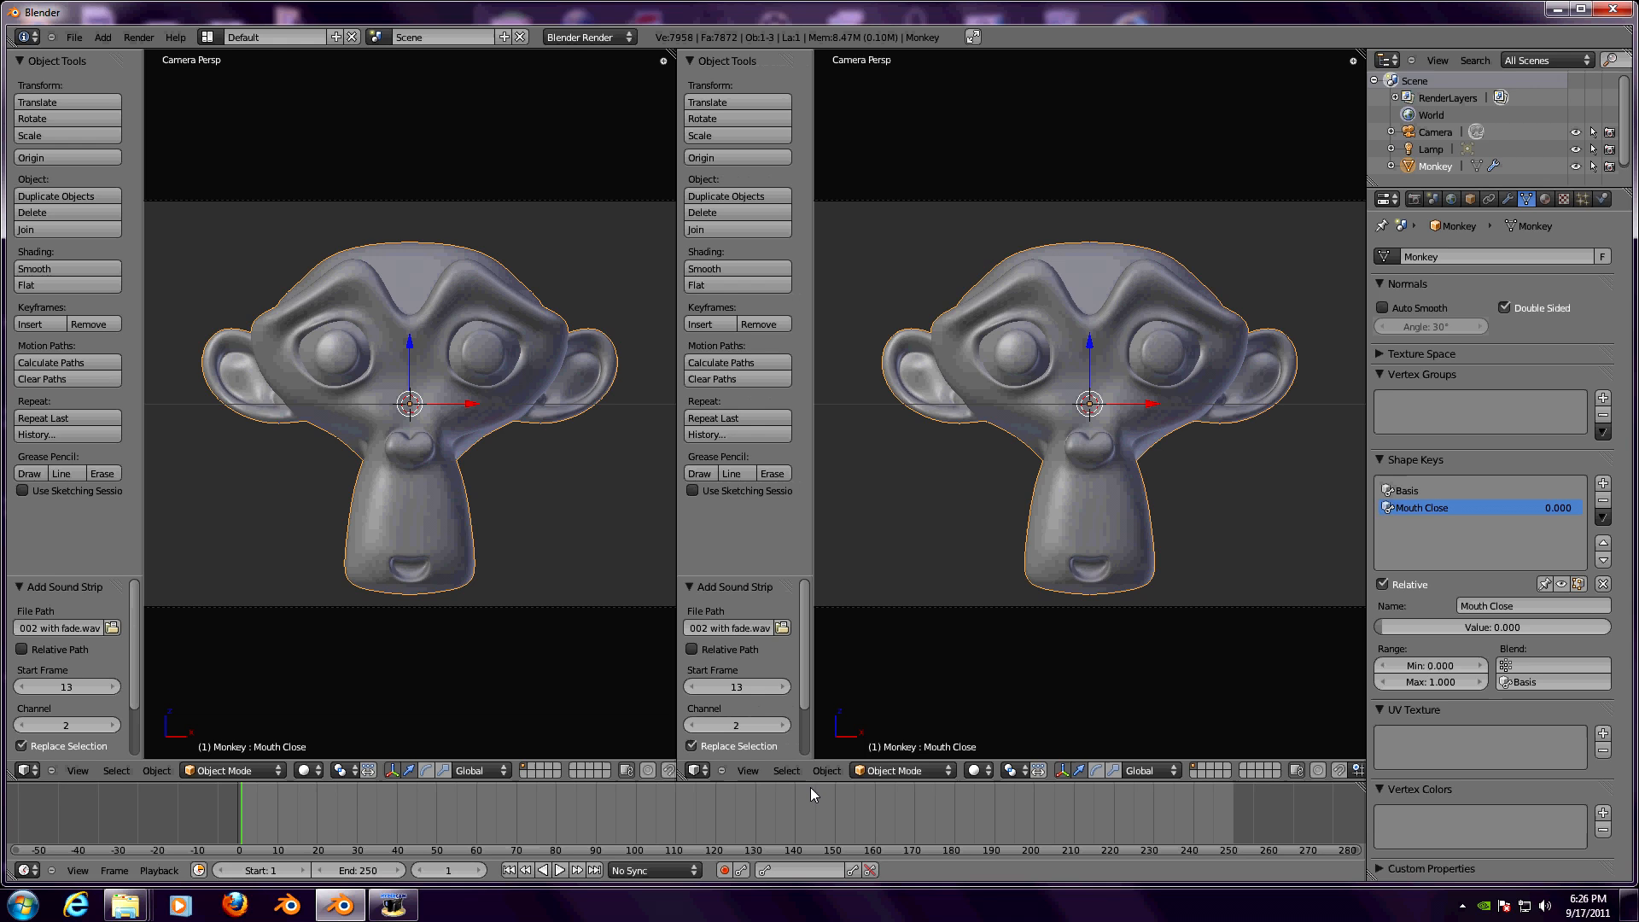
left_click(698, 770)
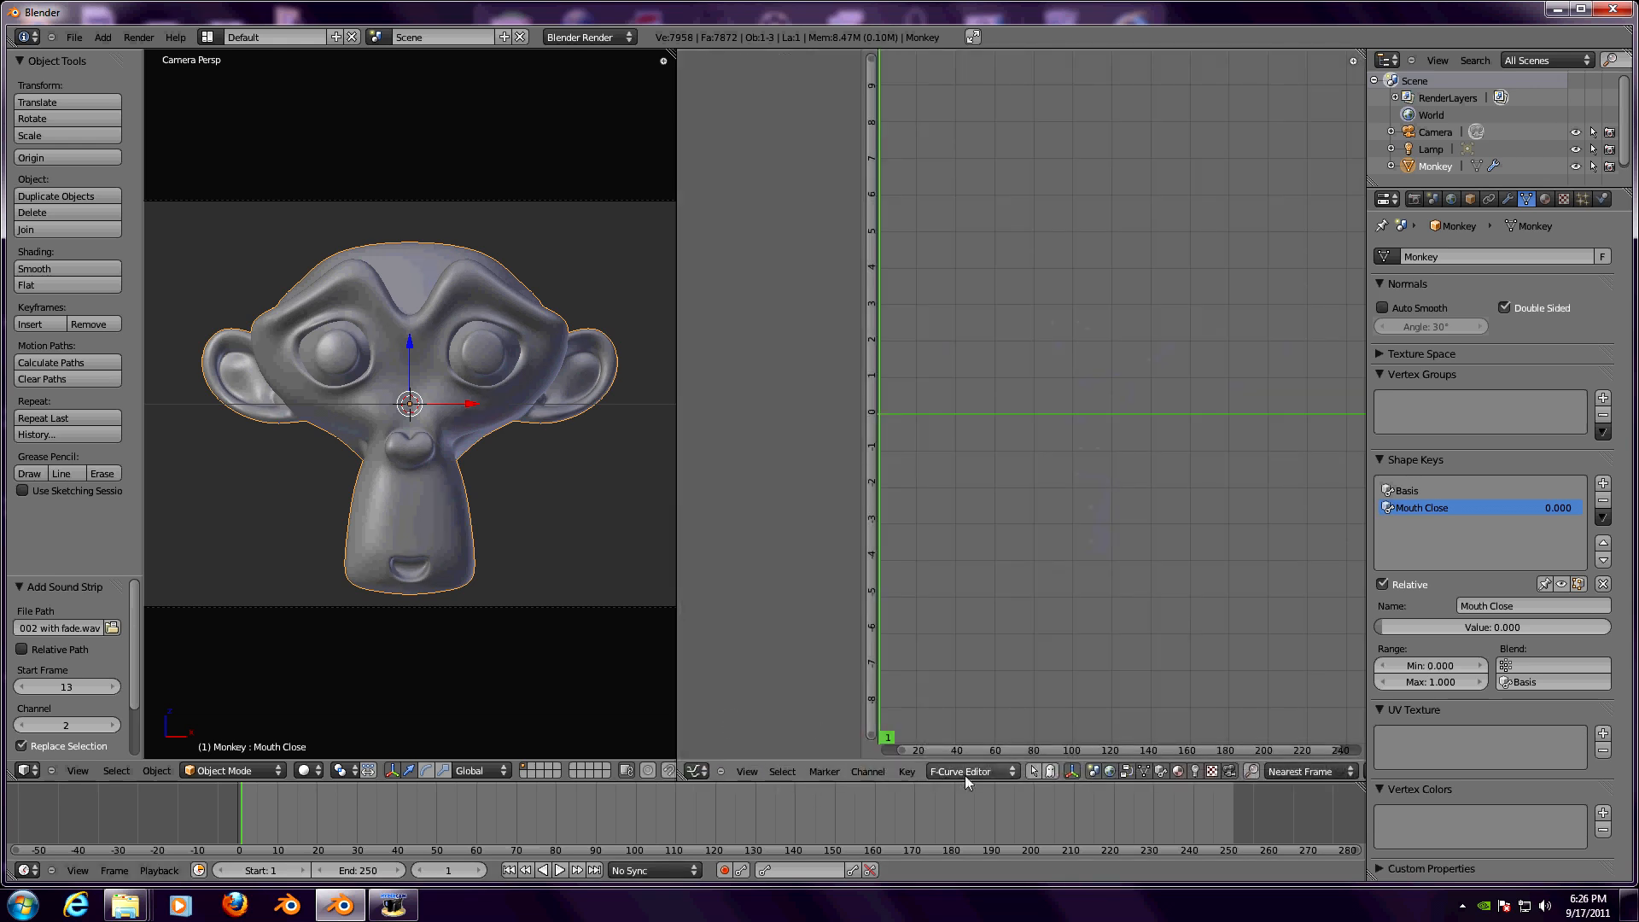
mouse_move(1026, 656)
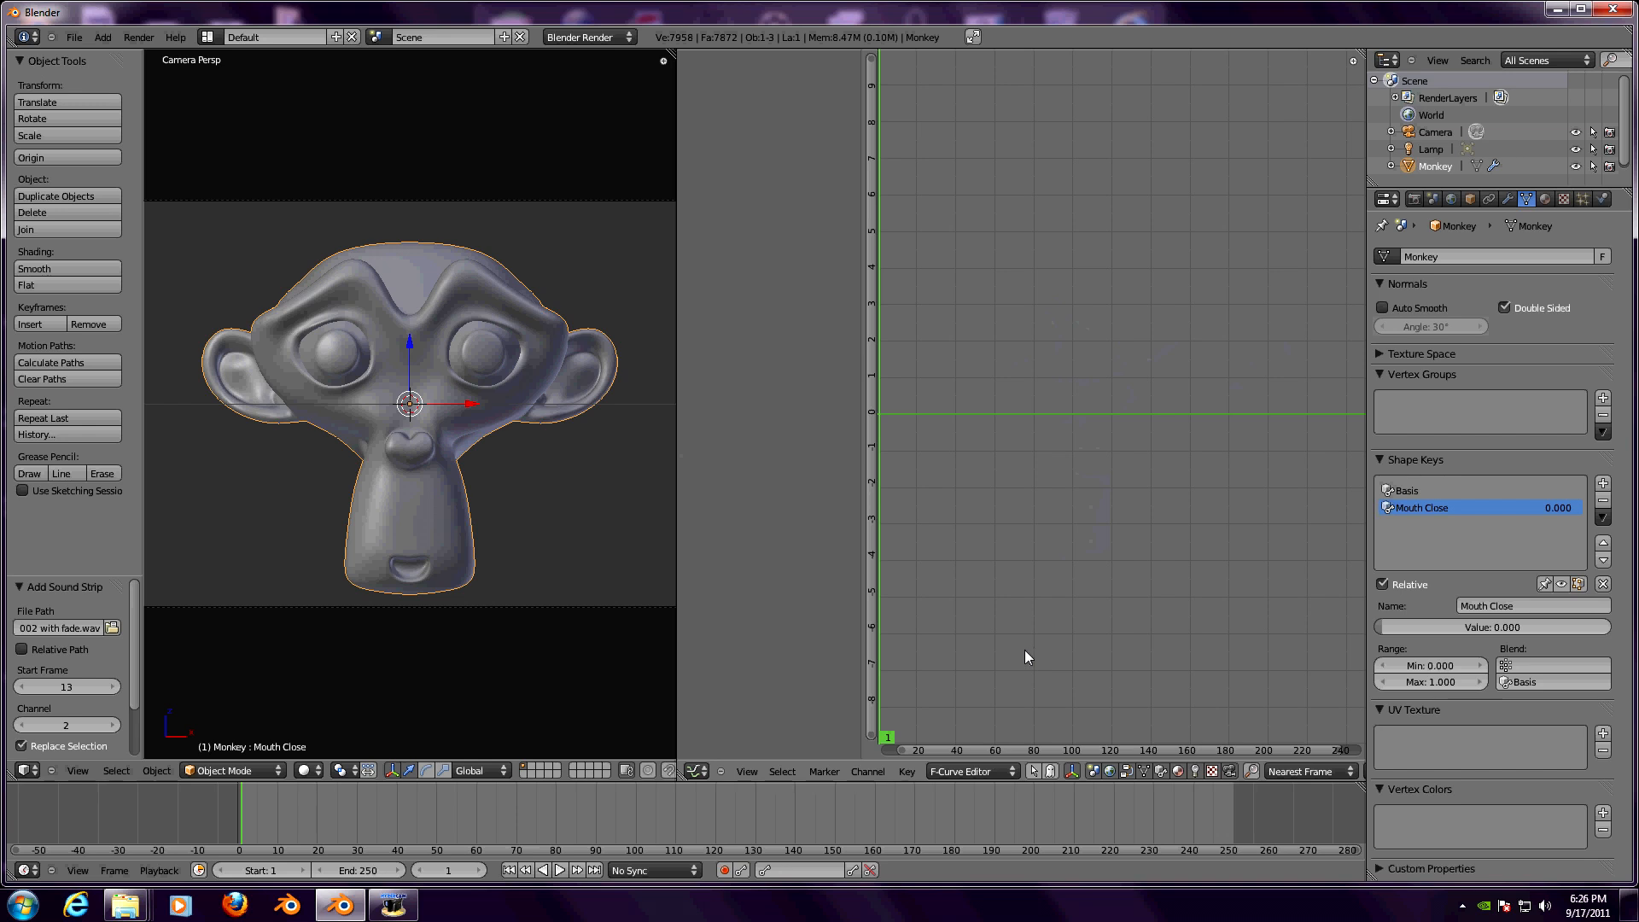
mouse_move(350, 787)
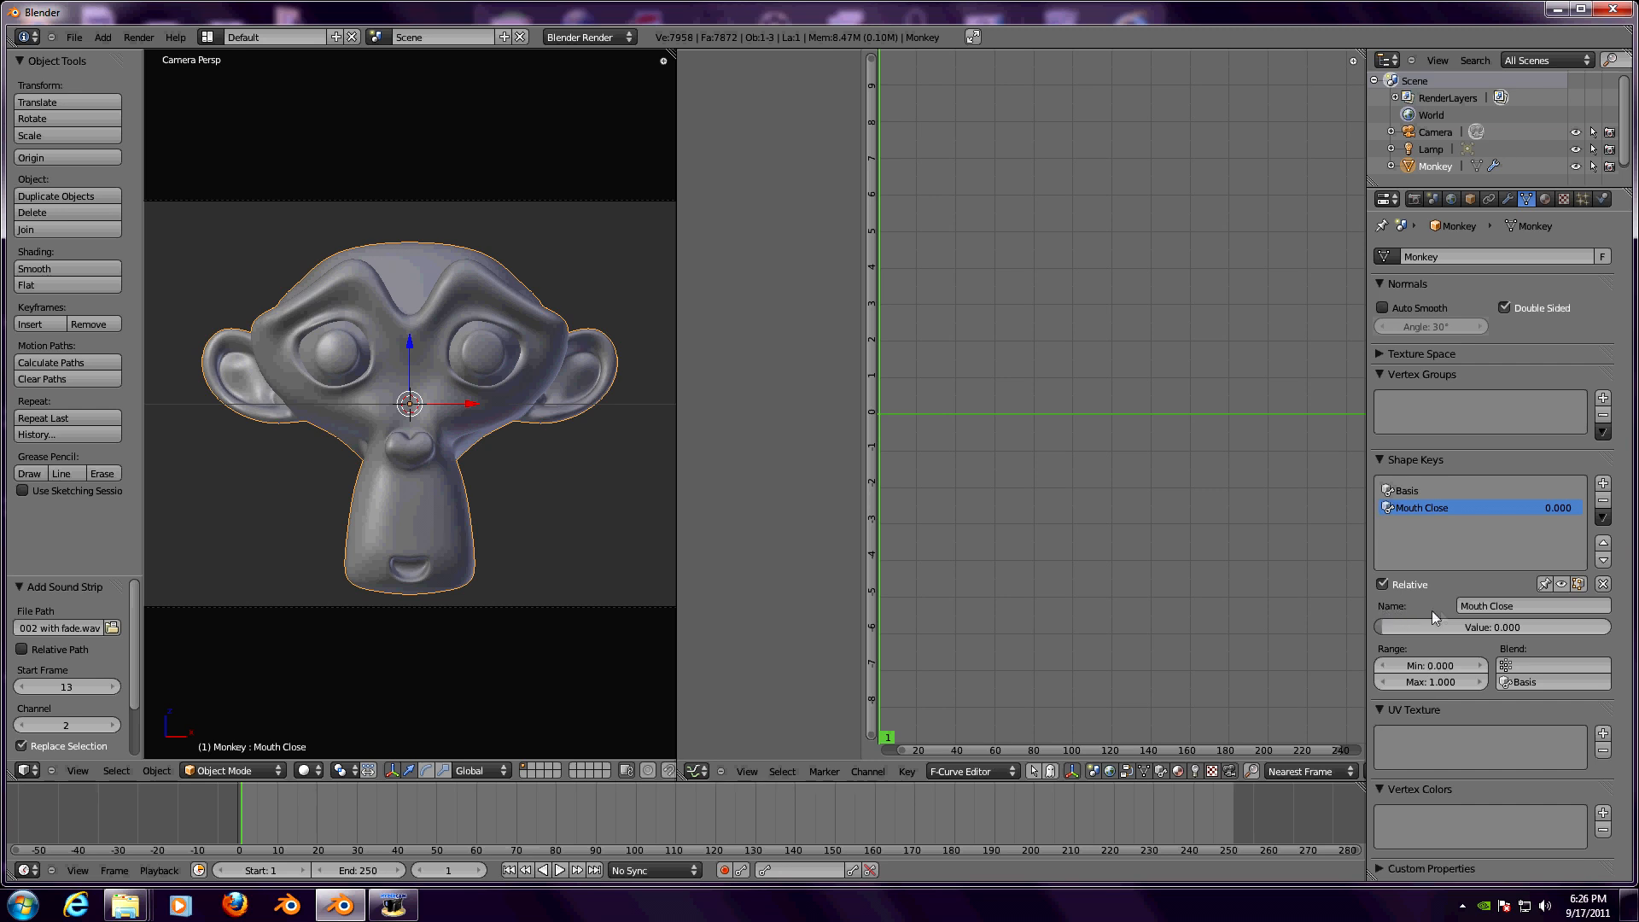
mouse_move(1474, 626)
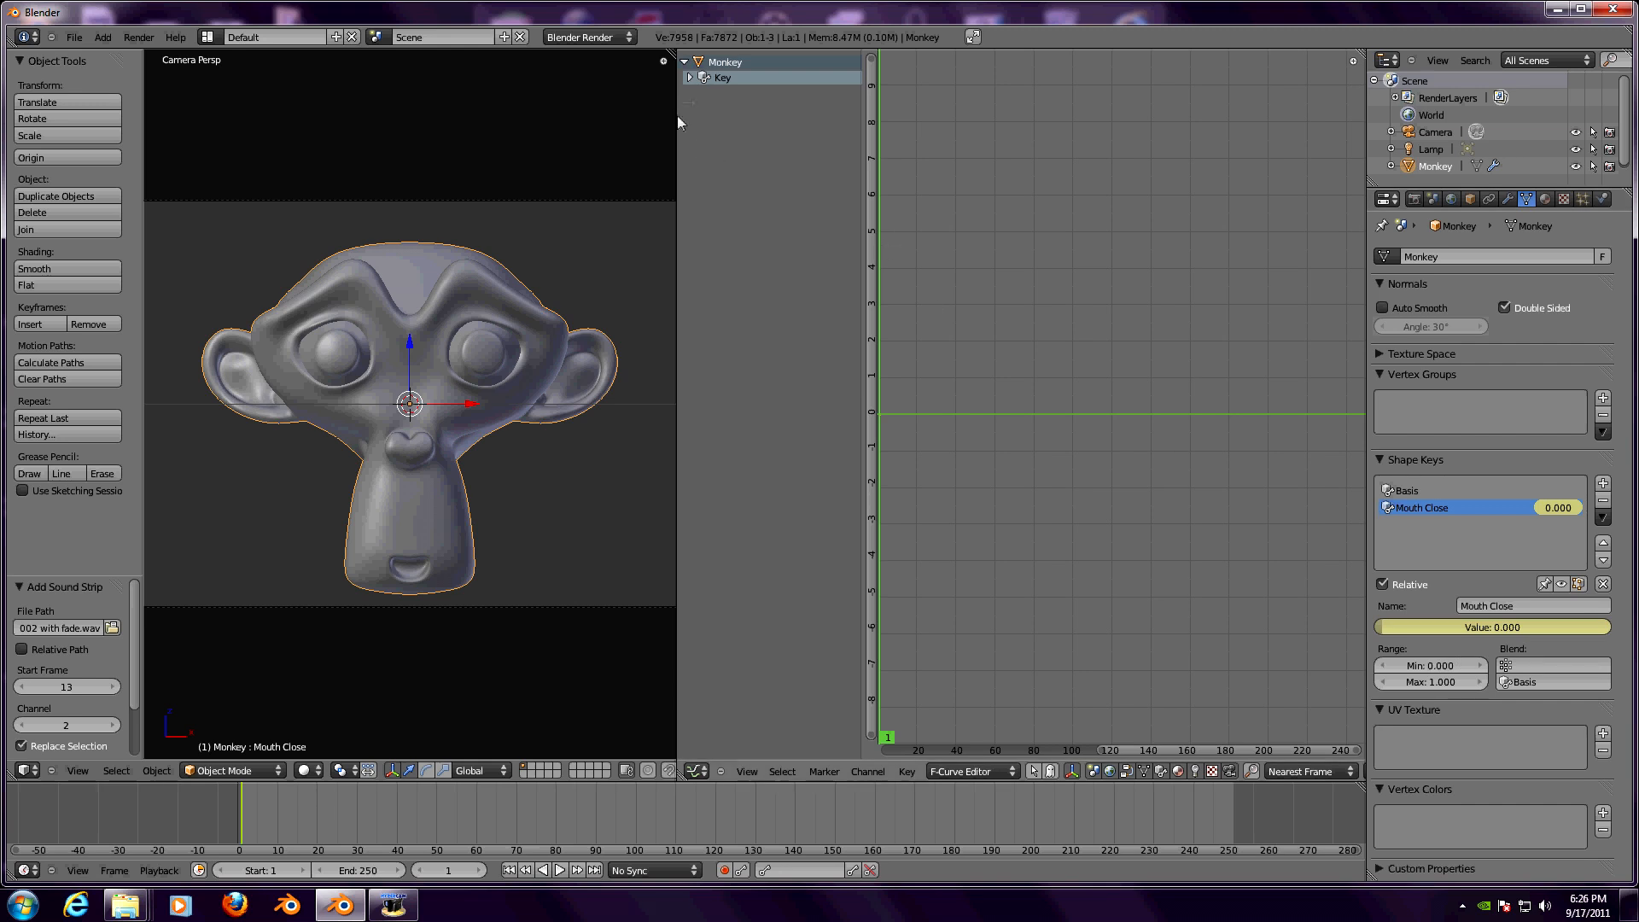
- Expand the Key channel to Mouth Close and start Bake Sound to F-Curves from the Key menu
left_click(690, 78)
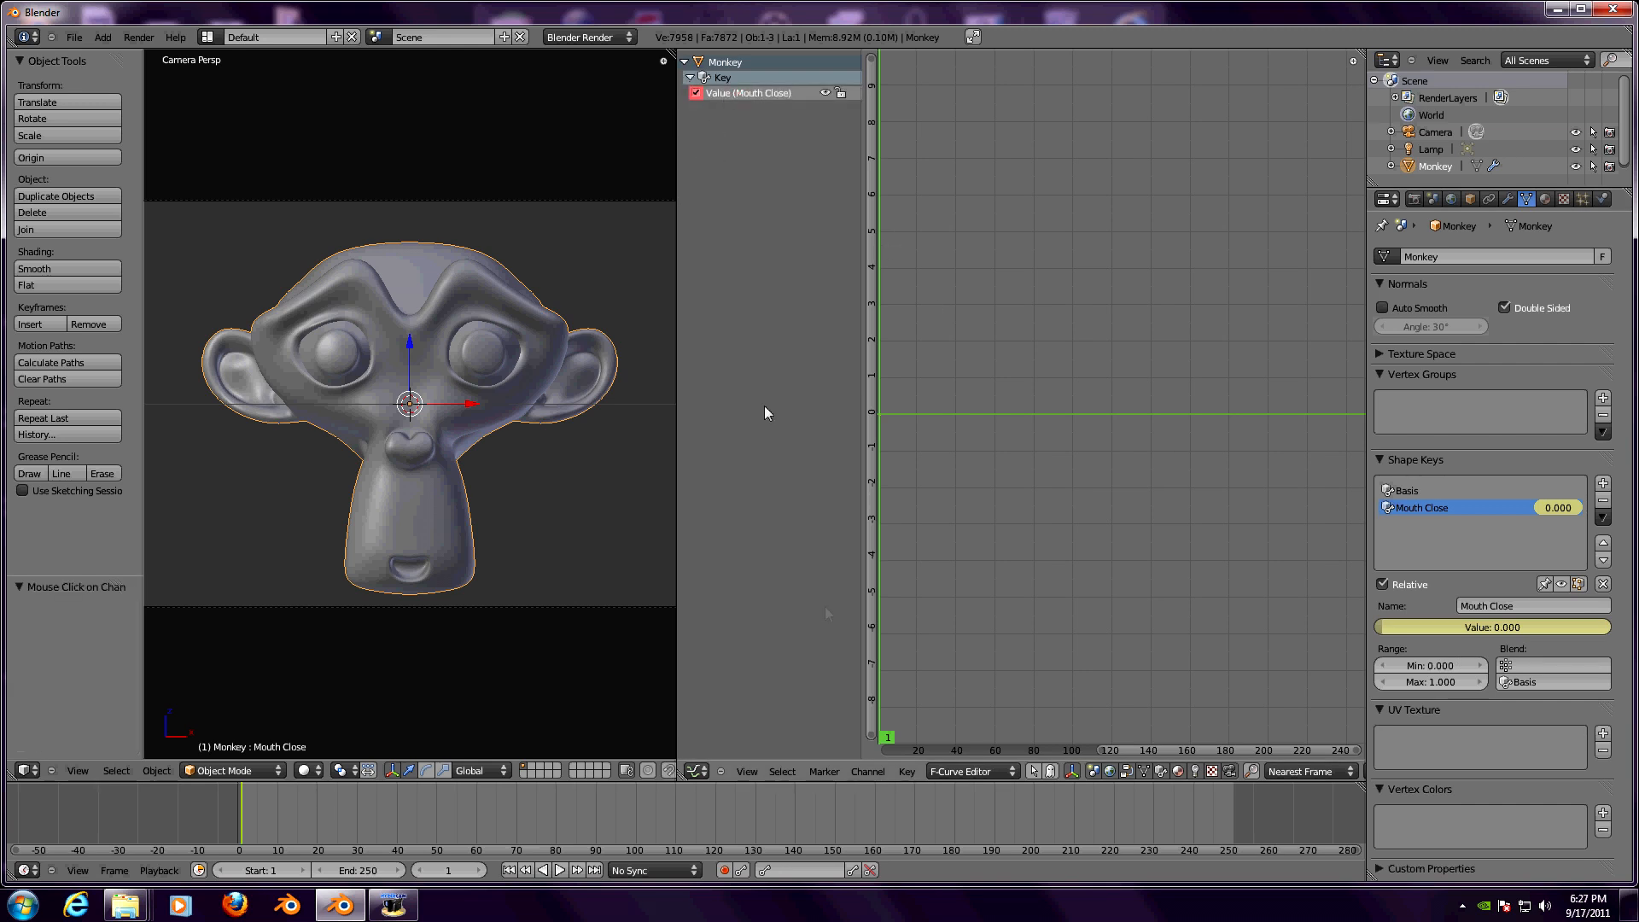
left_click(905, 770)
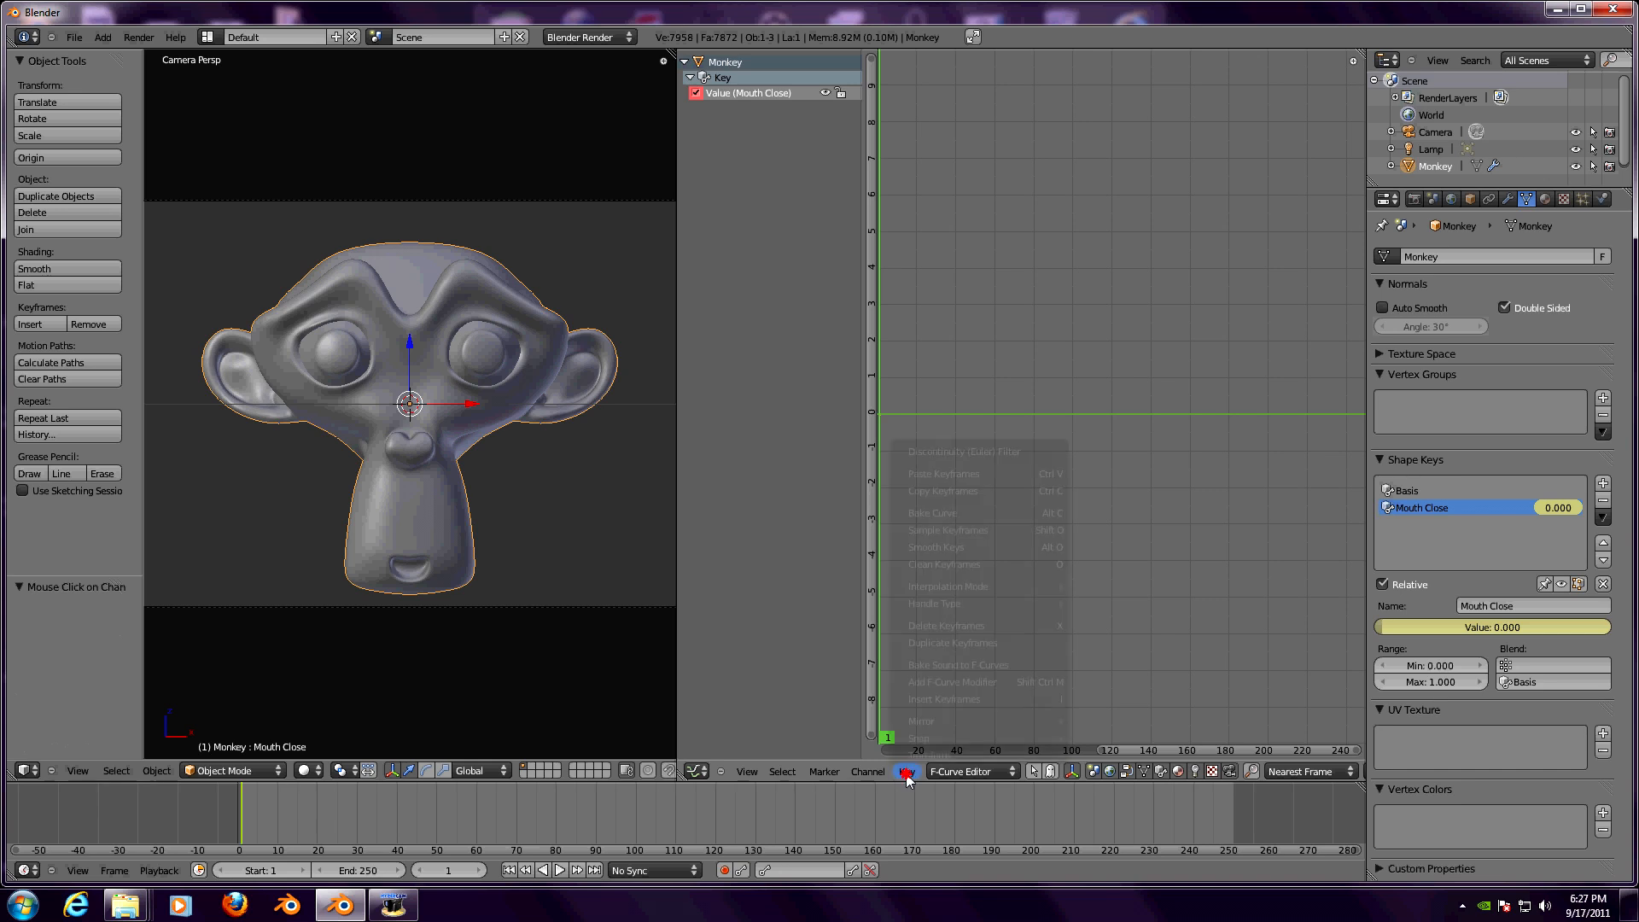
mouse_move(928, 755)
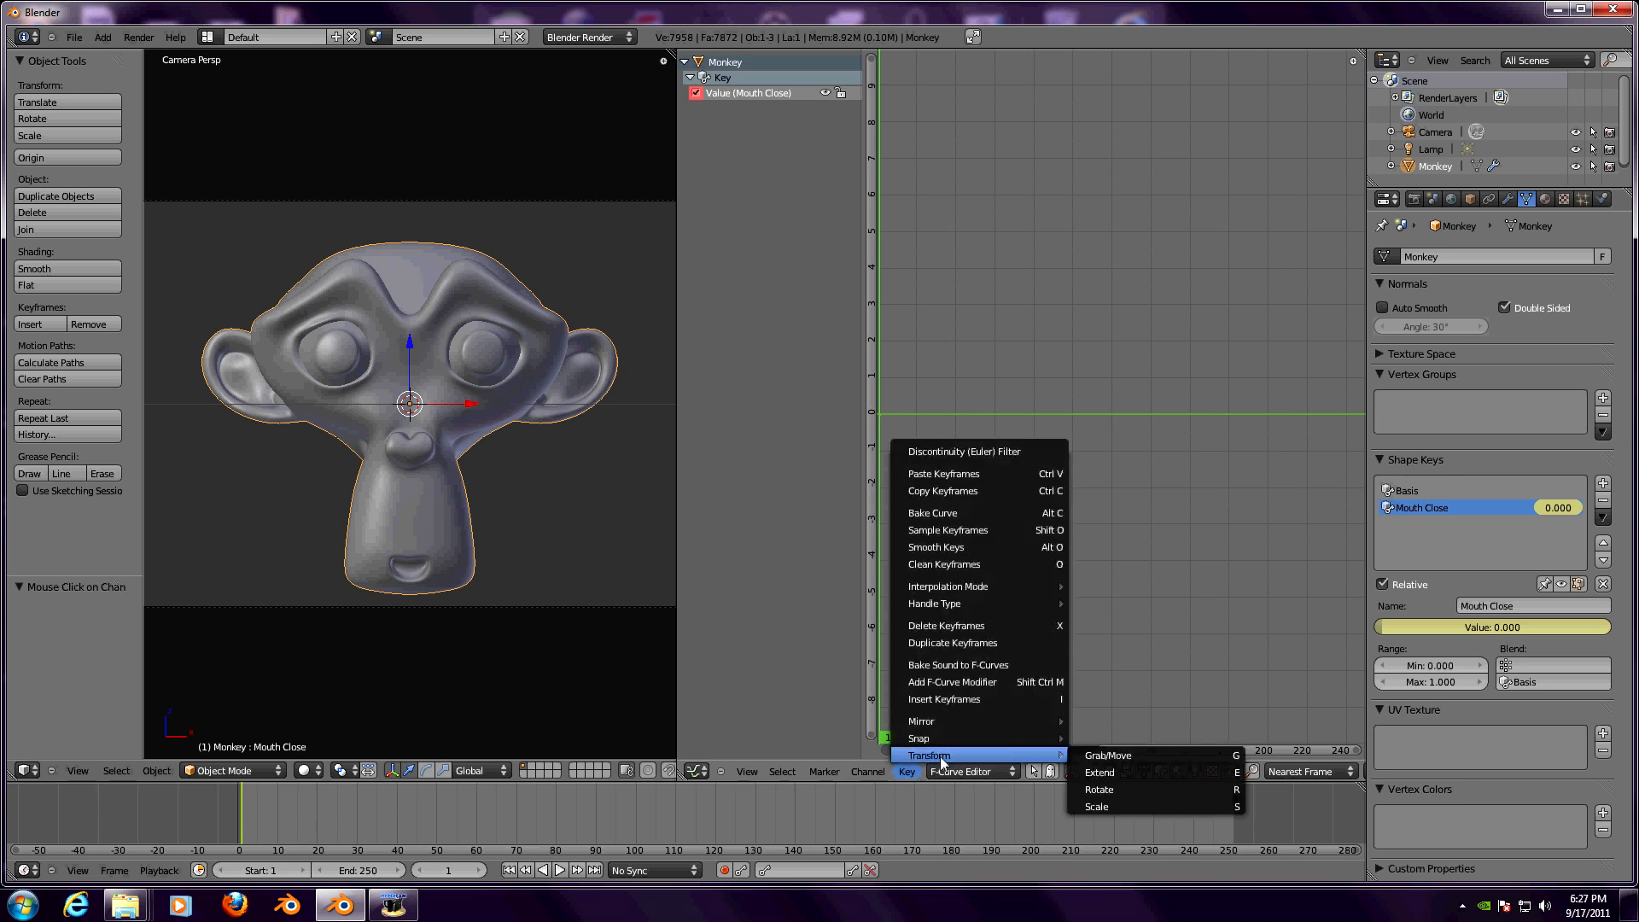
mouse_move(957, 665)
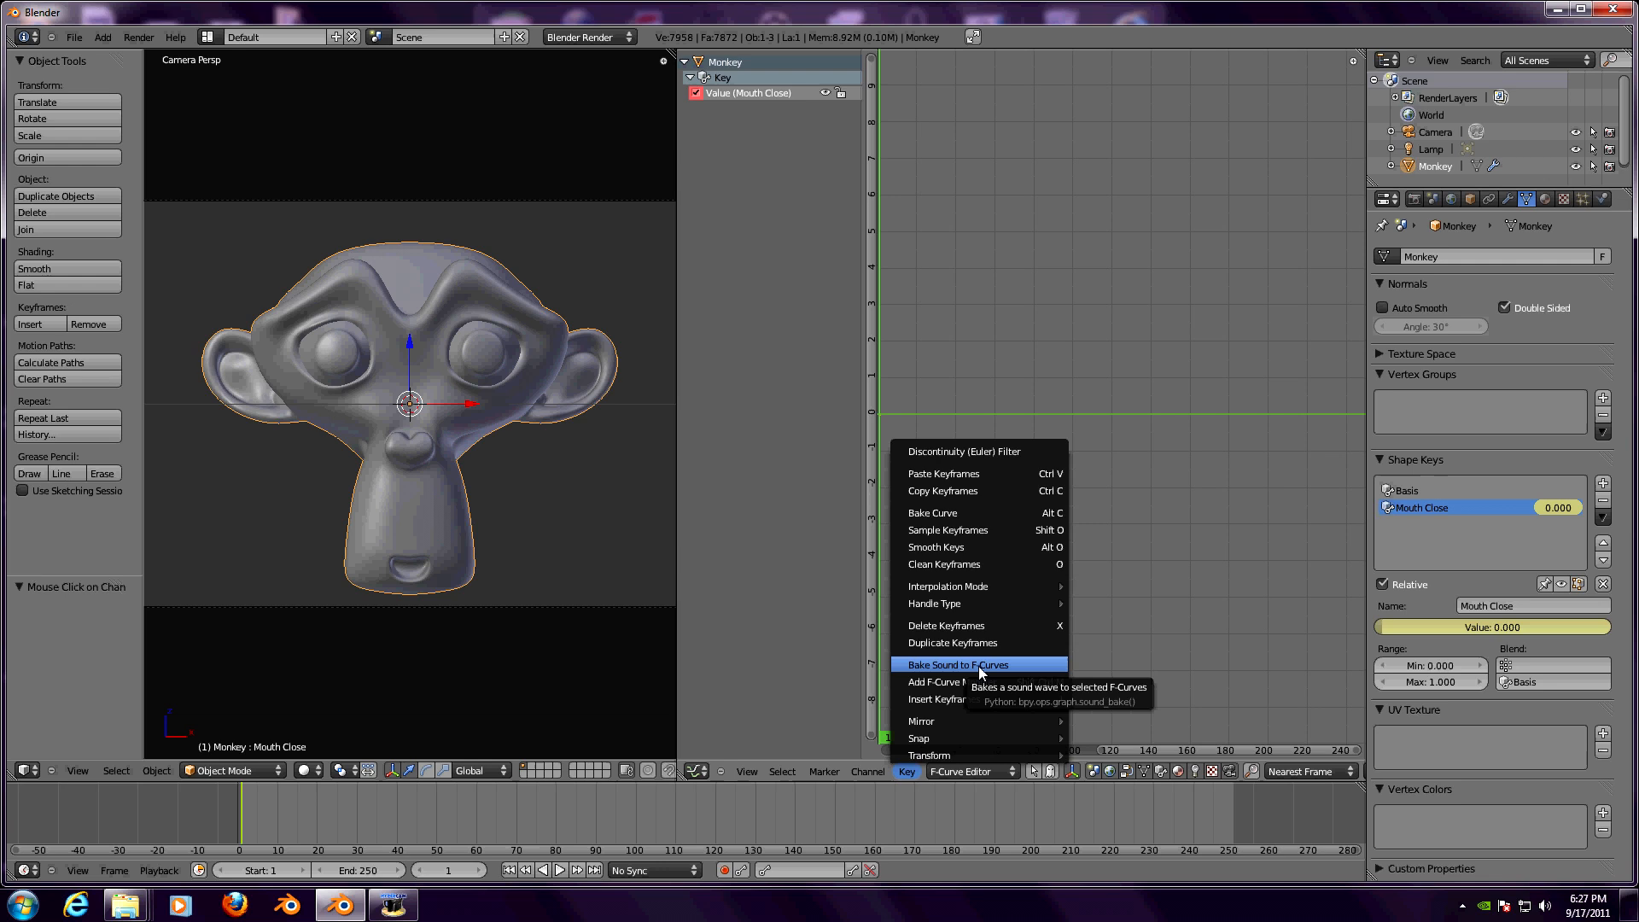
left_click(956, 665)
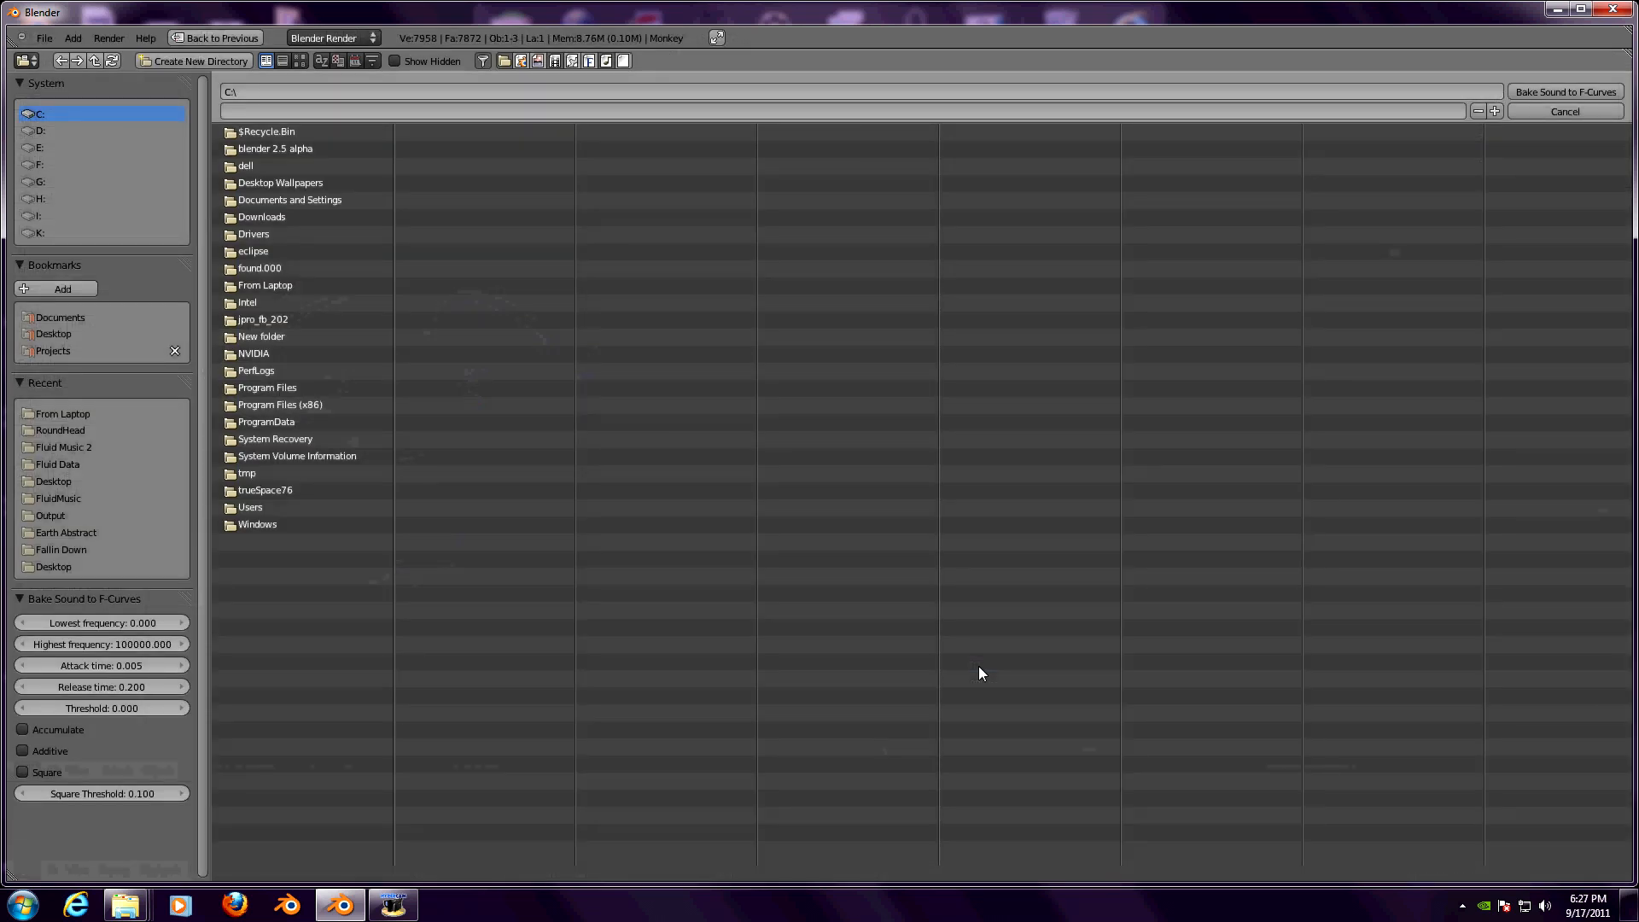
mouse_move(973, 663)
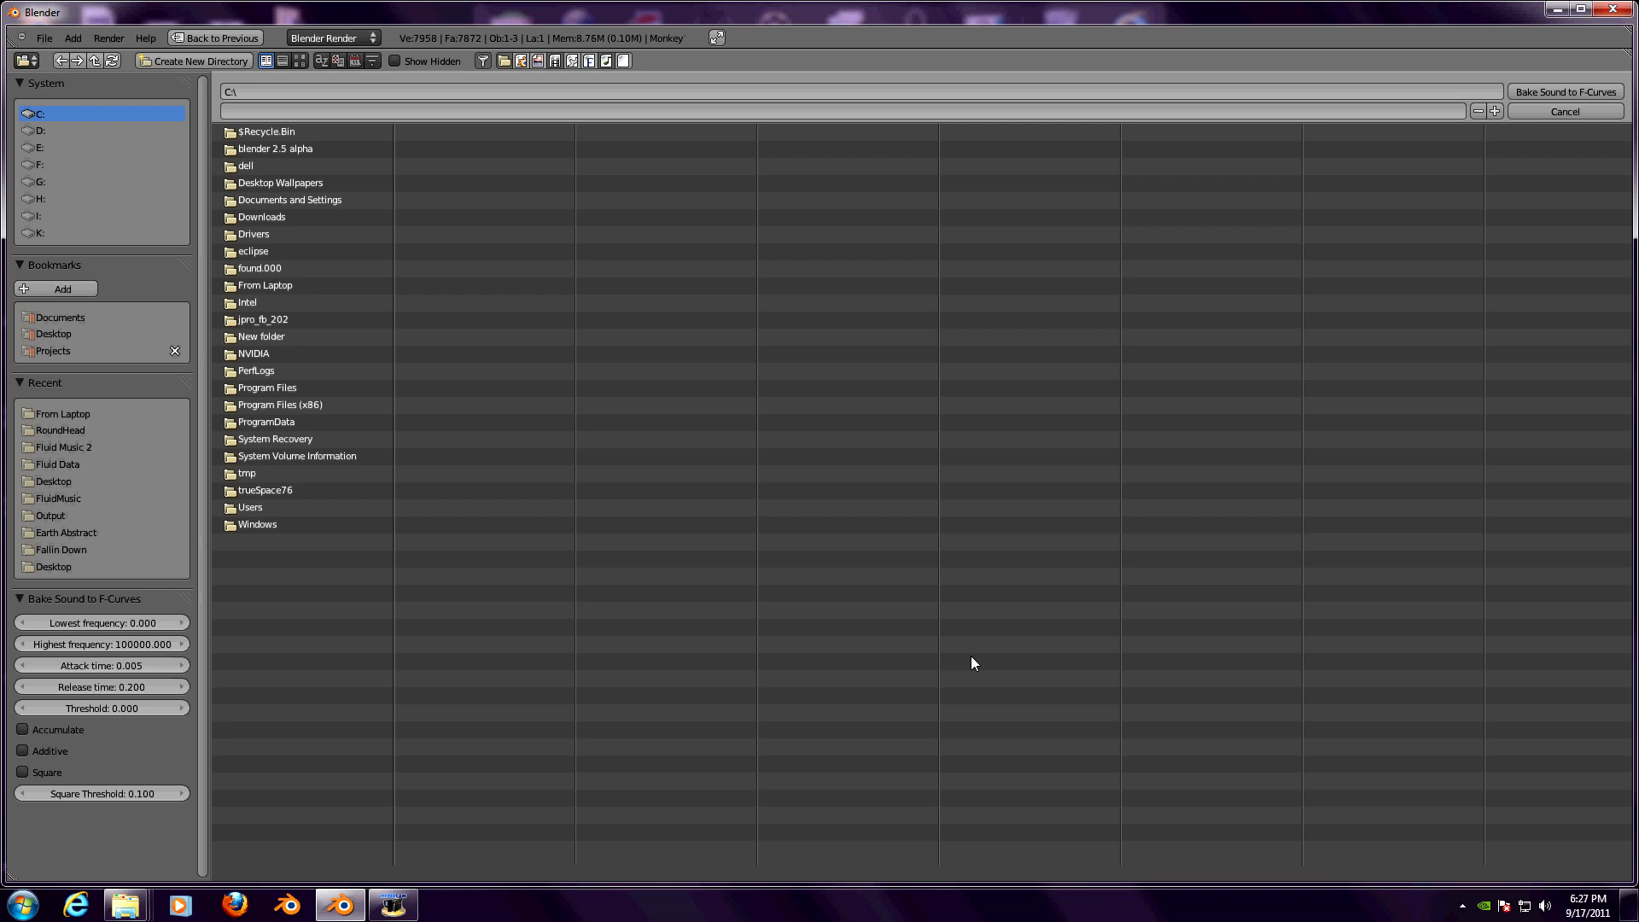
mouse_move(151, 379)
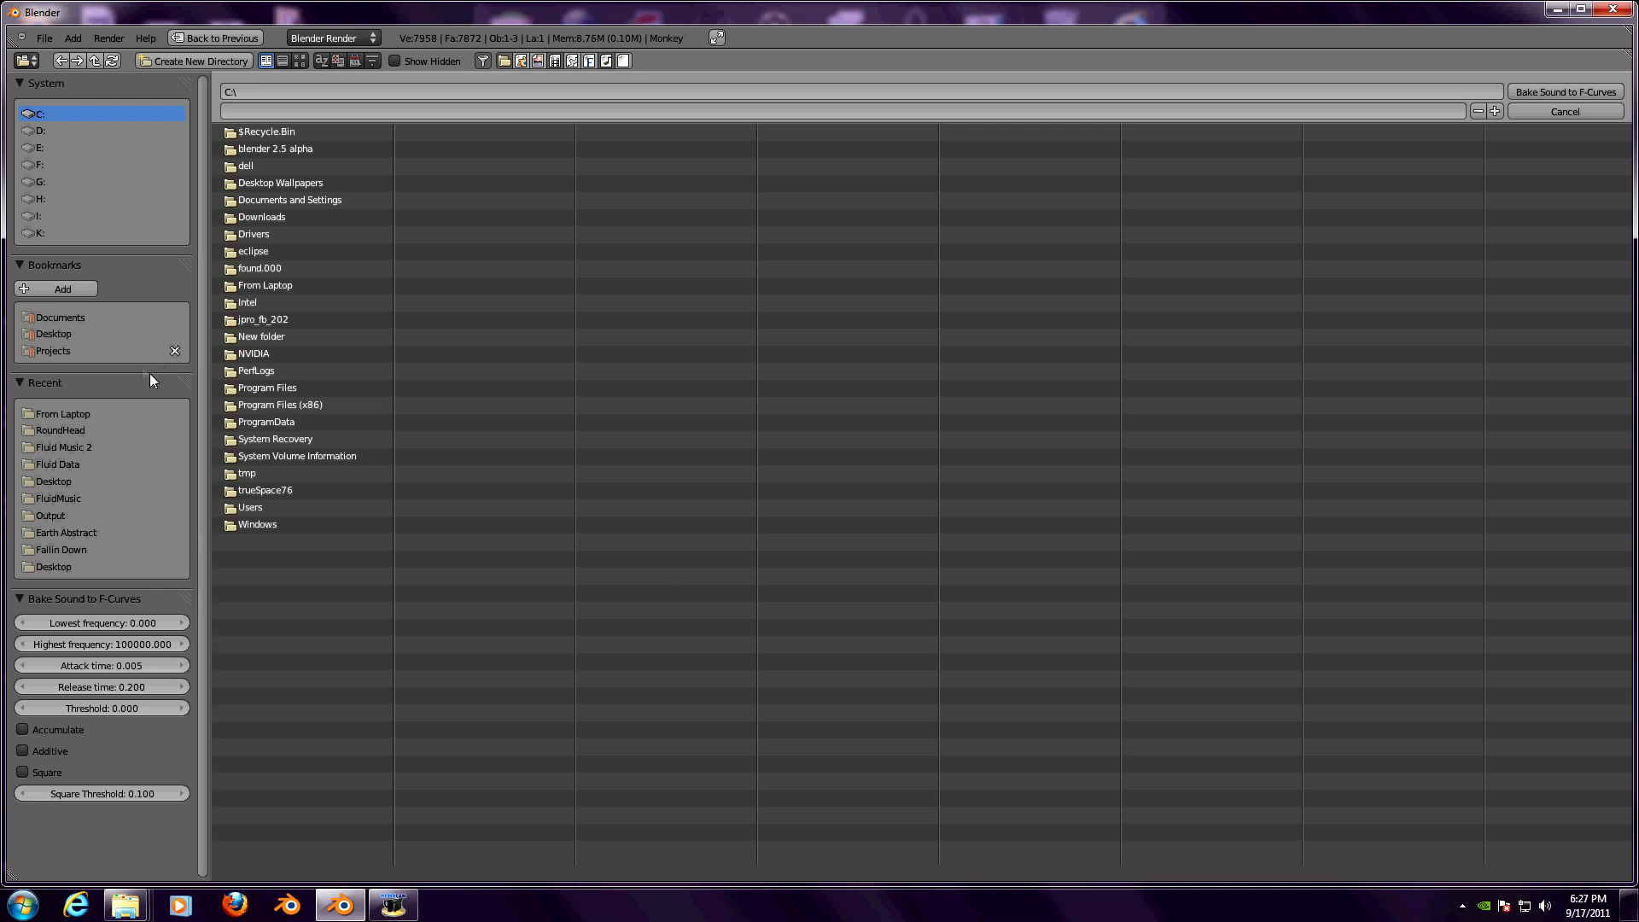
mouse_move(52, 334)
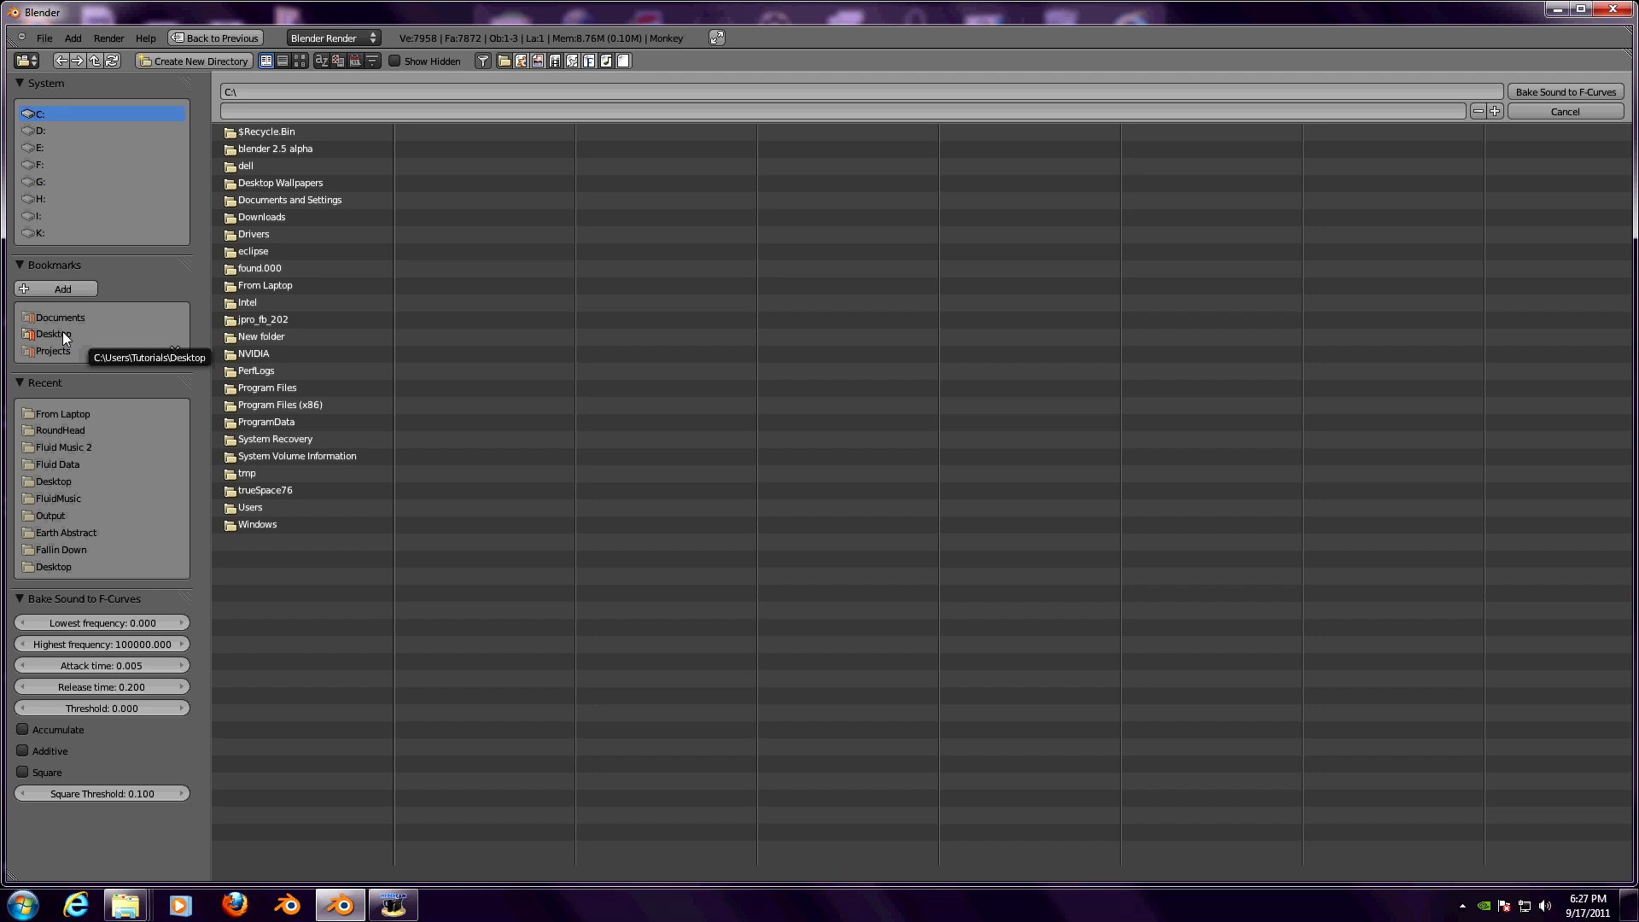
- Bake 'Blender Render 002 with fade.wav' from the Desktop onto the Mouth Close curve
left_click(53, 334)
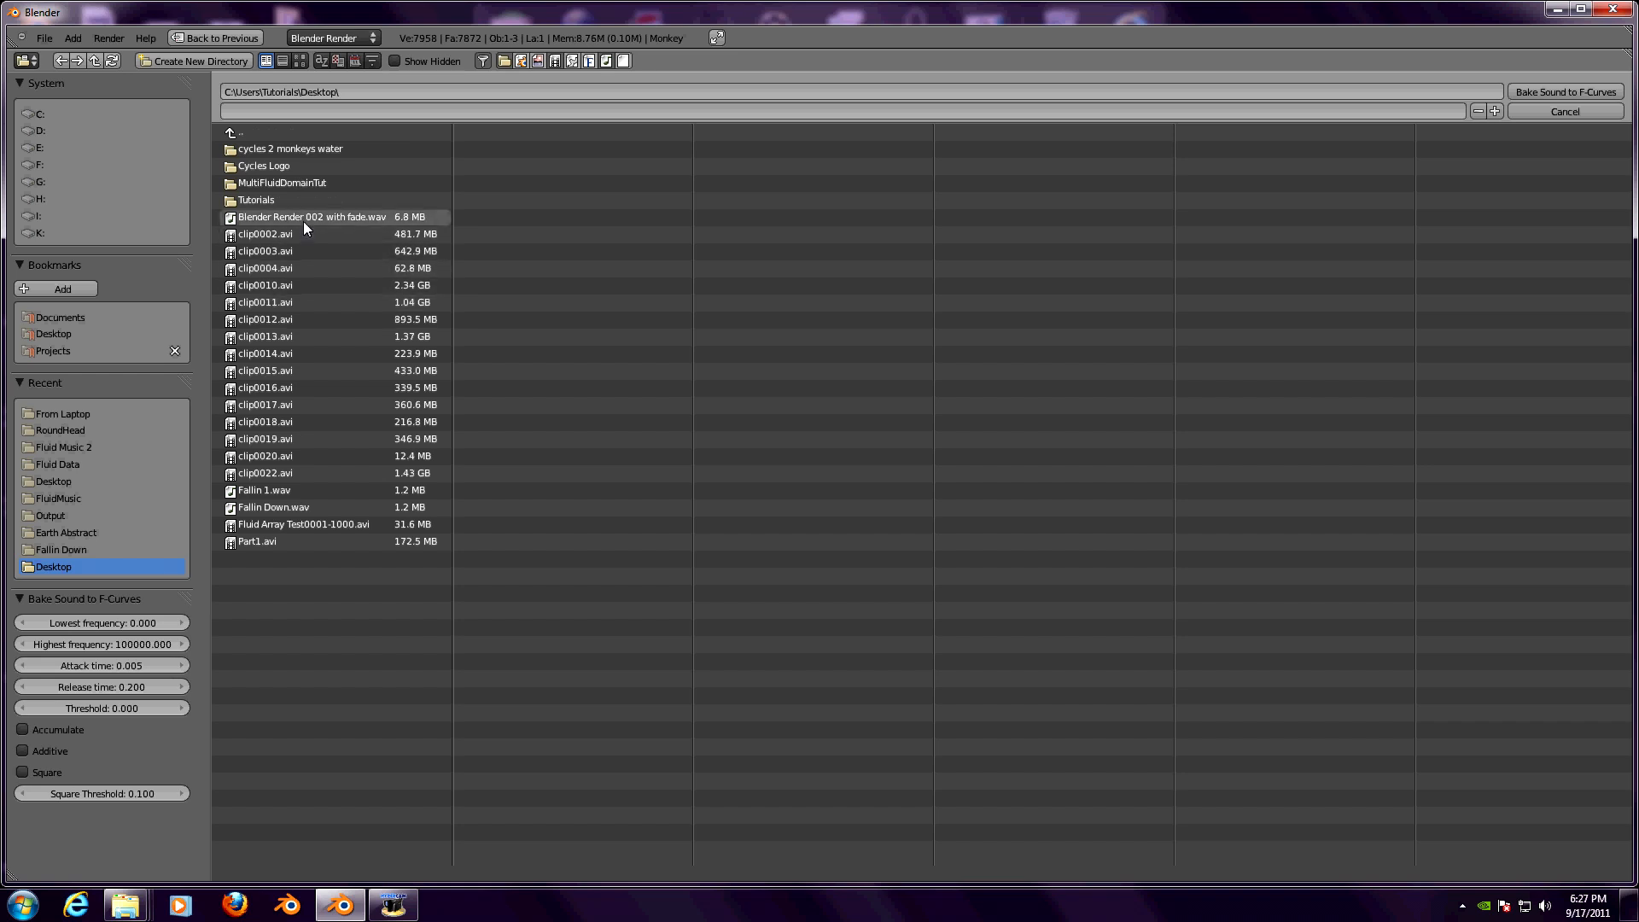
left_click(1566, 111)
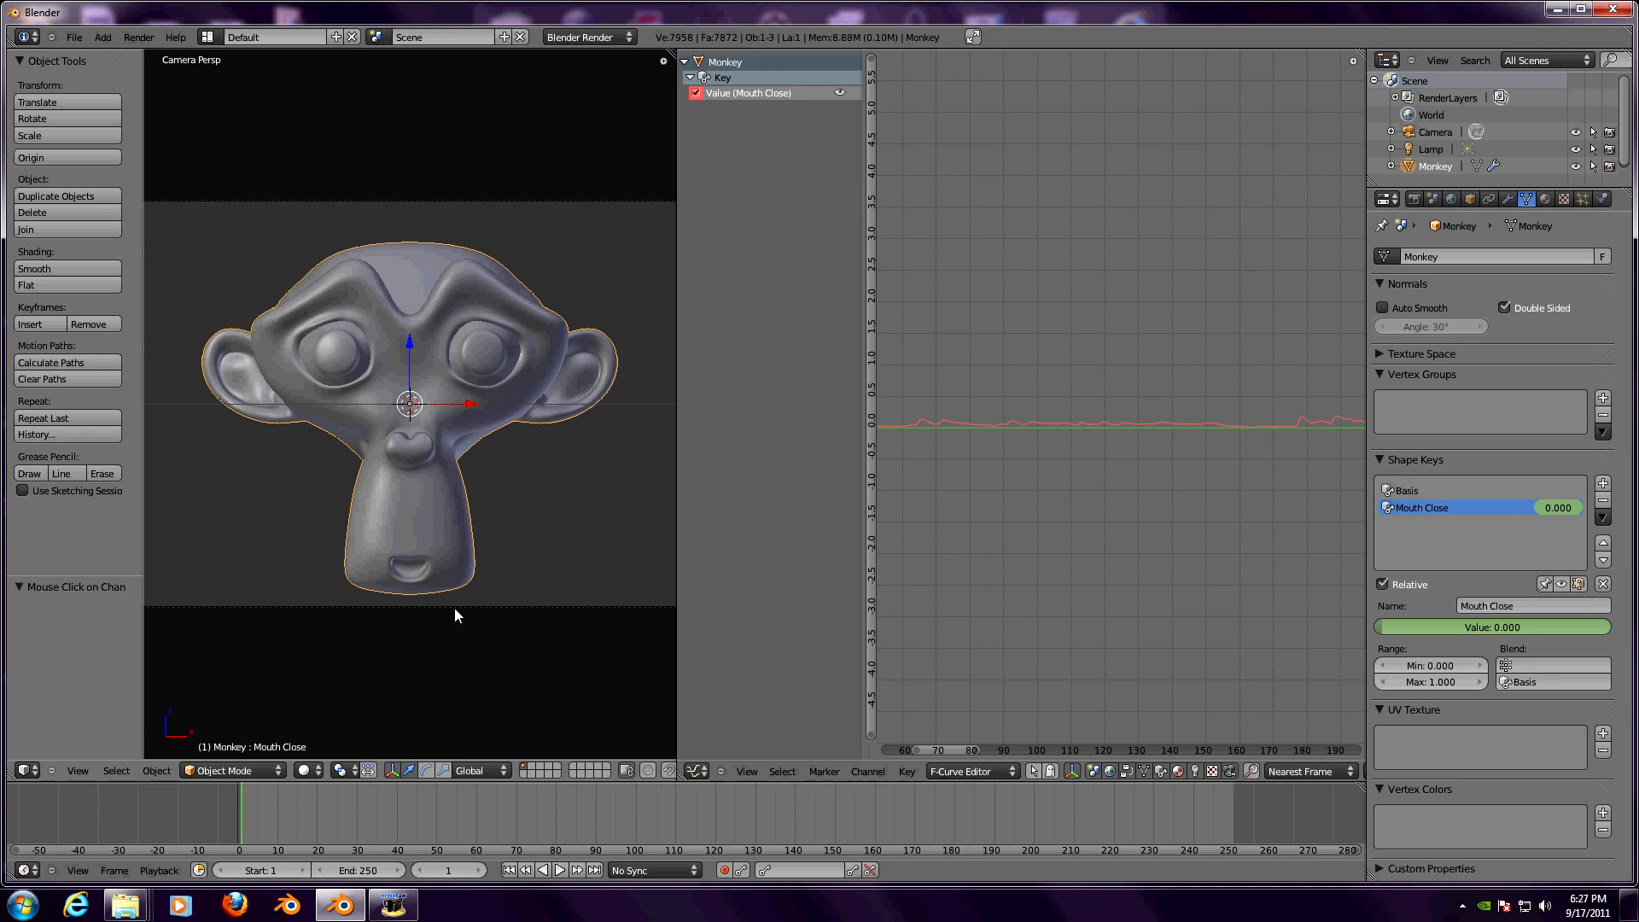
mouse_move(936, 401)
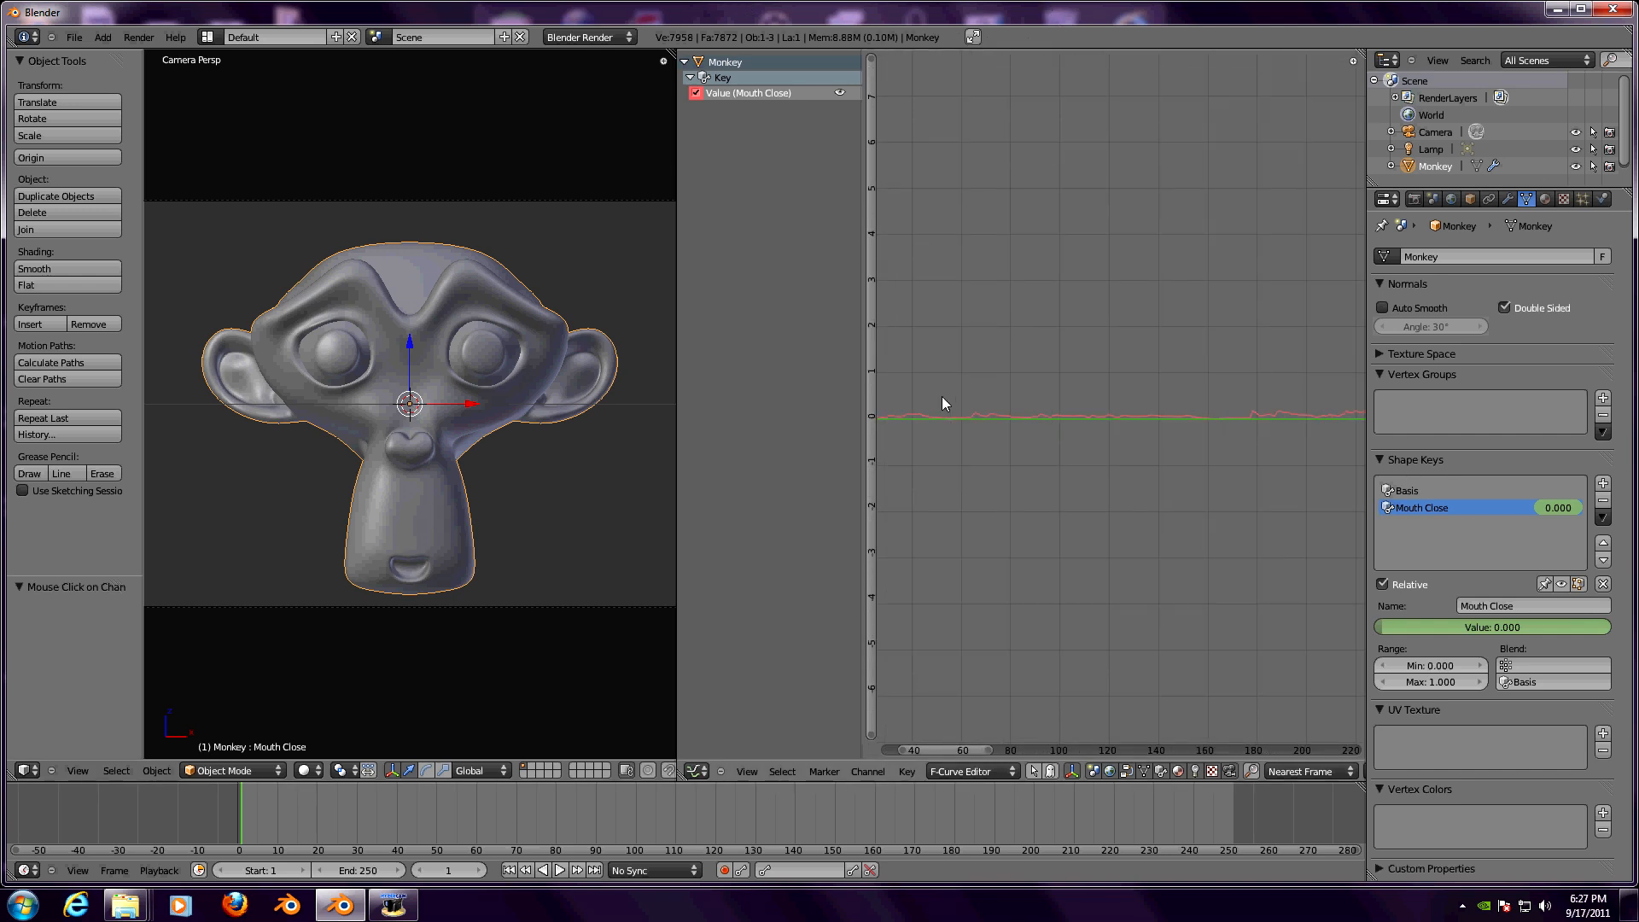
mouse_move(964, 439)
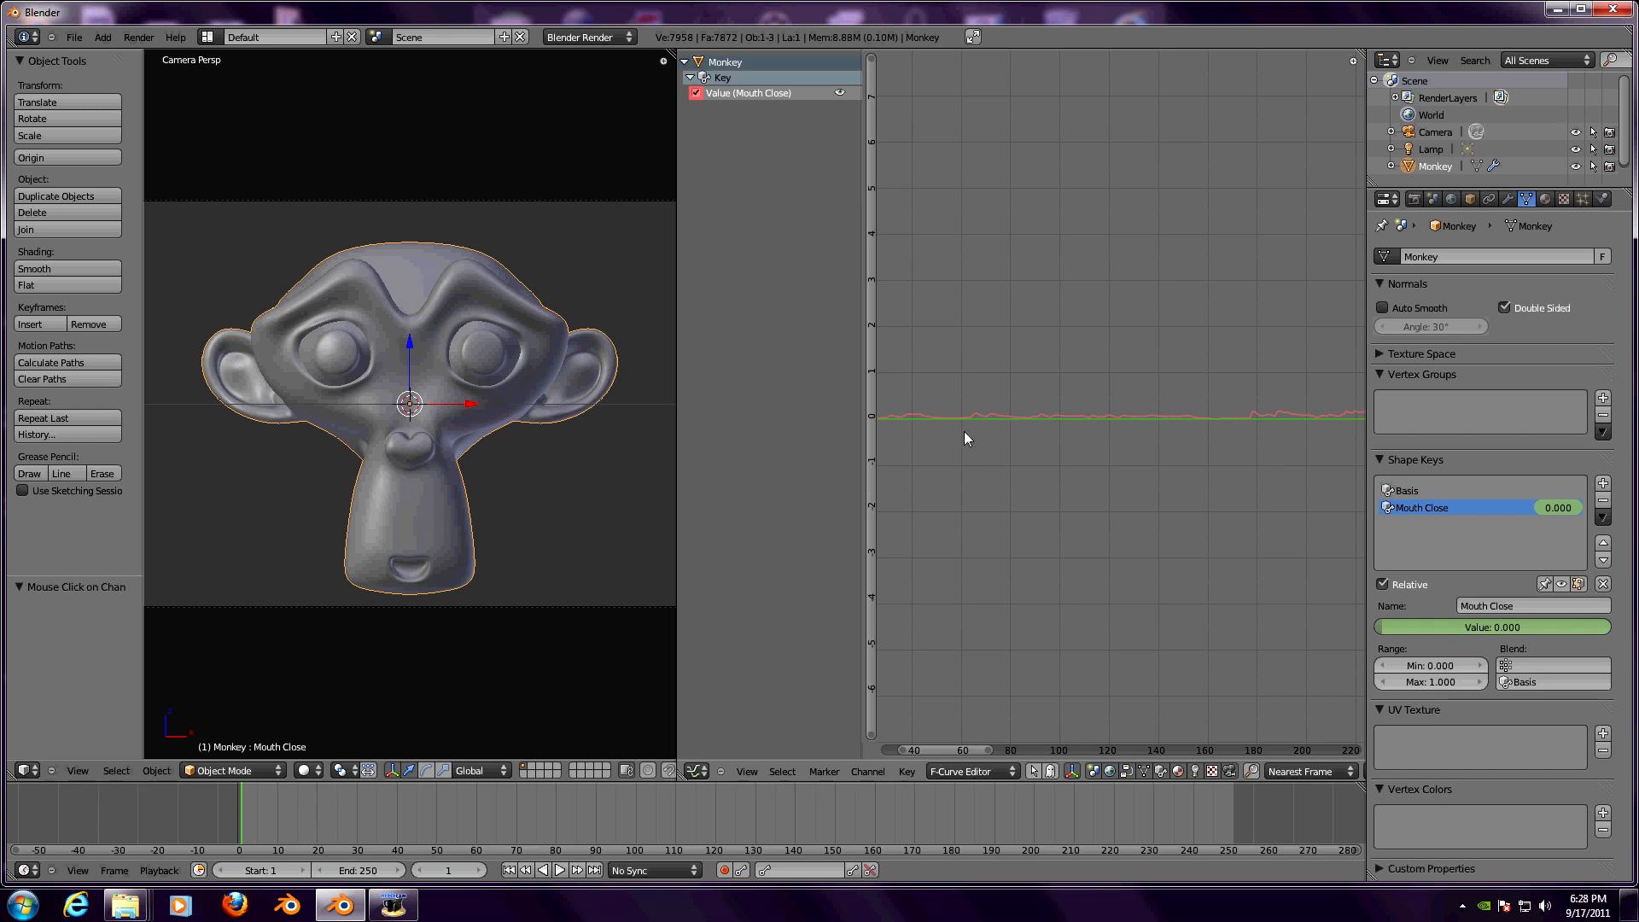
- Add an Envelope modifier with one control point and drag its reference value to about 0.316
key("n")
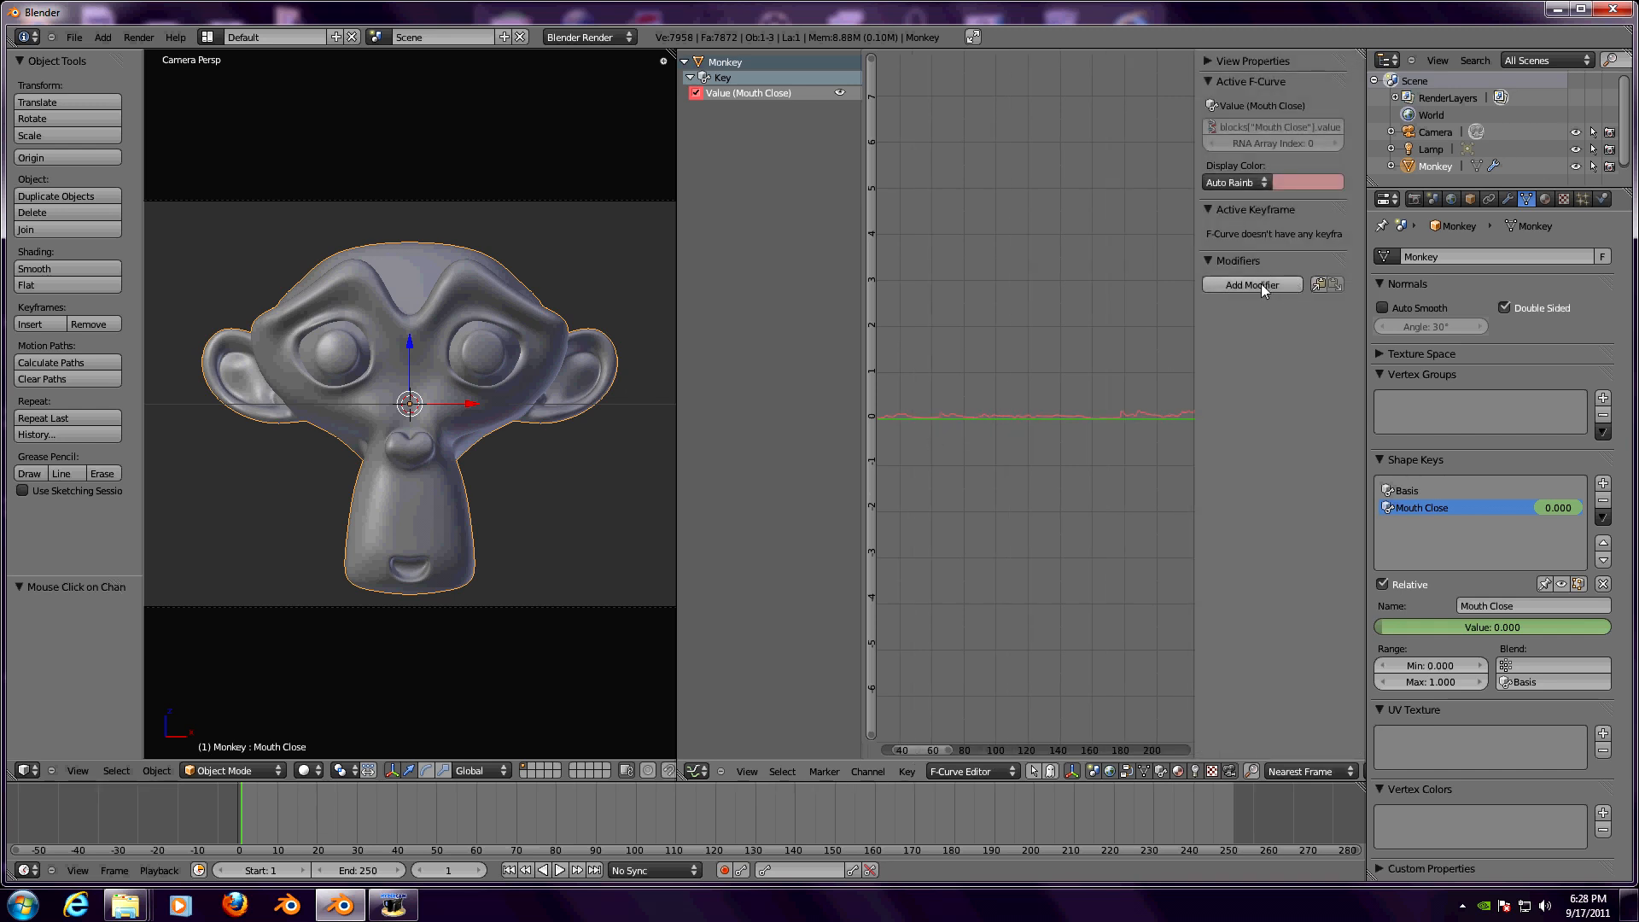
left_click(1252, 284)
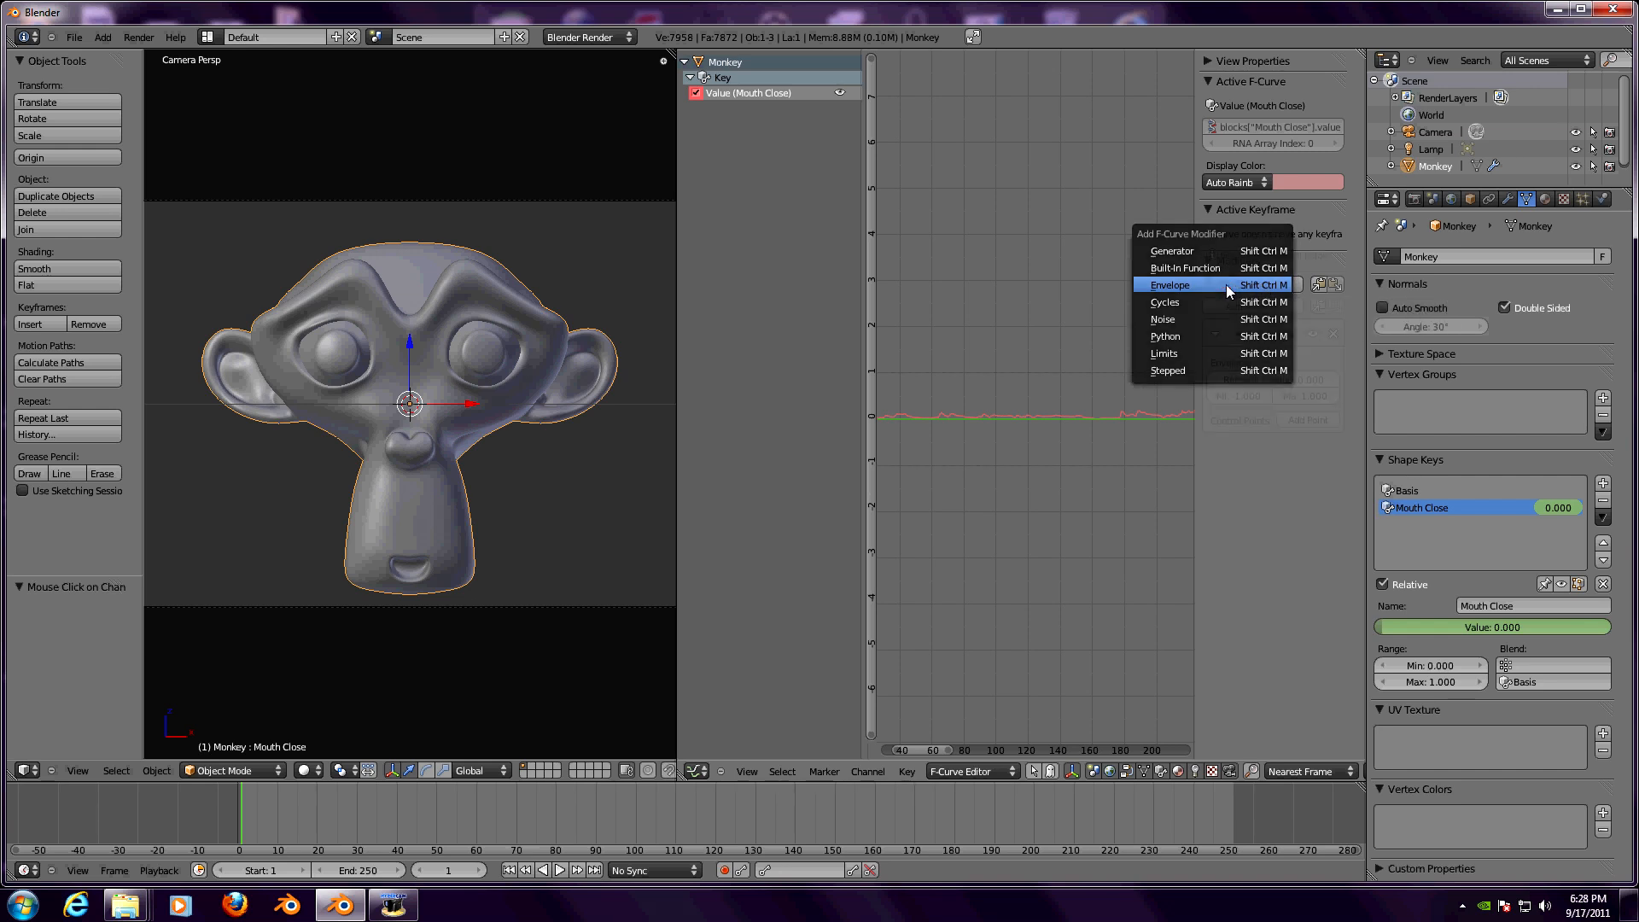
left_click(1170, 284)
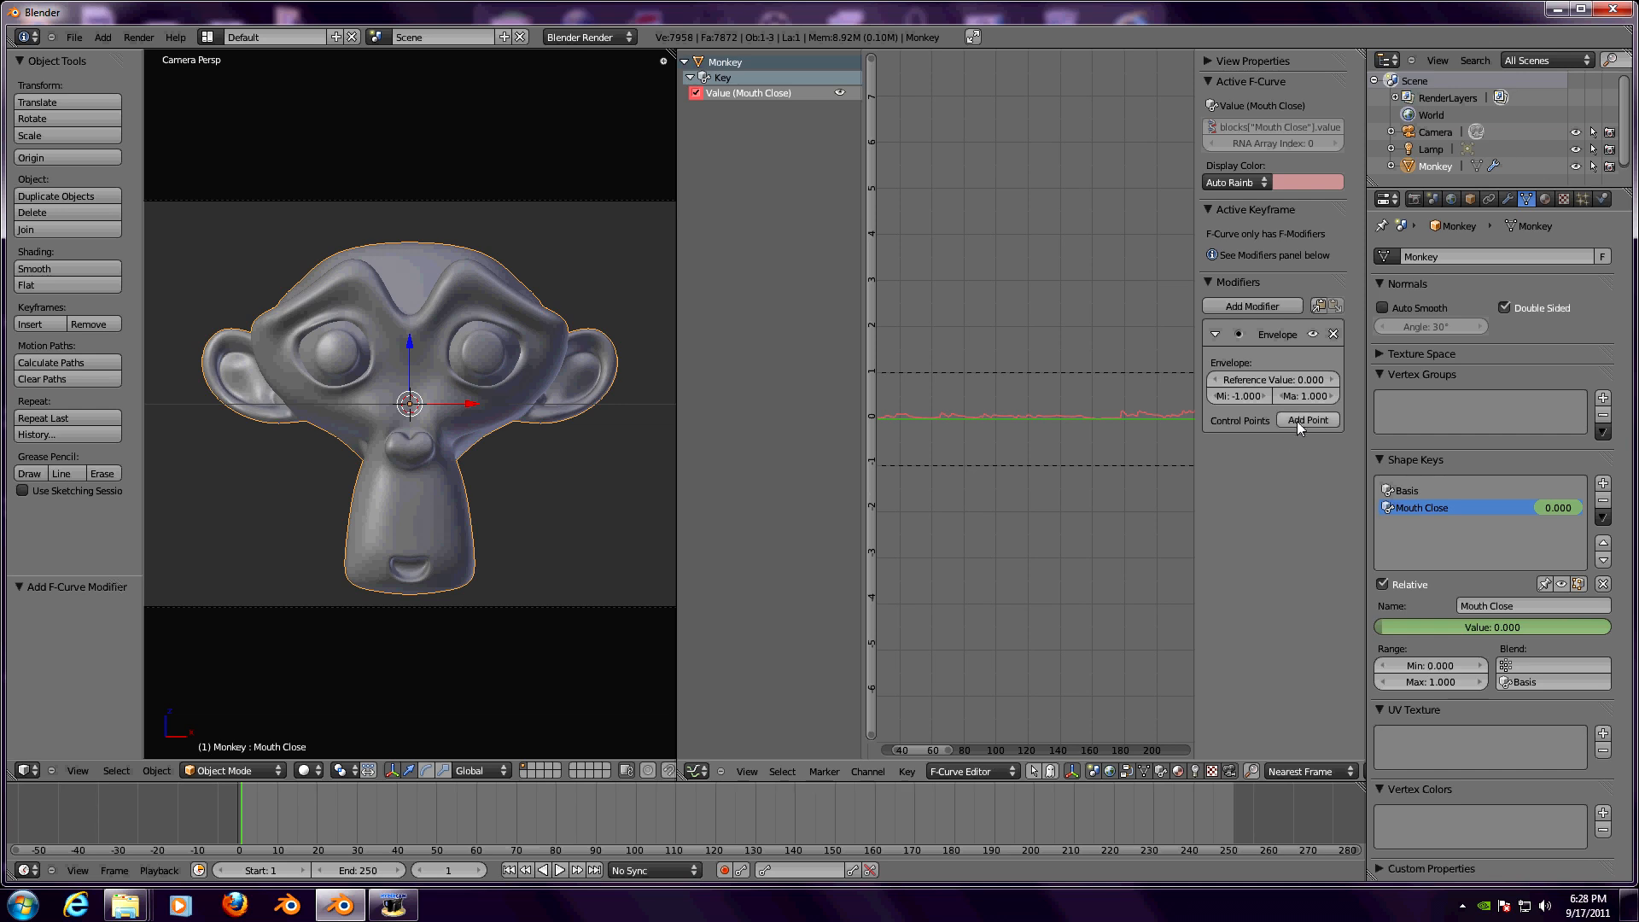
left_click(1307, 419)
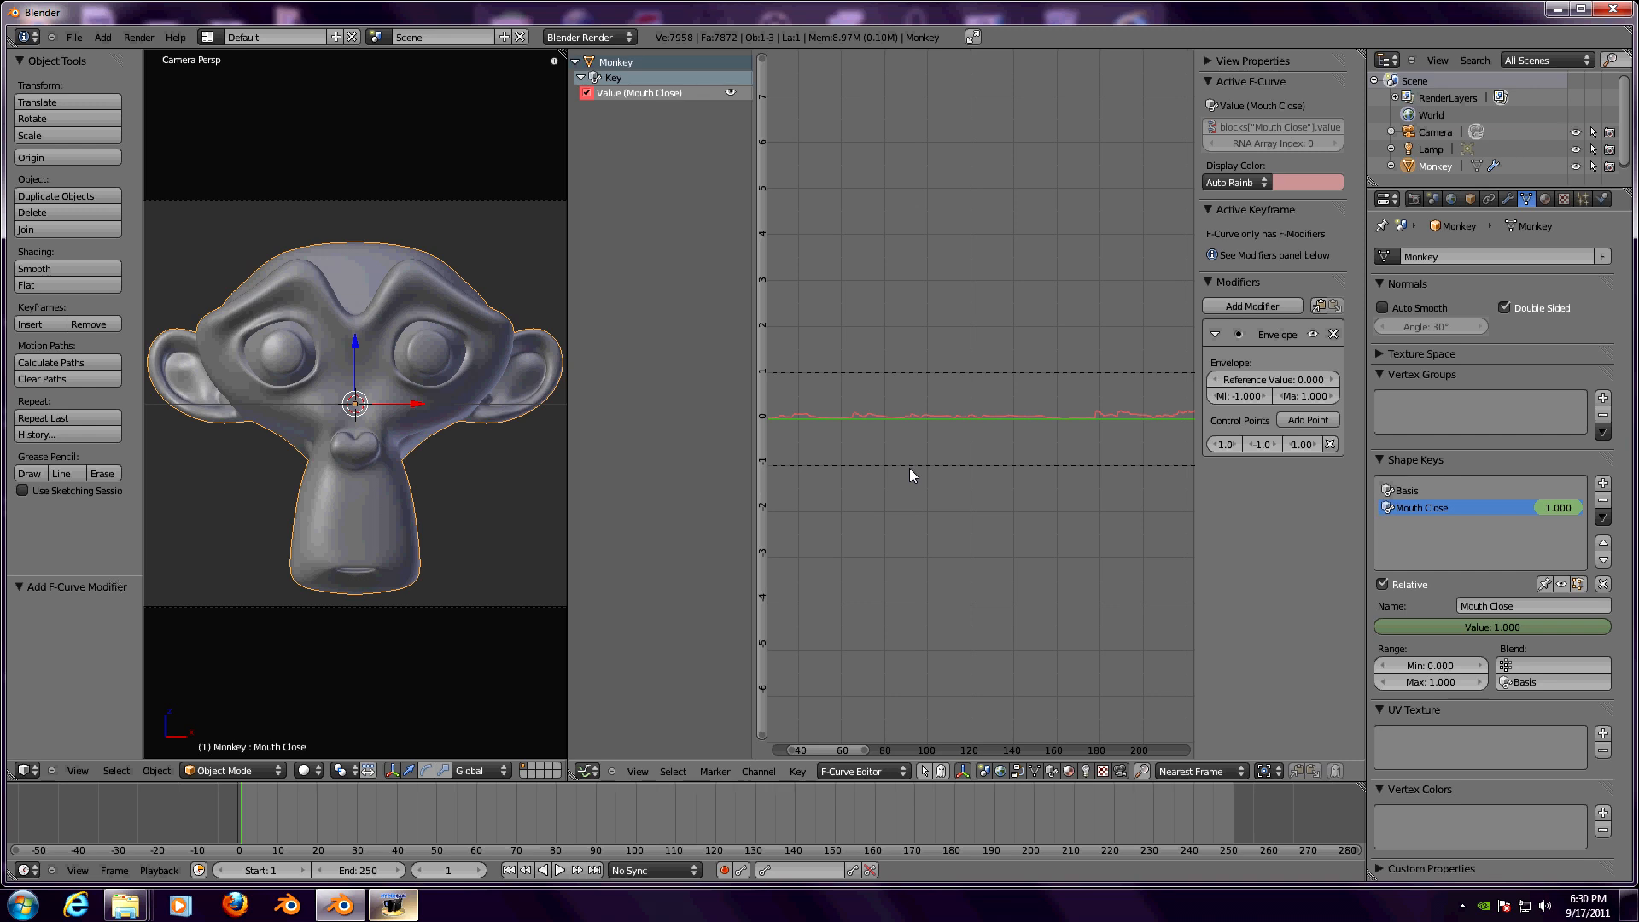
mouse_move(904, 386)
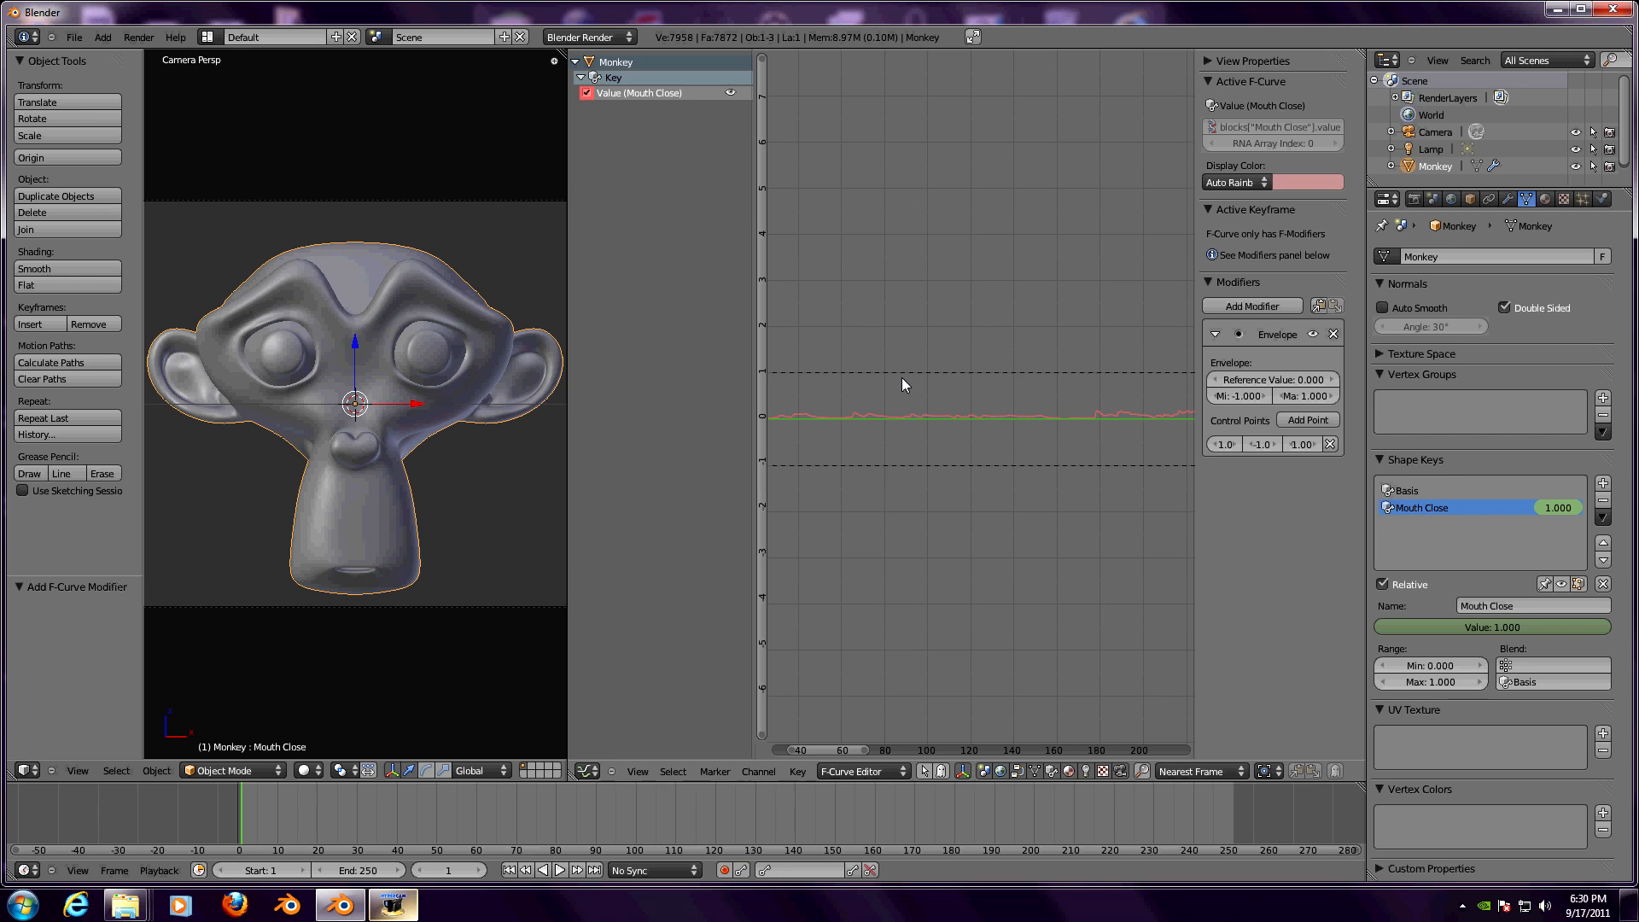
mouse_move(911, 429)
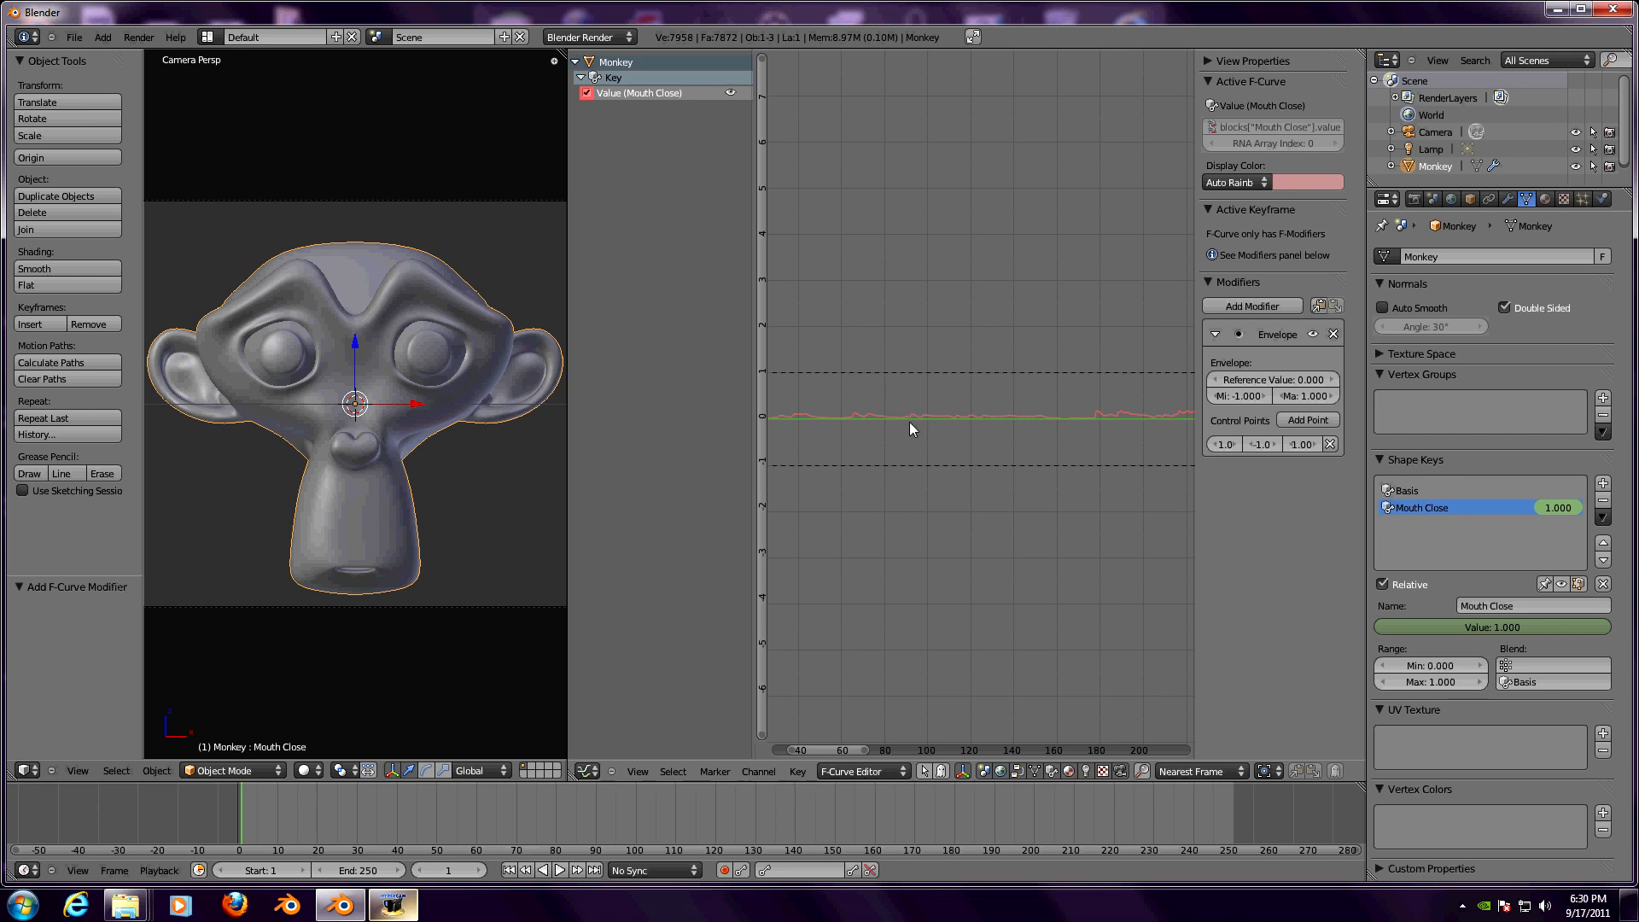
mouse_move(1207, 419)
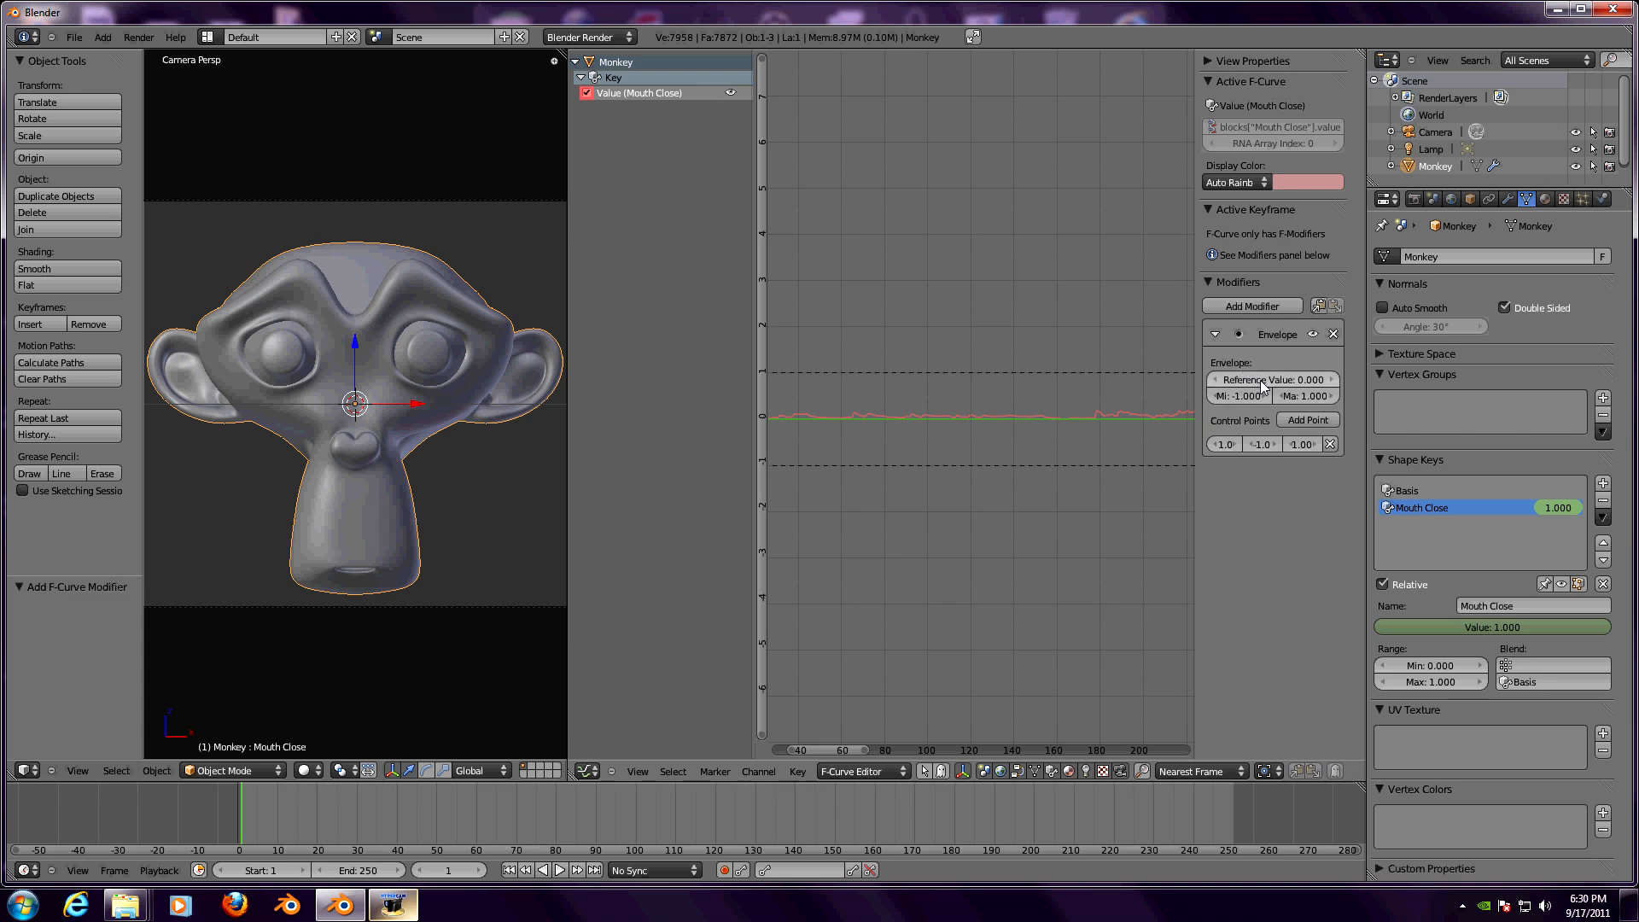
mouse_move(1271, 379)
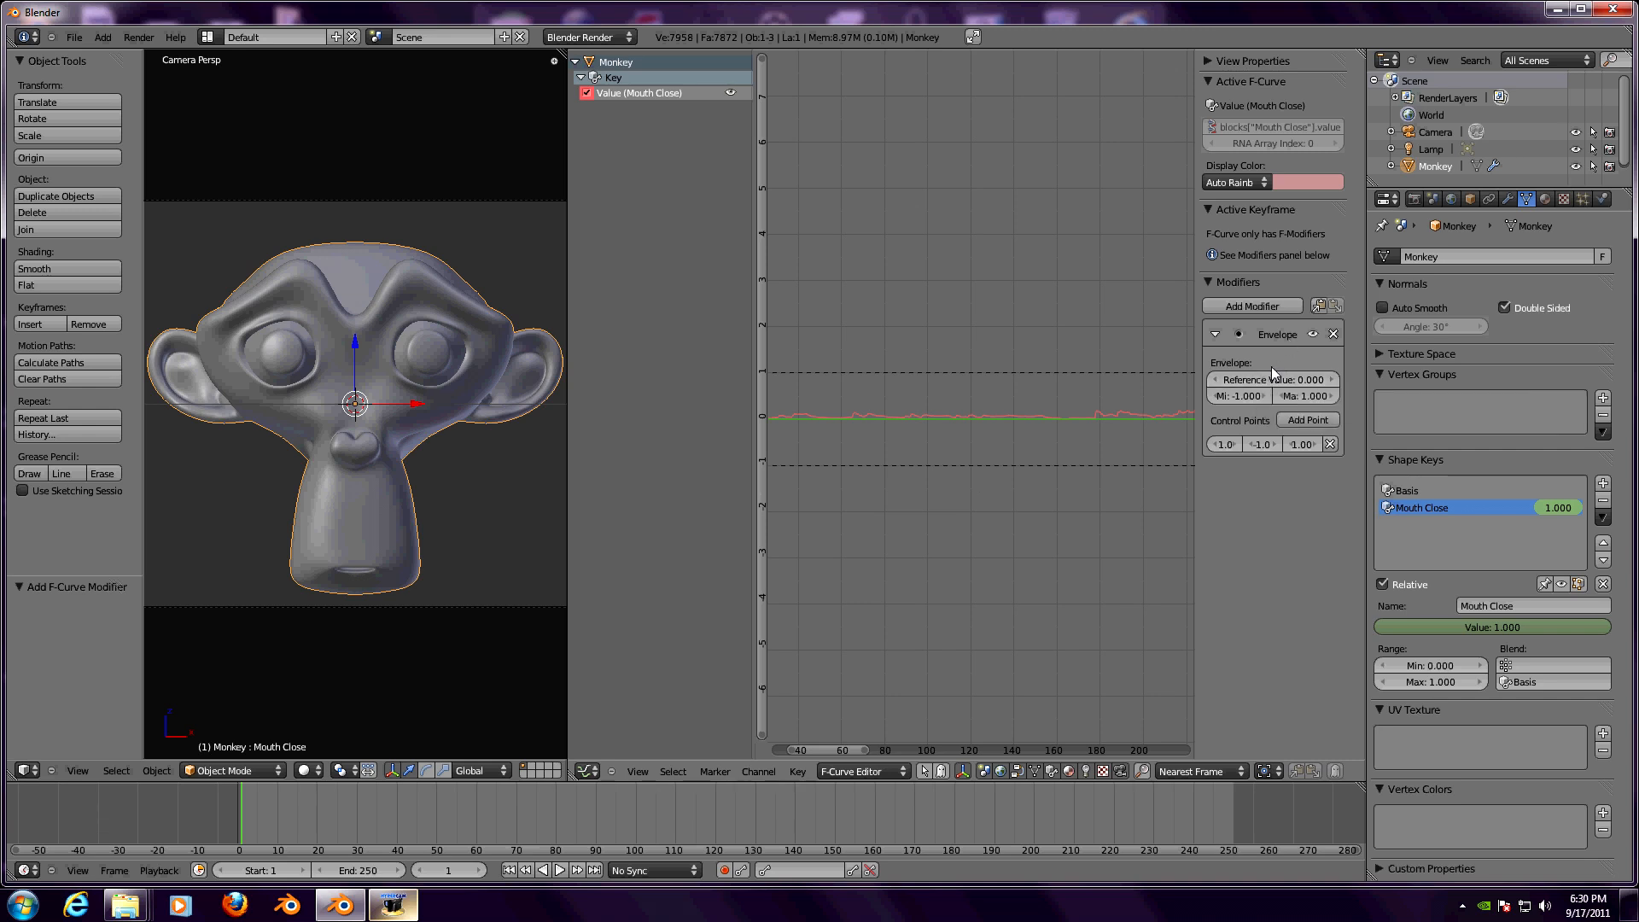
mouse_move(1272, 379)
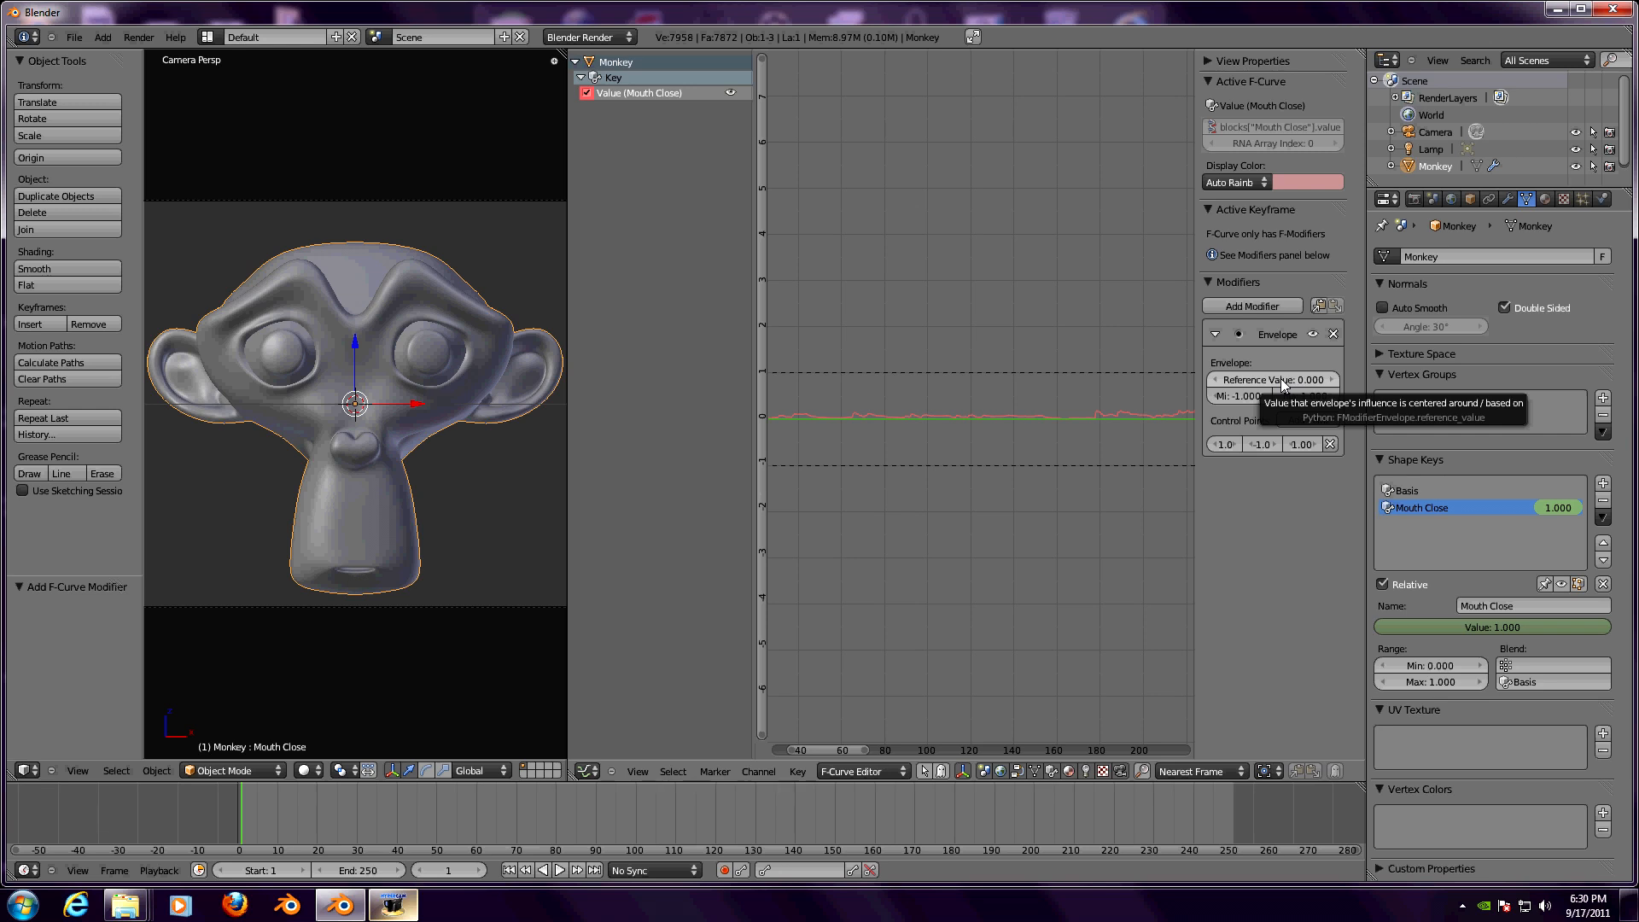
mouse_move(1239, 396)
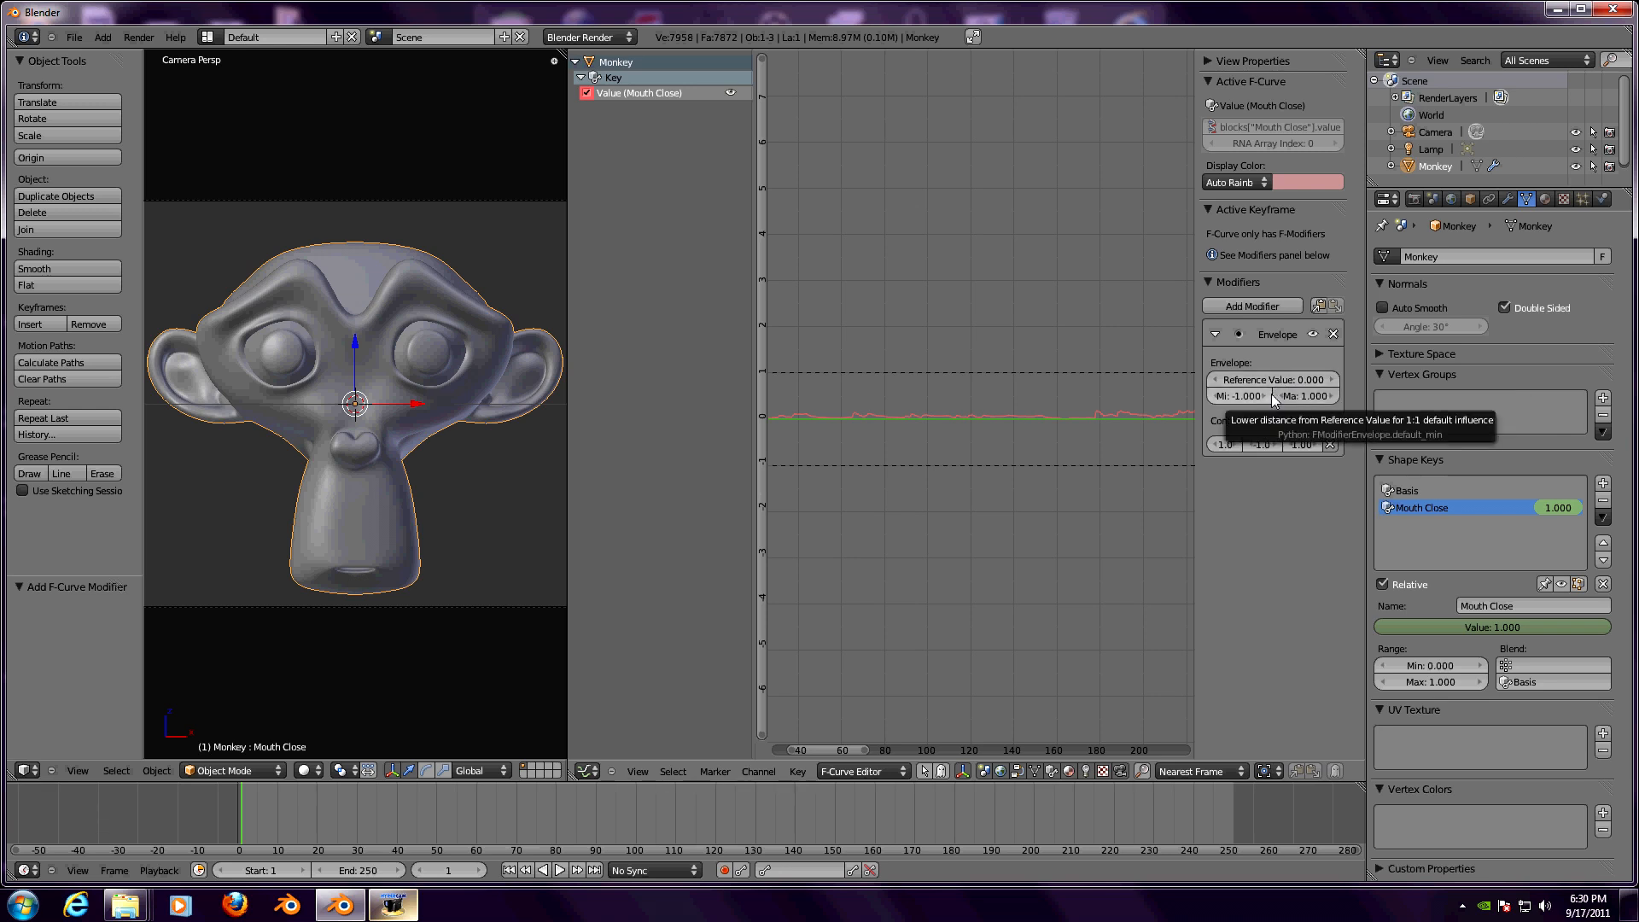
mouse_move(1270, 379)
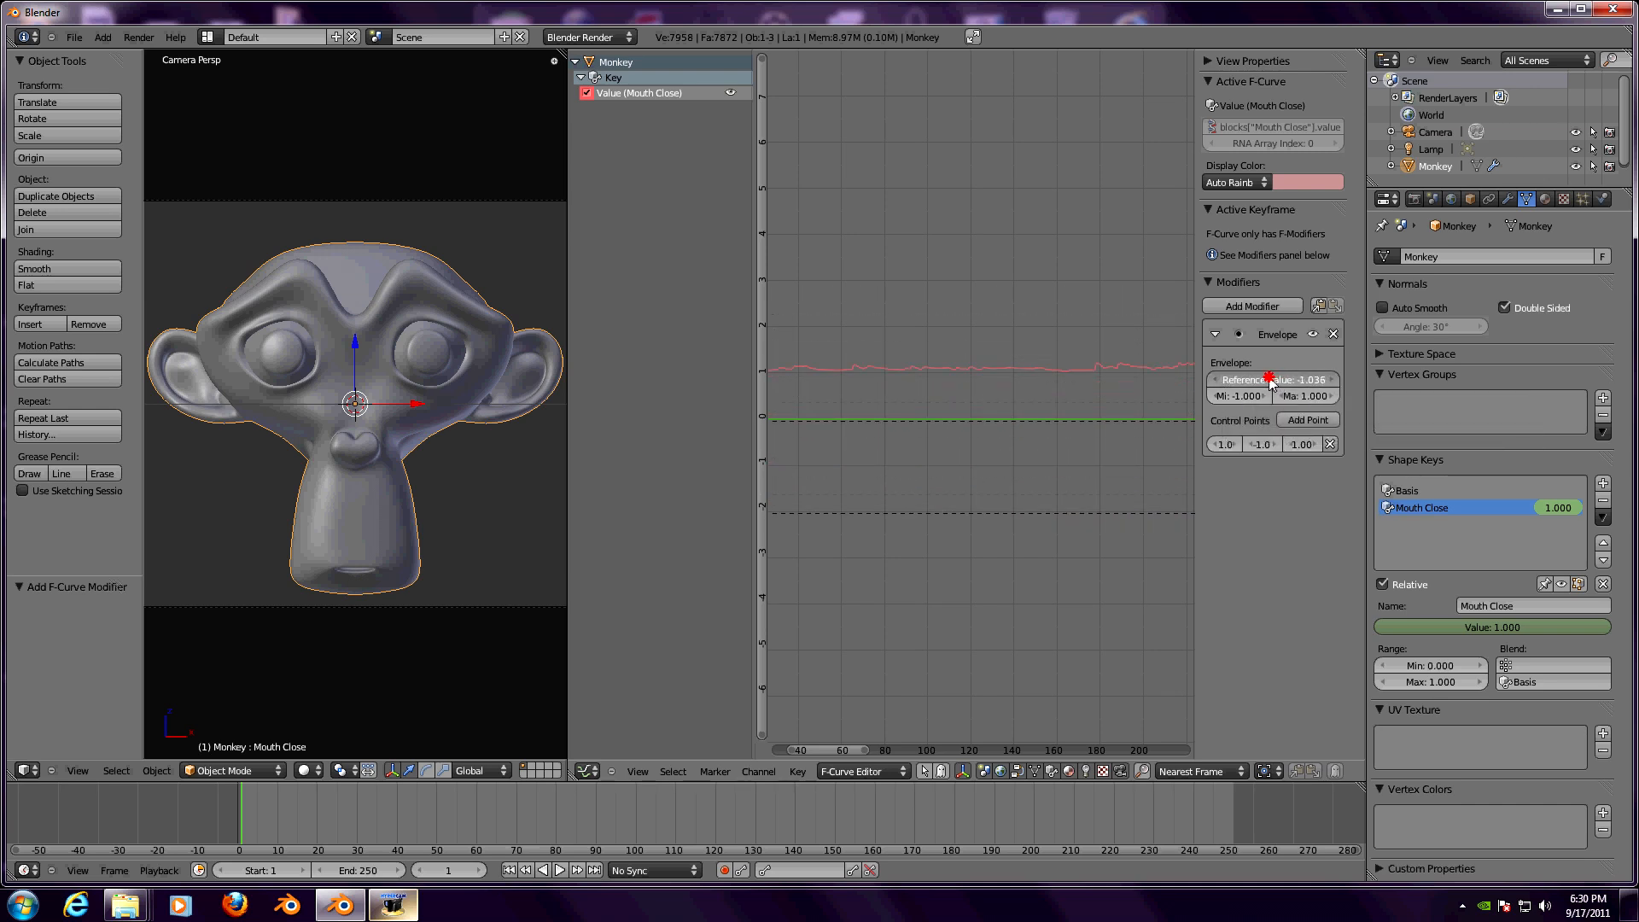
left_click_drag(1265, 379, 1275, 379)
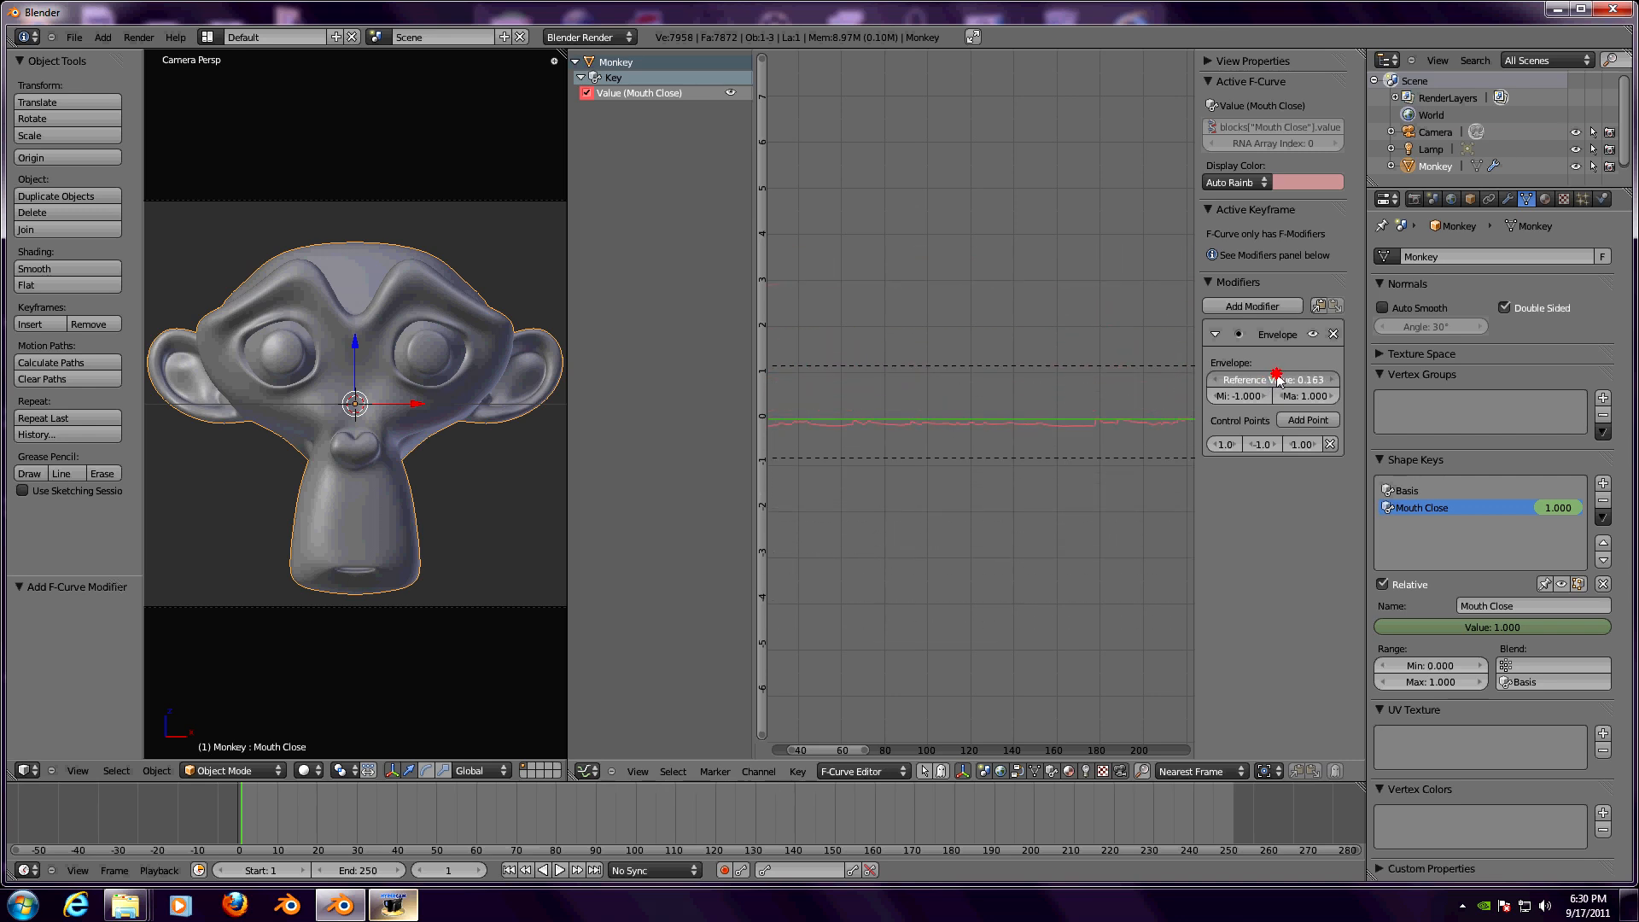
left_click_drag(1276, 379, 1244, 378)
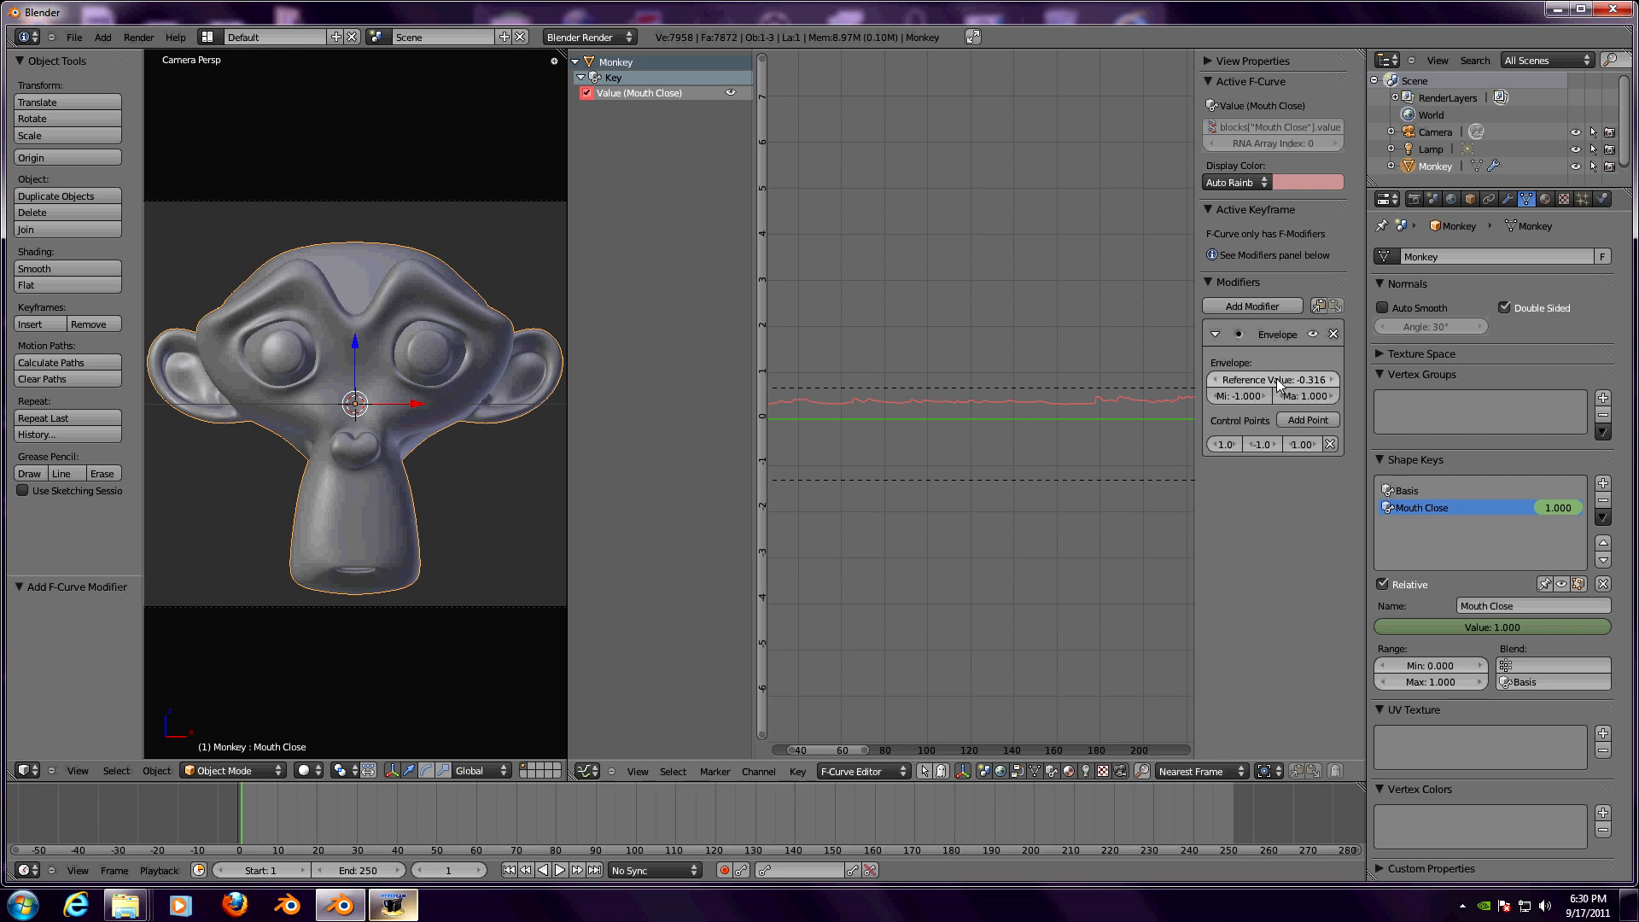
- Set the Envelope modifier's Min to 1.118 and Max to 0.713
left_click(1272, 378)
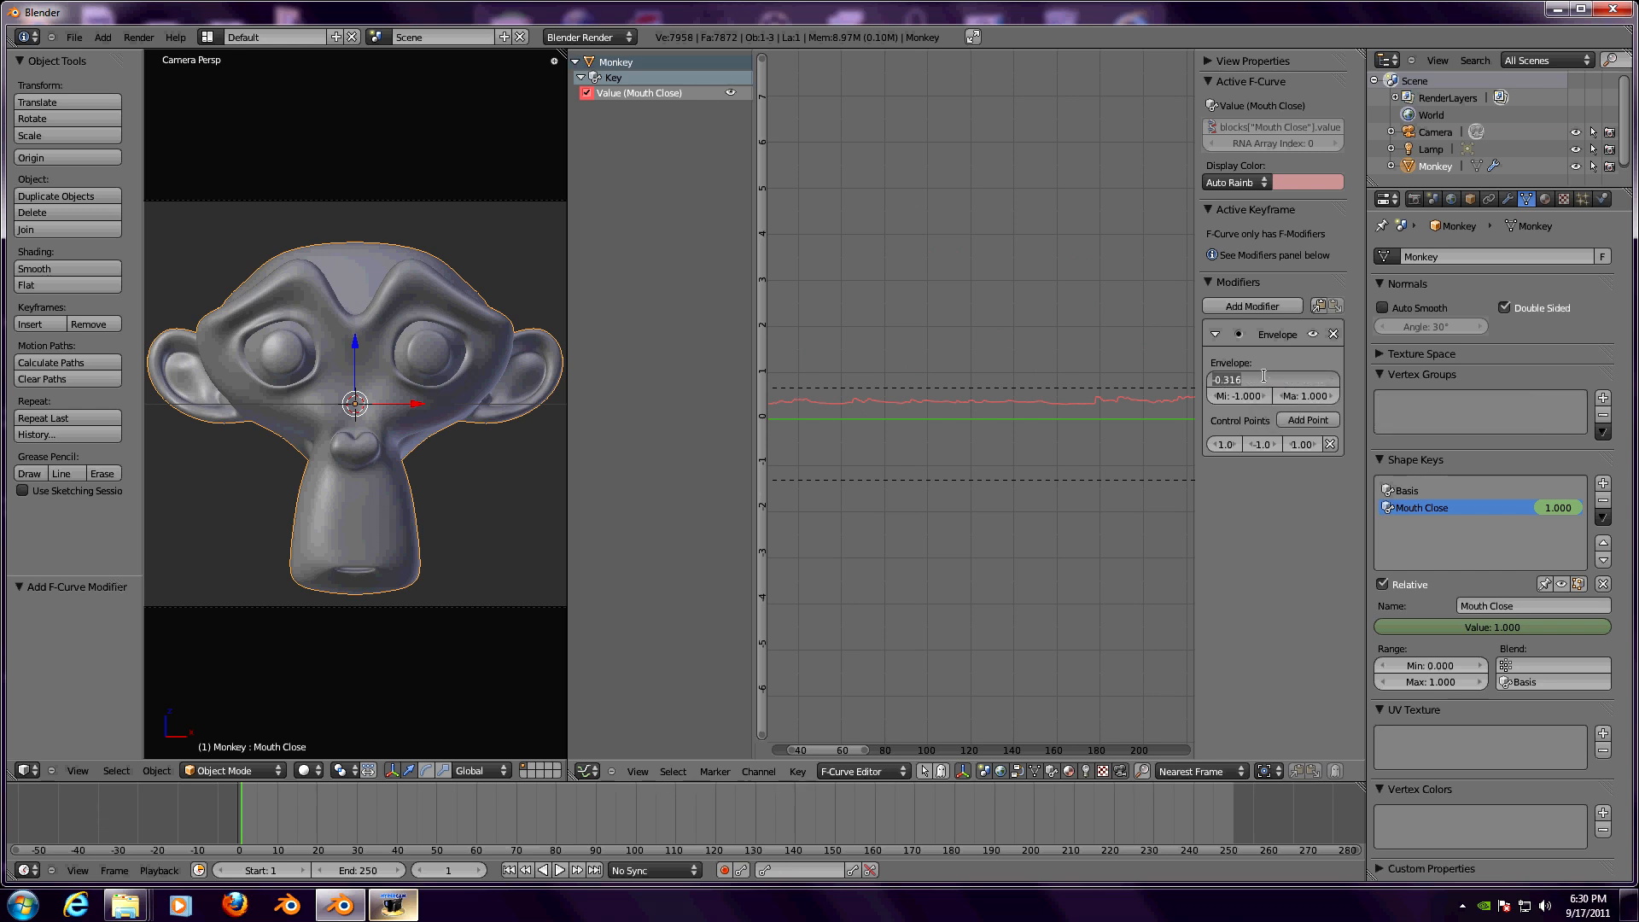
left_click(1272, 378)
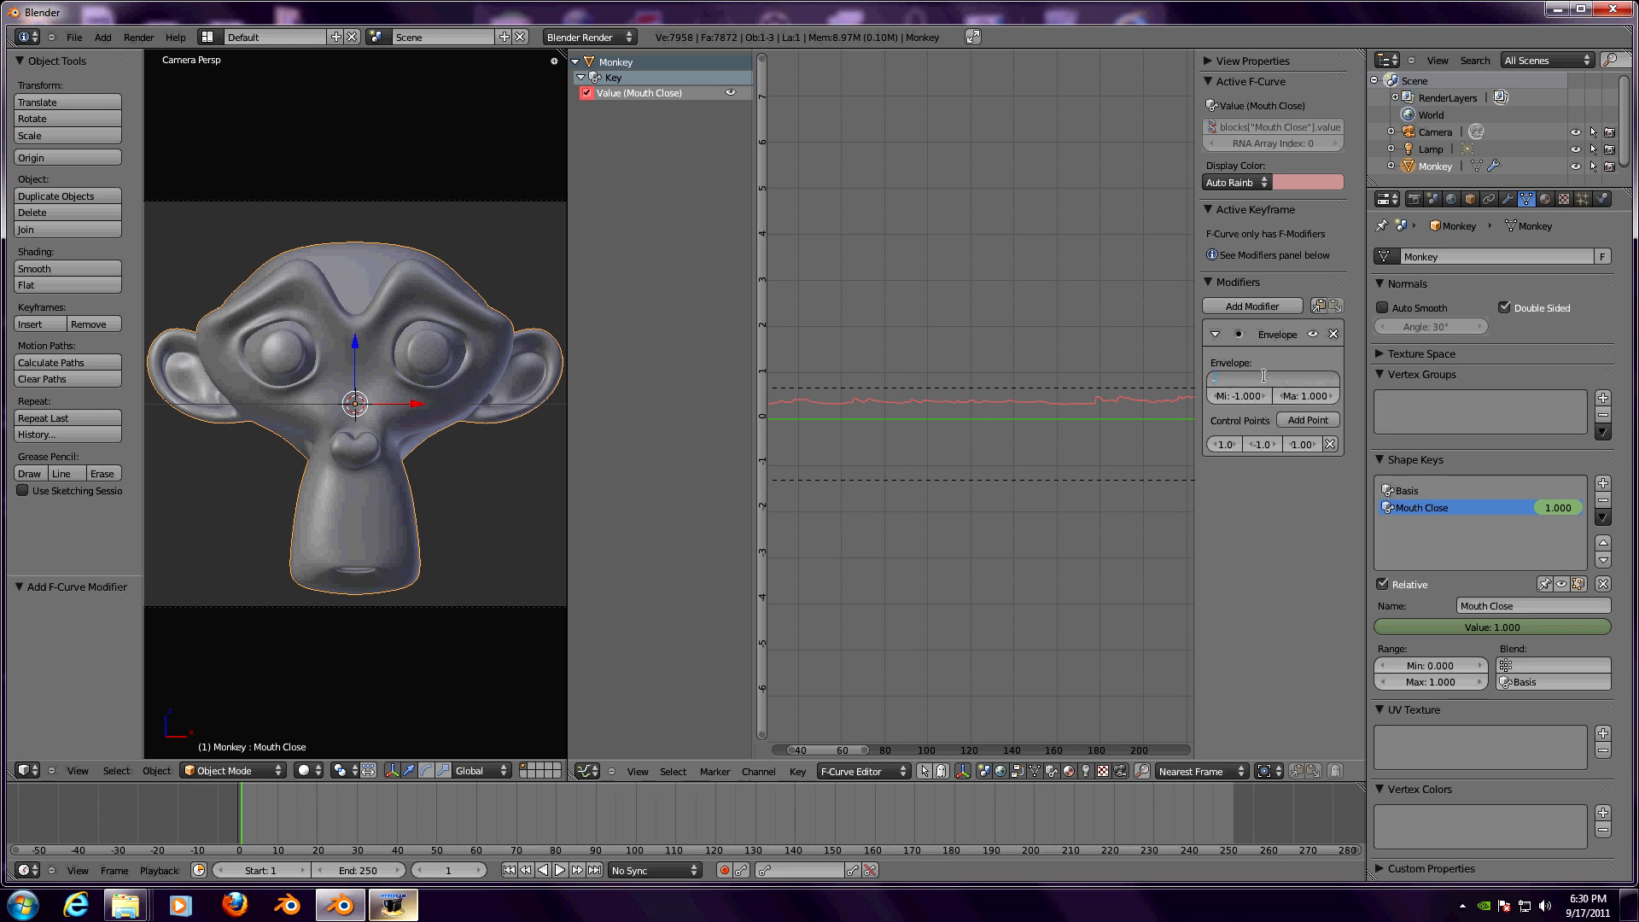
left_click(1272, 378)
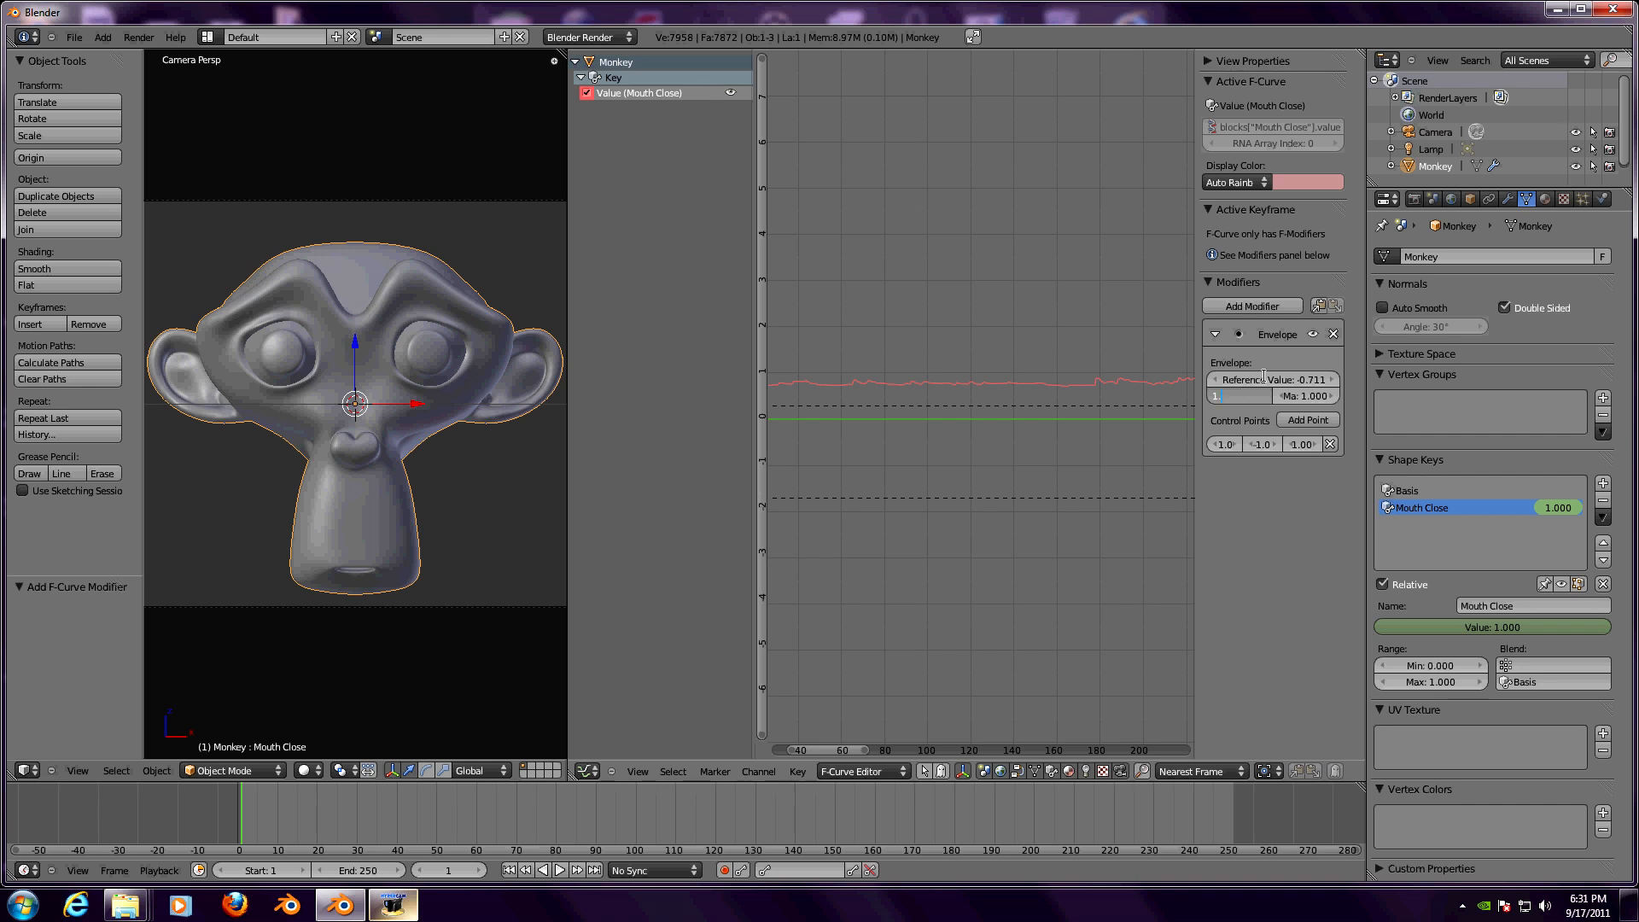
left_click(1239, 395)
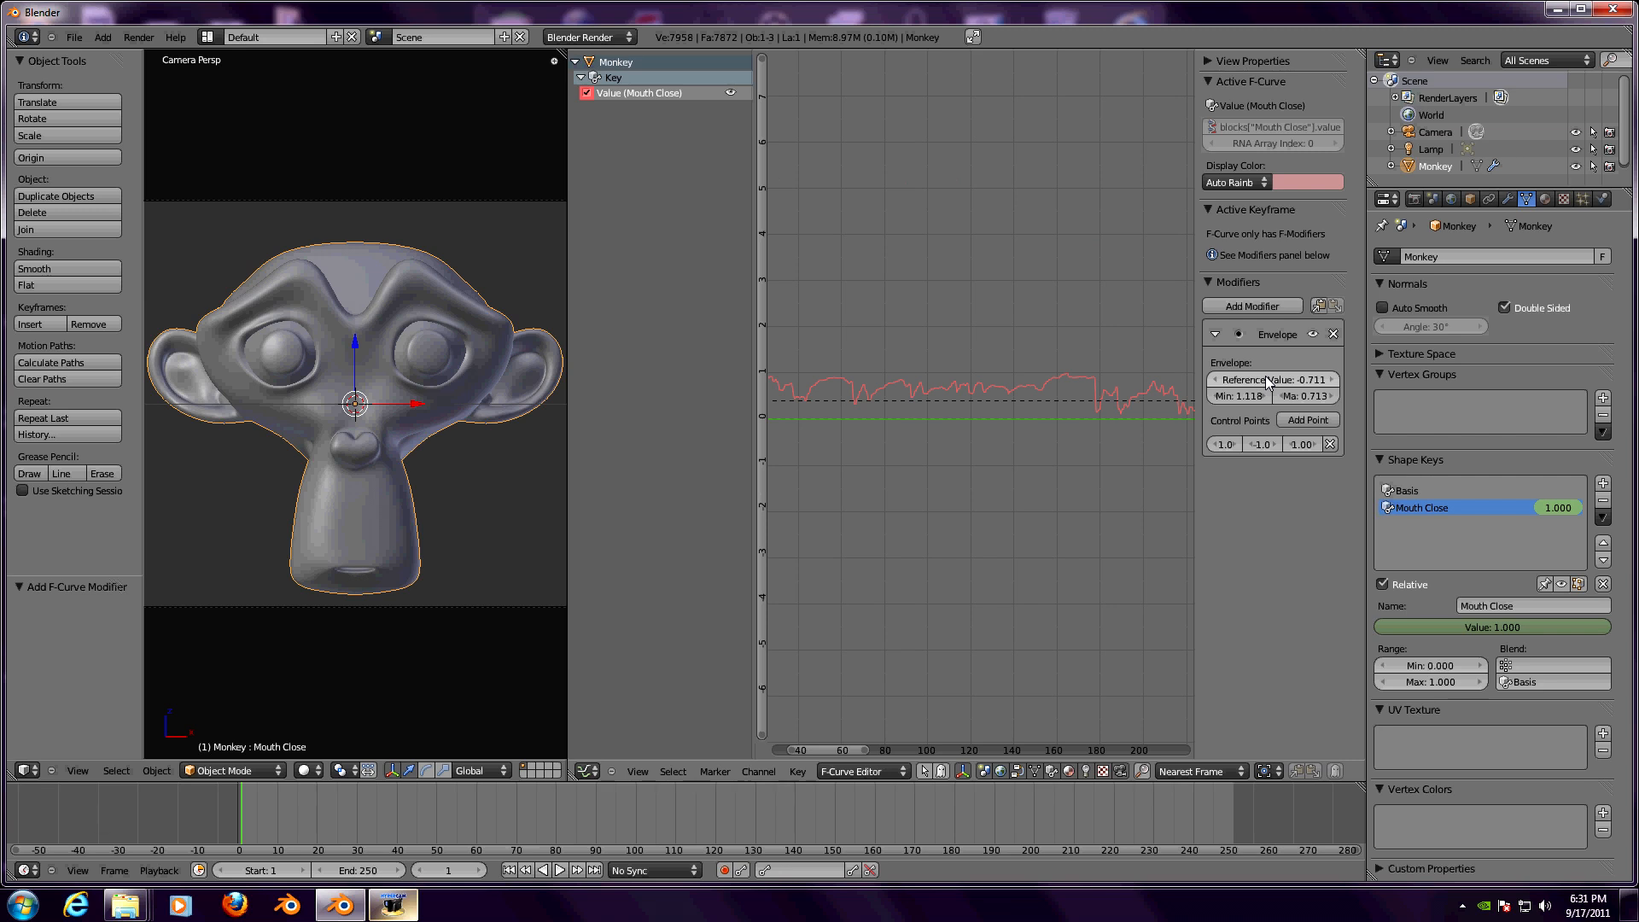
mouse_move(703, 520)
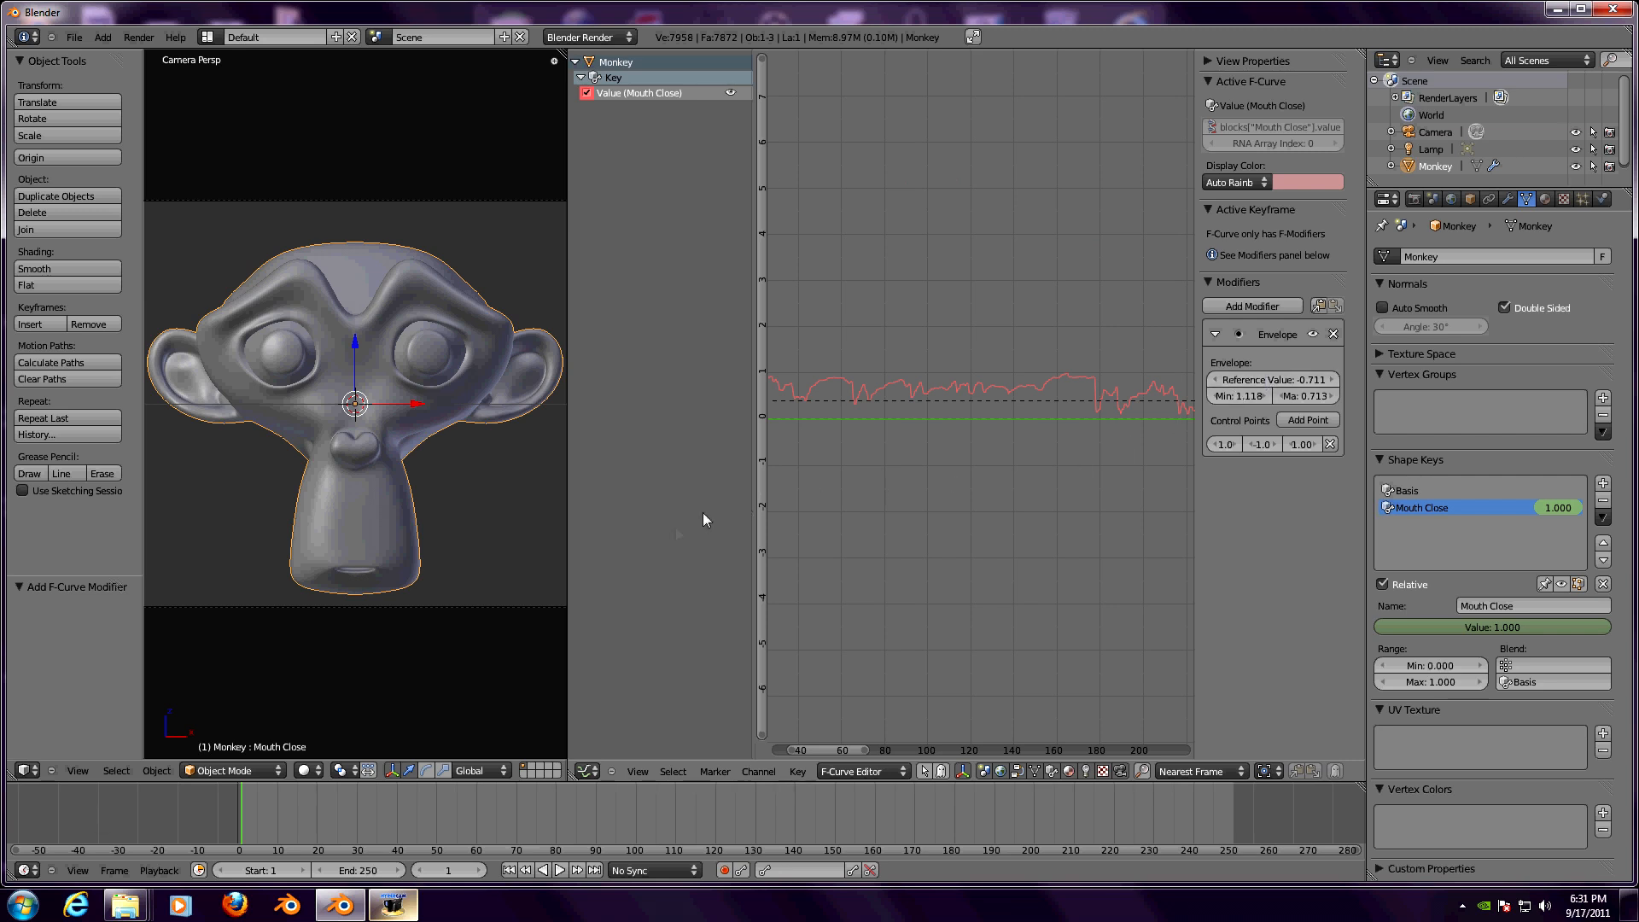
mouse_move(523, 537)
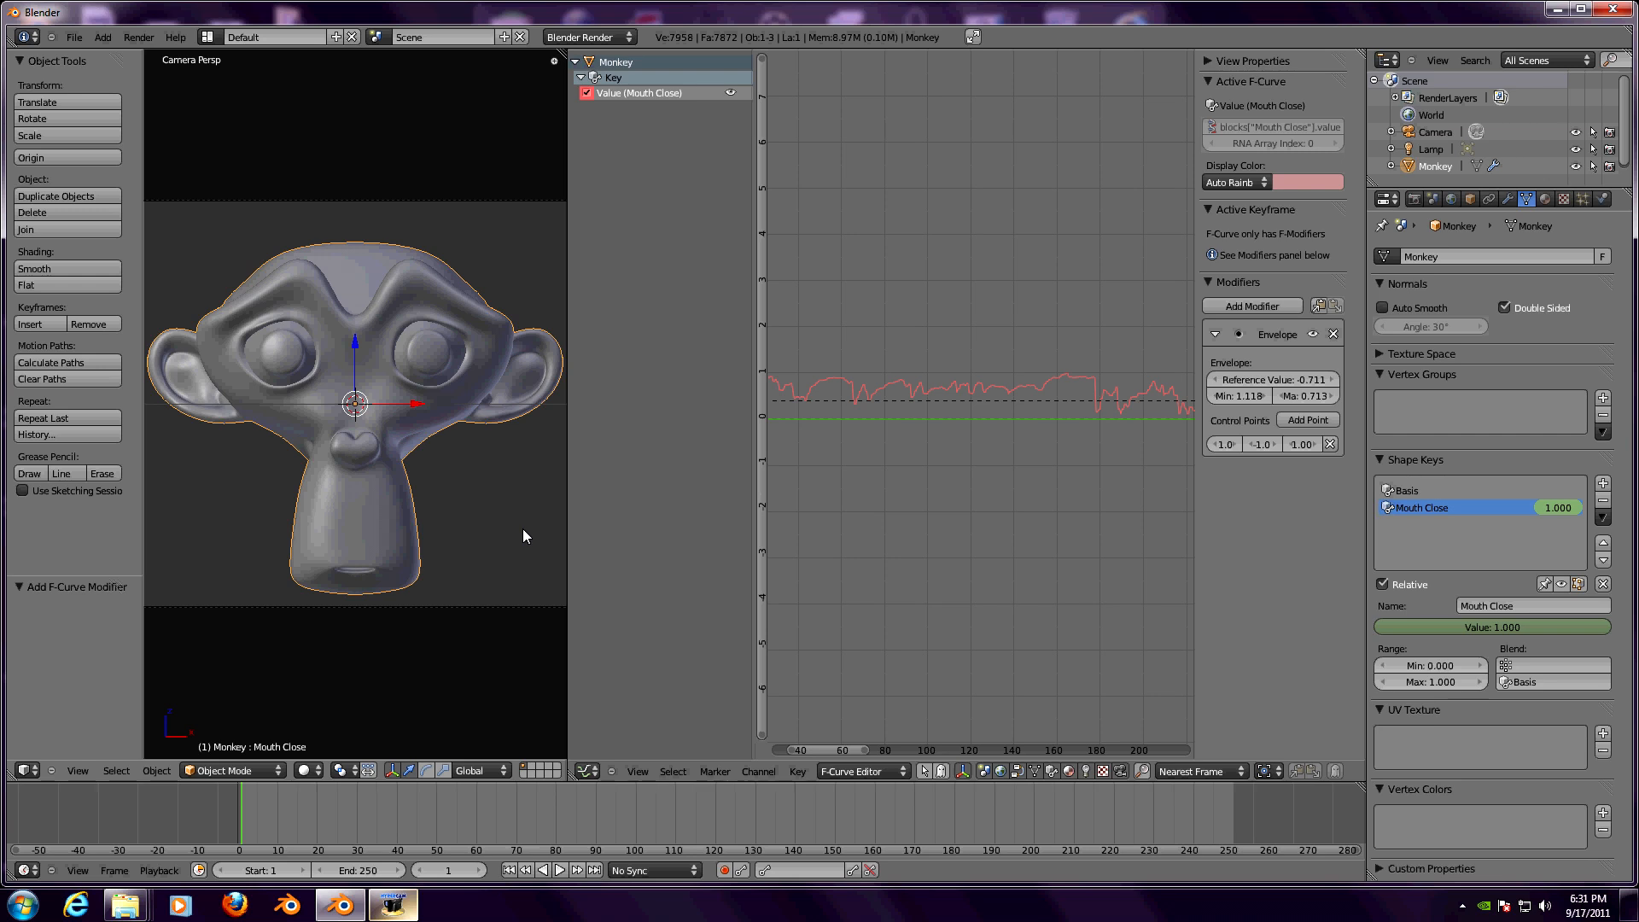
left_click(562, 870)
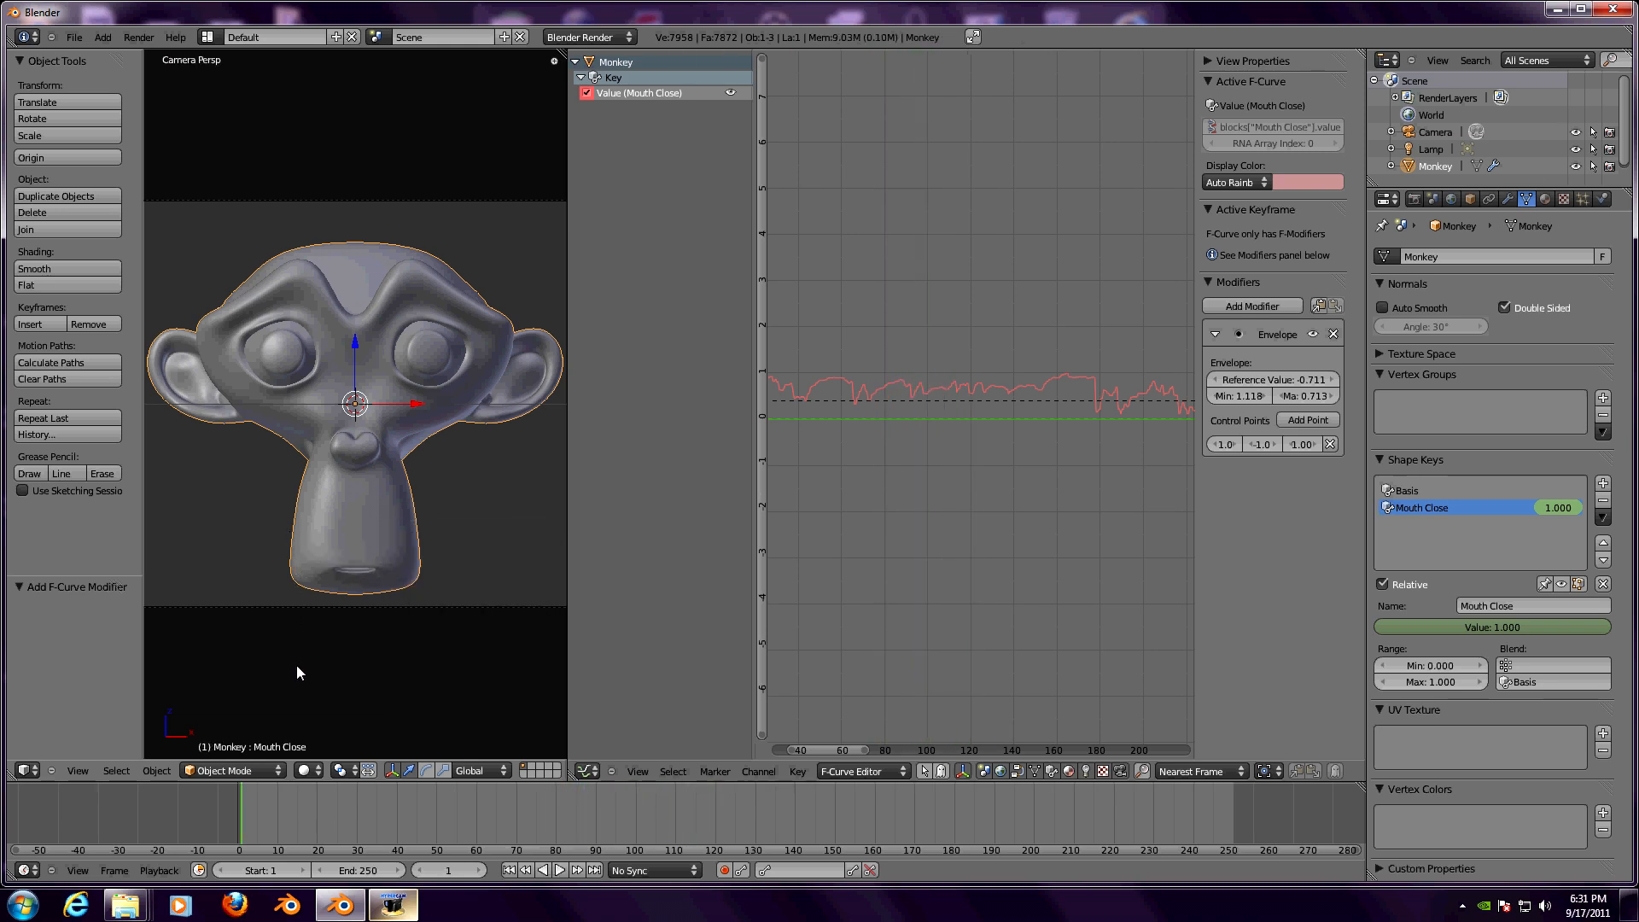
mouse_move(304, 649)
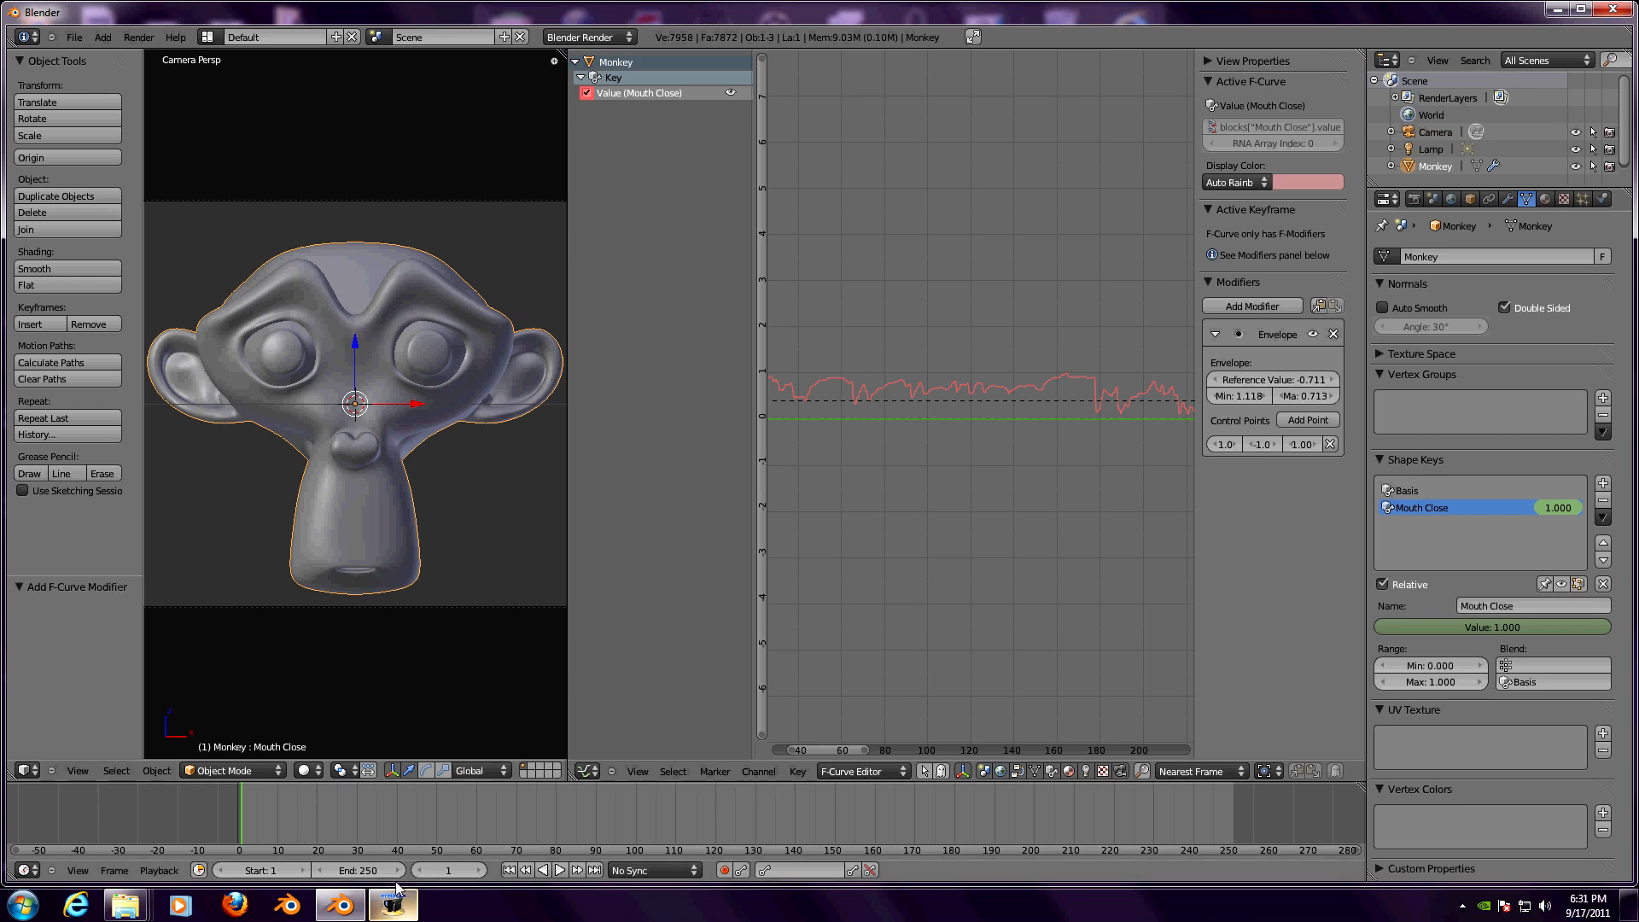
mouse_move(361, 870)
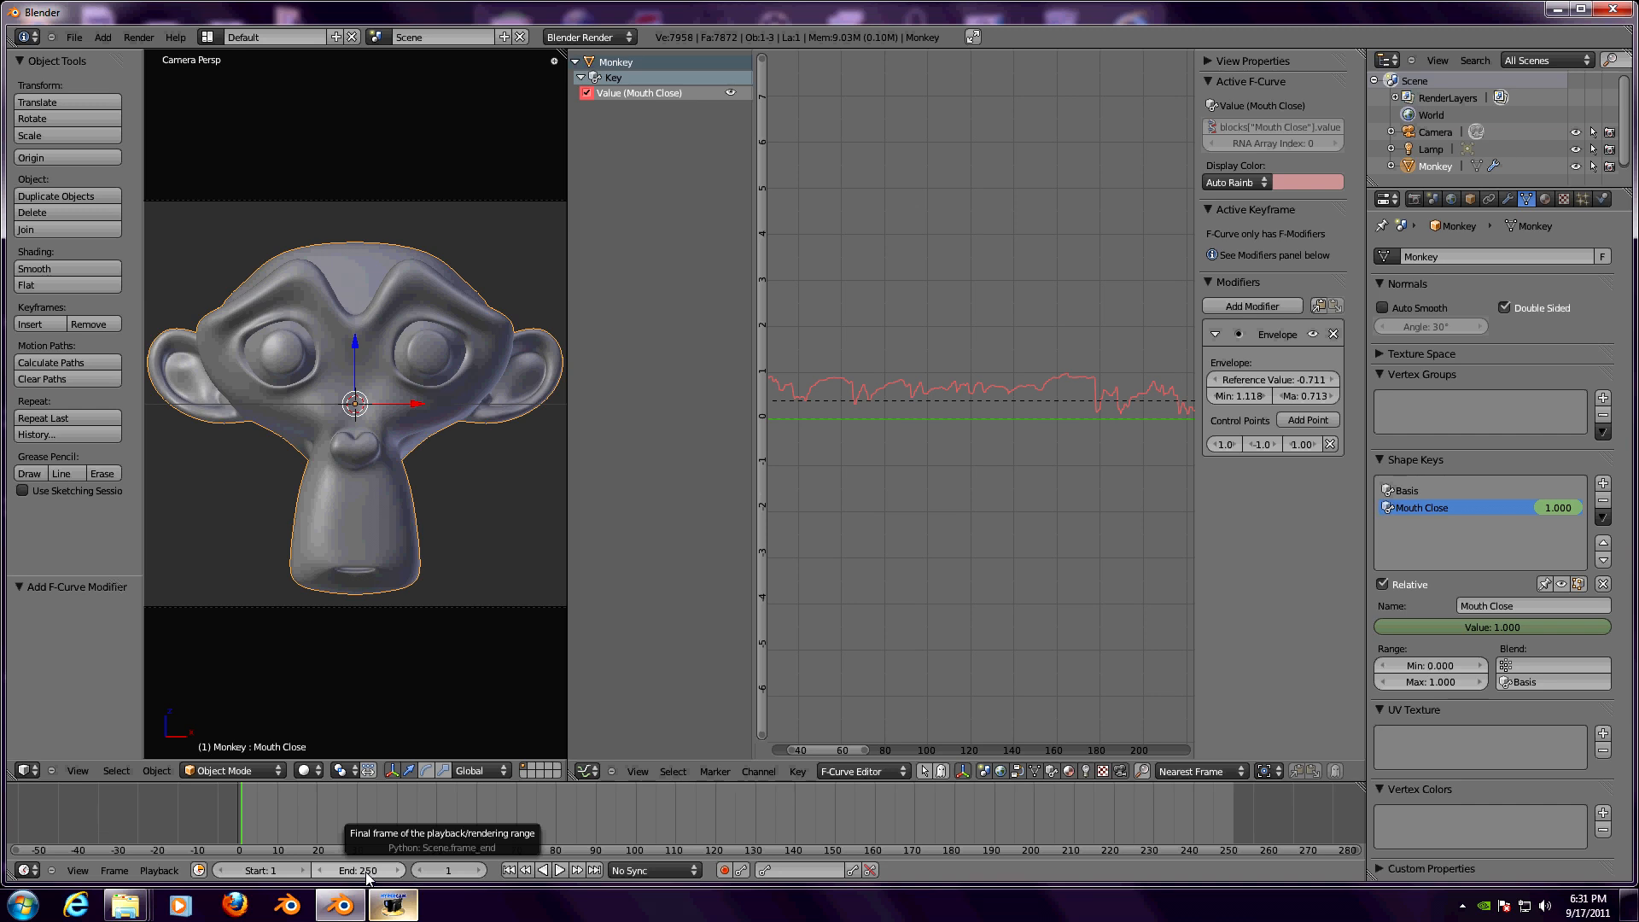
- Check the sound strip in Video Editing, set End frame to 971, and return to Default
left_click(206, 36)
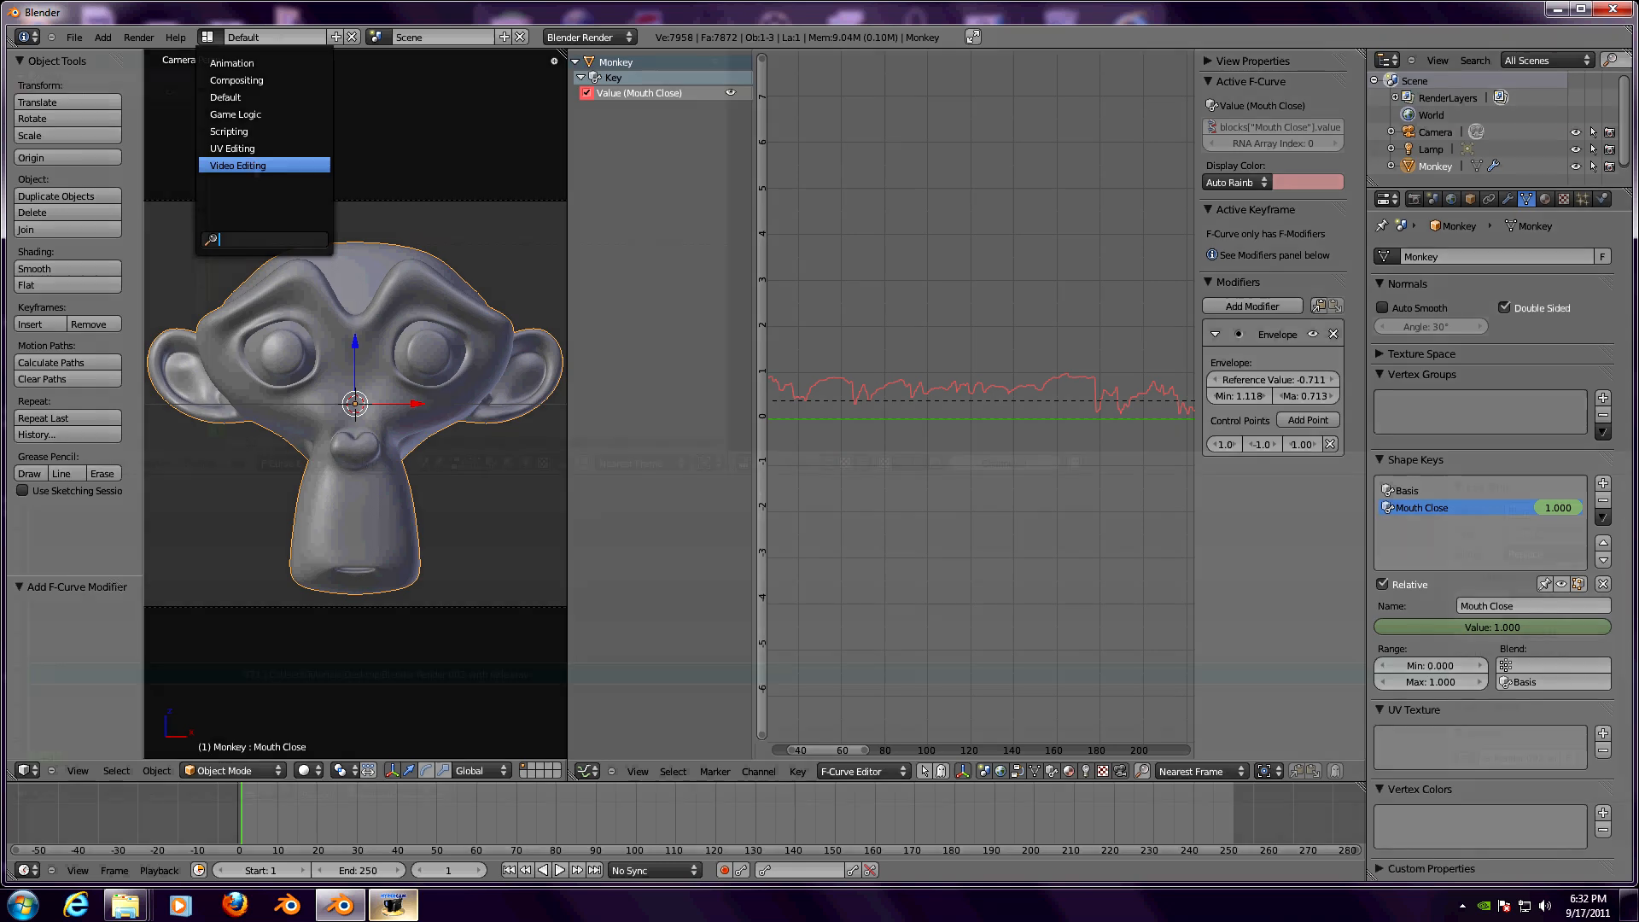
left_click(237, 165)
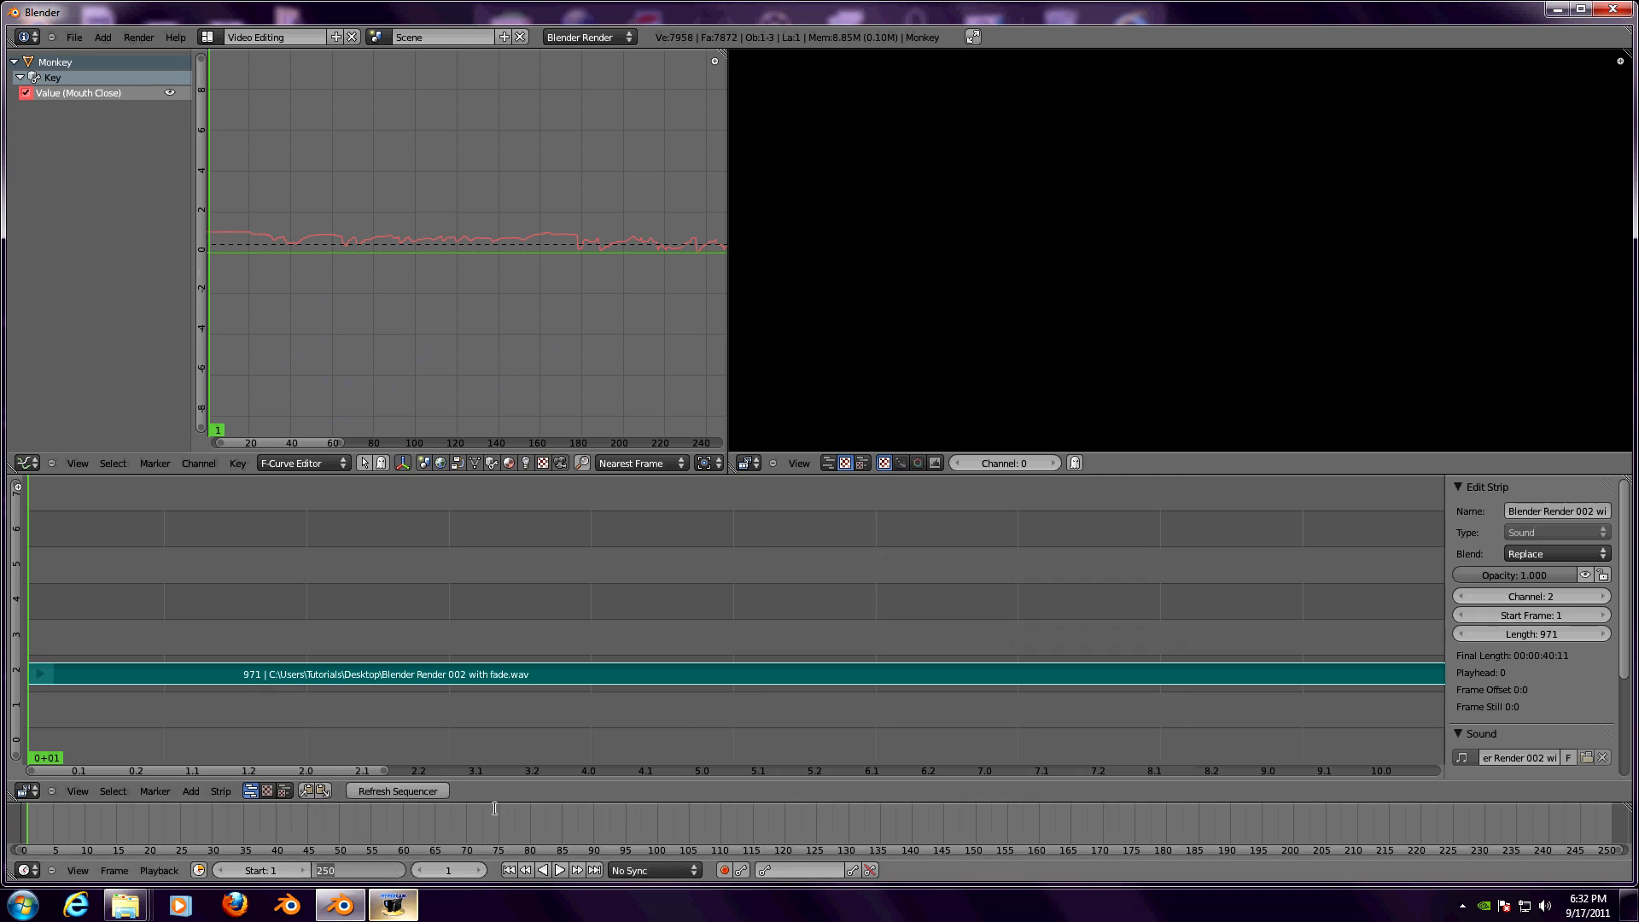
type("971")
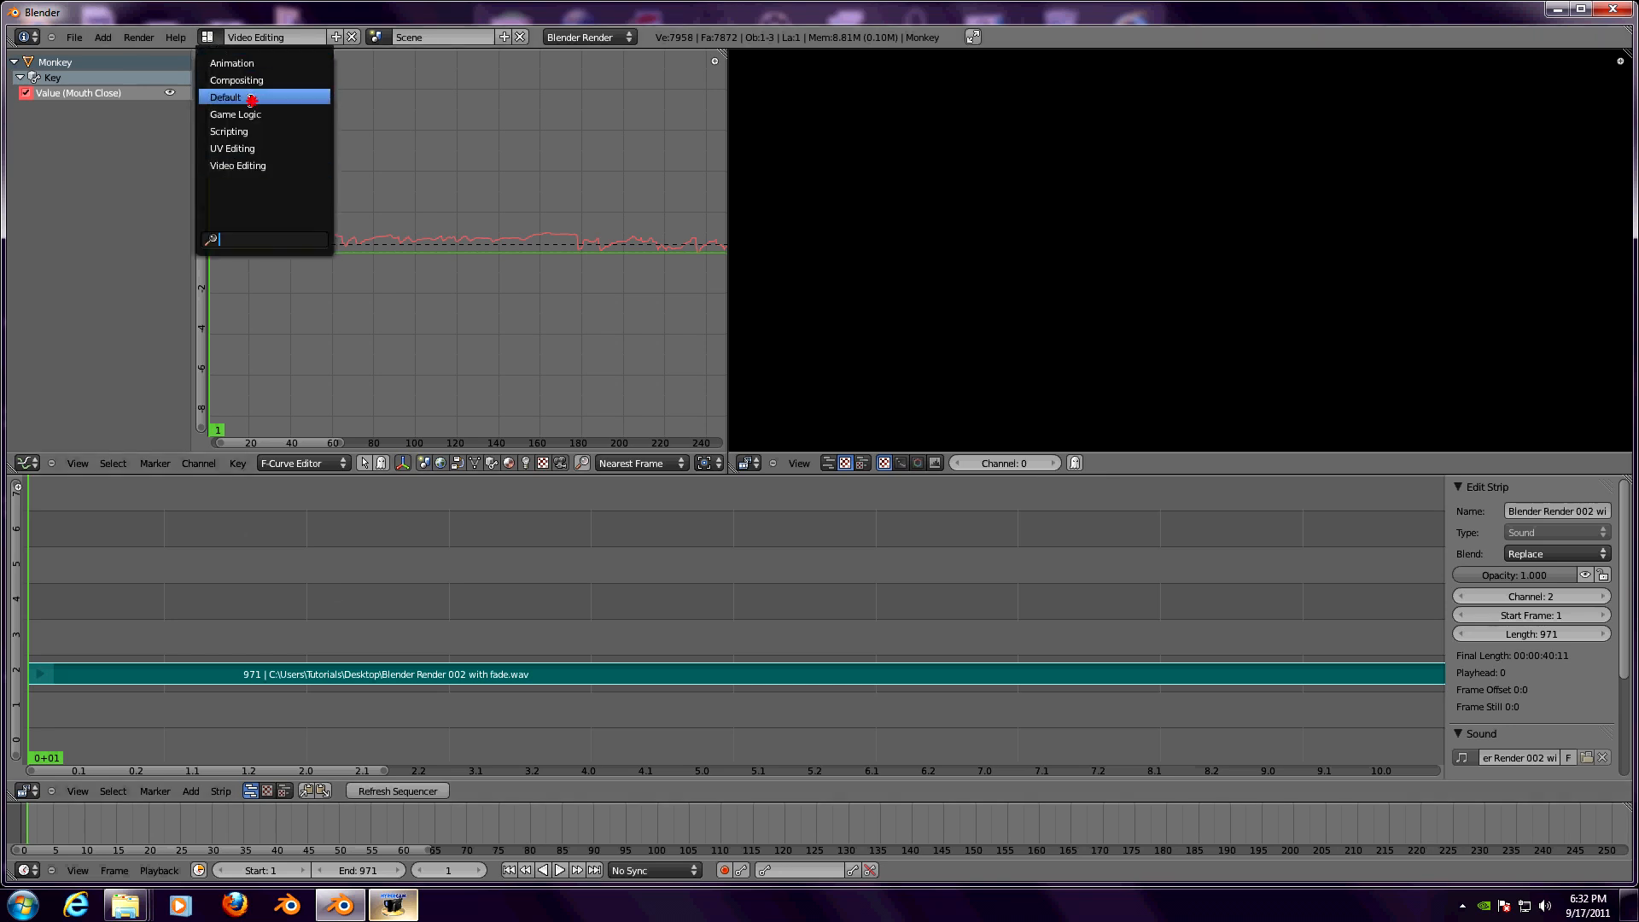
left_click(225, 97)
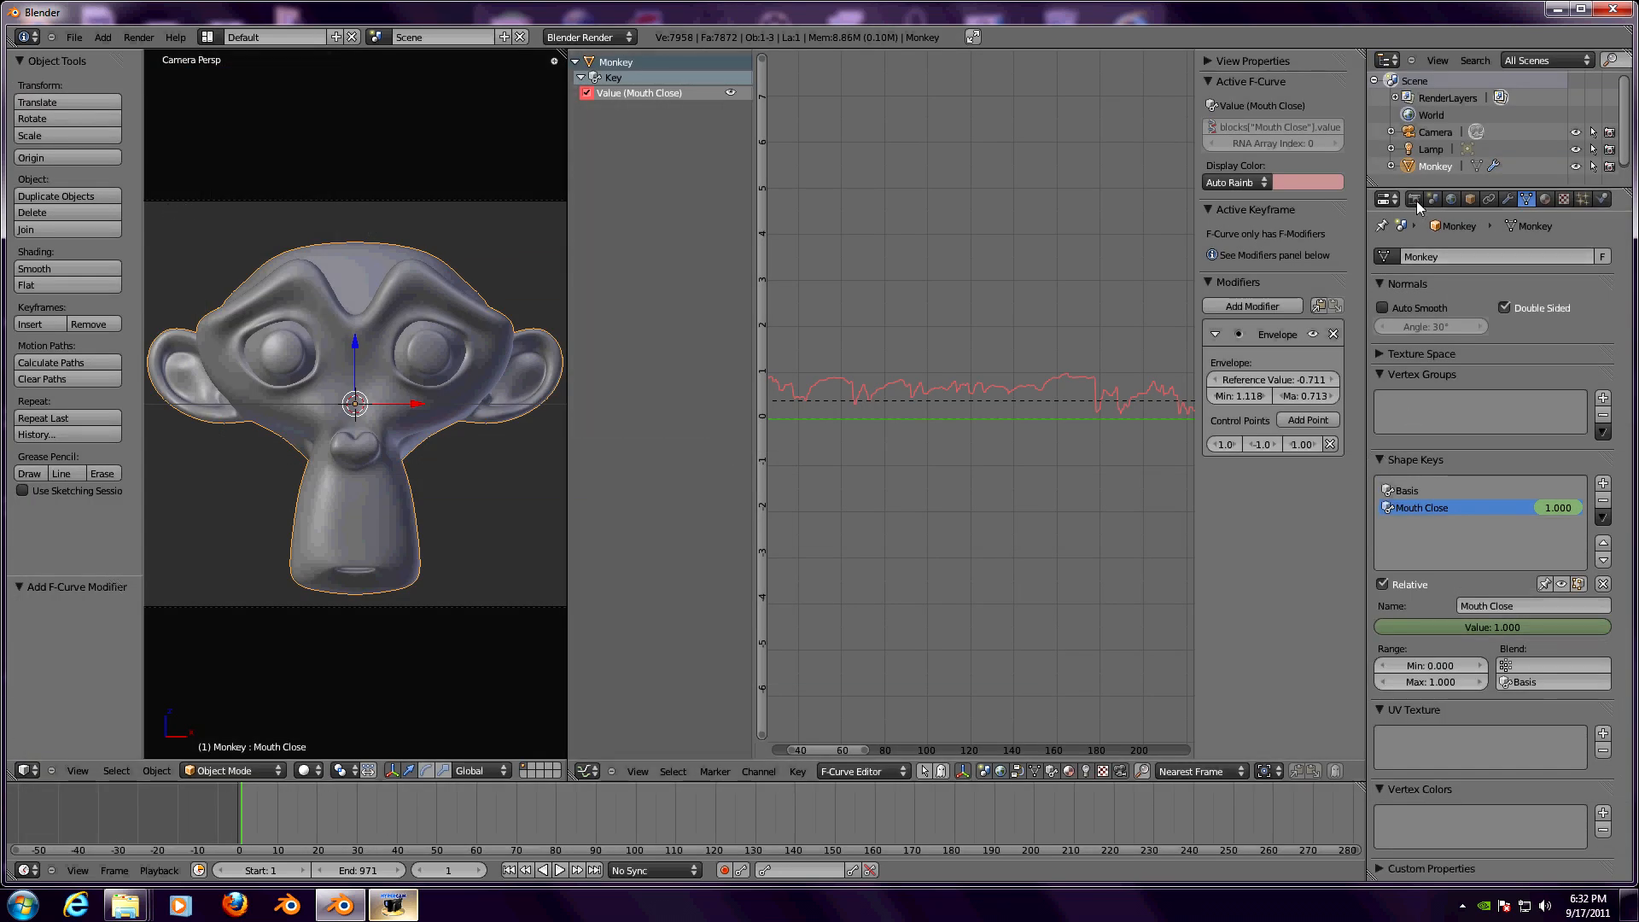
- Browse for the render Output path folder in the Render properties
left_click(1415, 199)
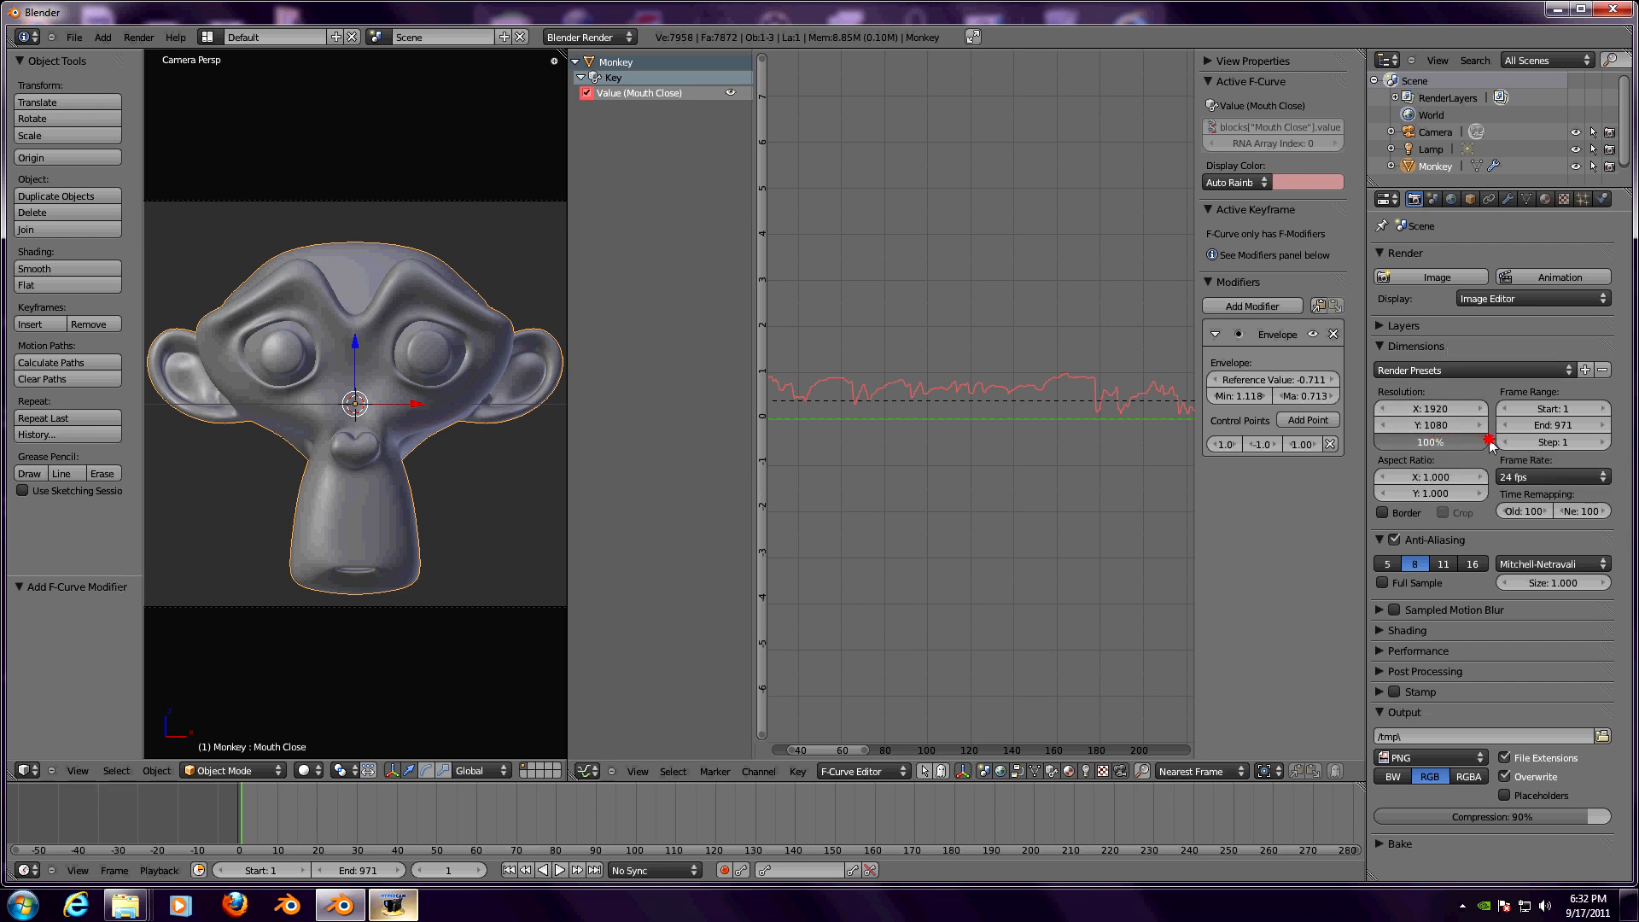
mouse_move(1485, 601)
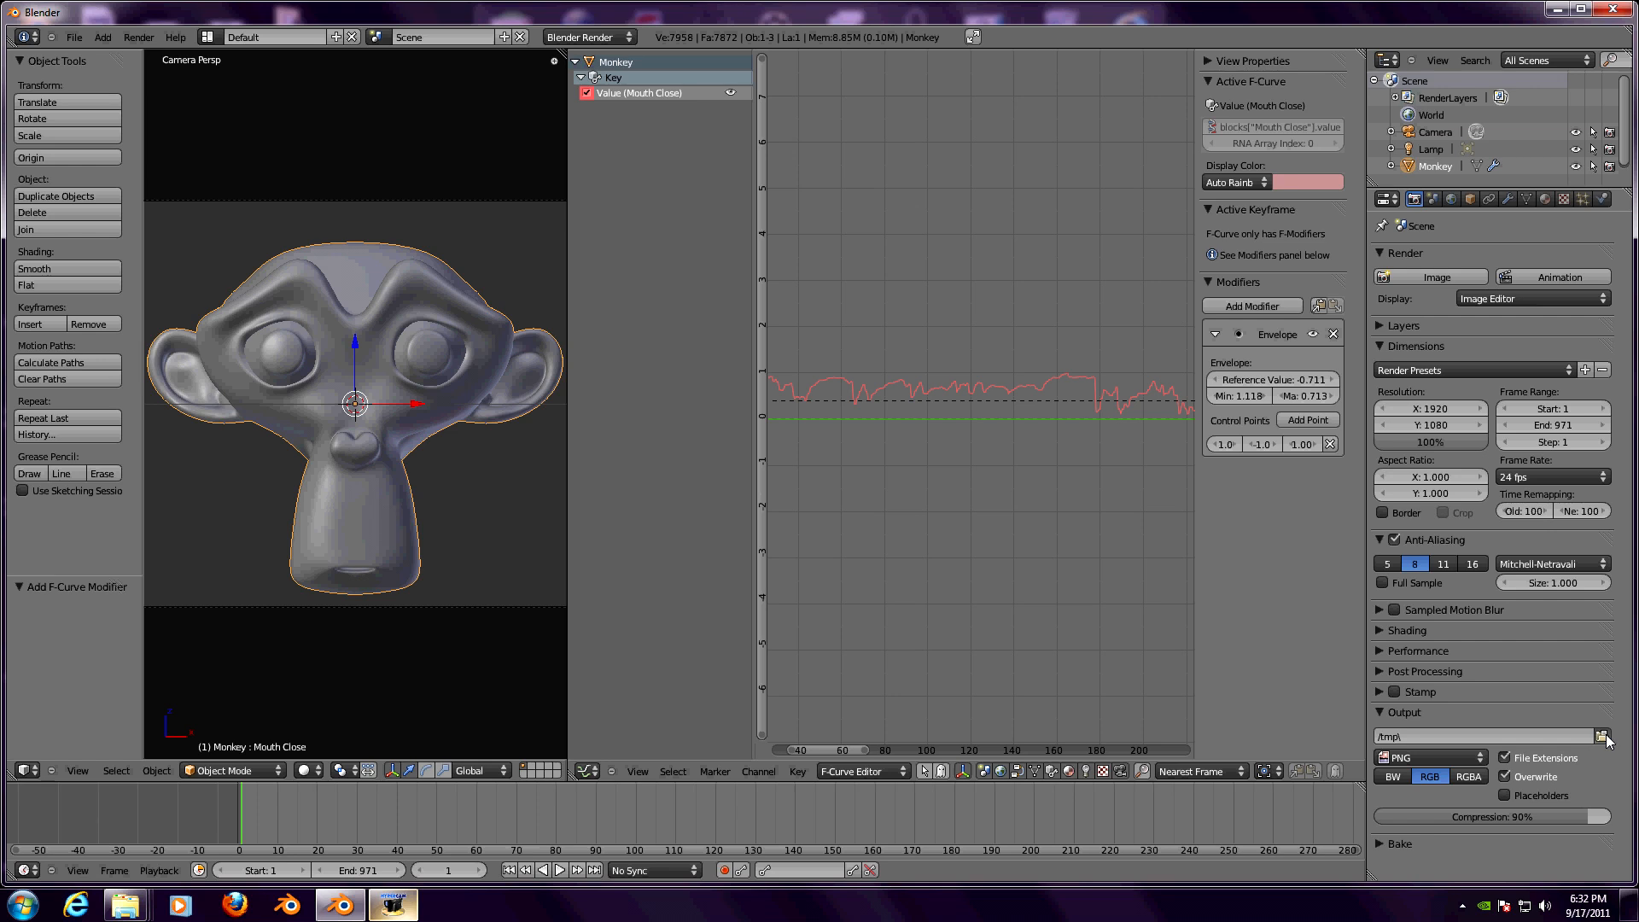
left_click(1606, 736)
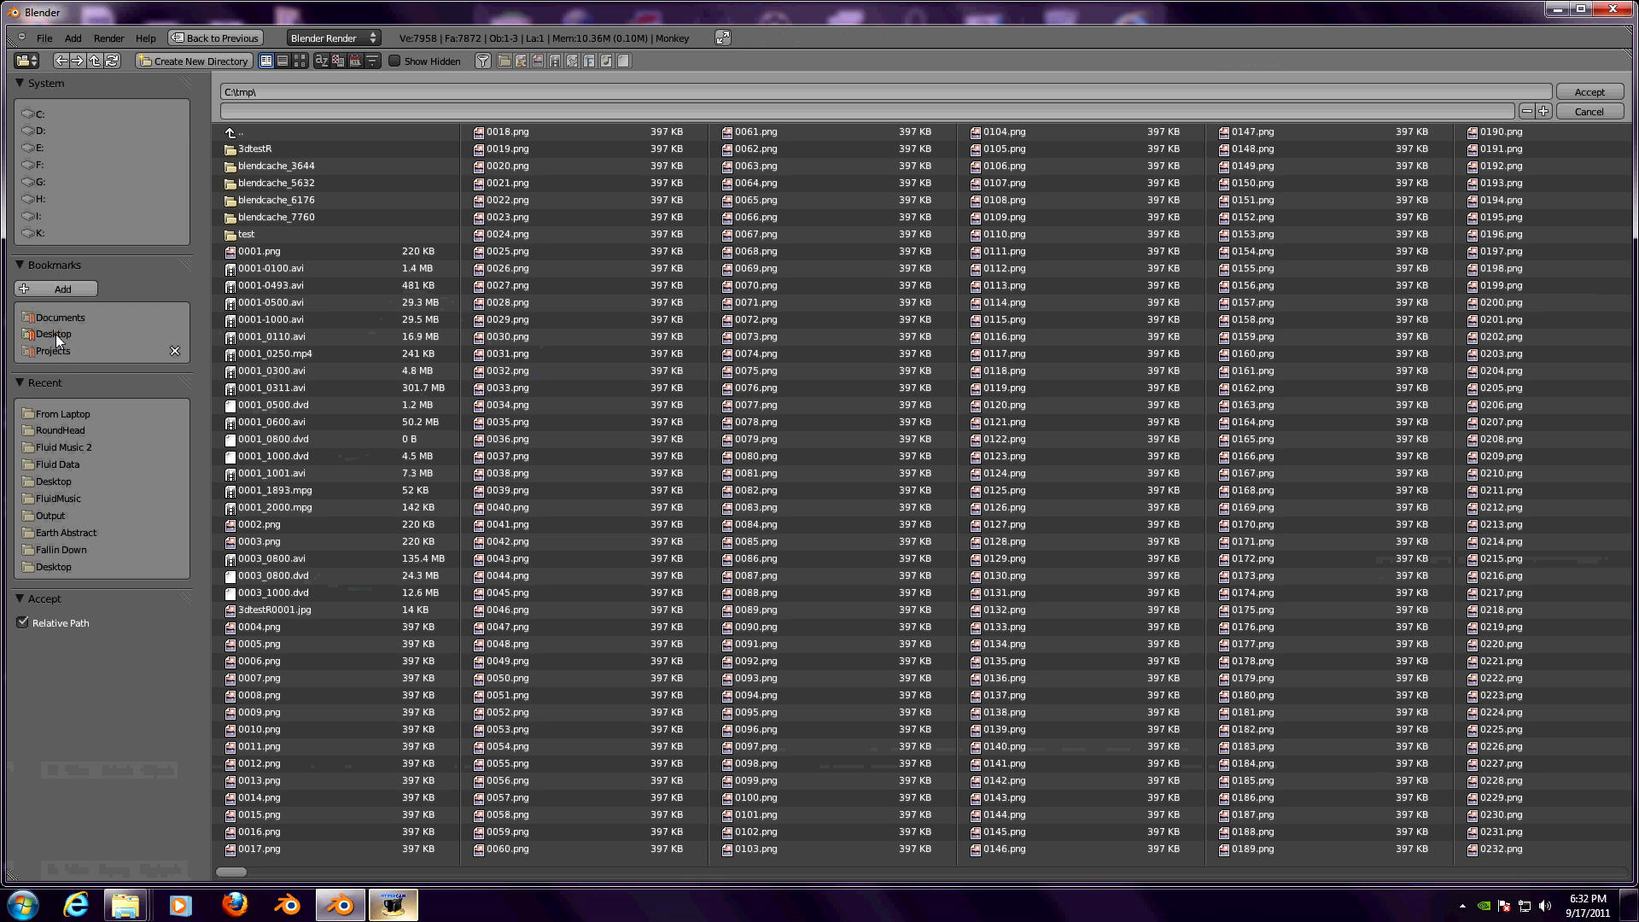
- Set the render output to Desktop\Sue Singing
left_click(52, 567)
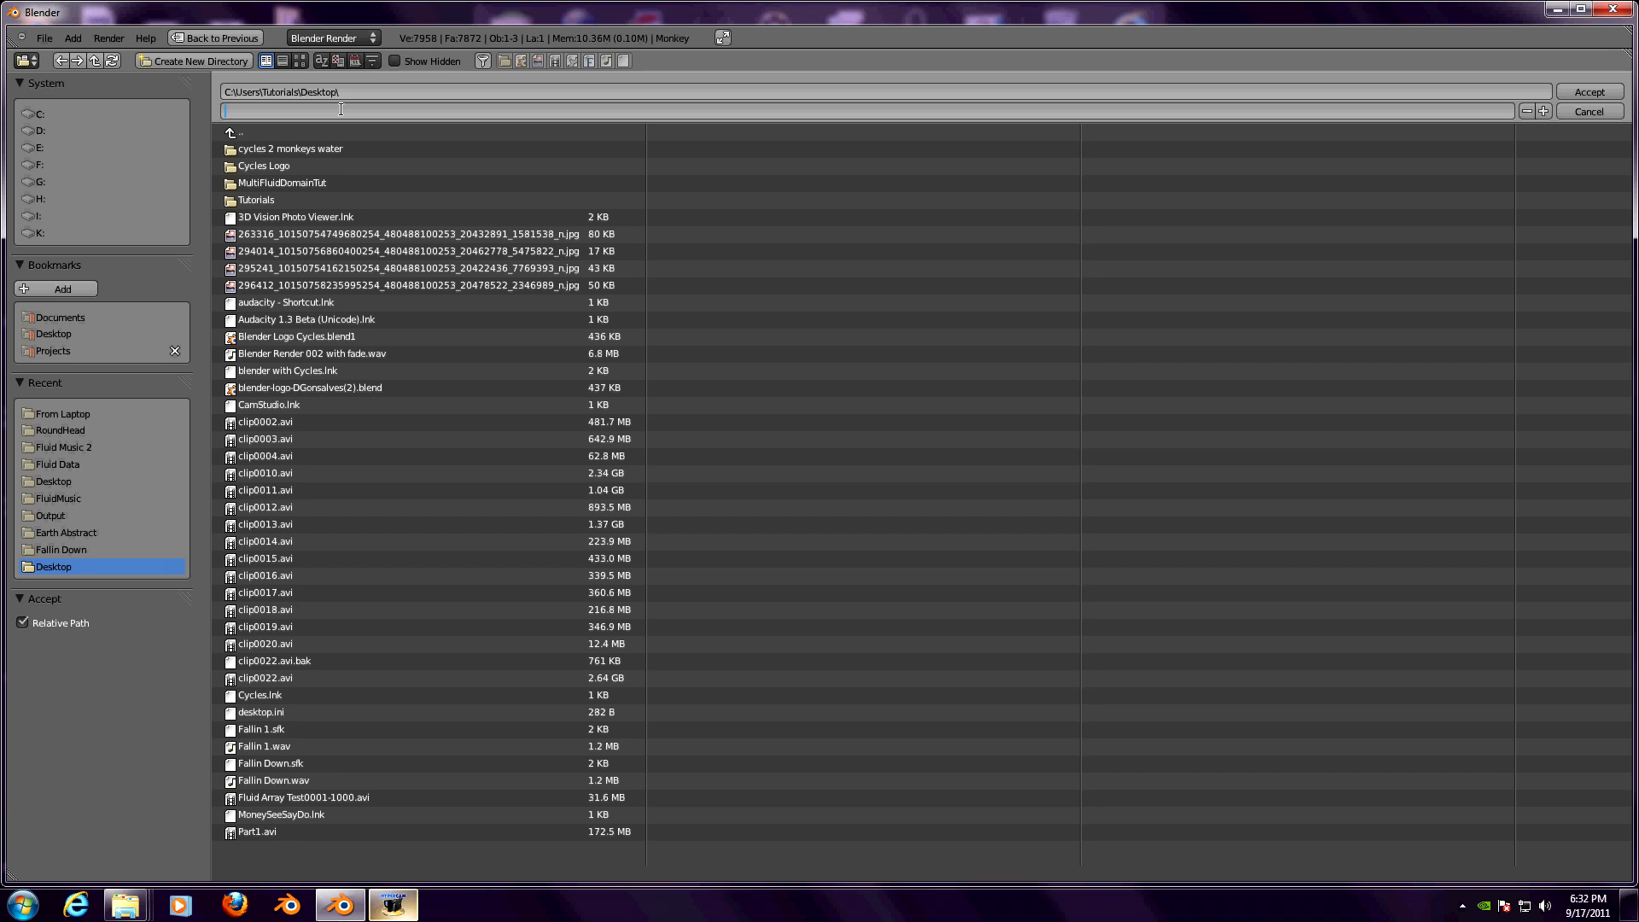
type("Sue S")
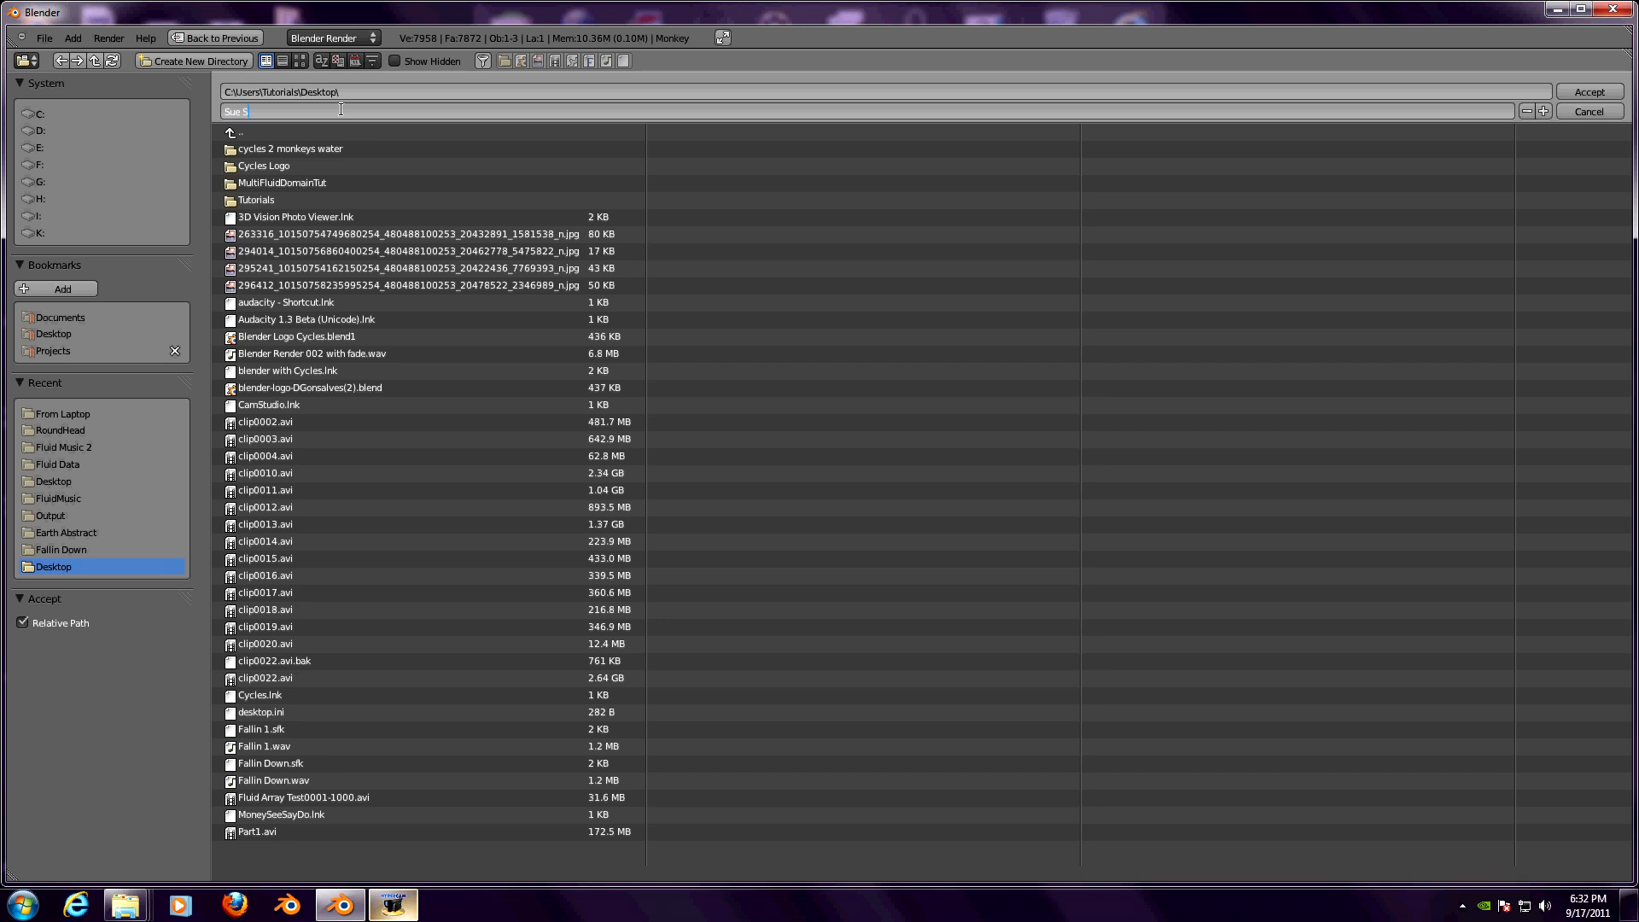
type("inging")
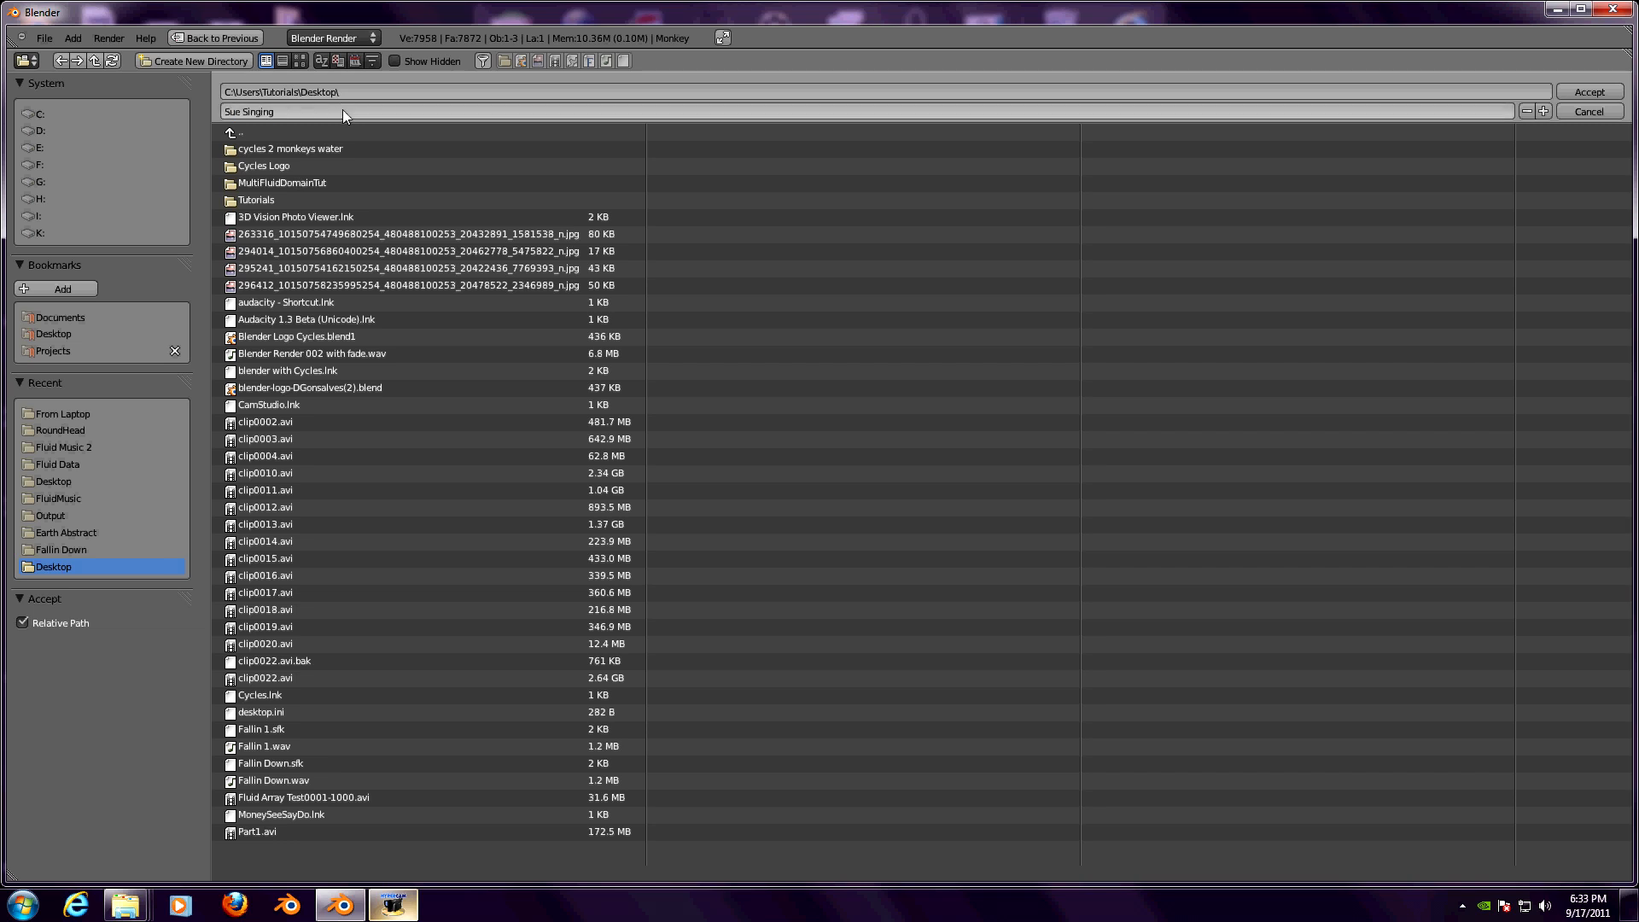
left_click(1588, 91)
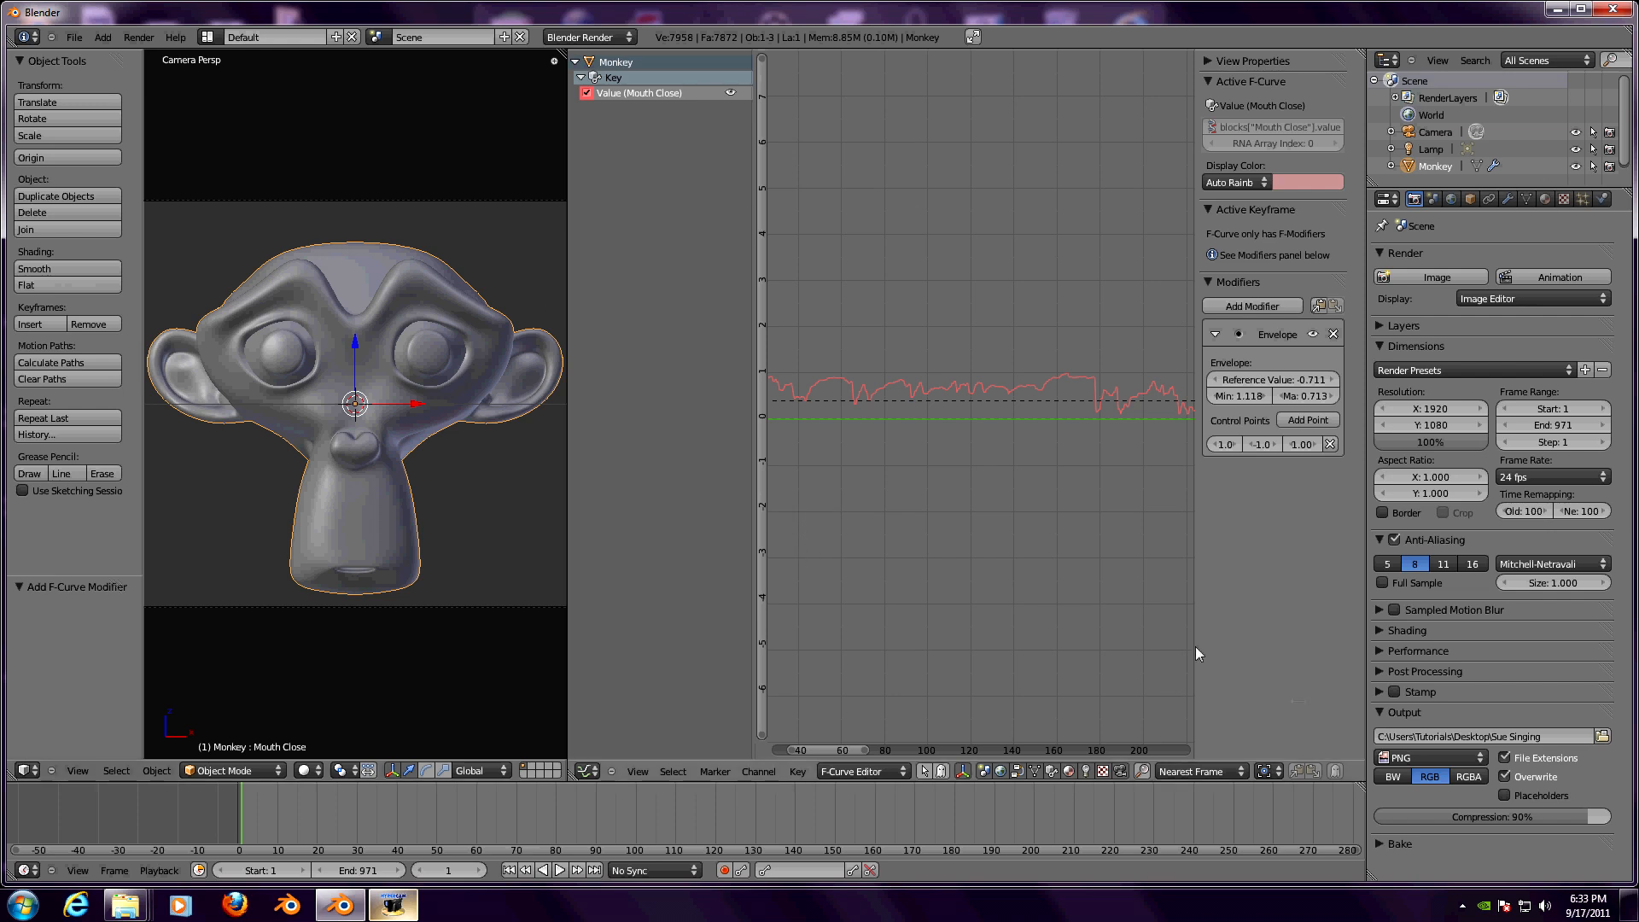
mouse_move(1431, 758)
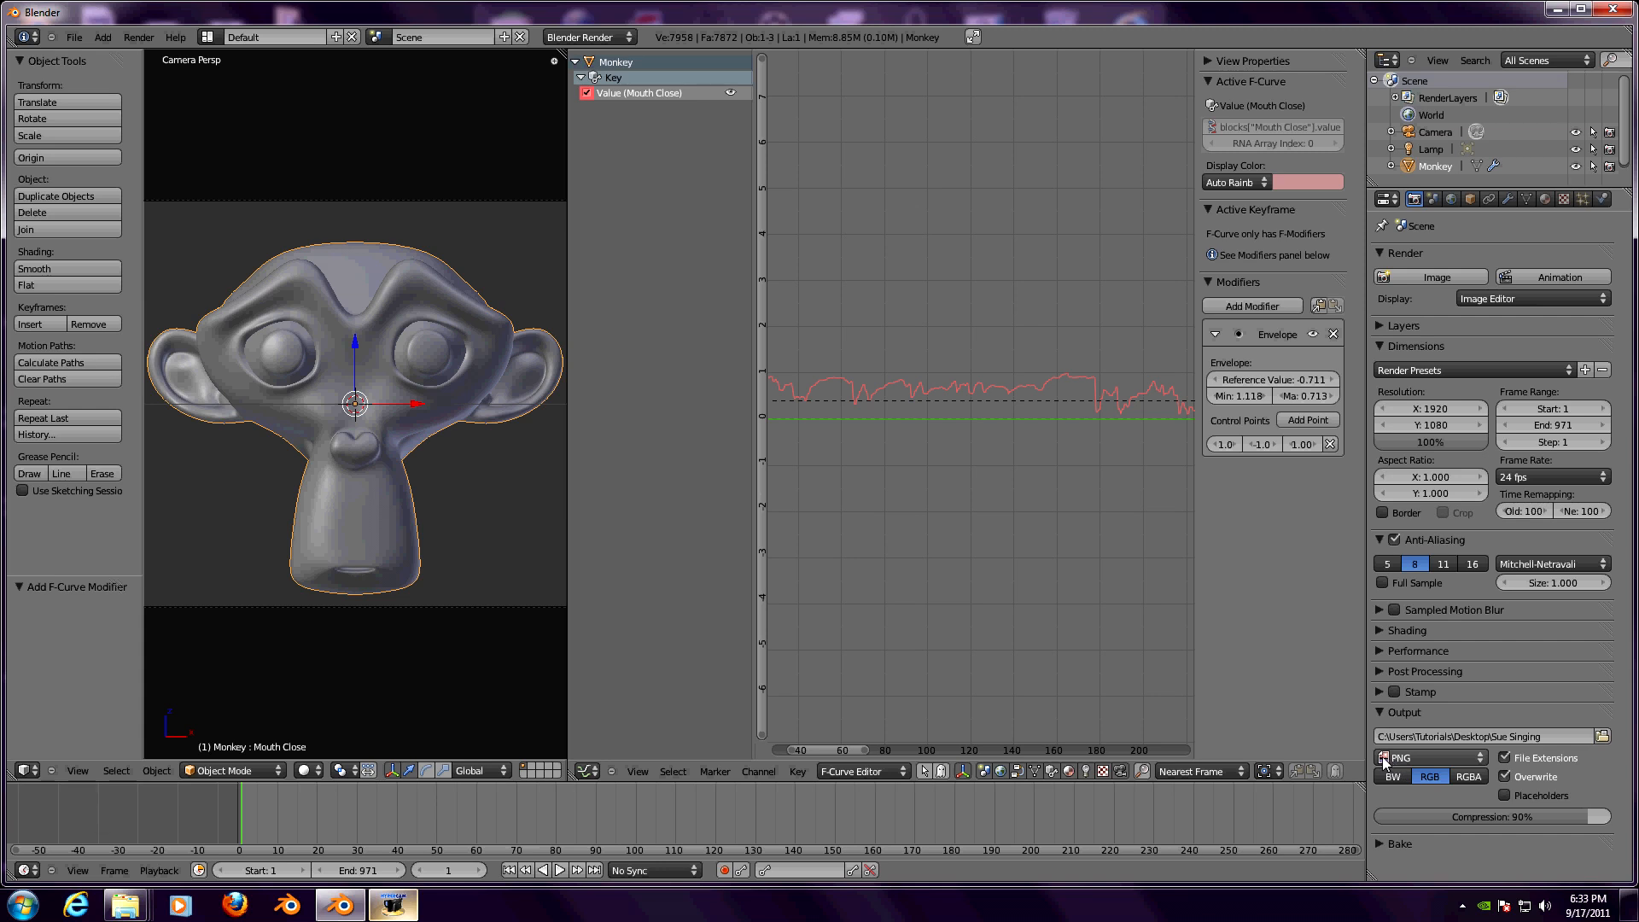
- Set the output File Format to H.264 and the Audio Codec to MP3
left_click(1427, 757)
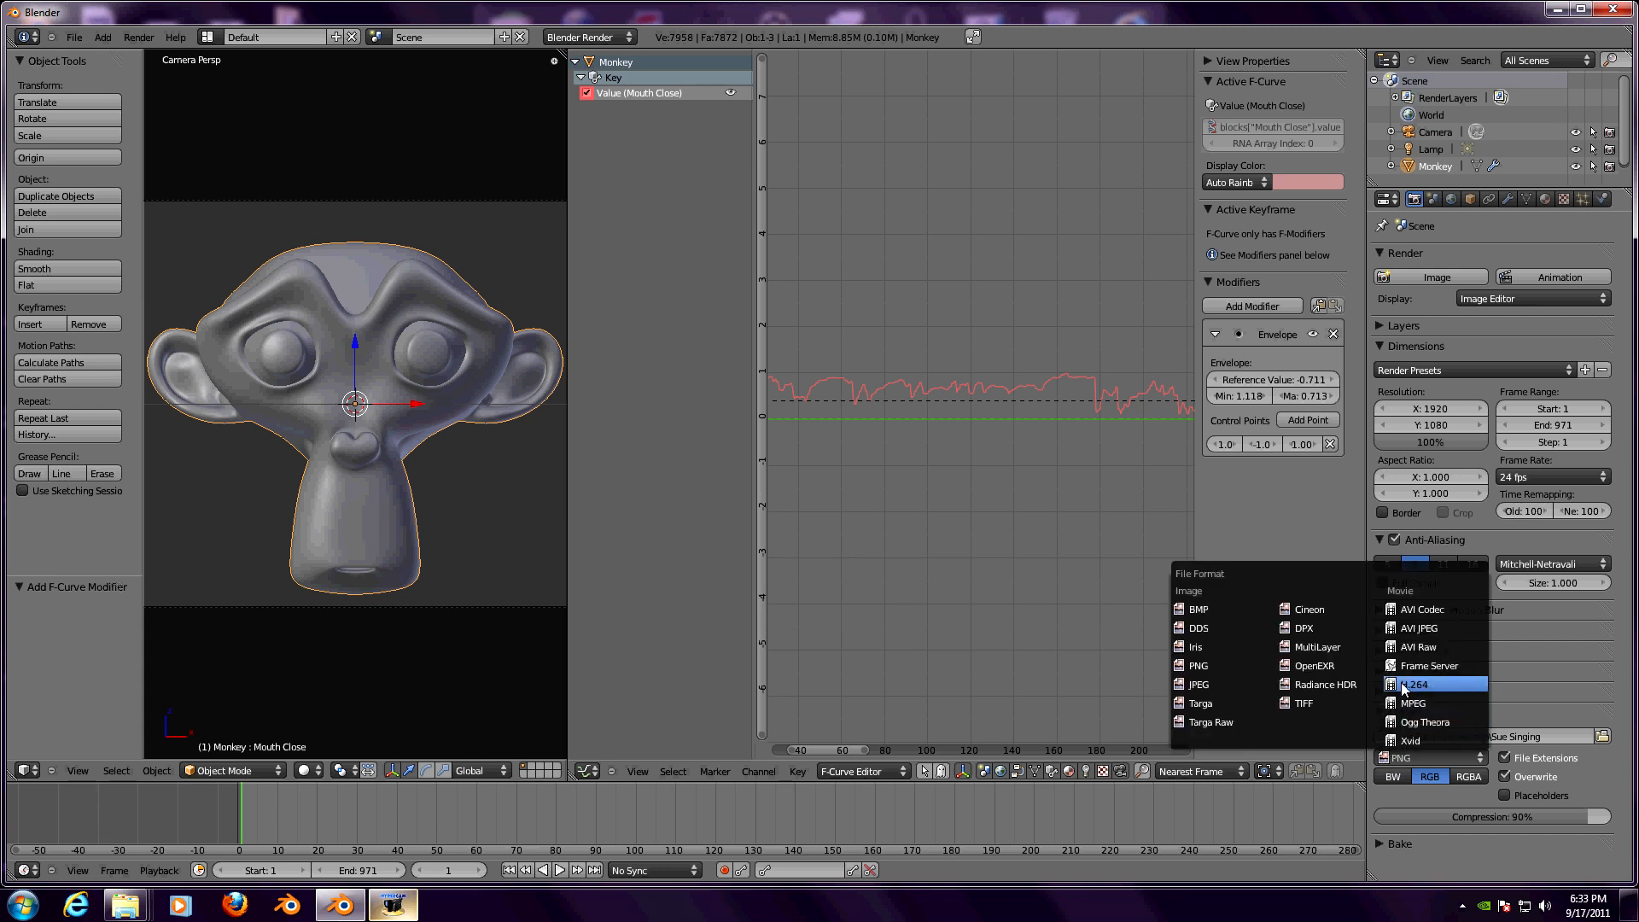
left_click(1416, 684)
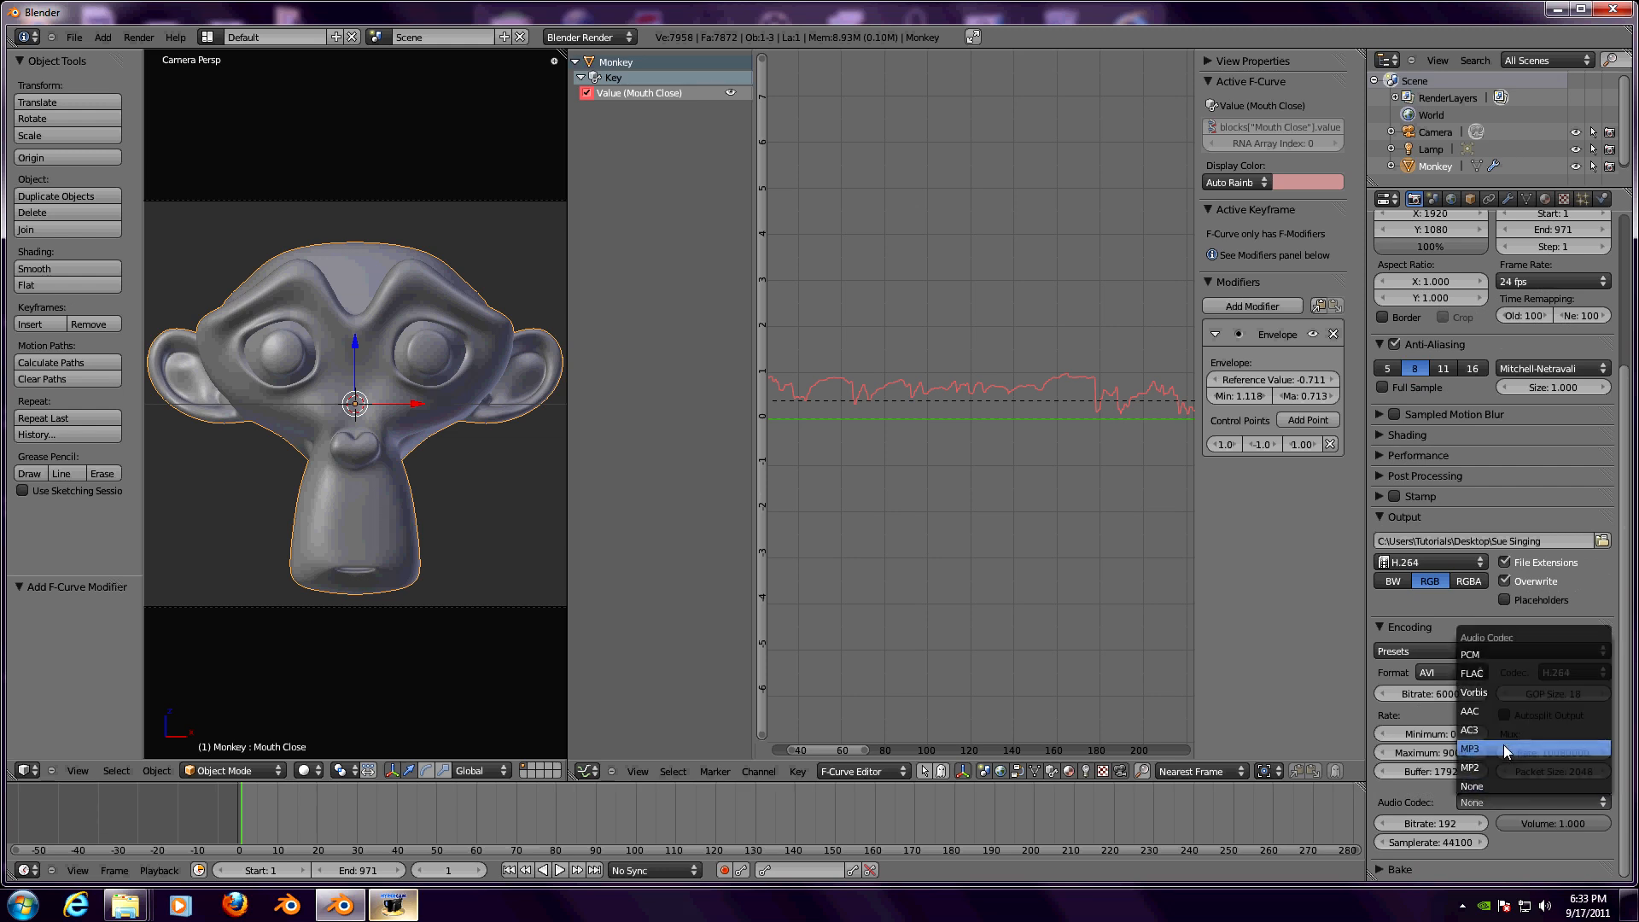
left_click(1471, 750)
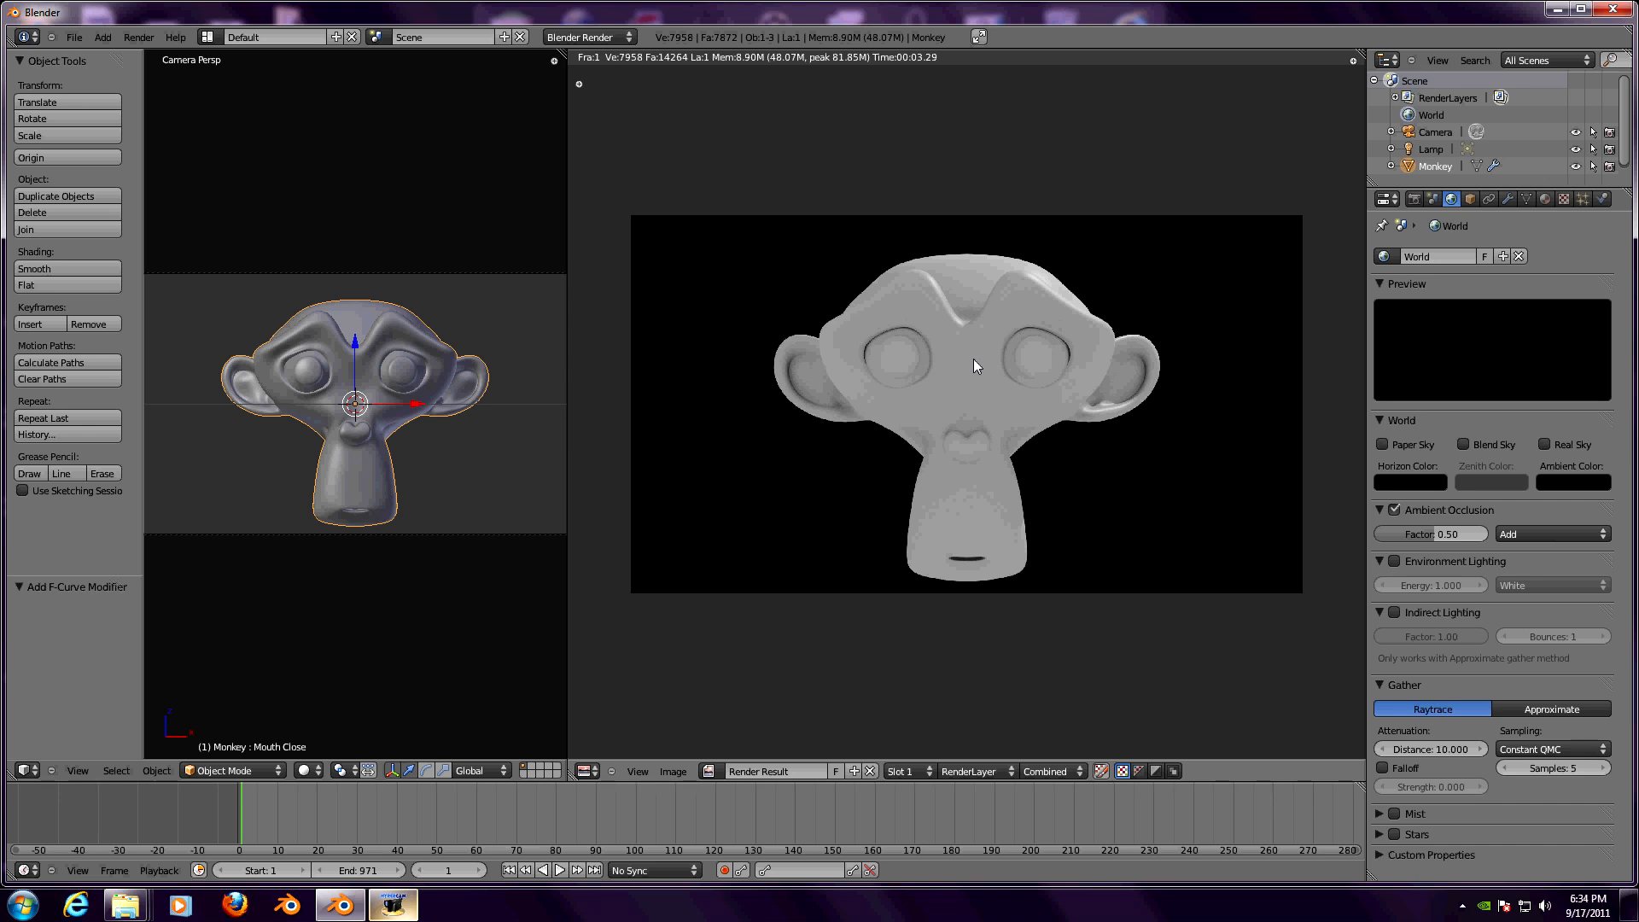
mouse_move(940, 709)
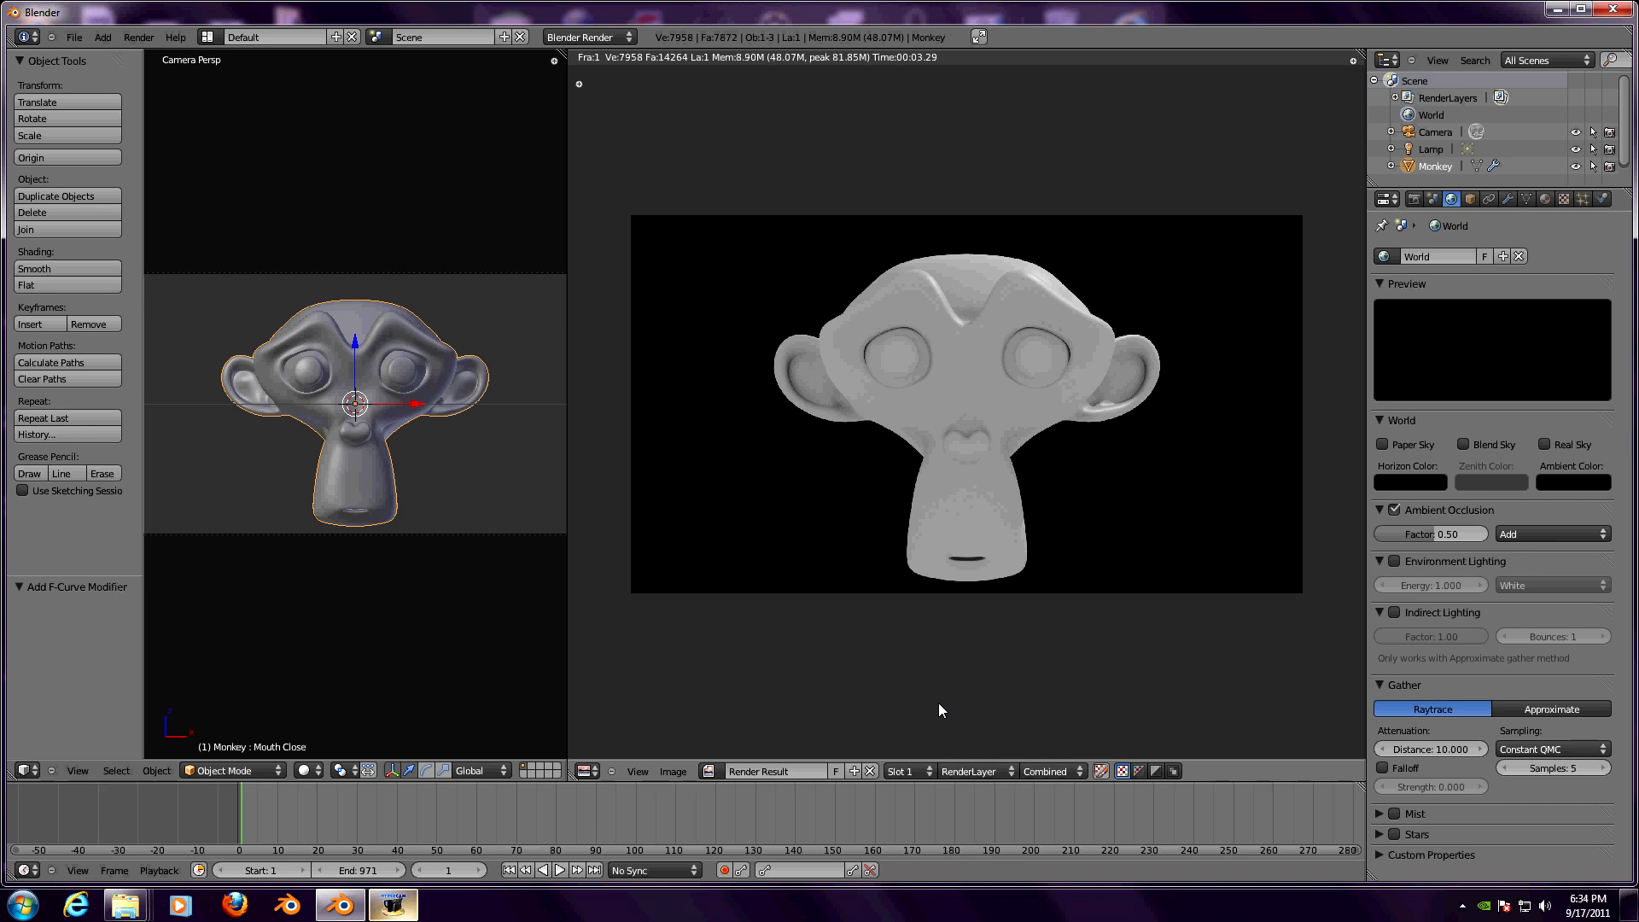
mouse_move(865, 669)
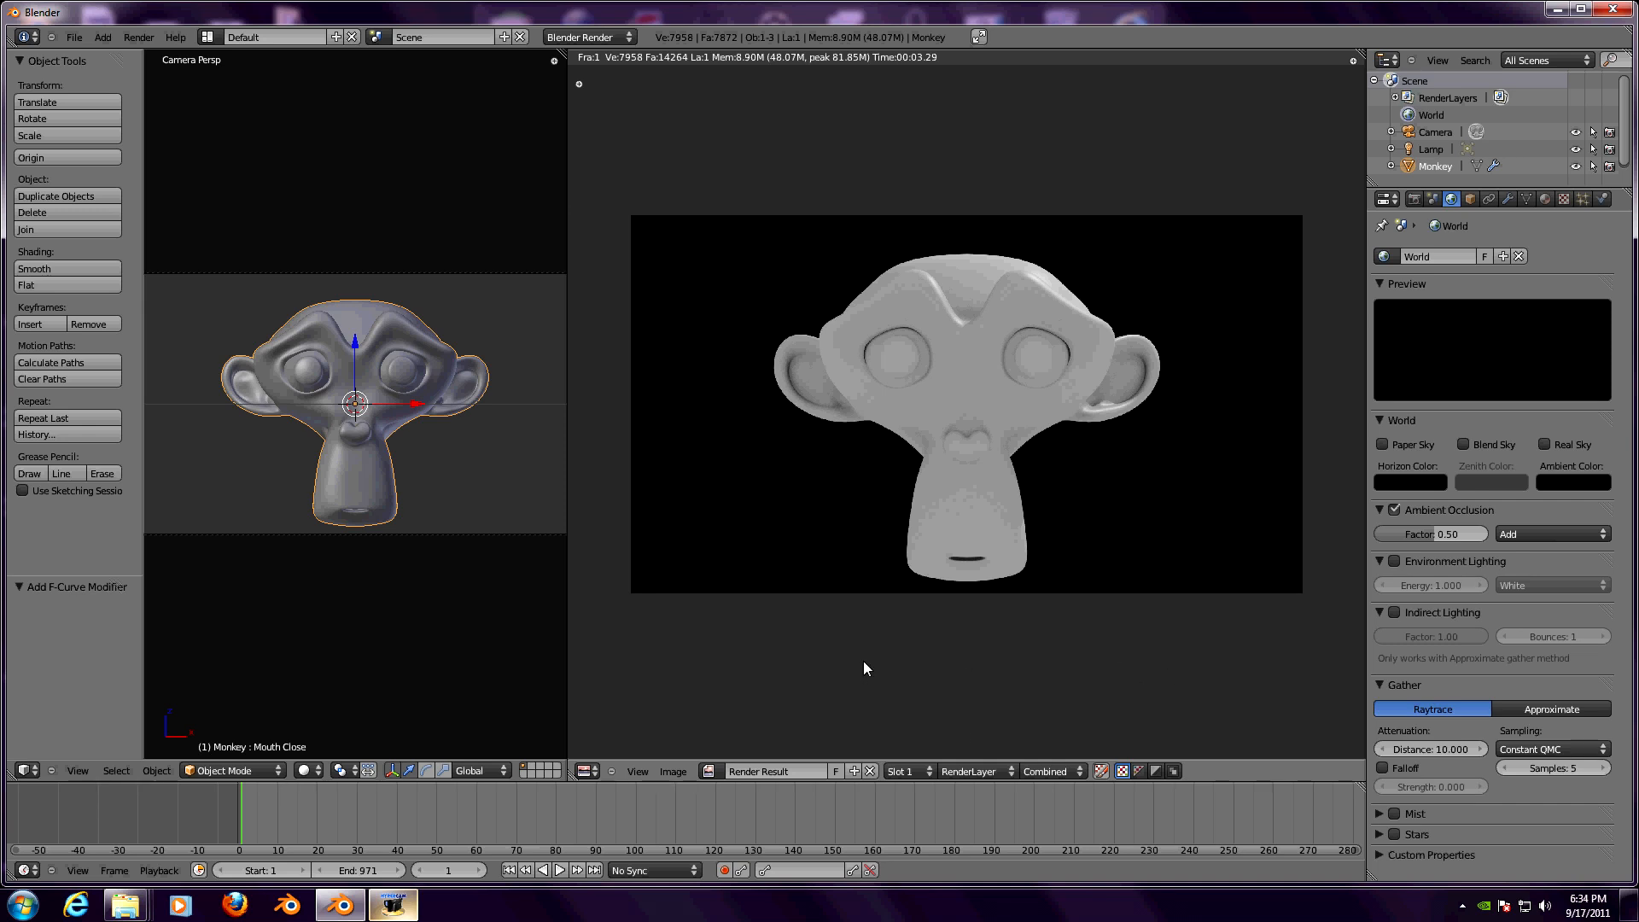